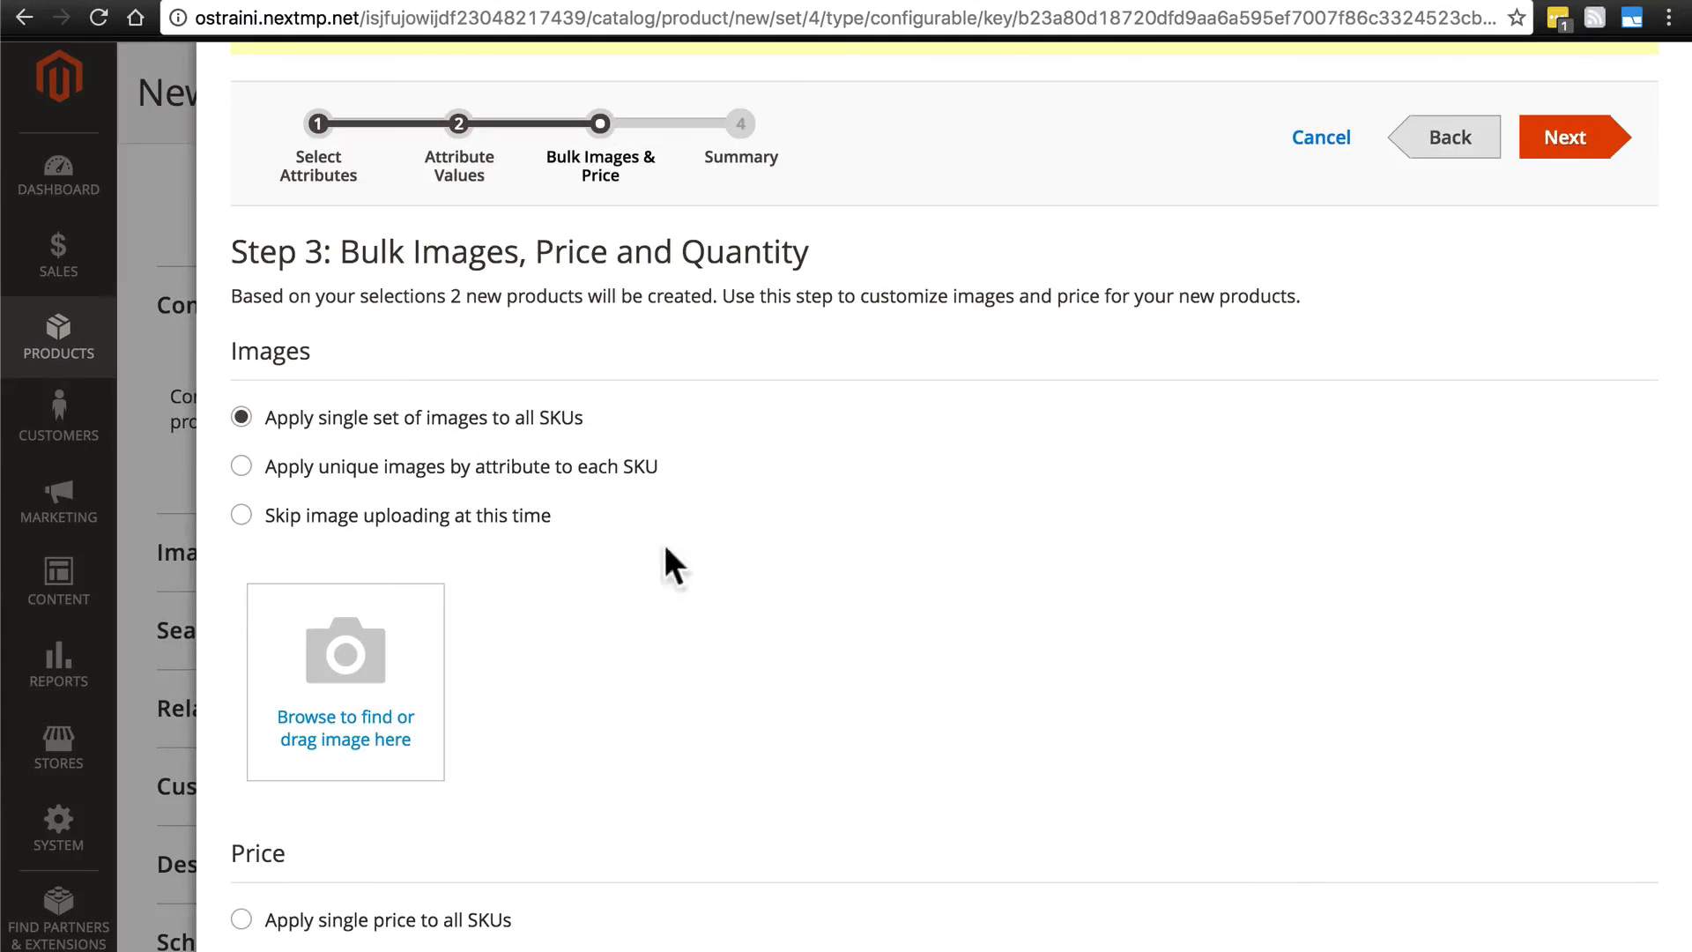
Upload house-blend.jpg as the single image set applied to all coffee SKUs
click(345, 727)
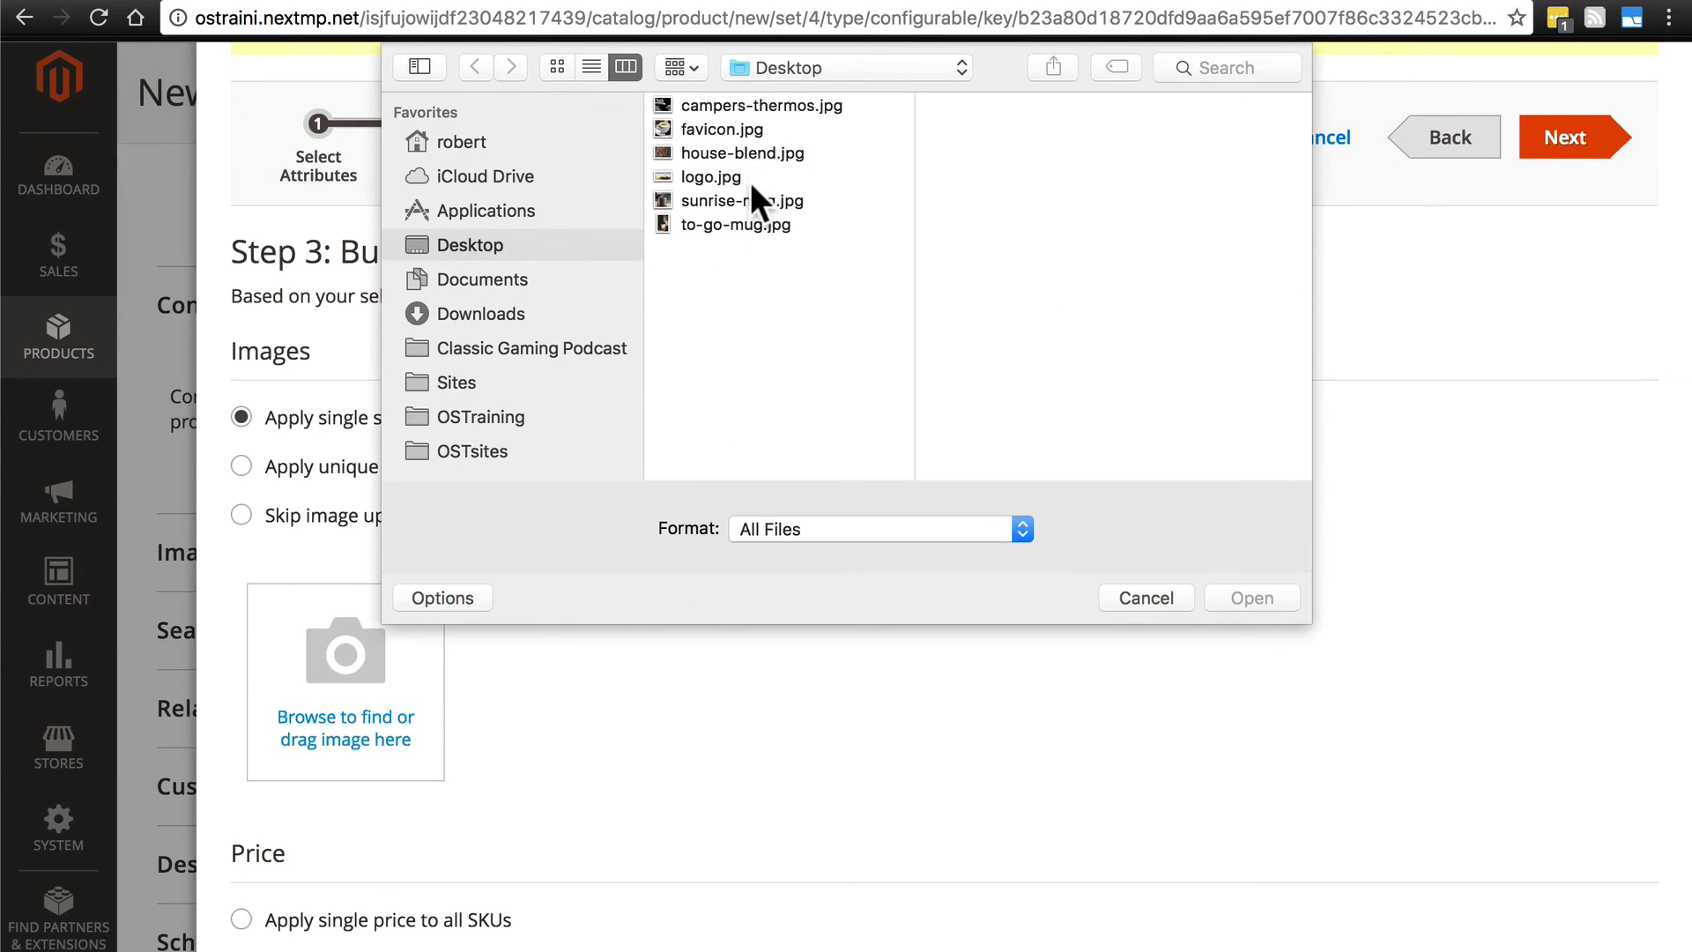
click(743, 152)
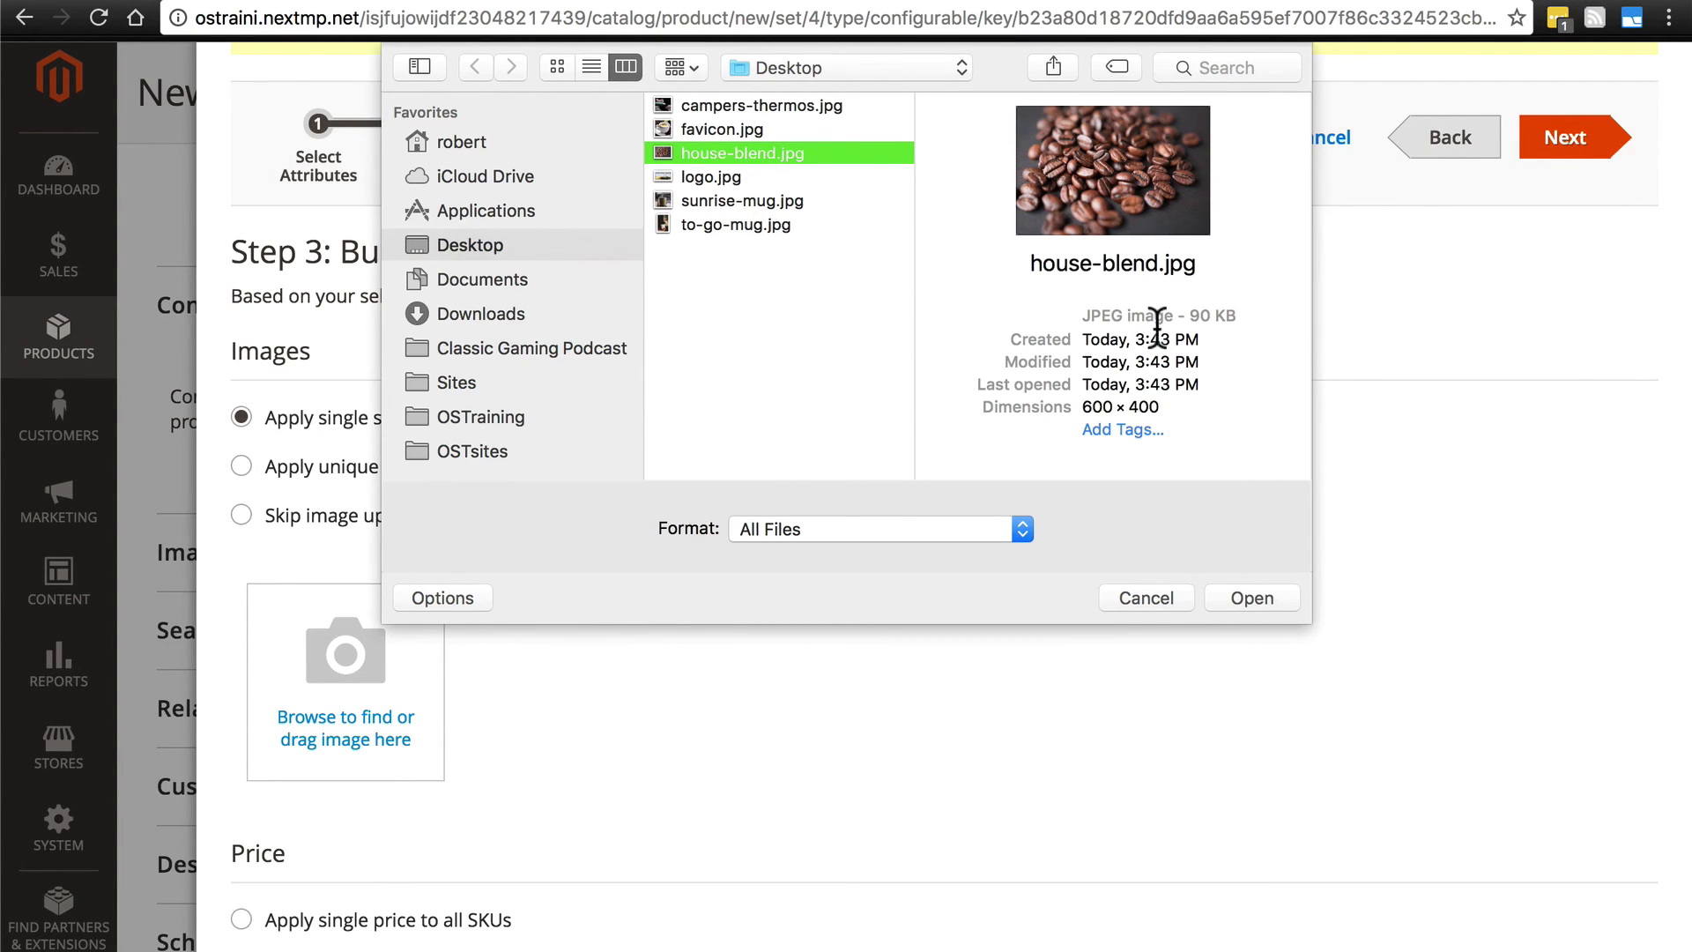
click(1250, 597)
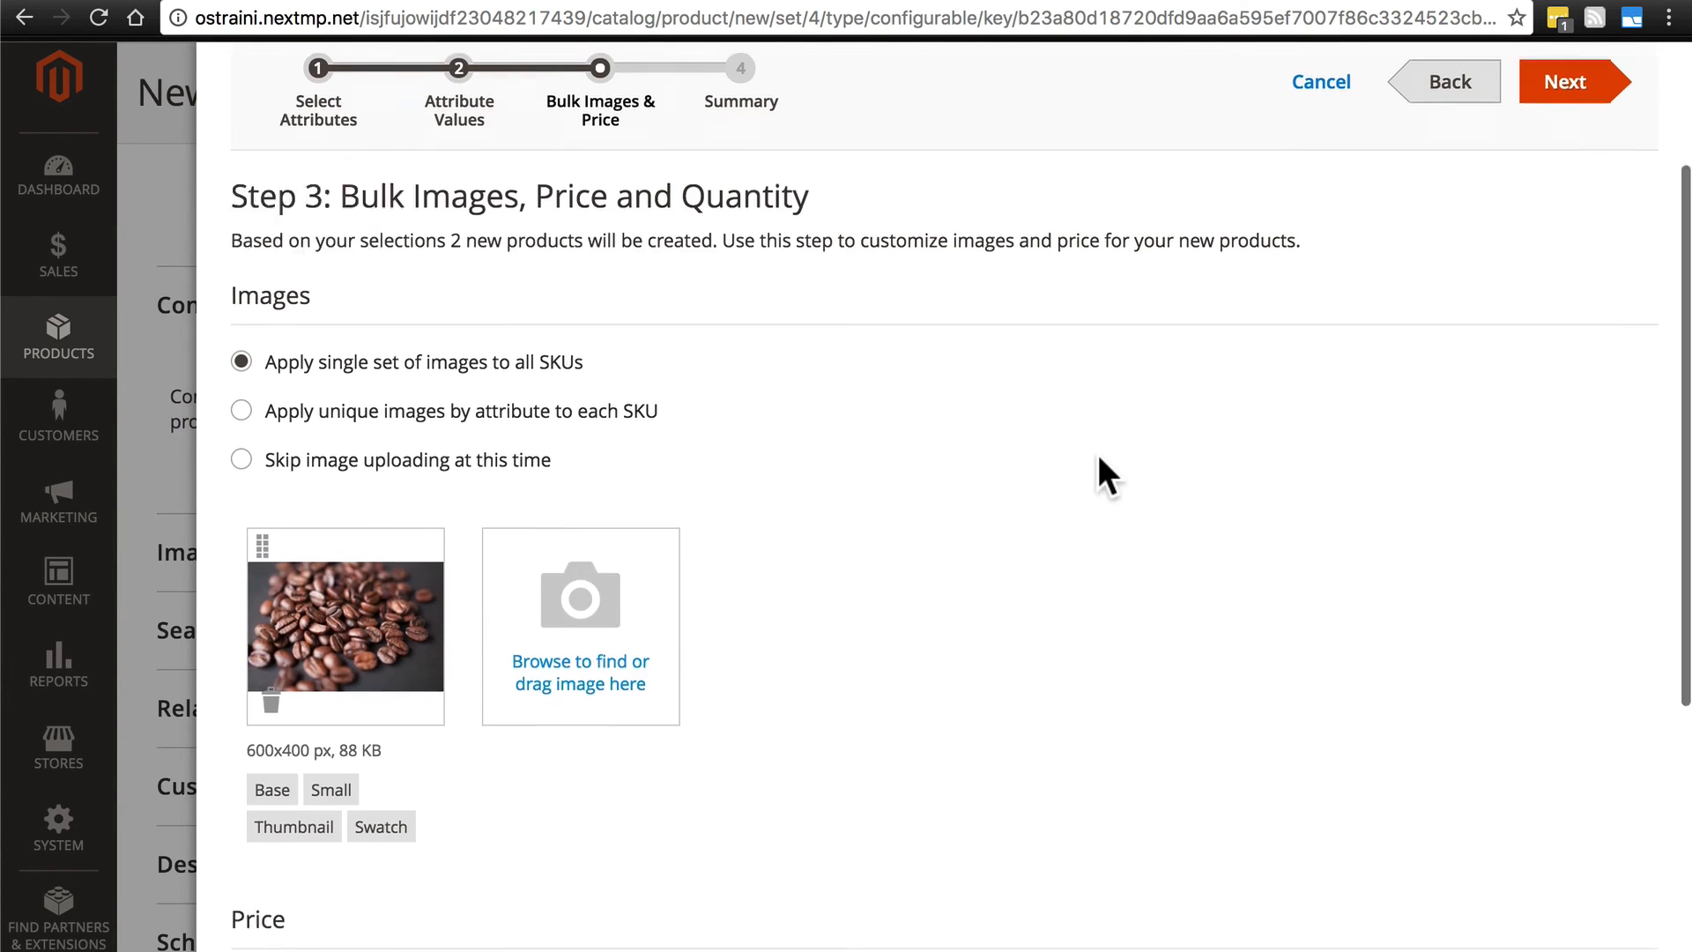
Apply a single price of 12.99 to all coffee SKUs
scroll(down, 3)
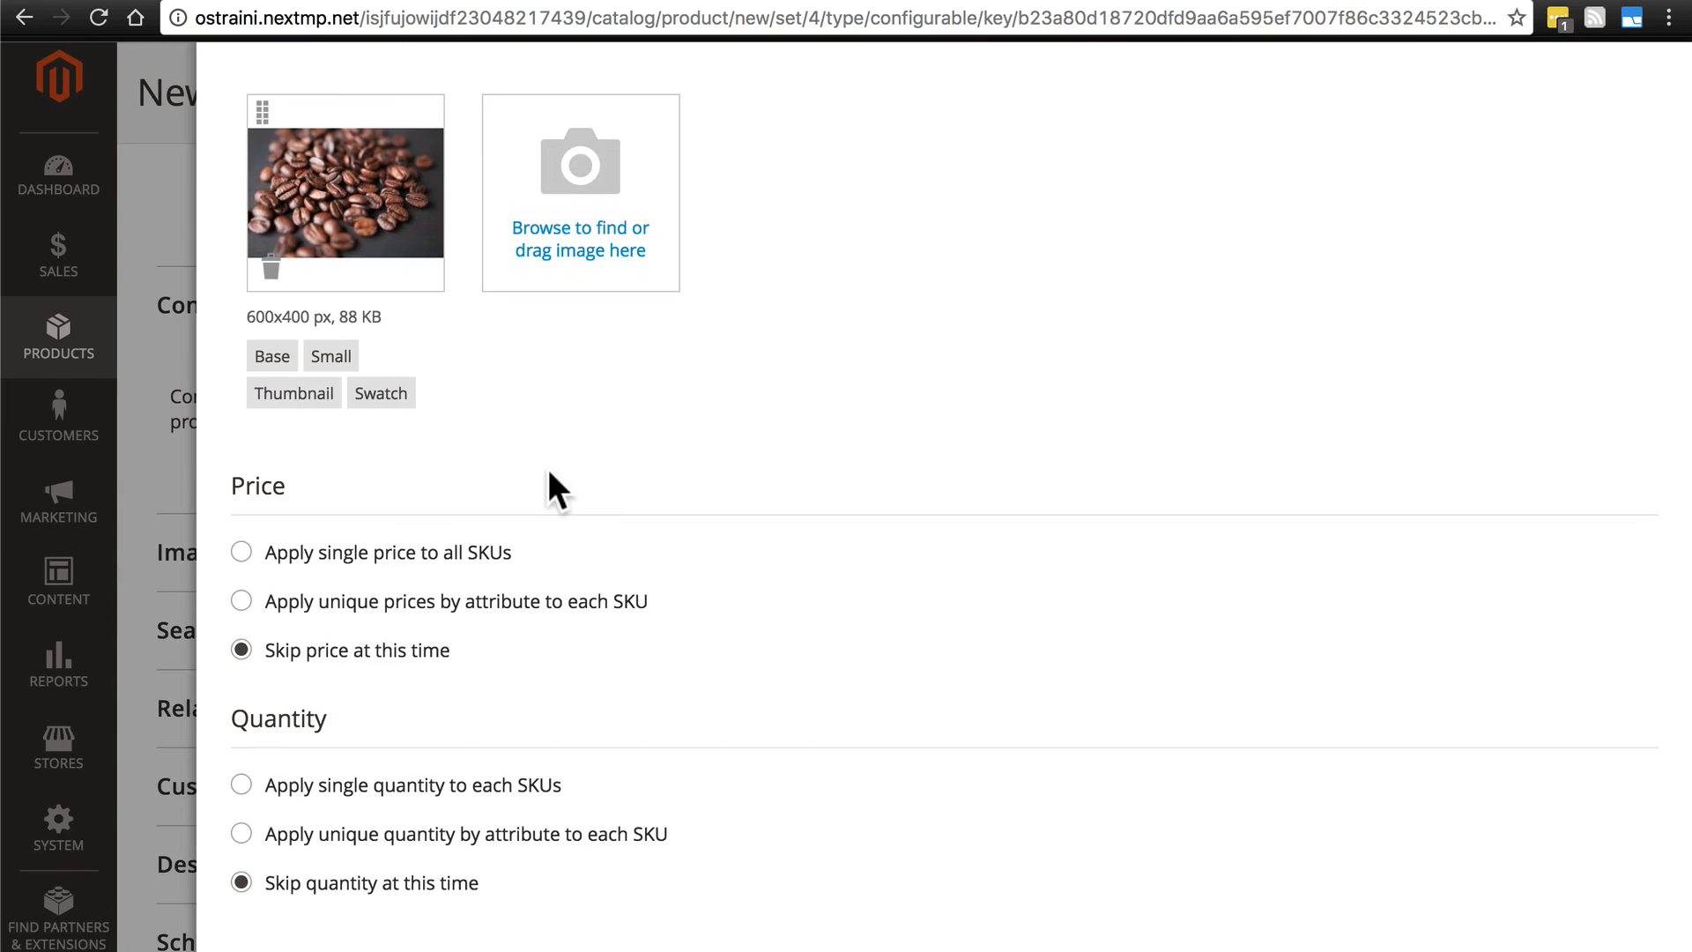
mouse_move(444, 626)
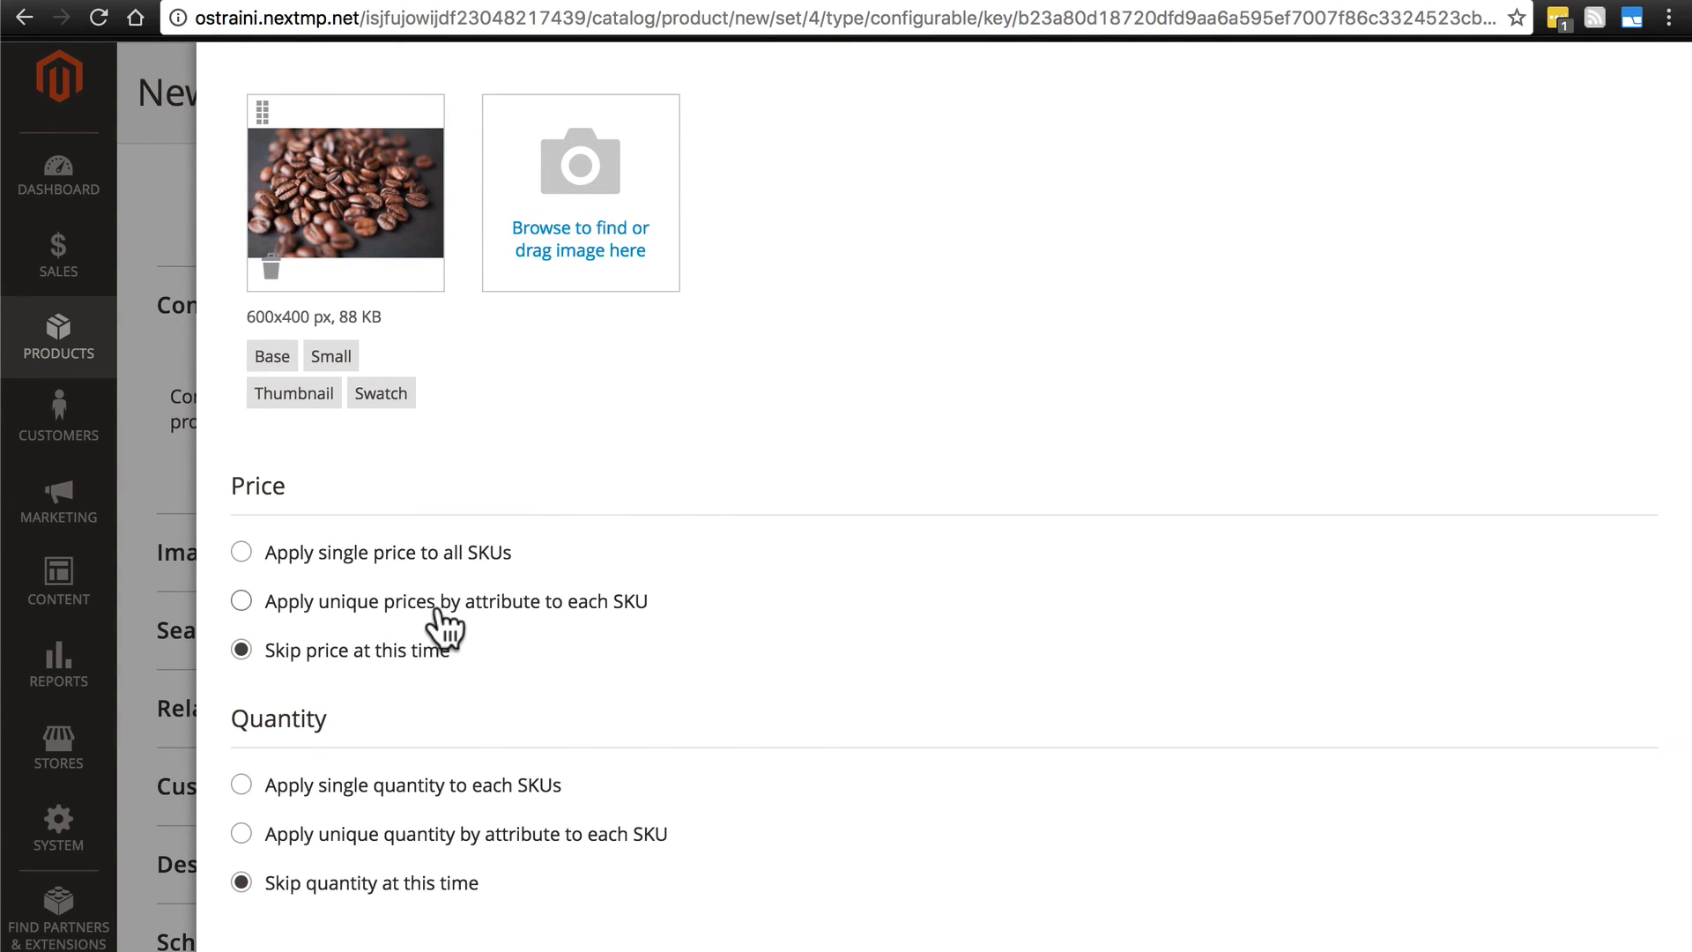
mouse_move(335, 556)
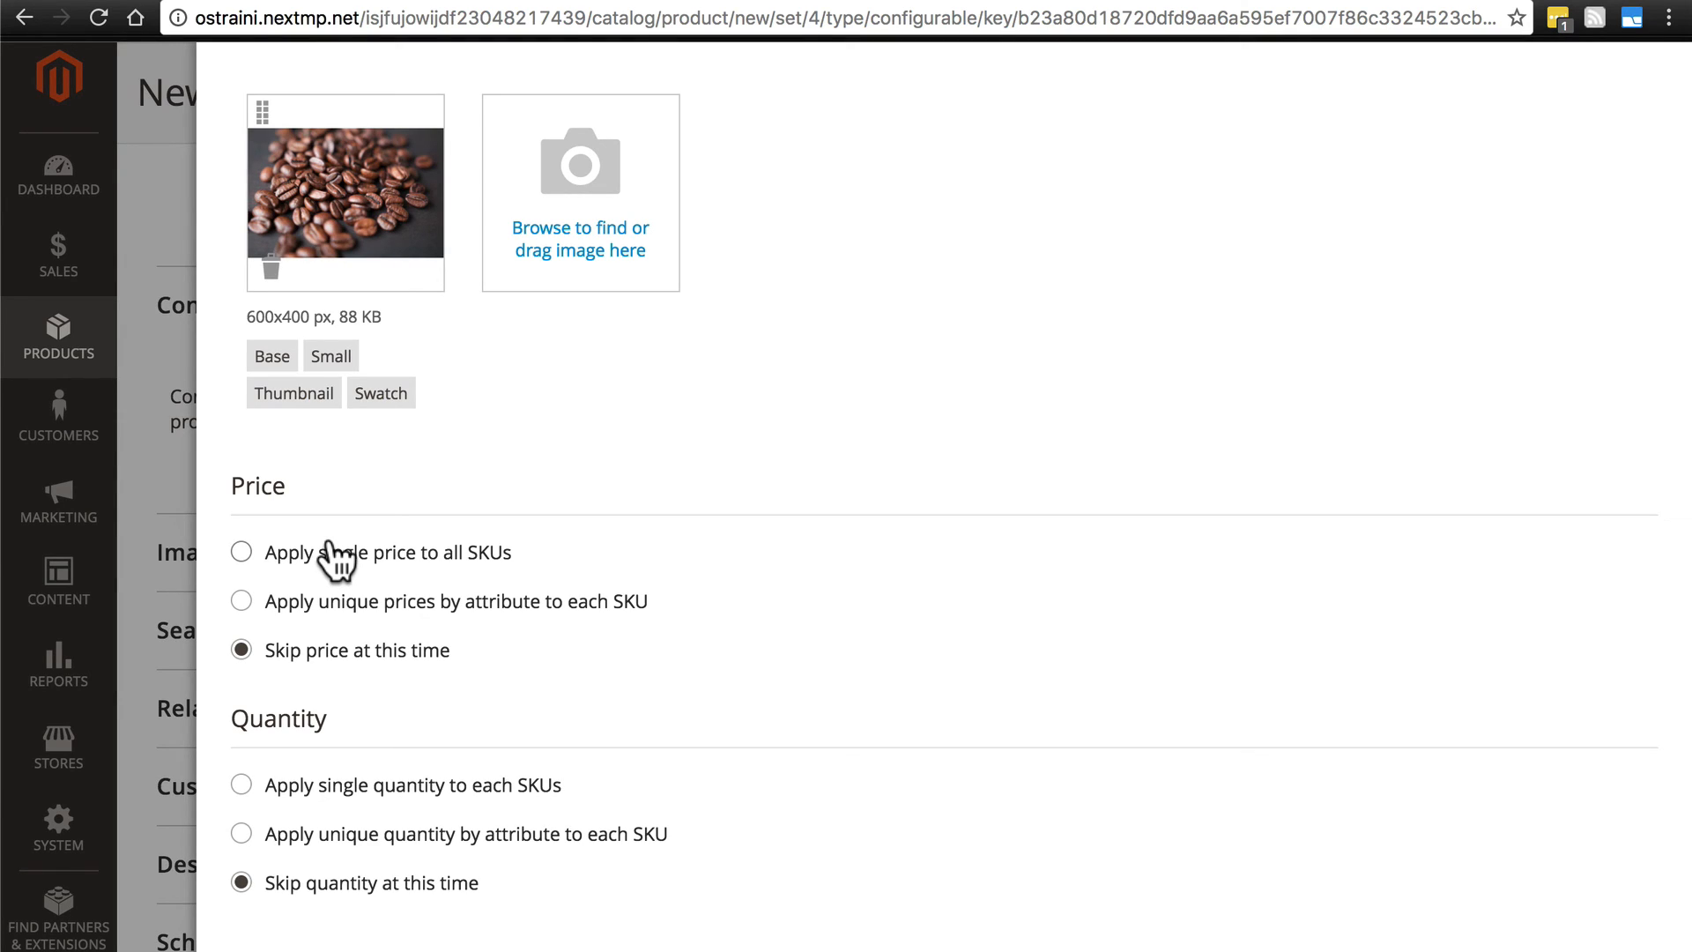
mouse_move(253, 567)
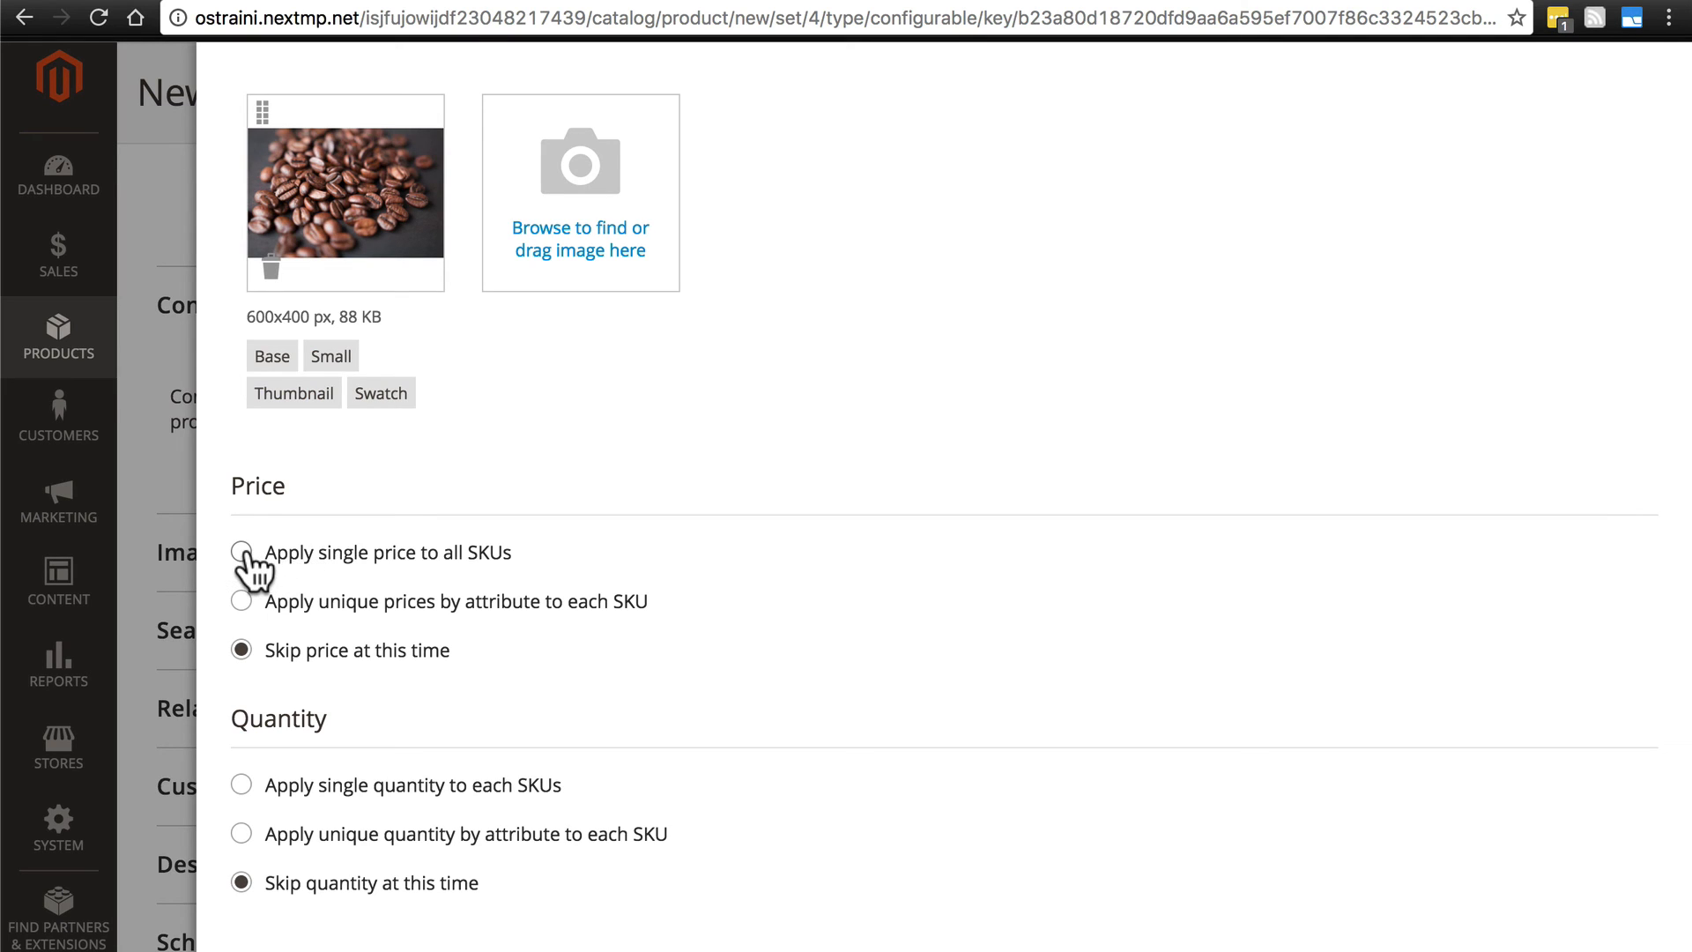
click(241, 552)
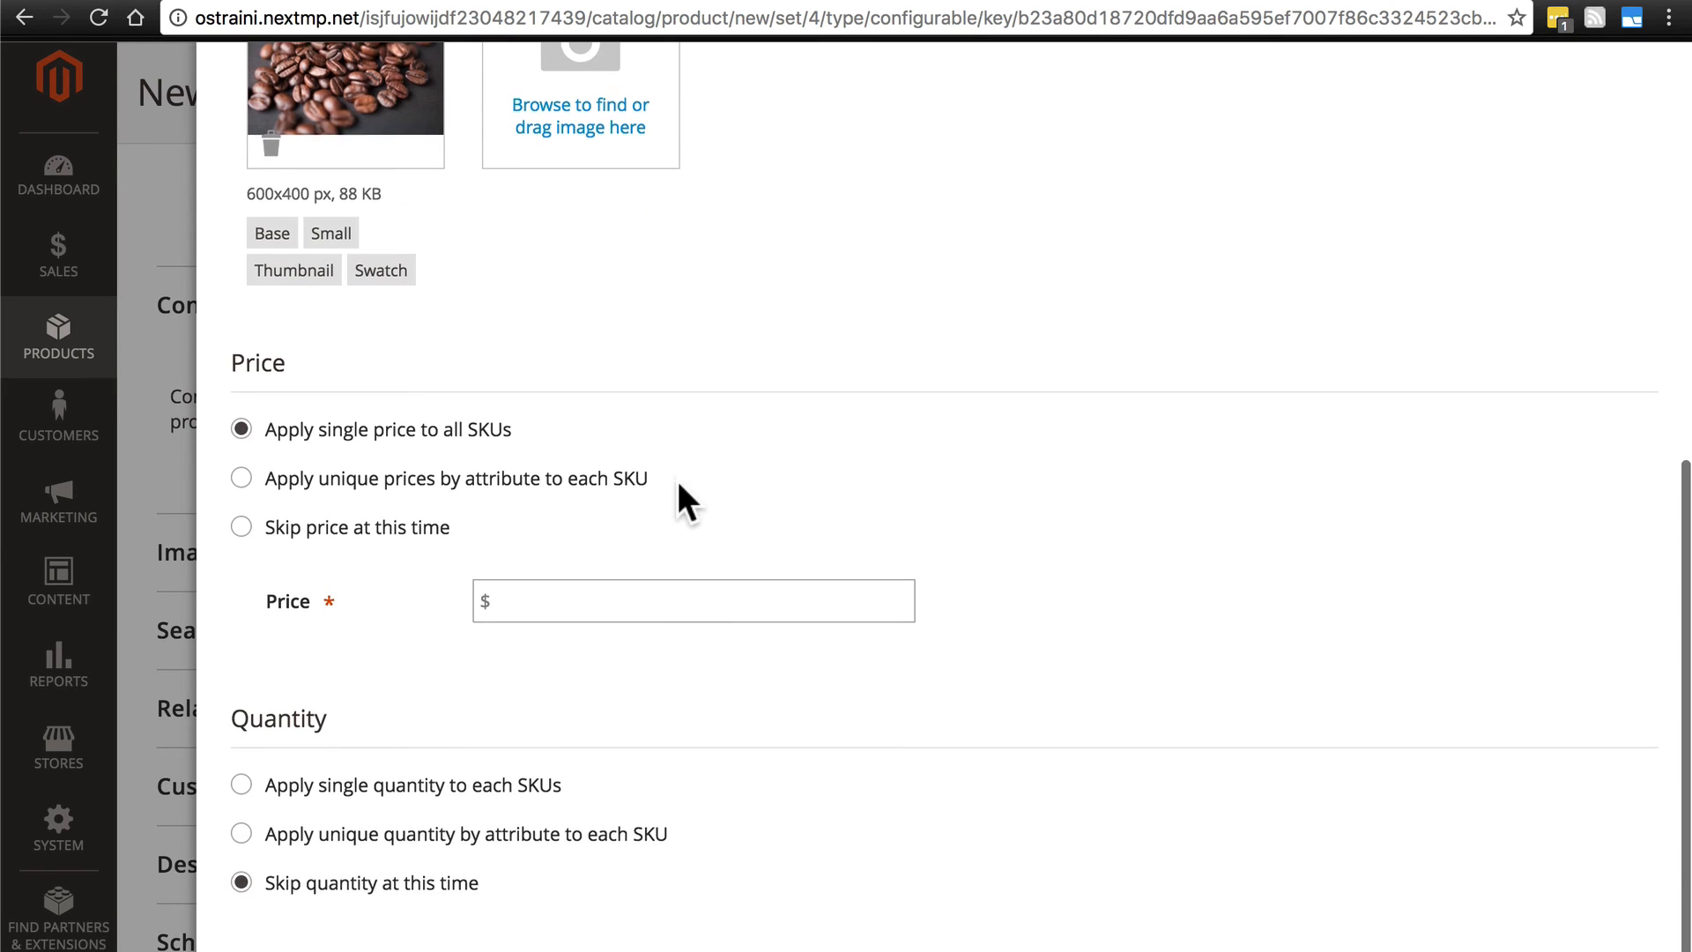
text(1)
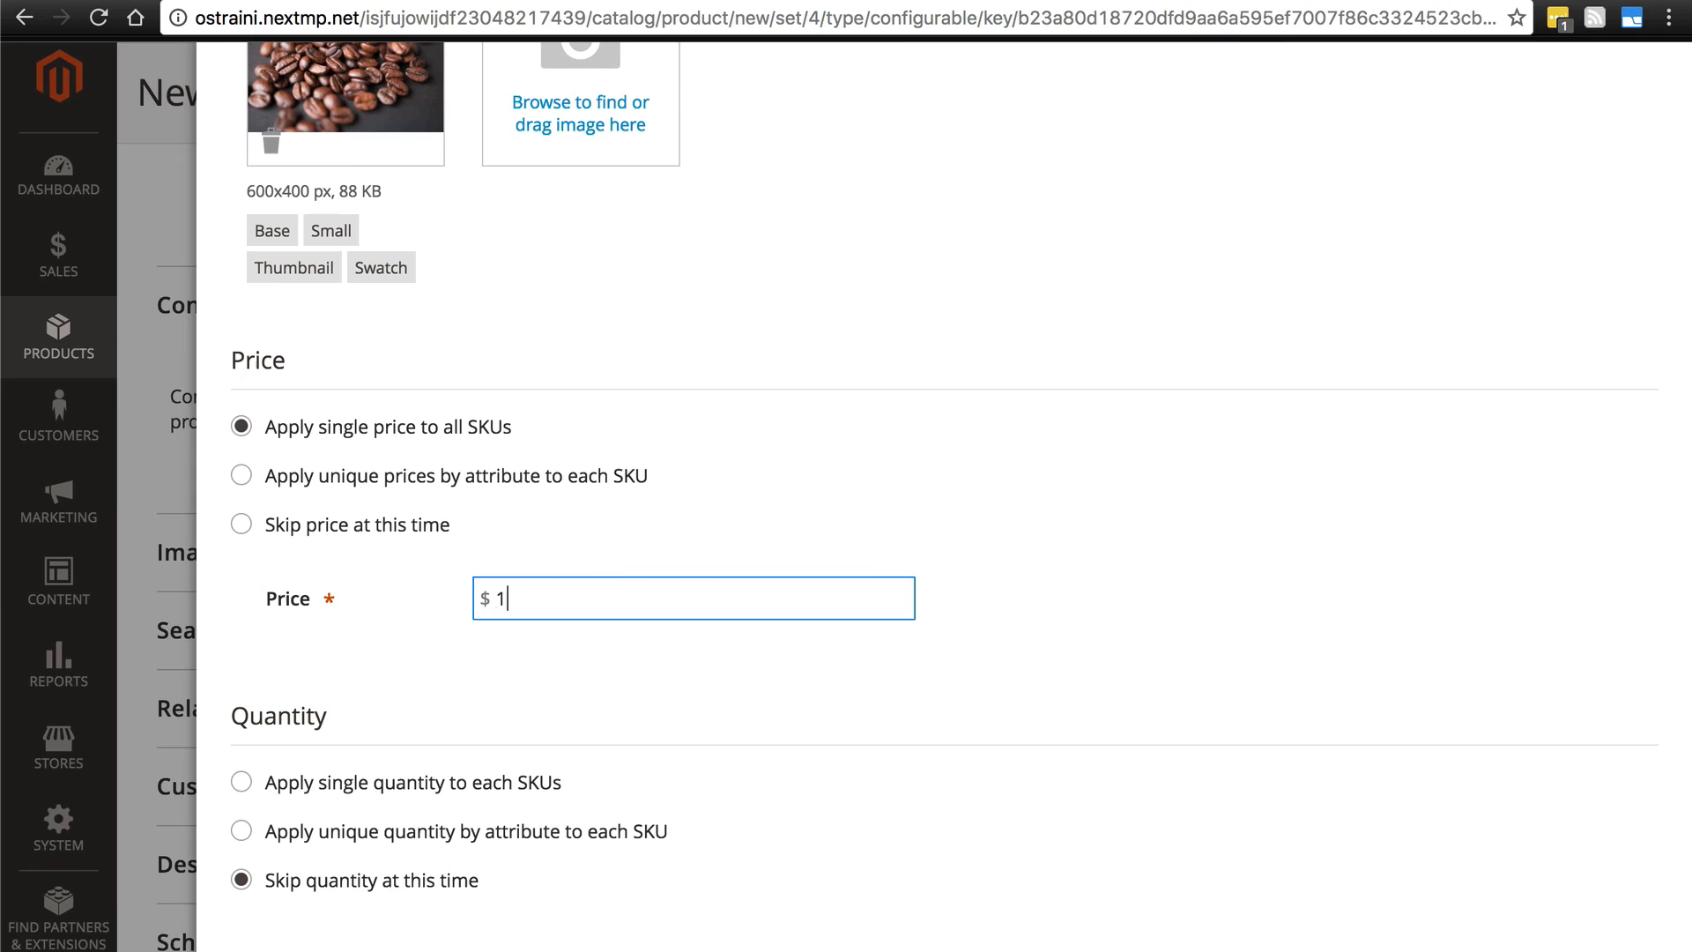
text(2.99)
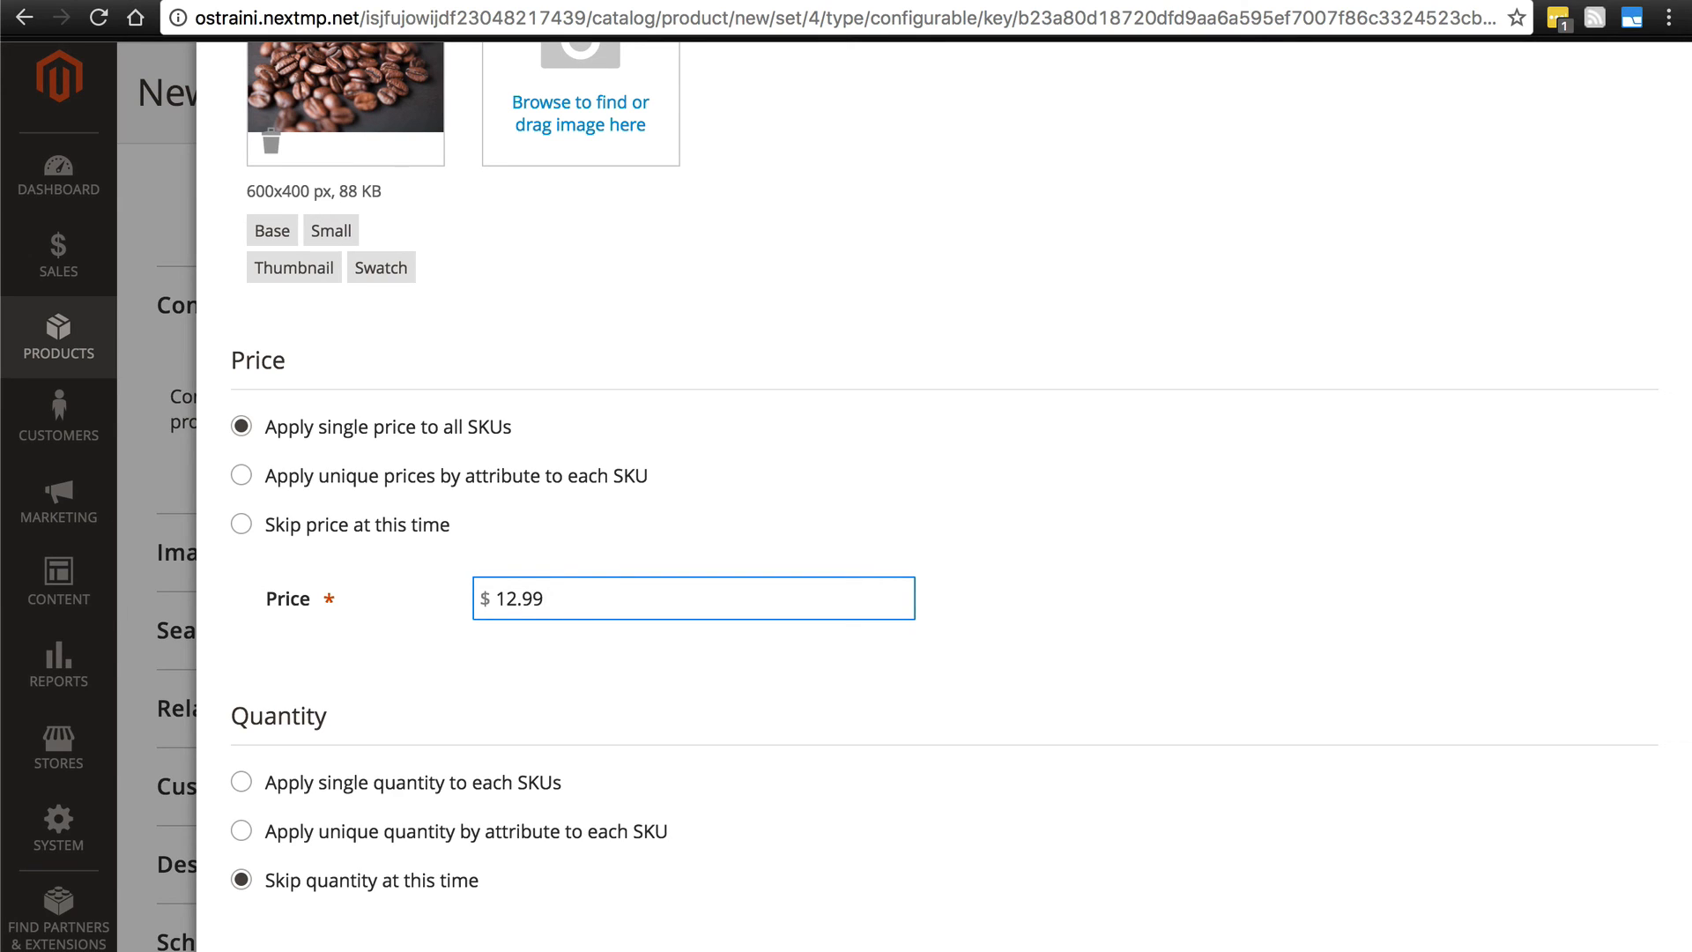
mouse_move(655, 687)
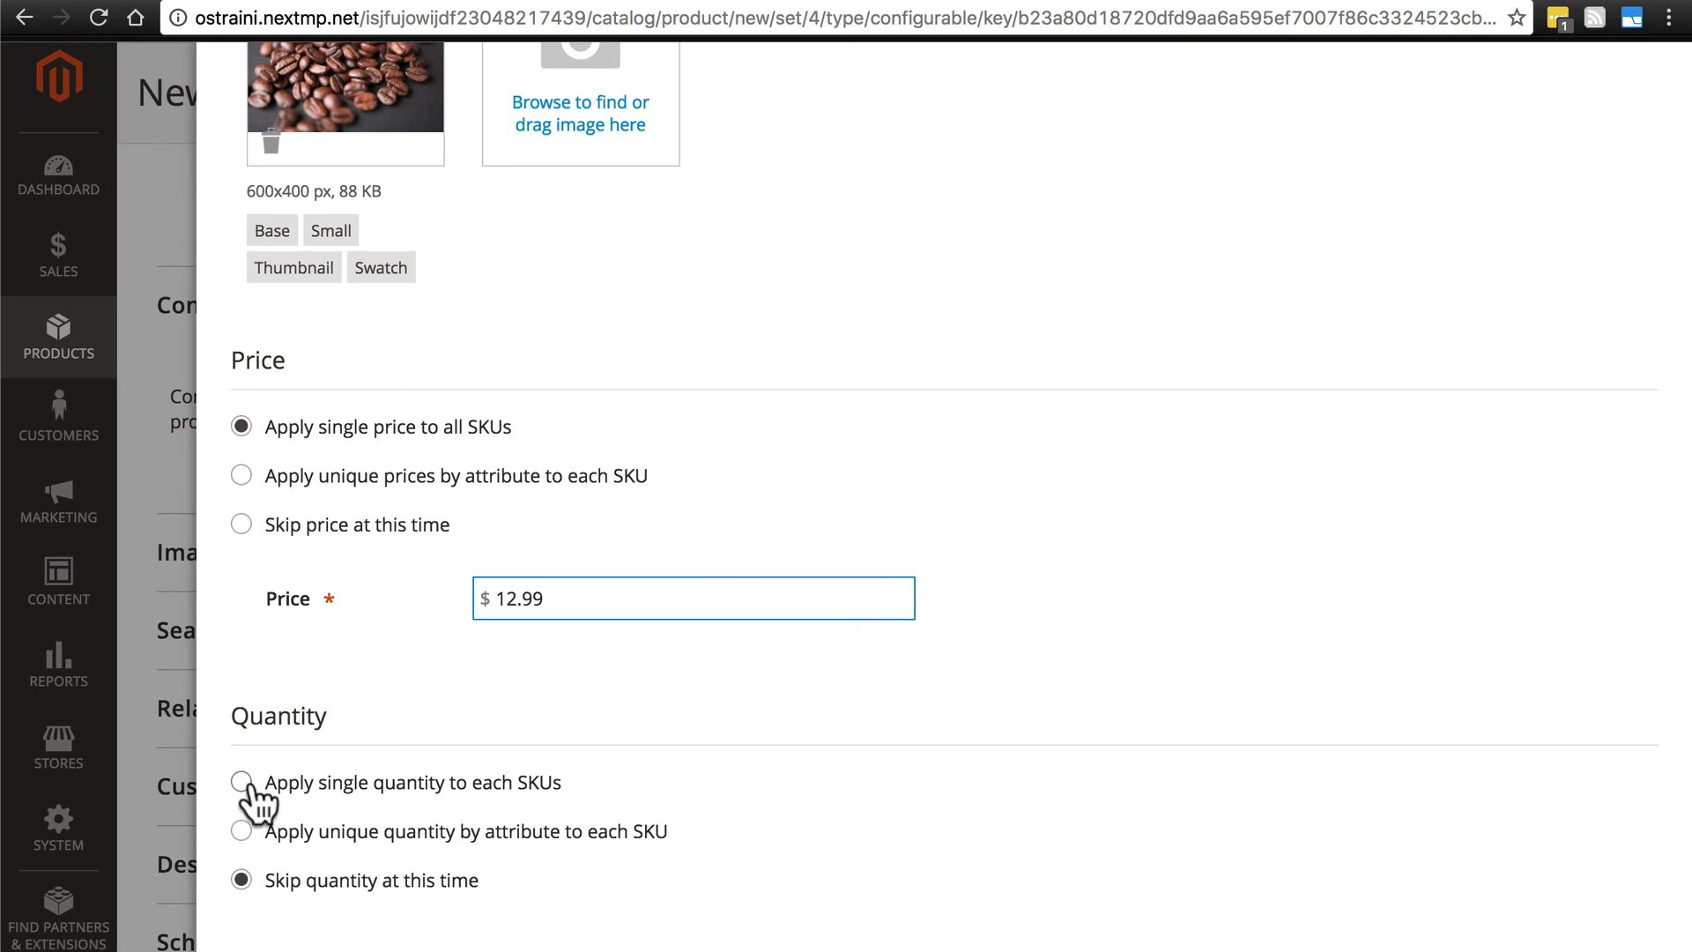
mouse_move(577, 793)
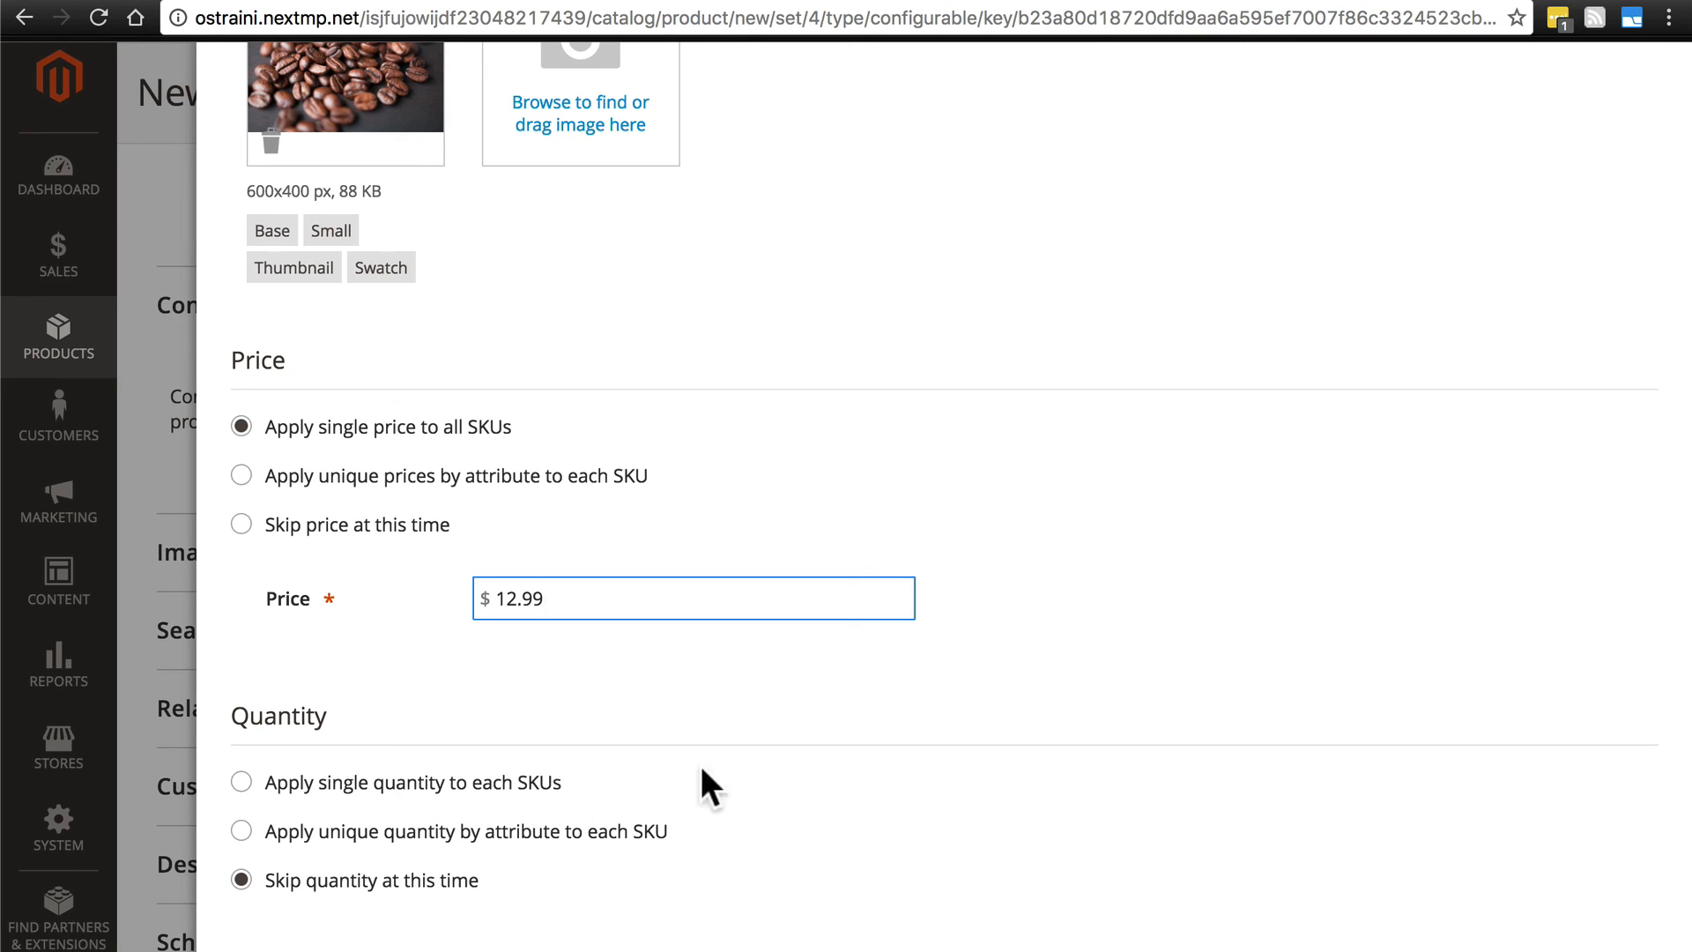
mouse_move(687, 850)
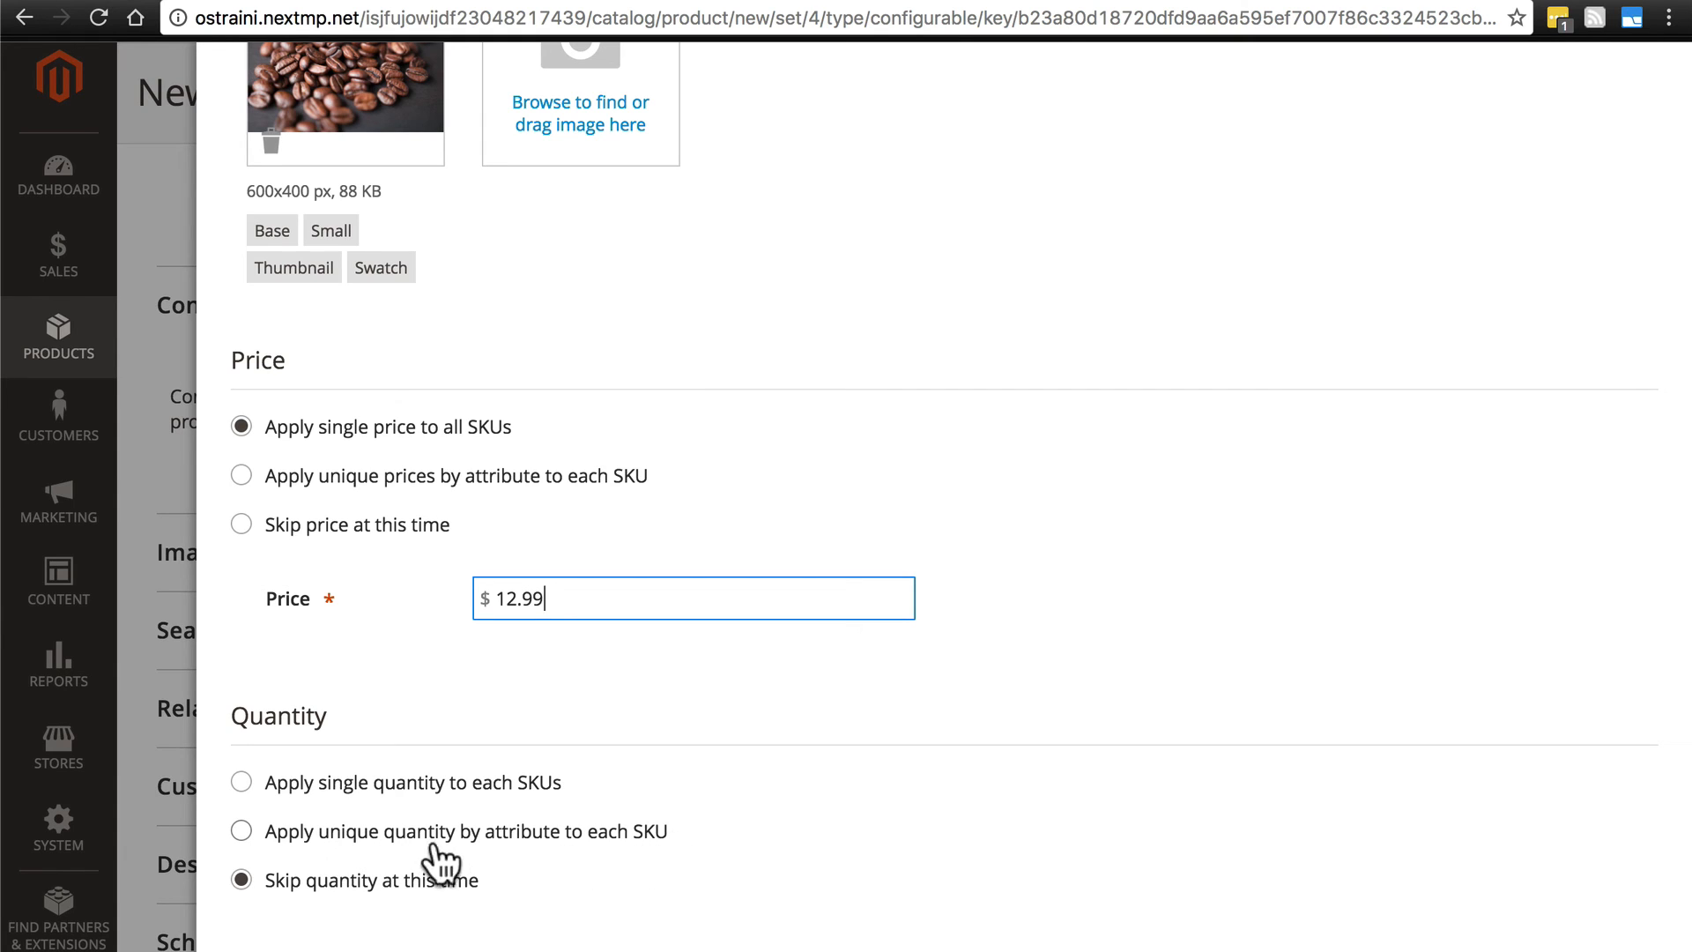
mouse_move(378, 875)
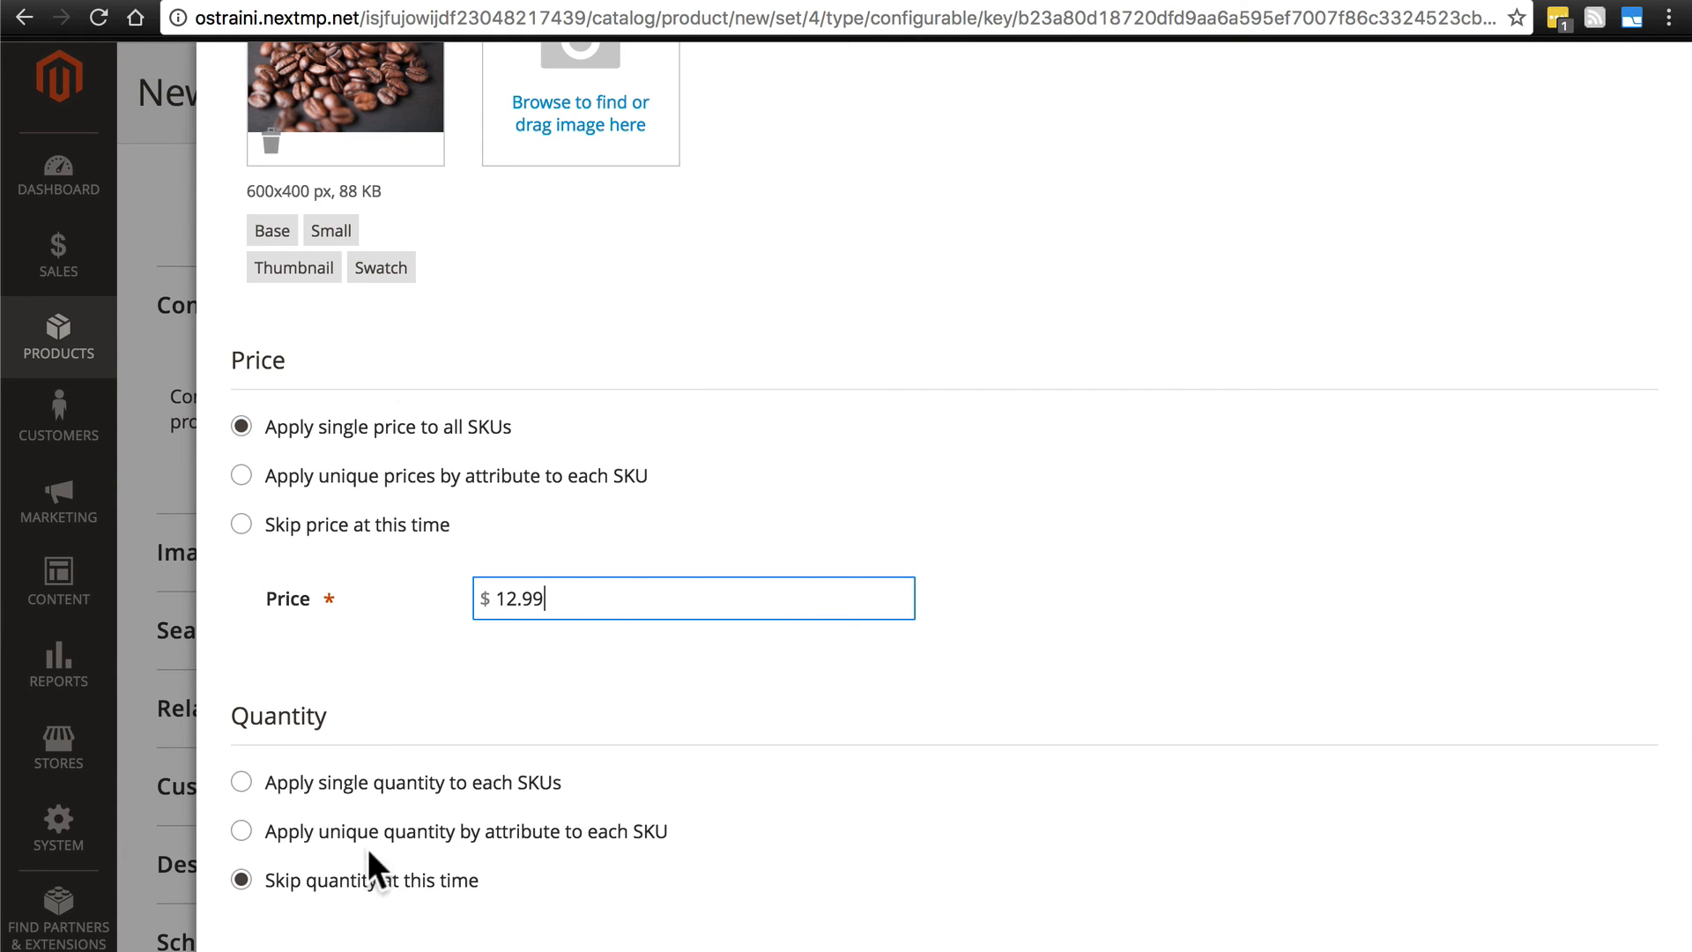
Set quantities by the Caffeine? attribute: 1000 for Decaf and 3000 for Yes
click(241, 831)
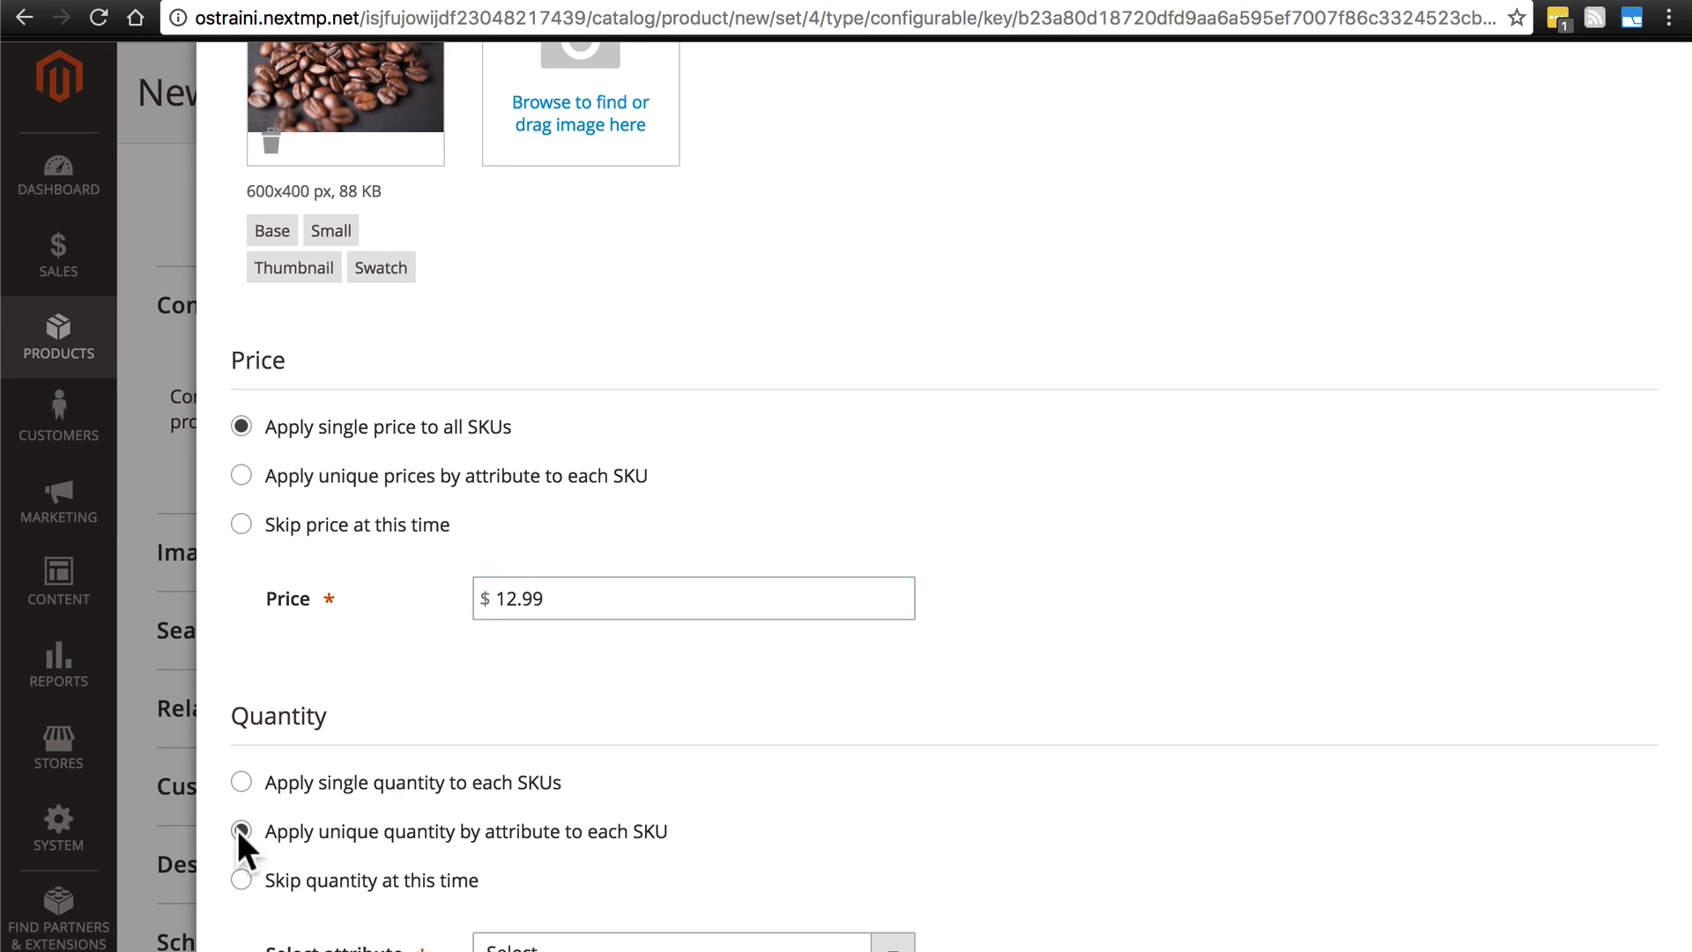
click(242, 831)
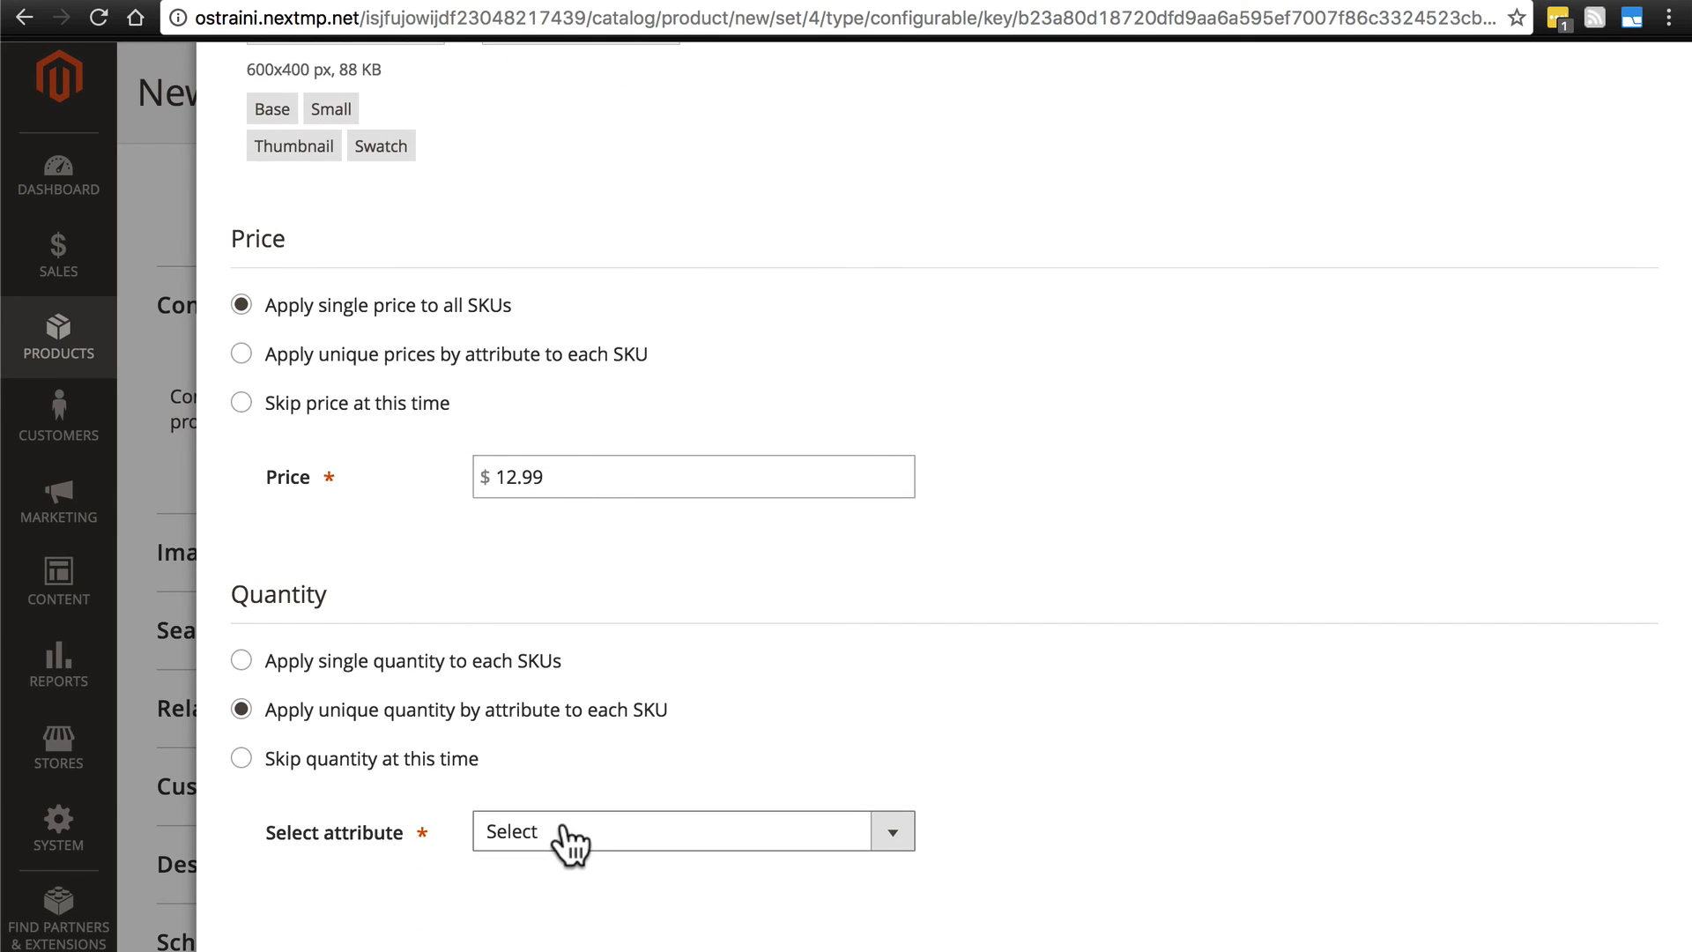
click(692, 832)
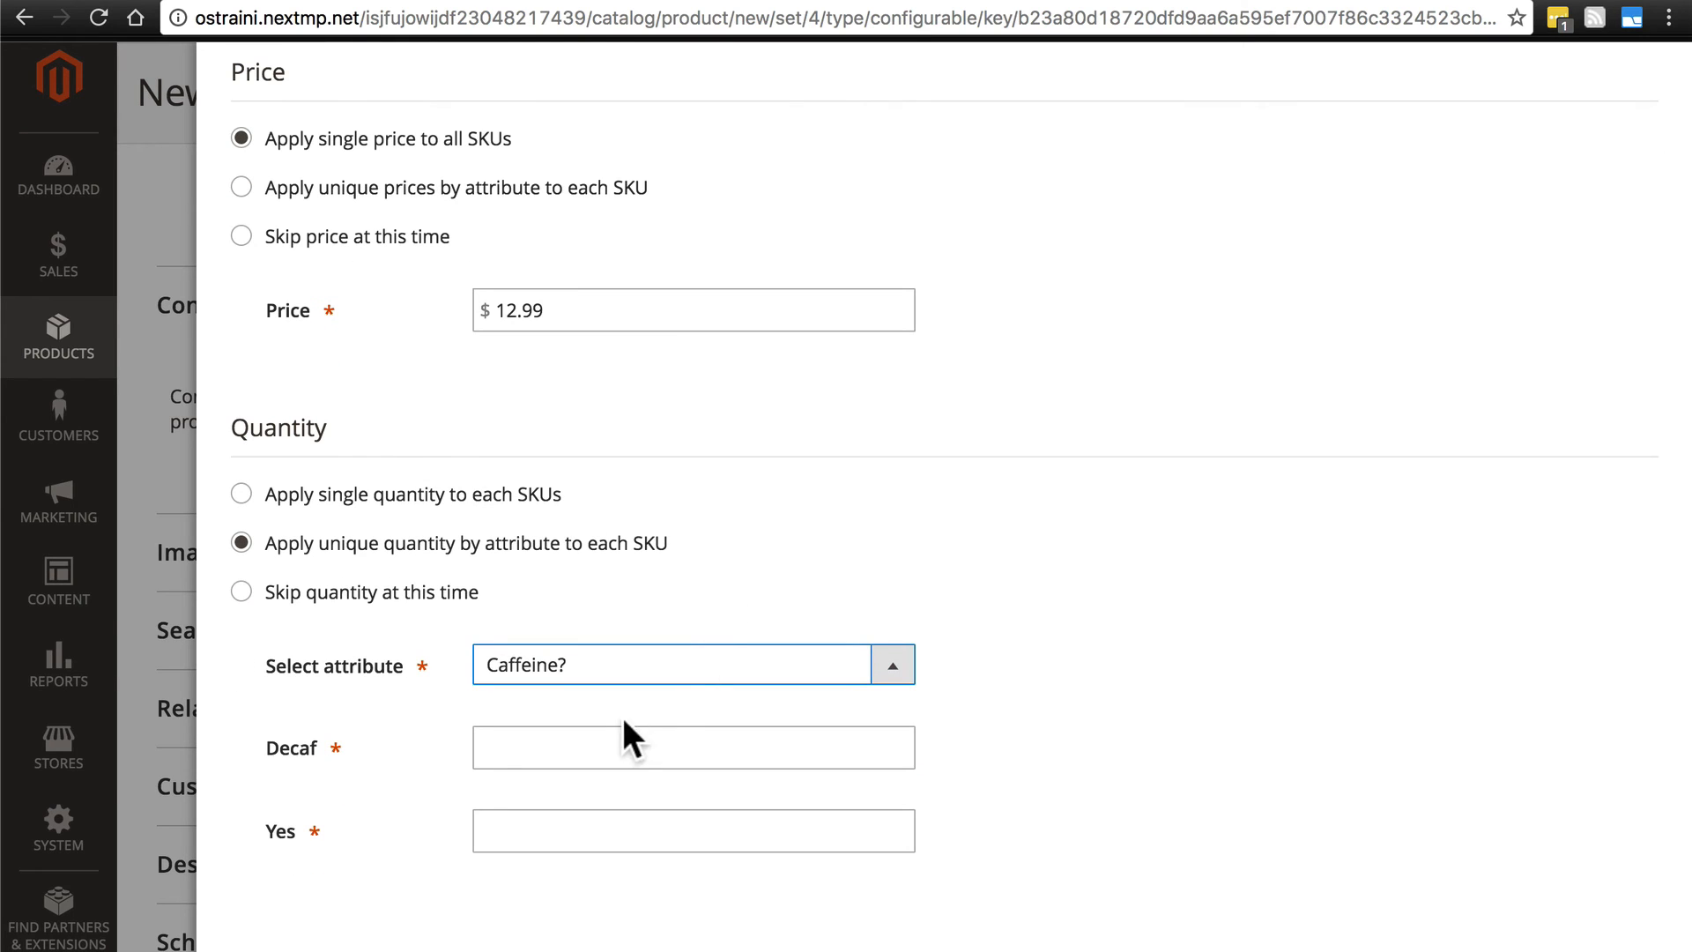
click(694, 747)
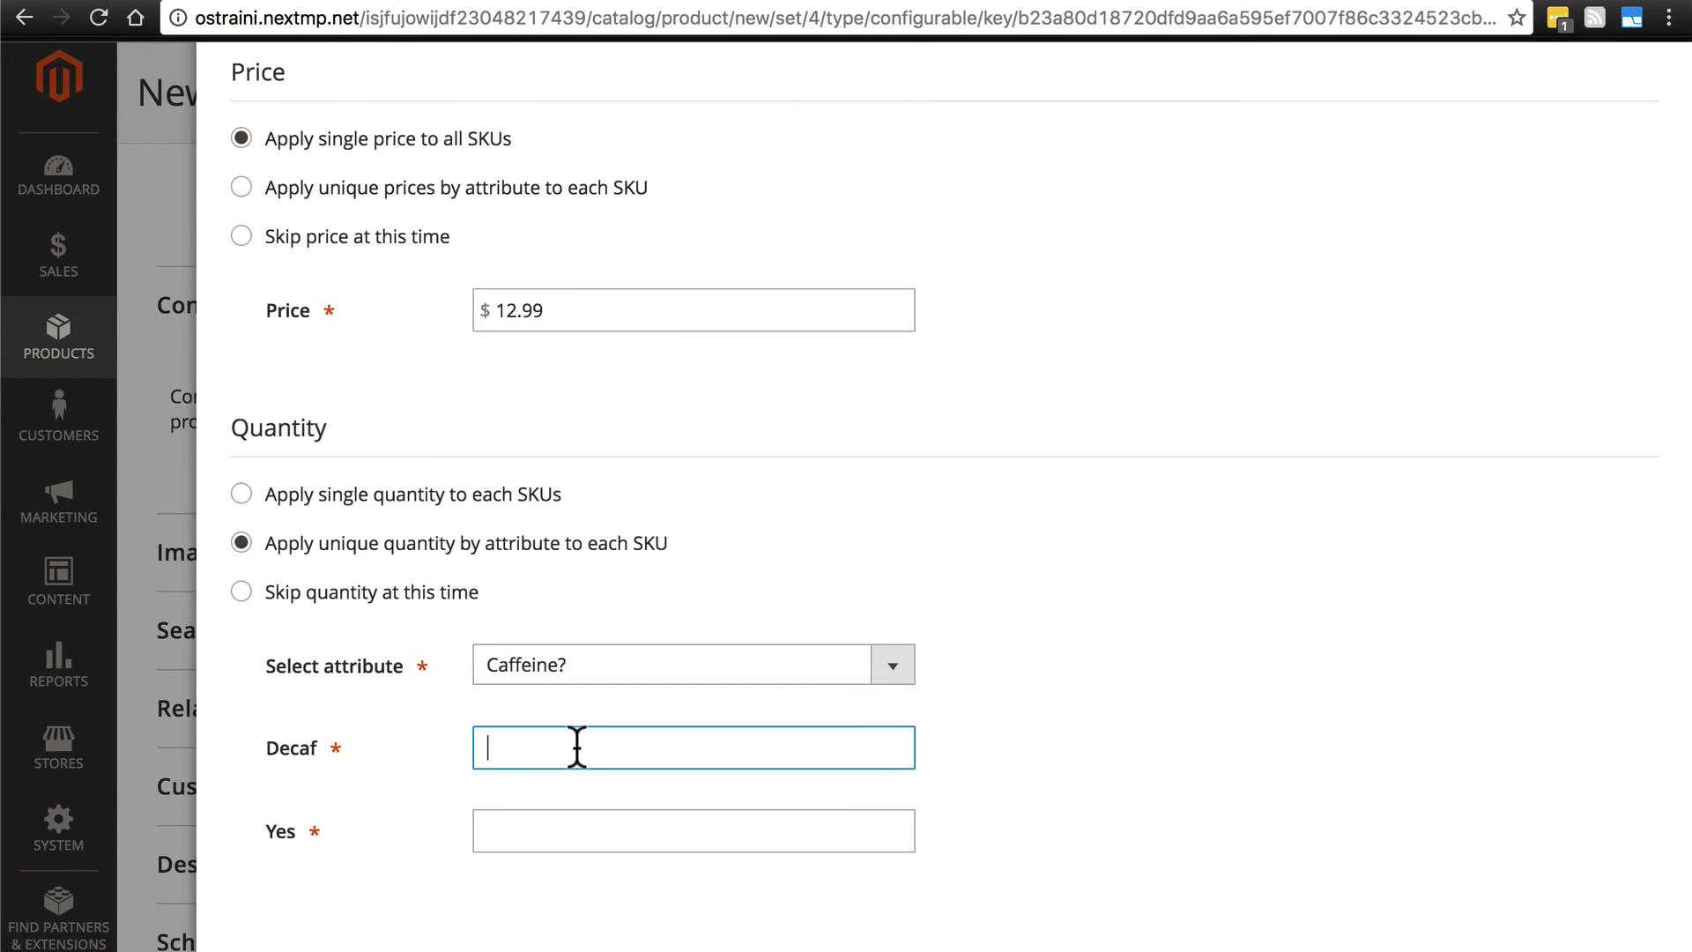
text(1000)
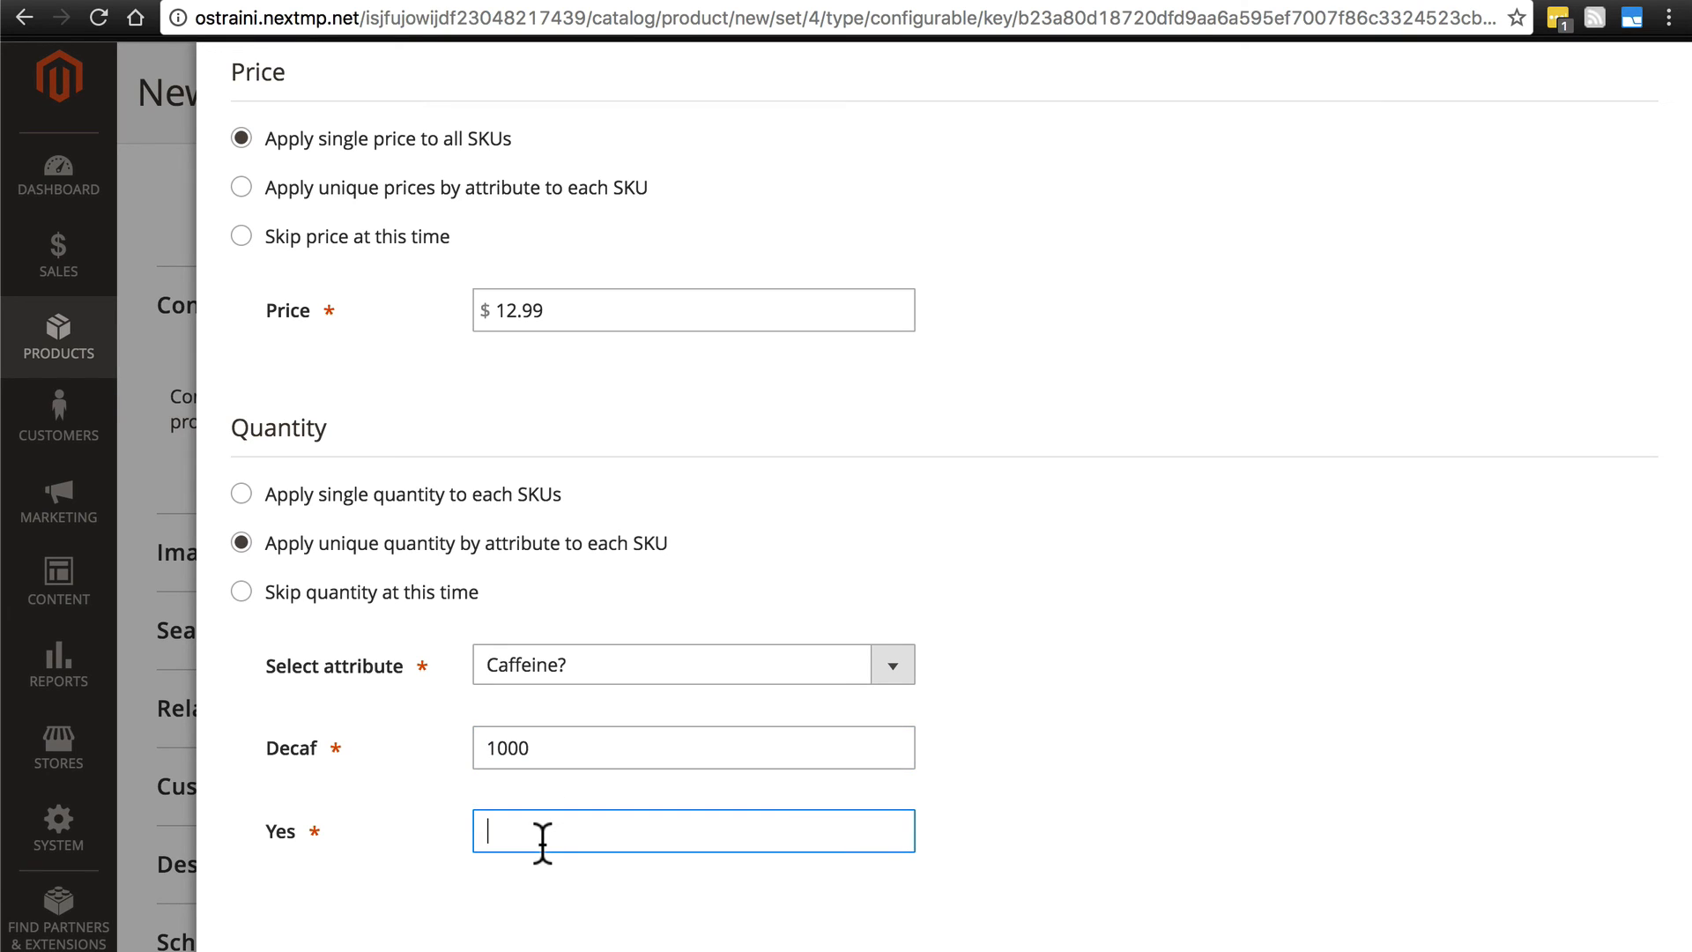
text(3)
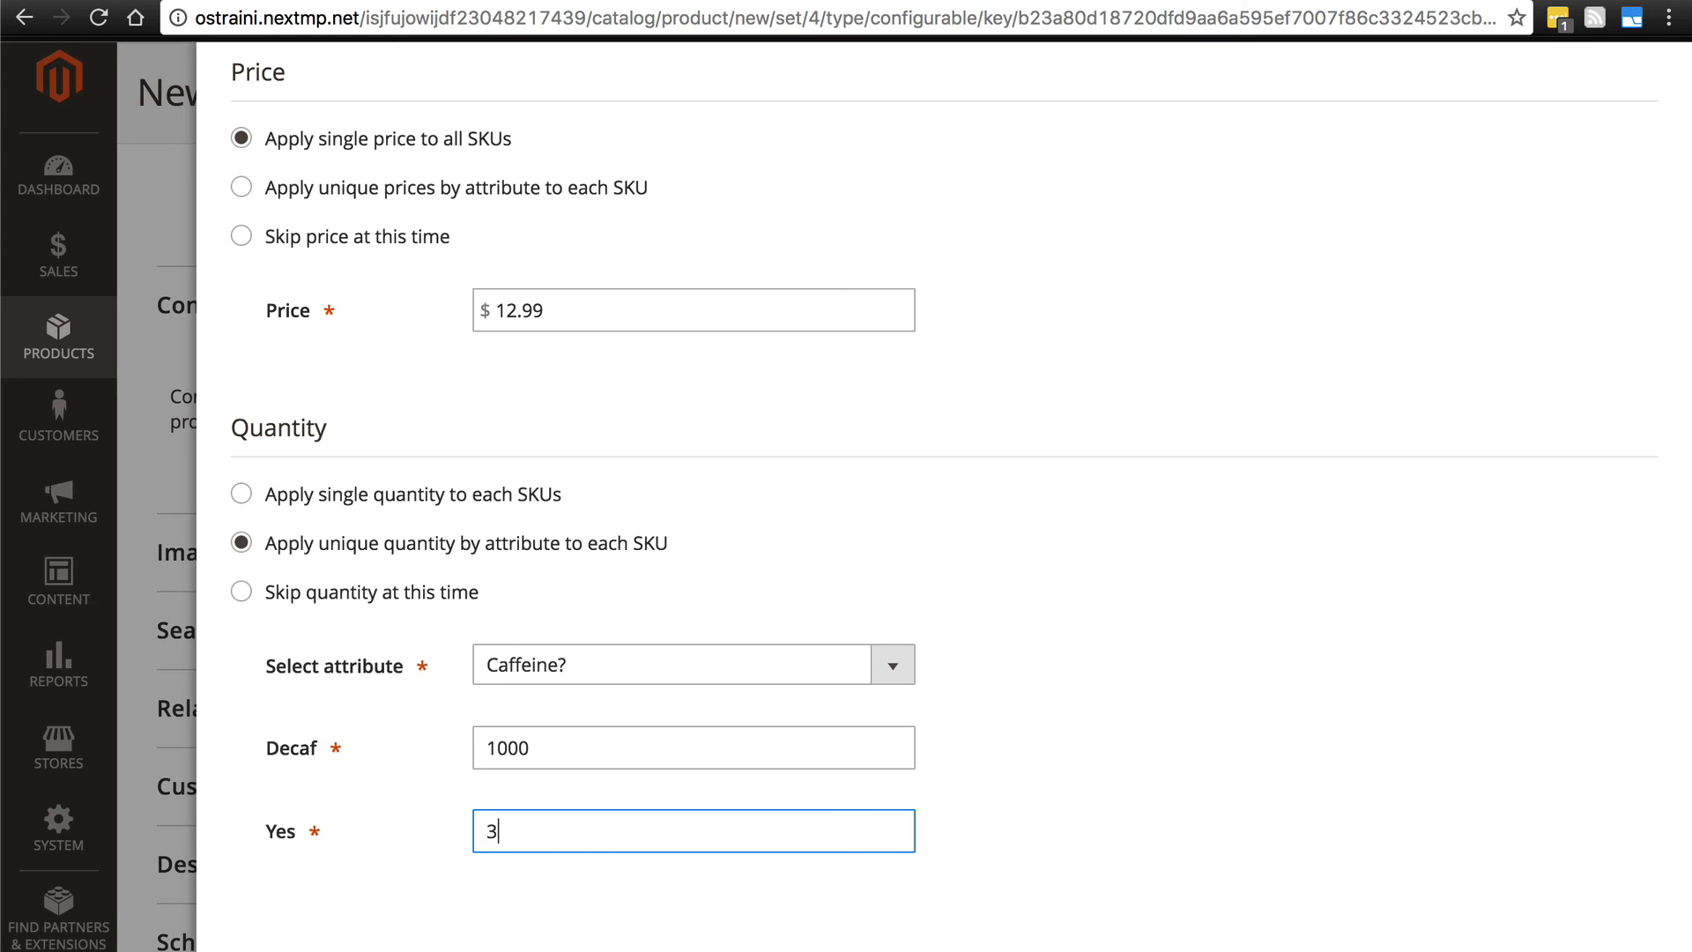
text(000)
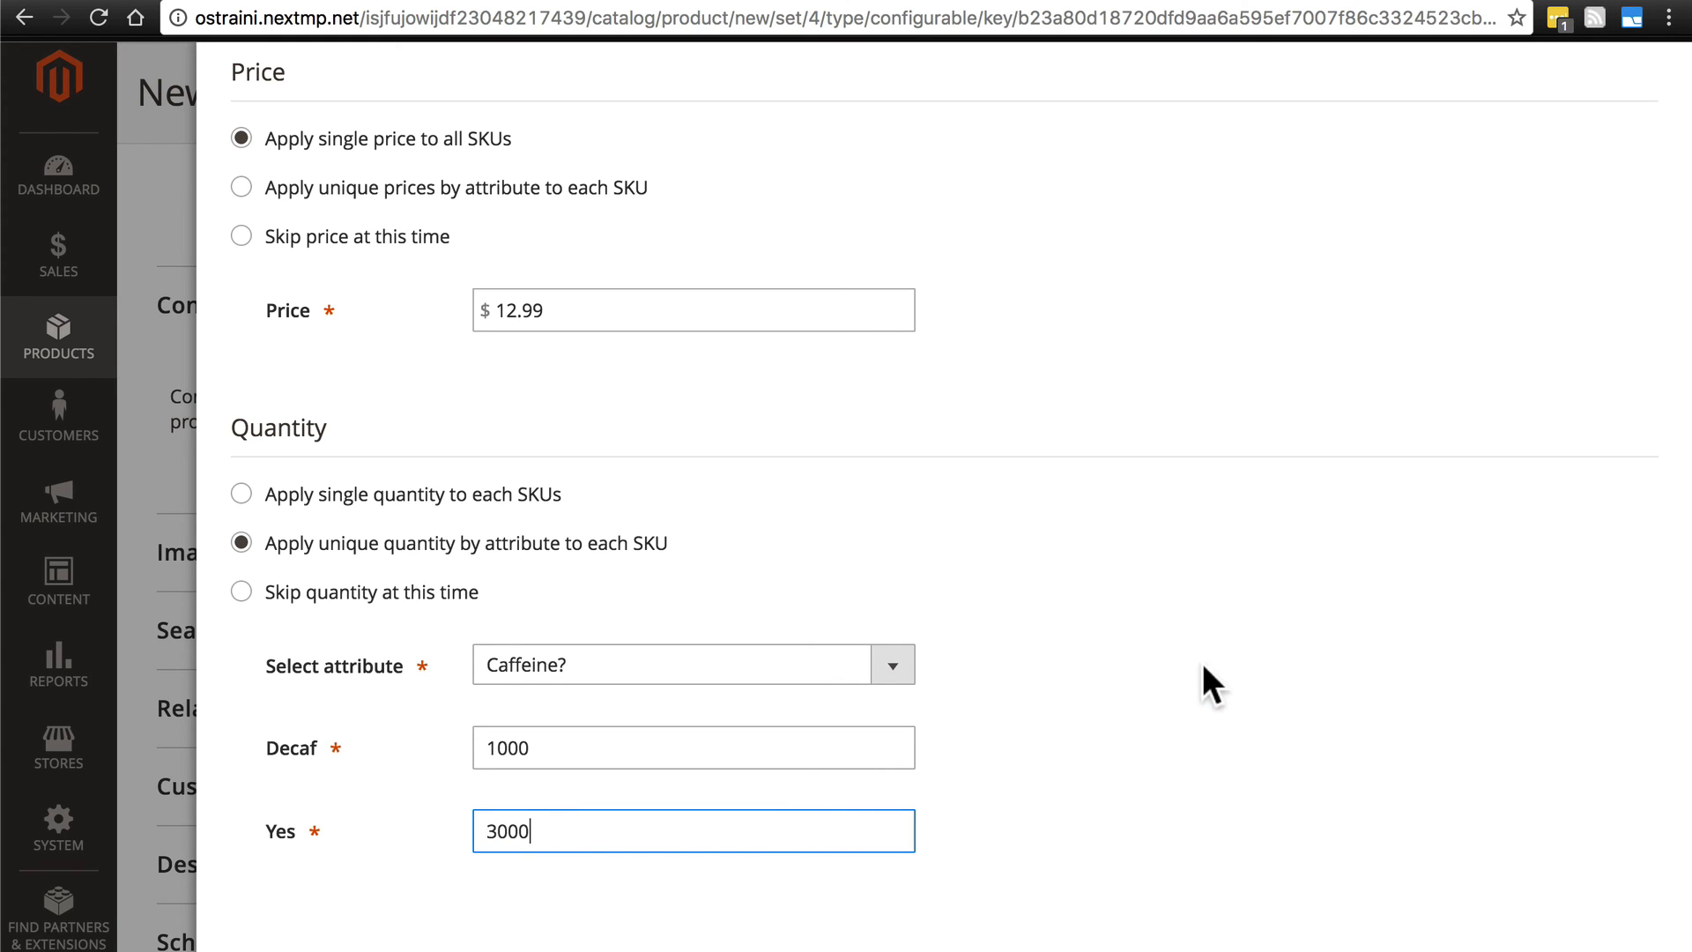
Advance the wizard to the Step 4 summary of Decaf and Yes coffee SKUs
click(1571, 285)
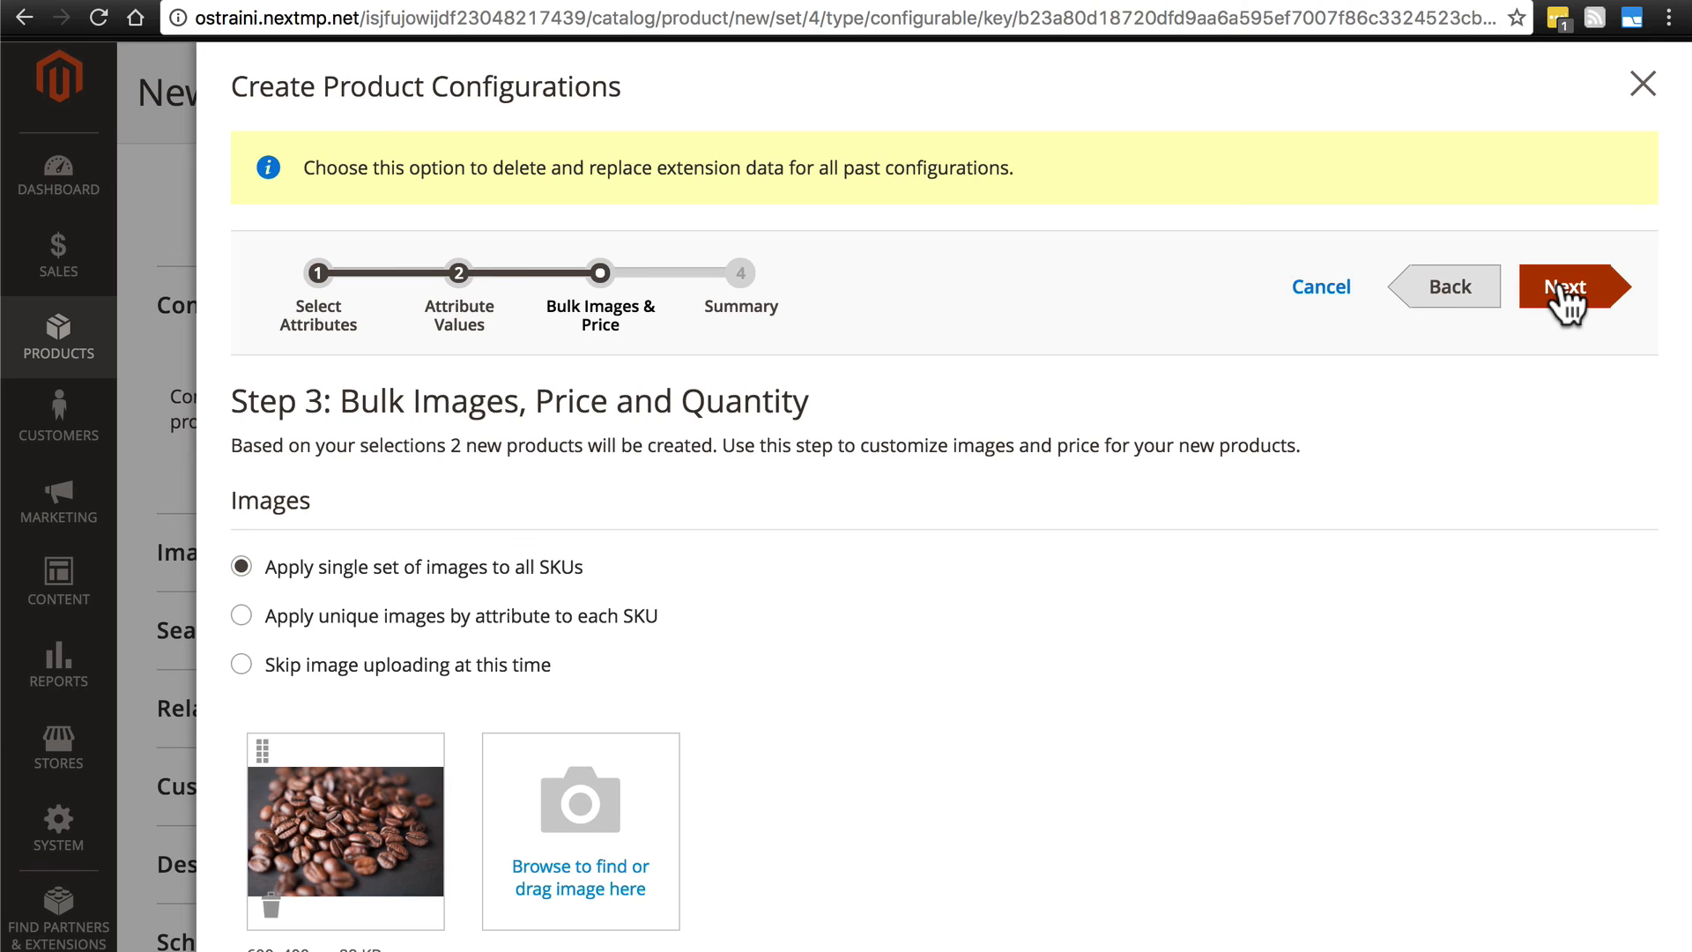
click(1567, 285)
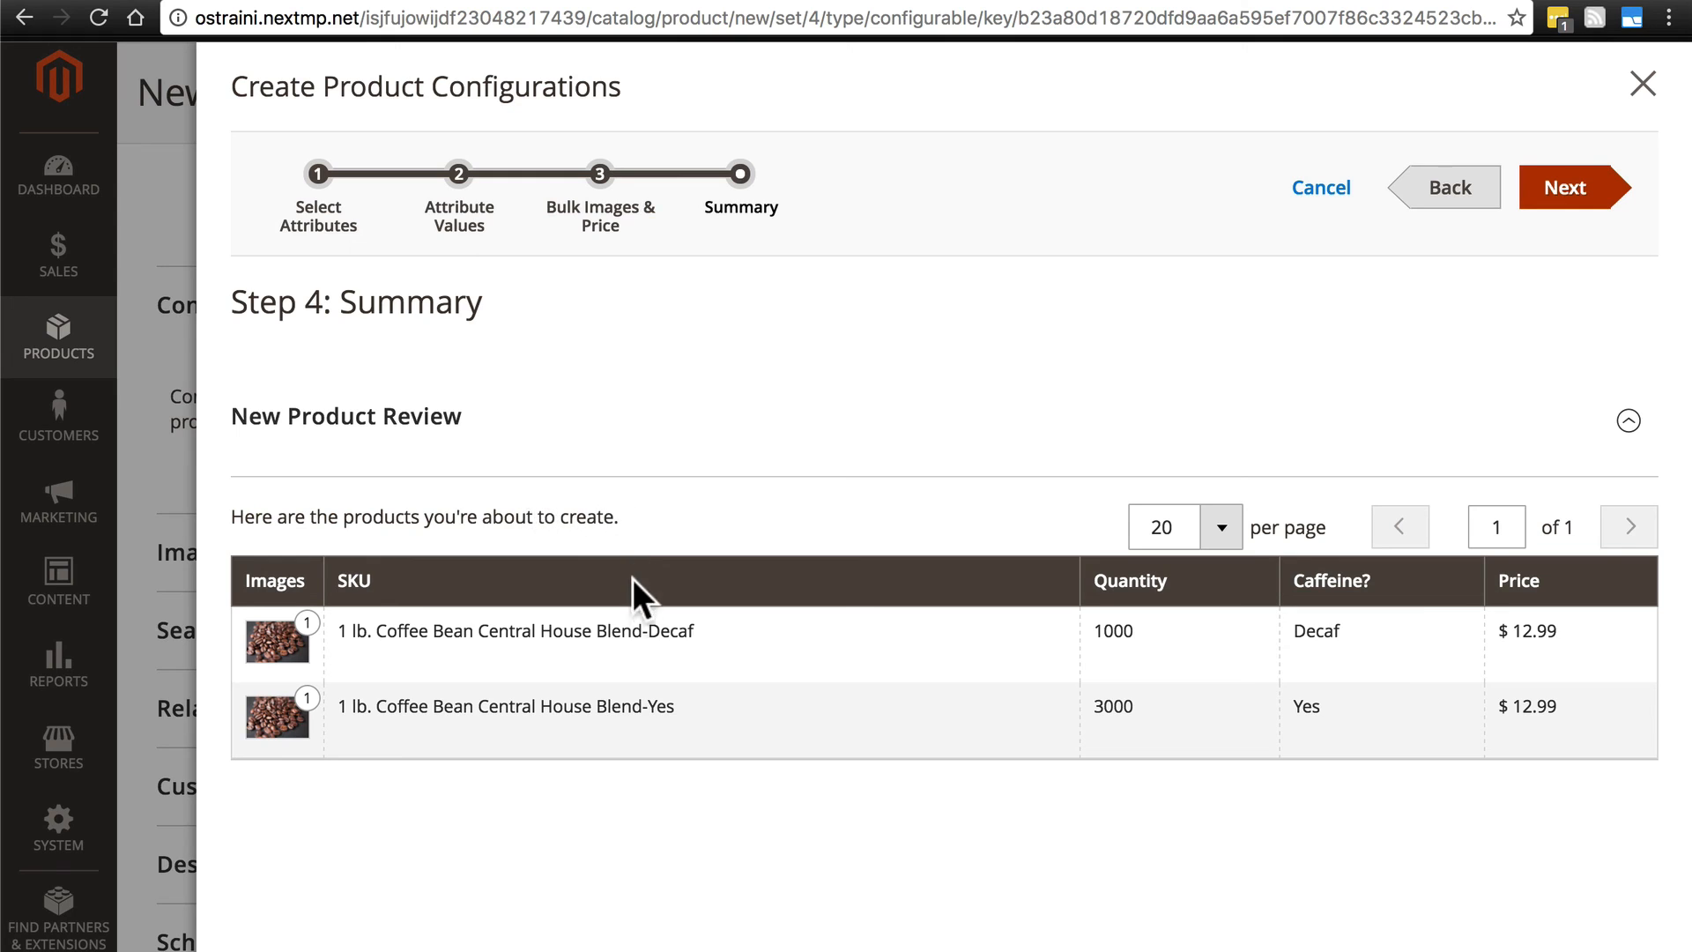
mouse_move(539, 698)
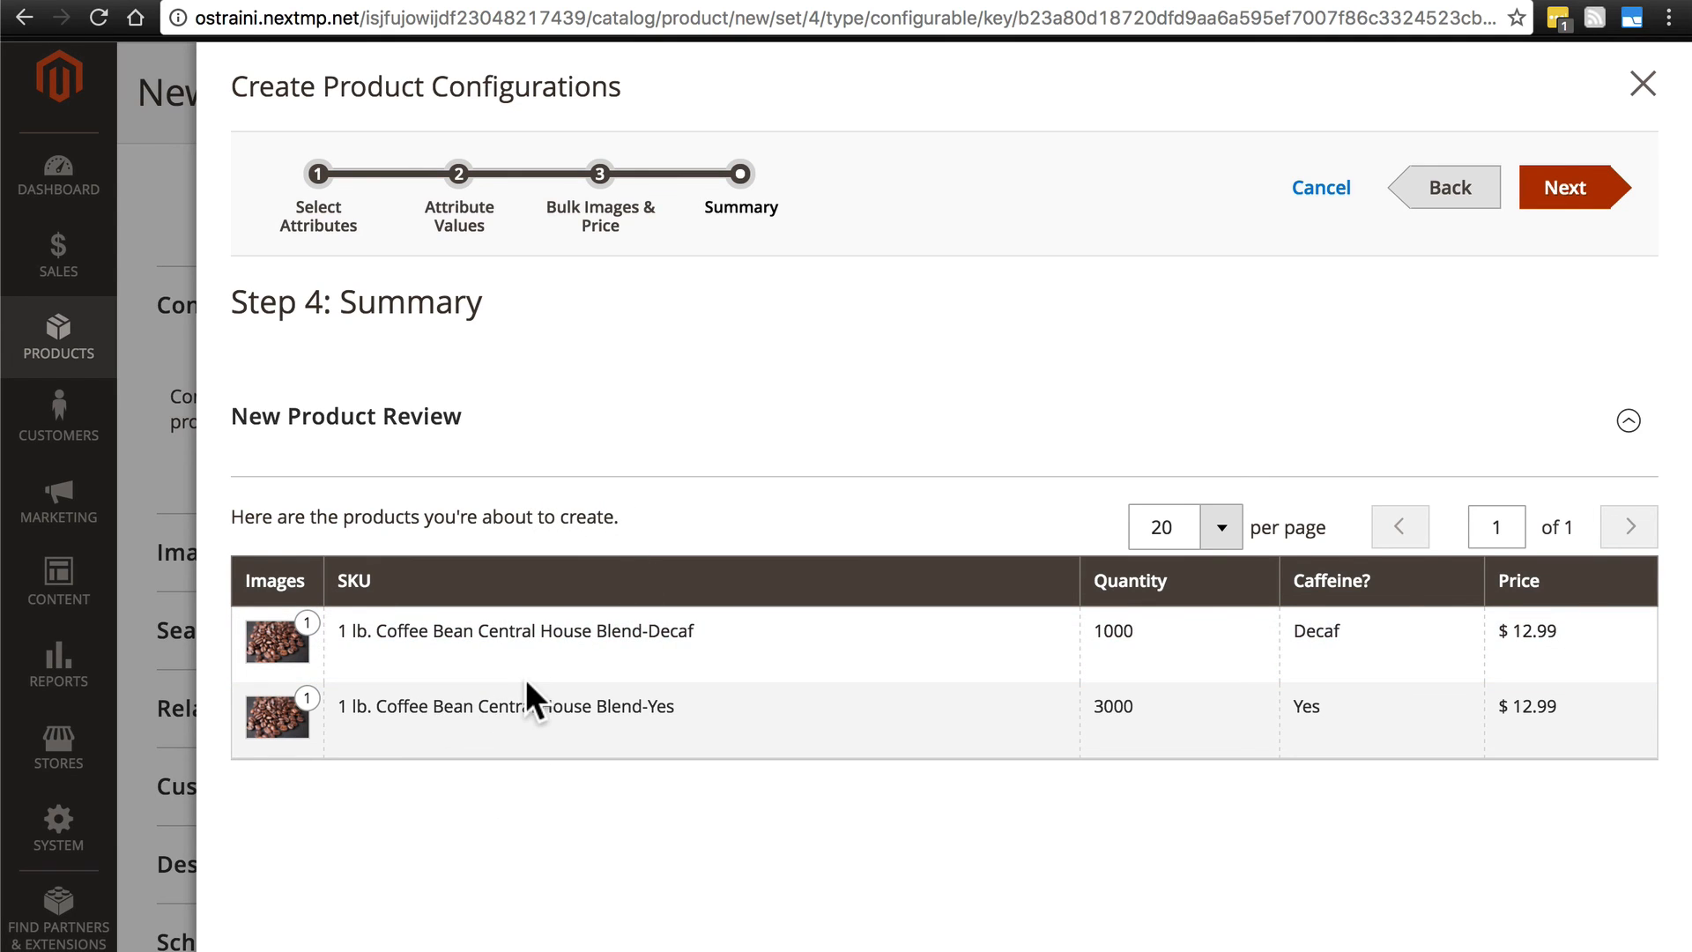
mouse_move(378, 744)
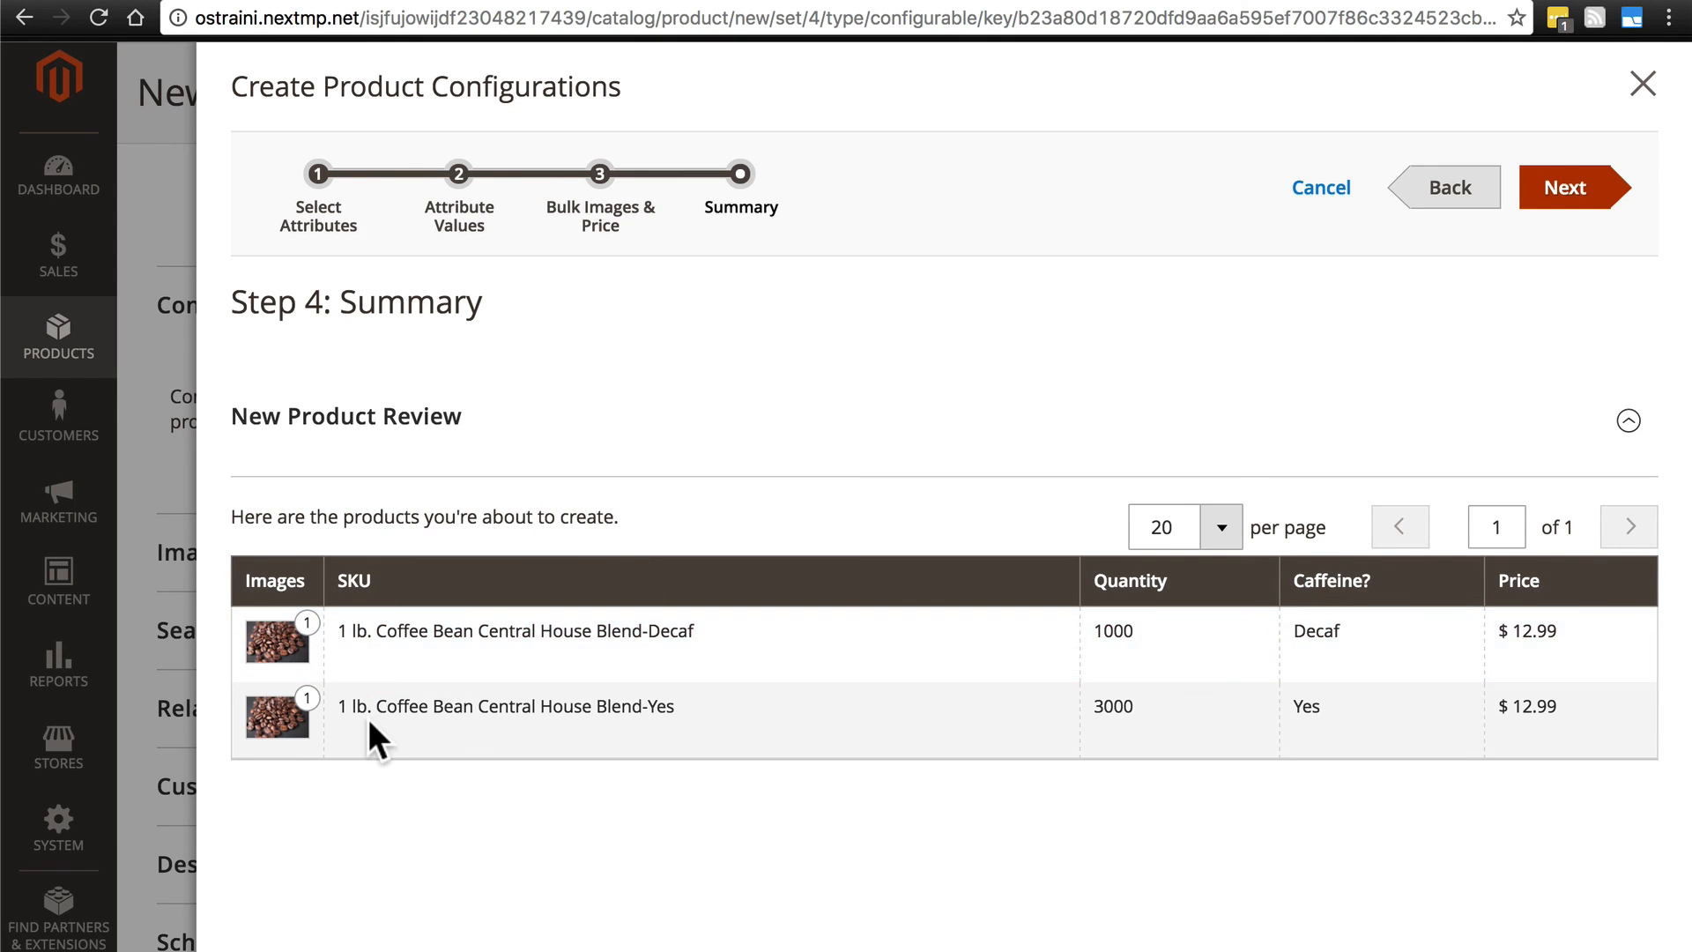
mouse_move(402, 751)
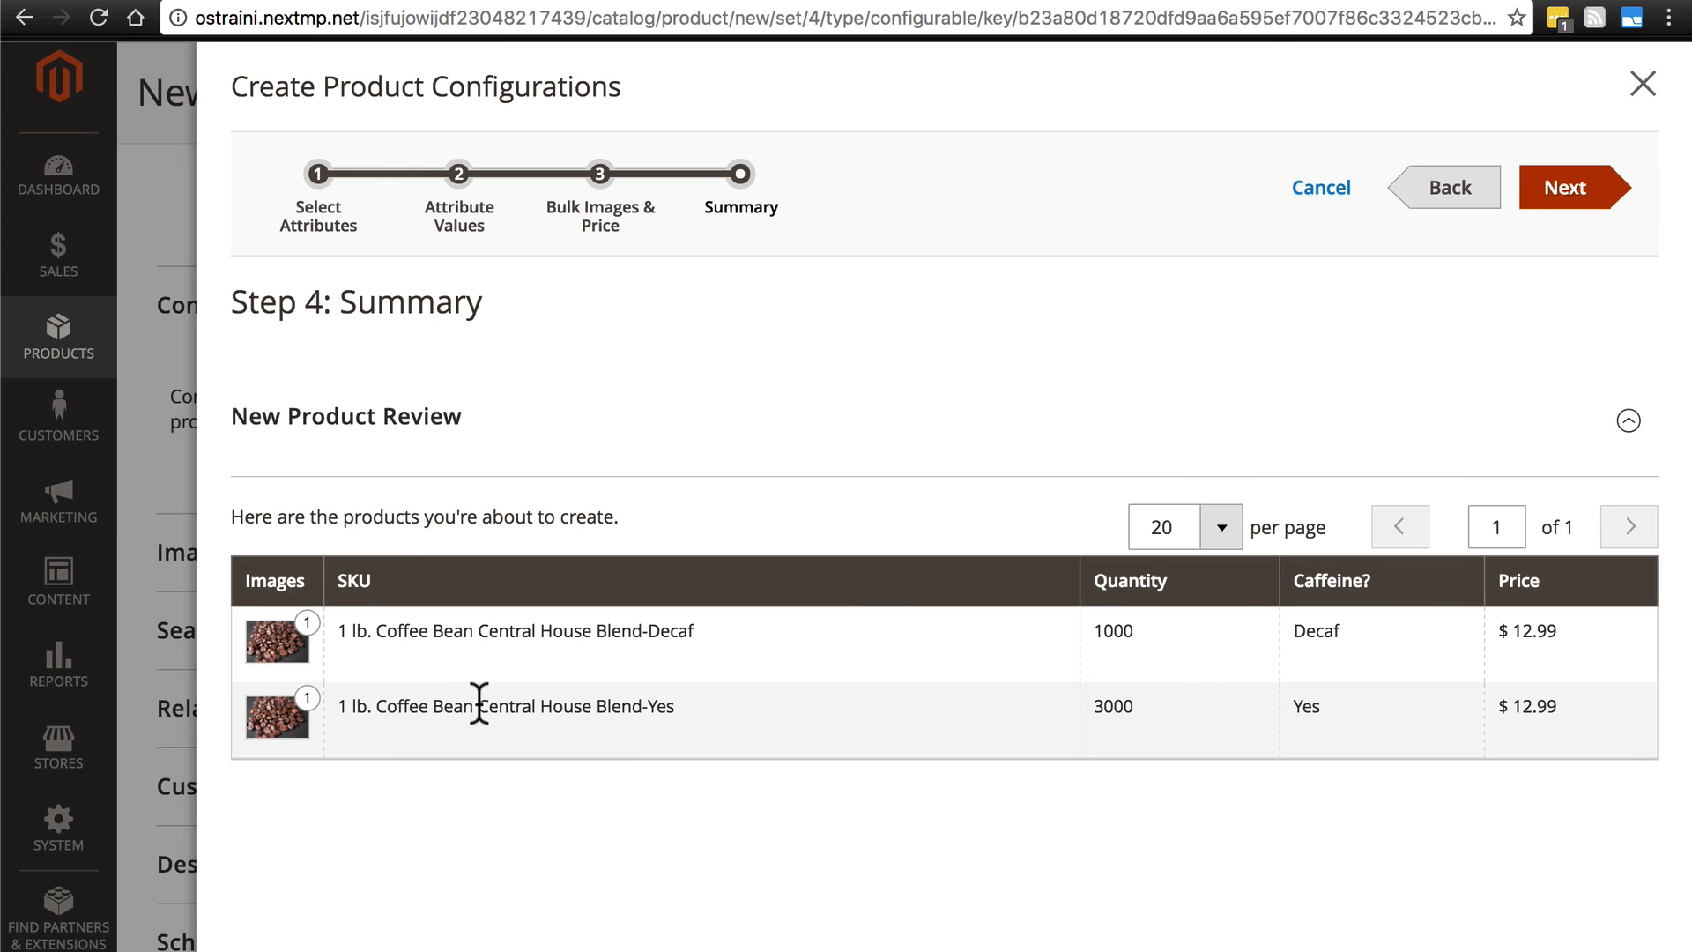
mouse_move(688, 732)
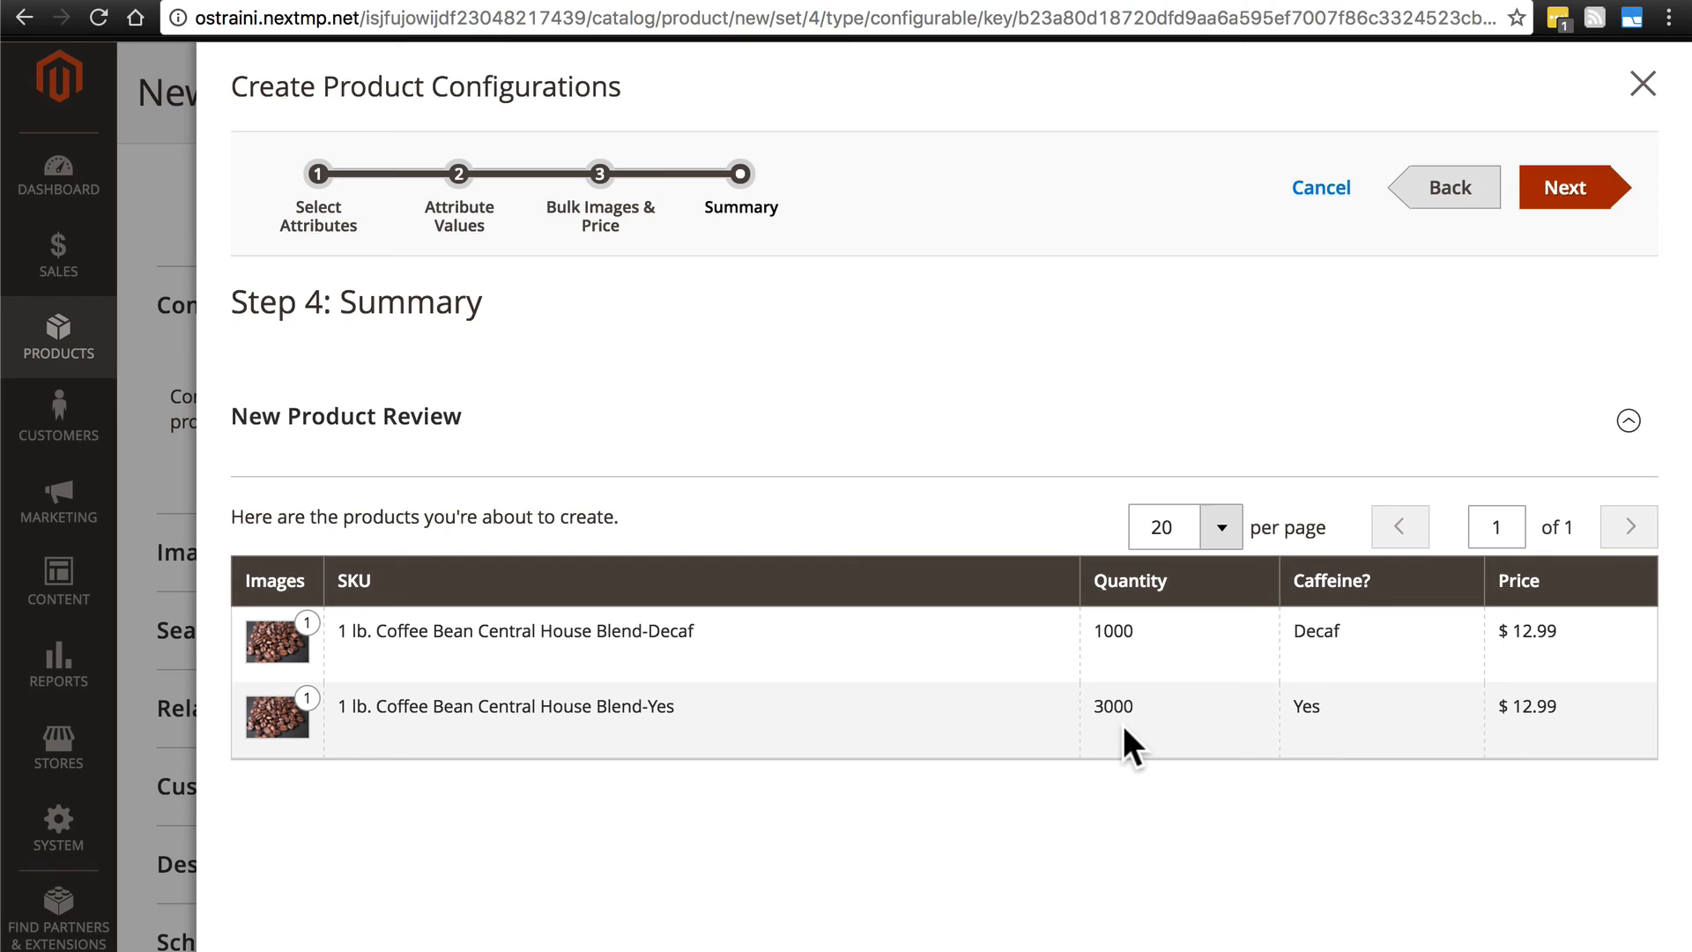
mouse_move(870, 538)
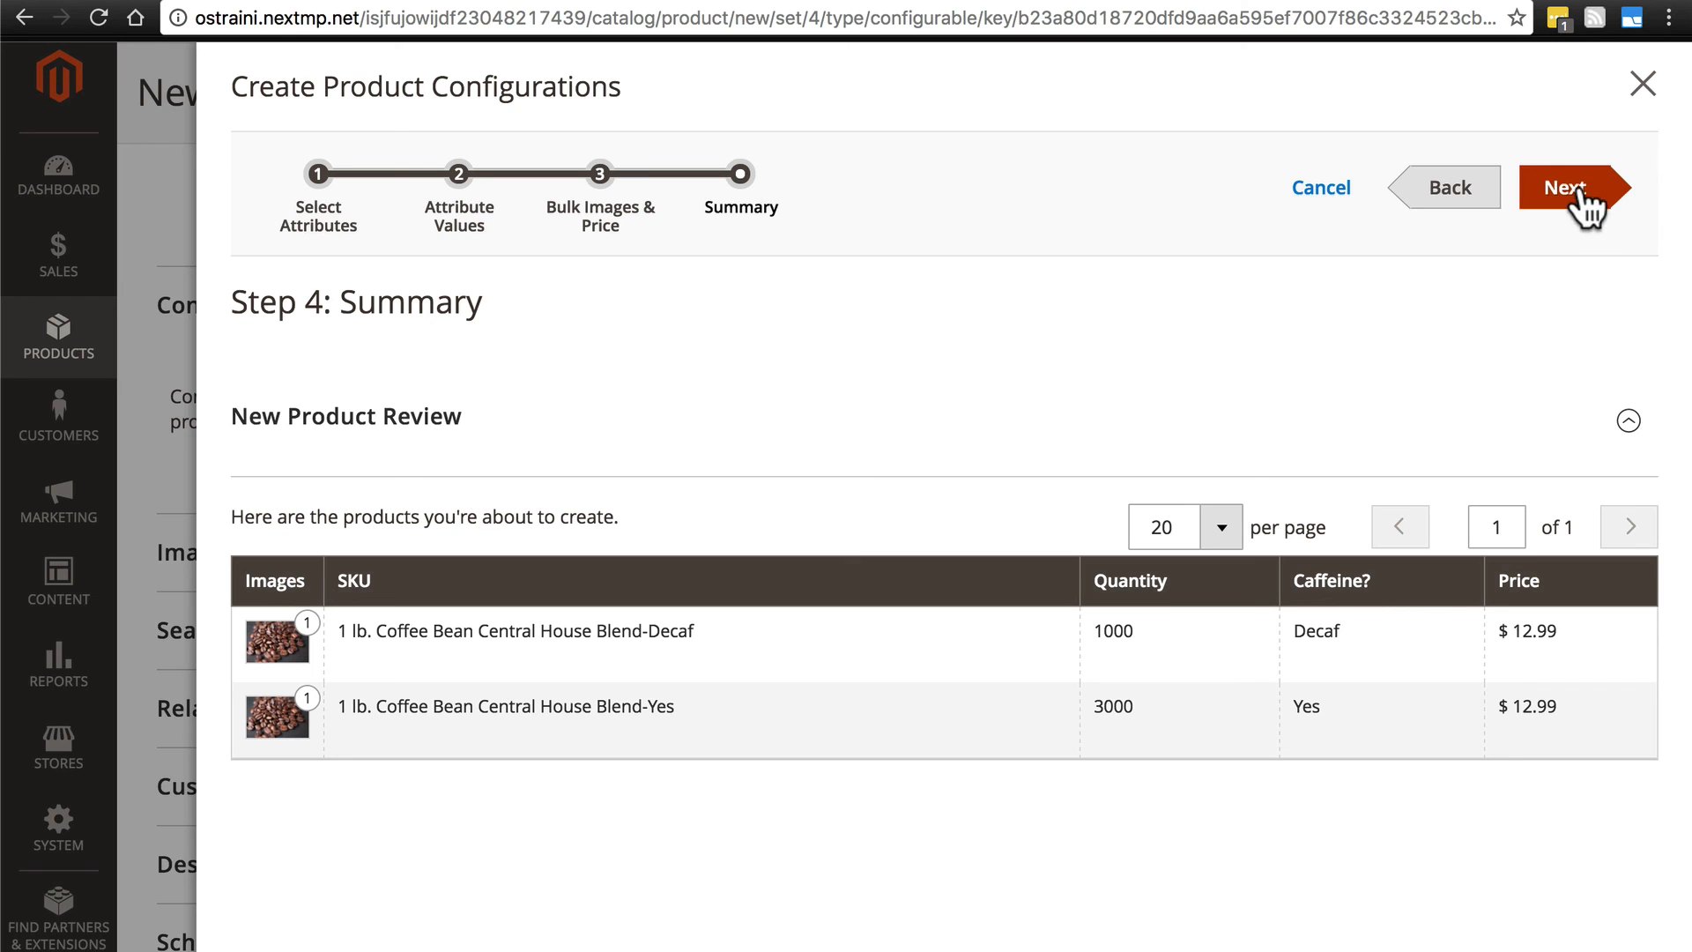
Finish the wizard, generating Decaf (1000) and Yes (3000) variations at $12.99
click(1576, 187)
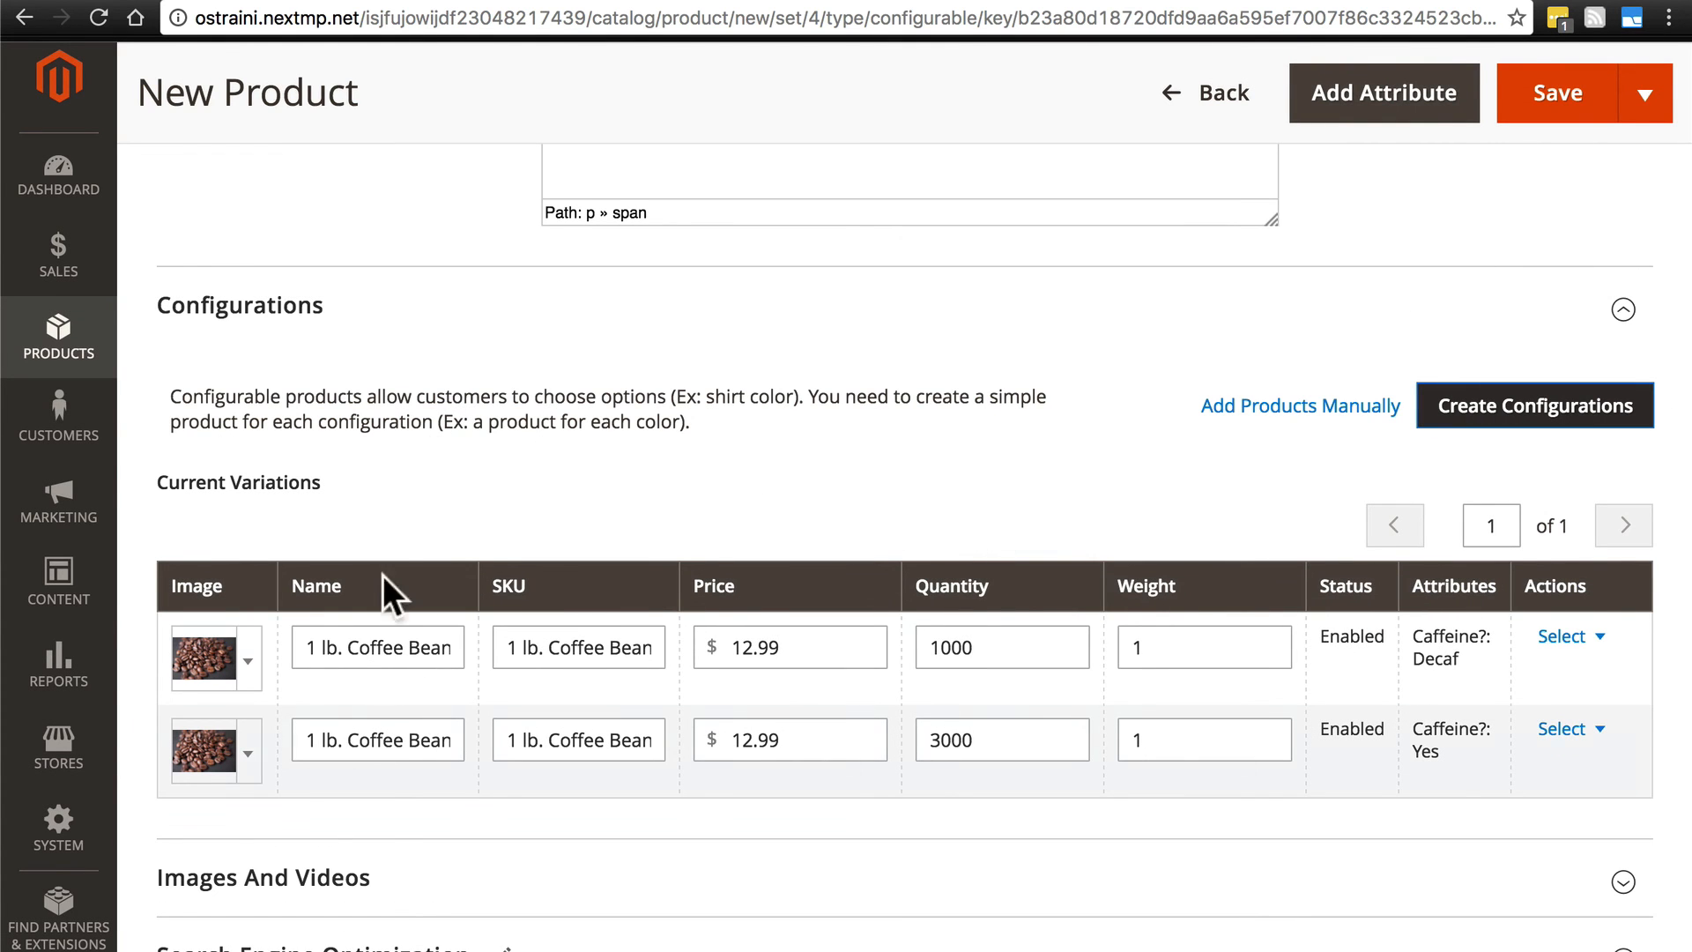
scroll(down, 3)
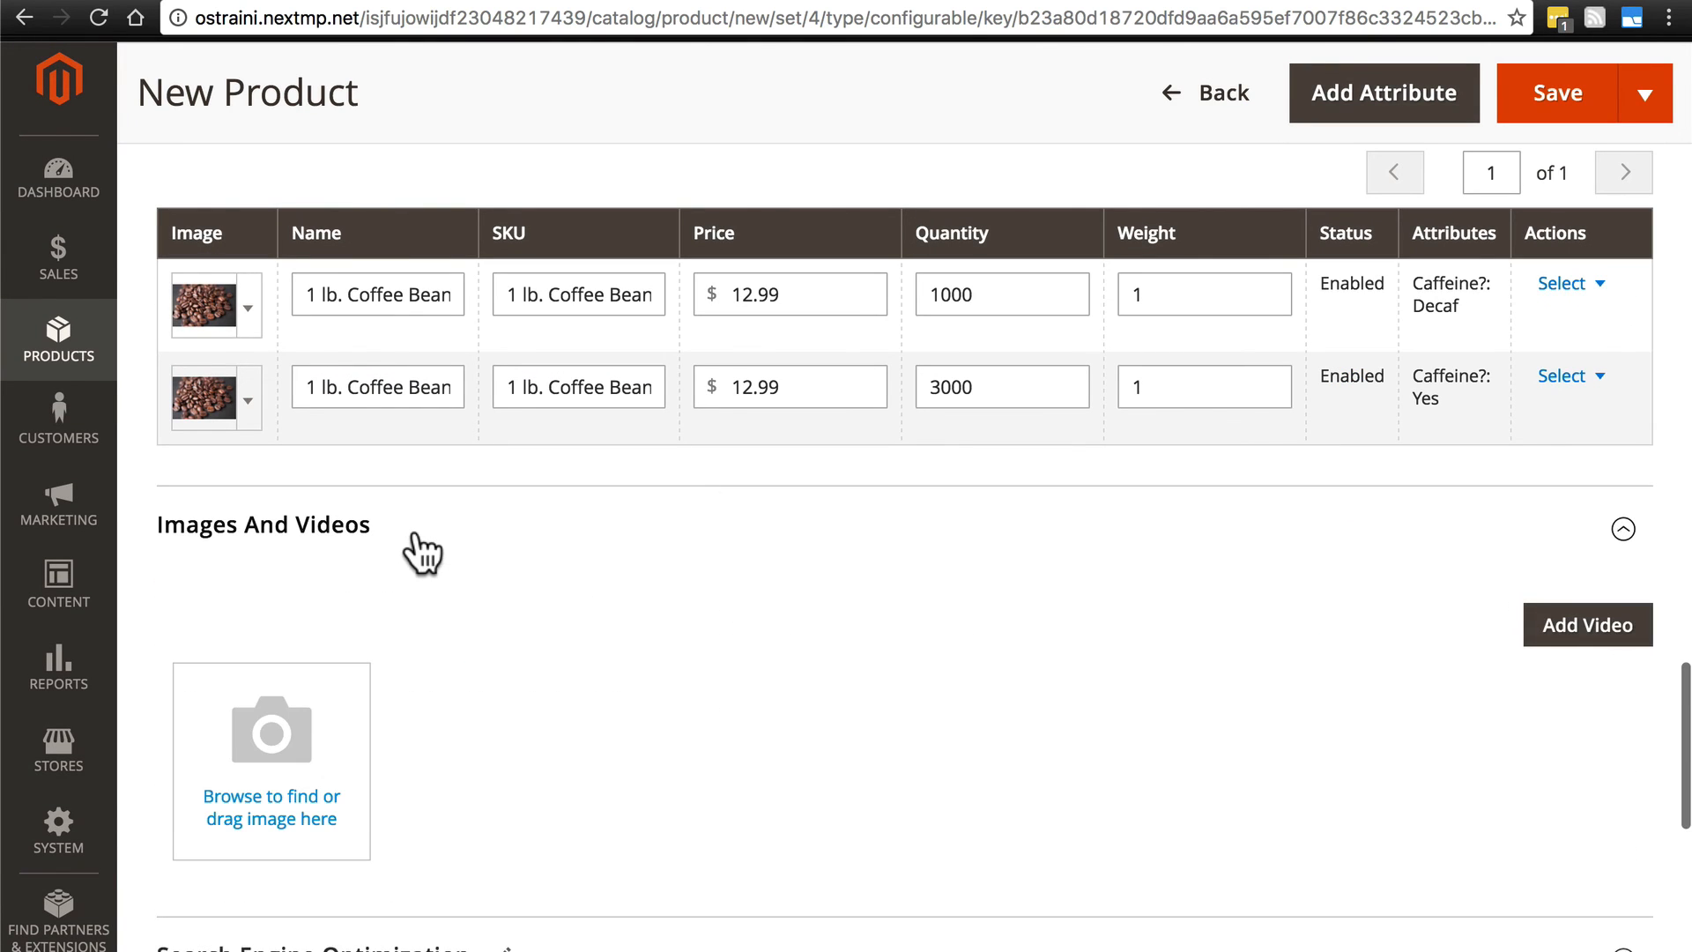
mouse_move(272, 750)
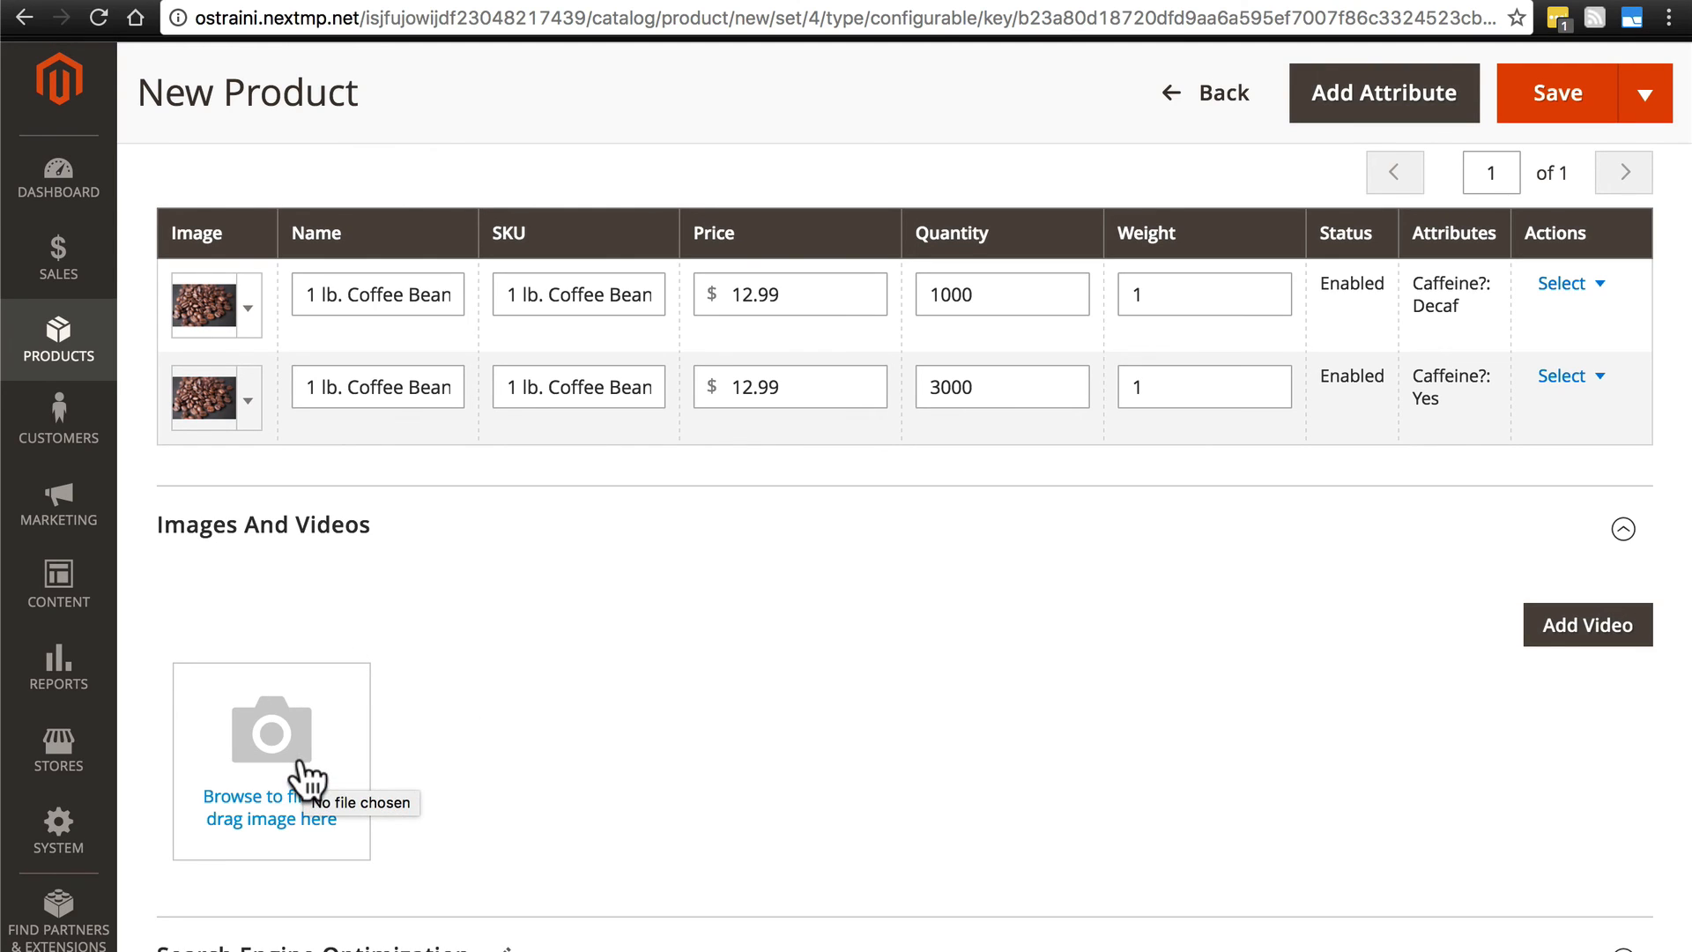
mouse_move(659, 717)
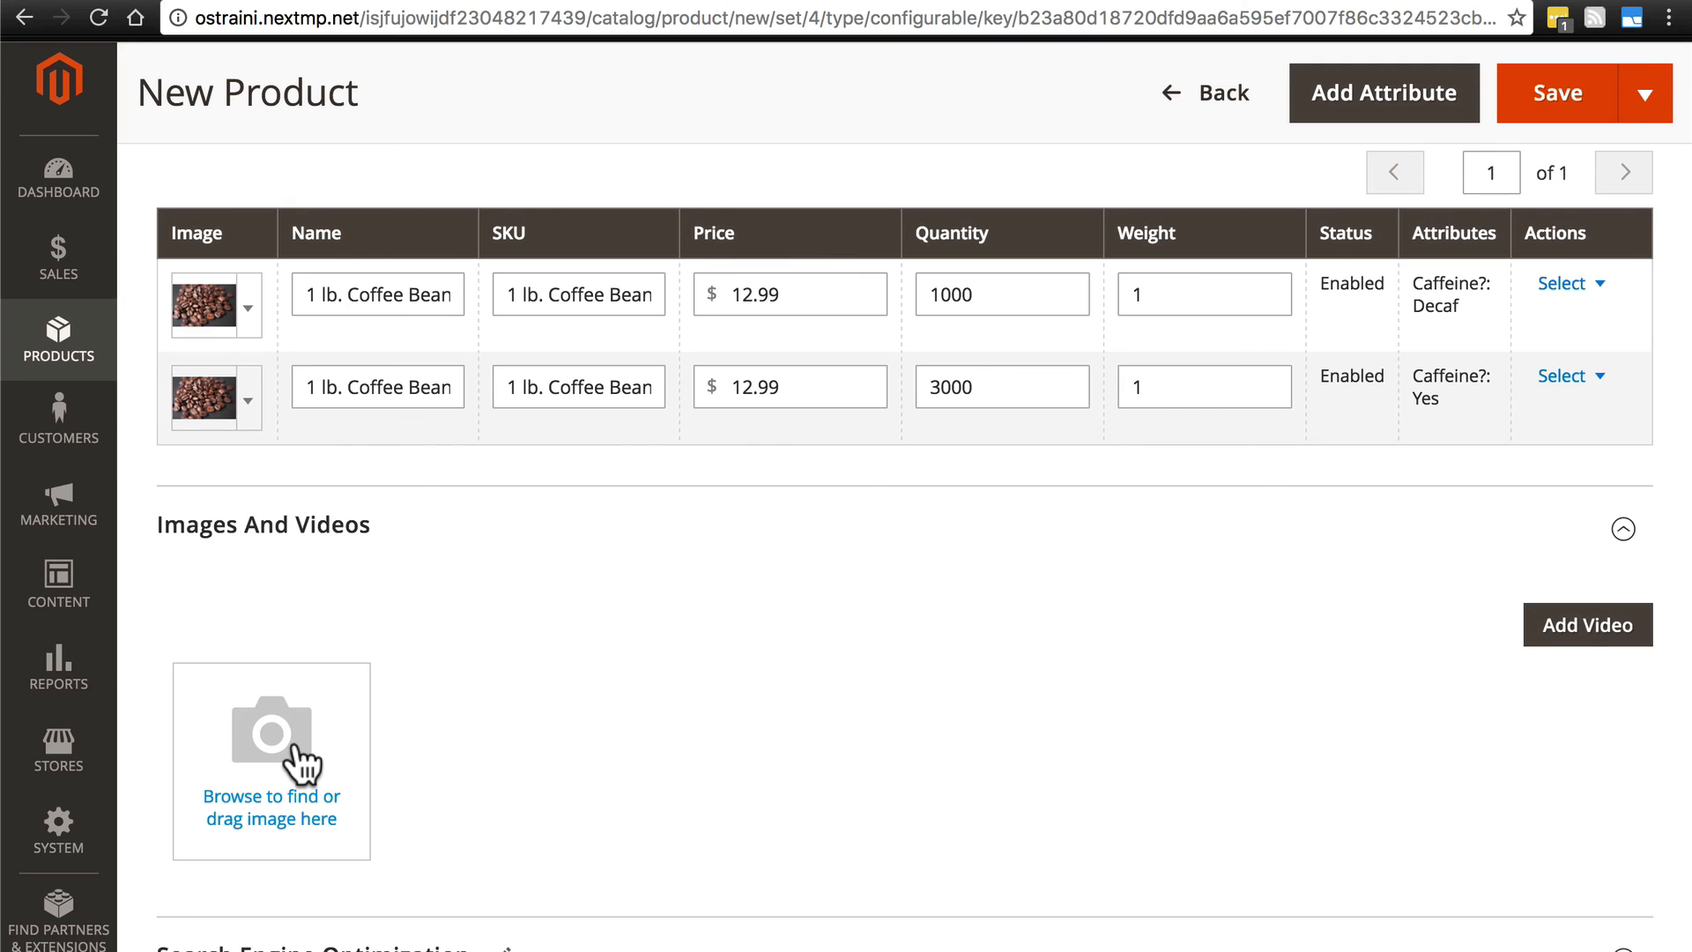
mouse_move(561, 680)
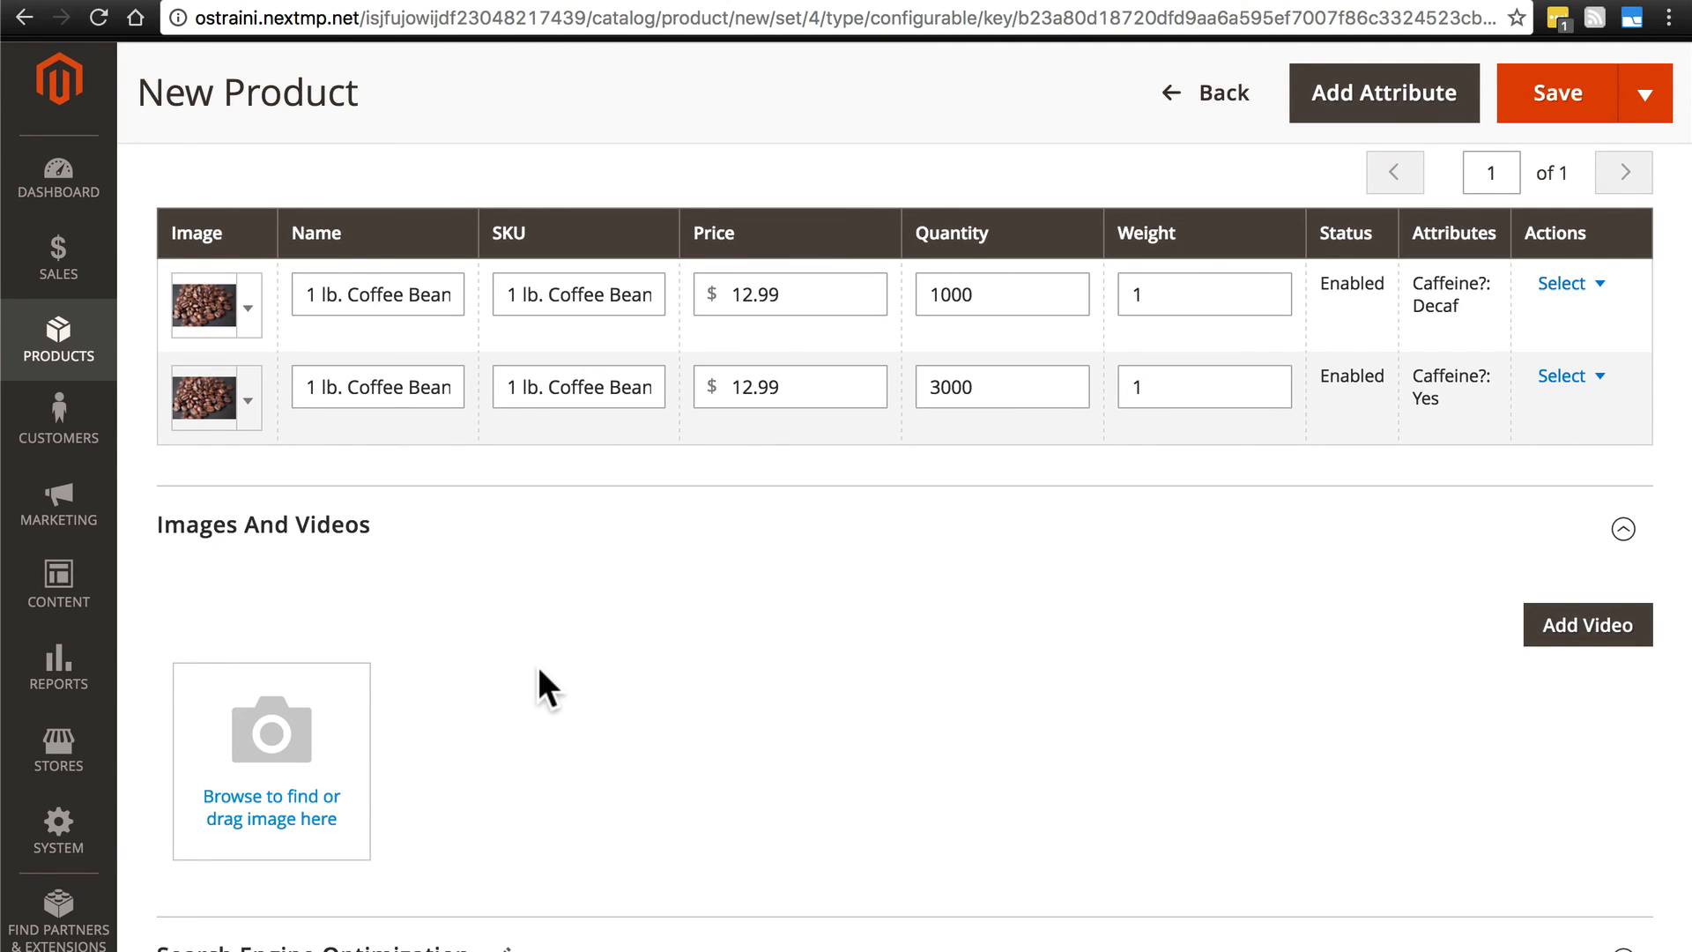
click(378, 386)
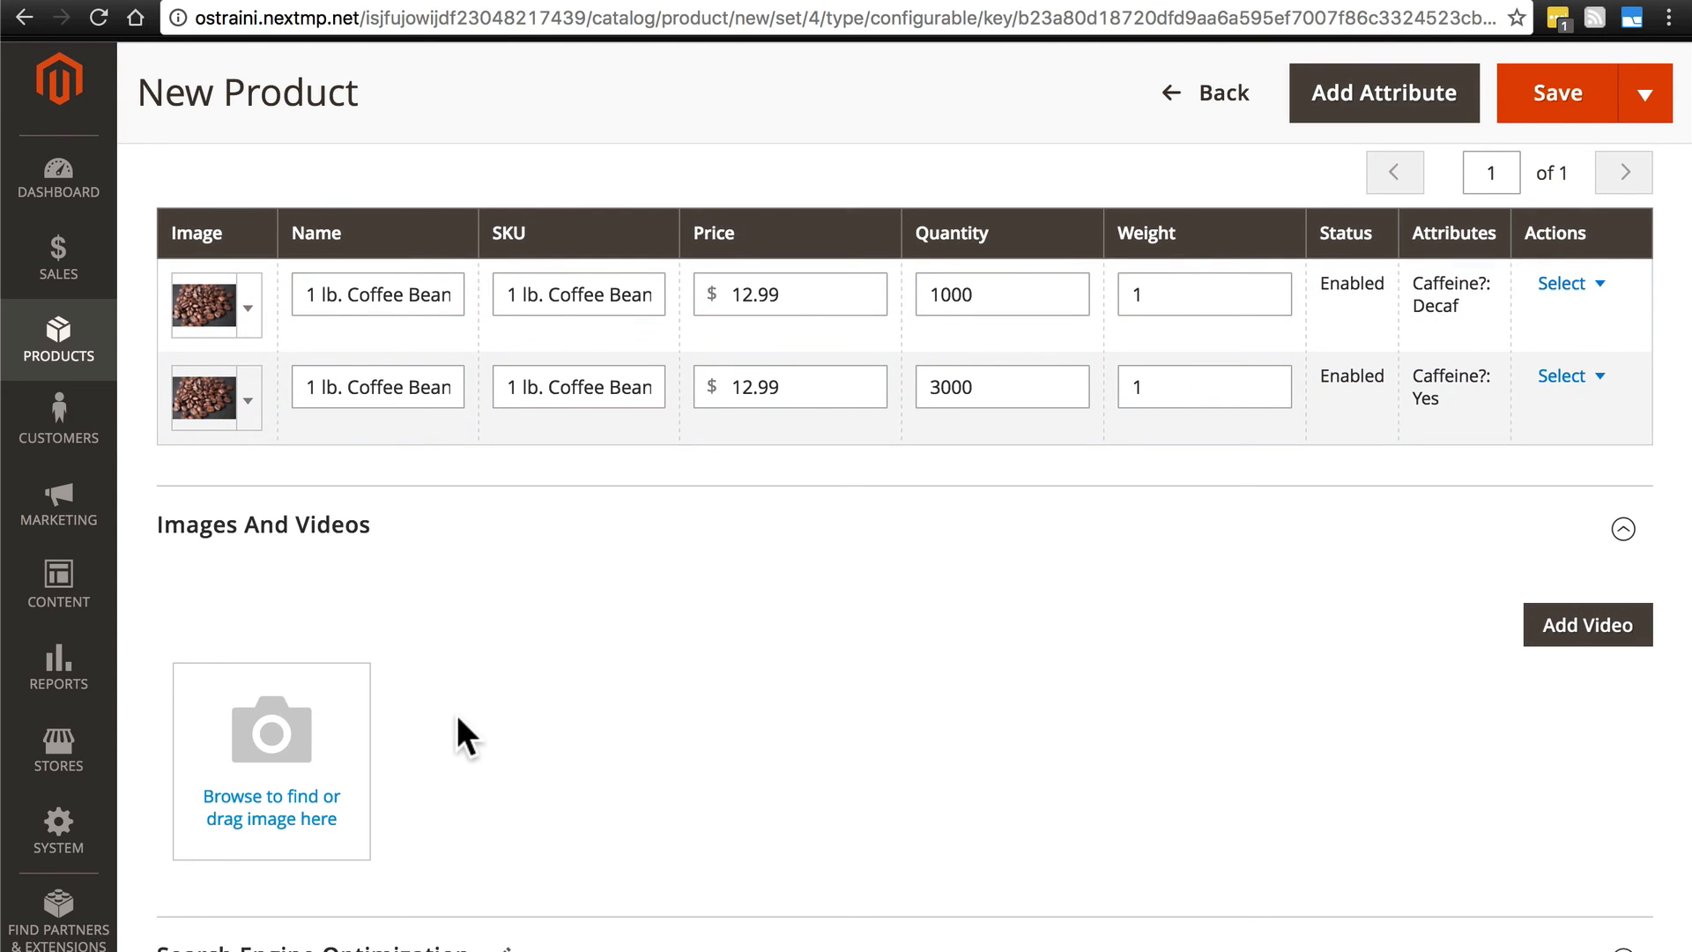
mouse_move(451, 750)
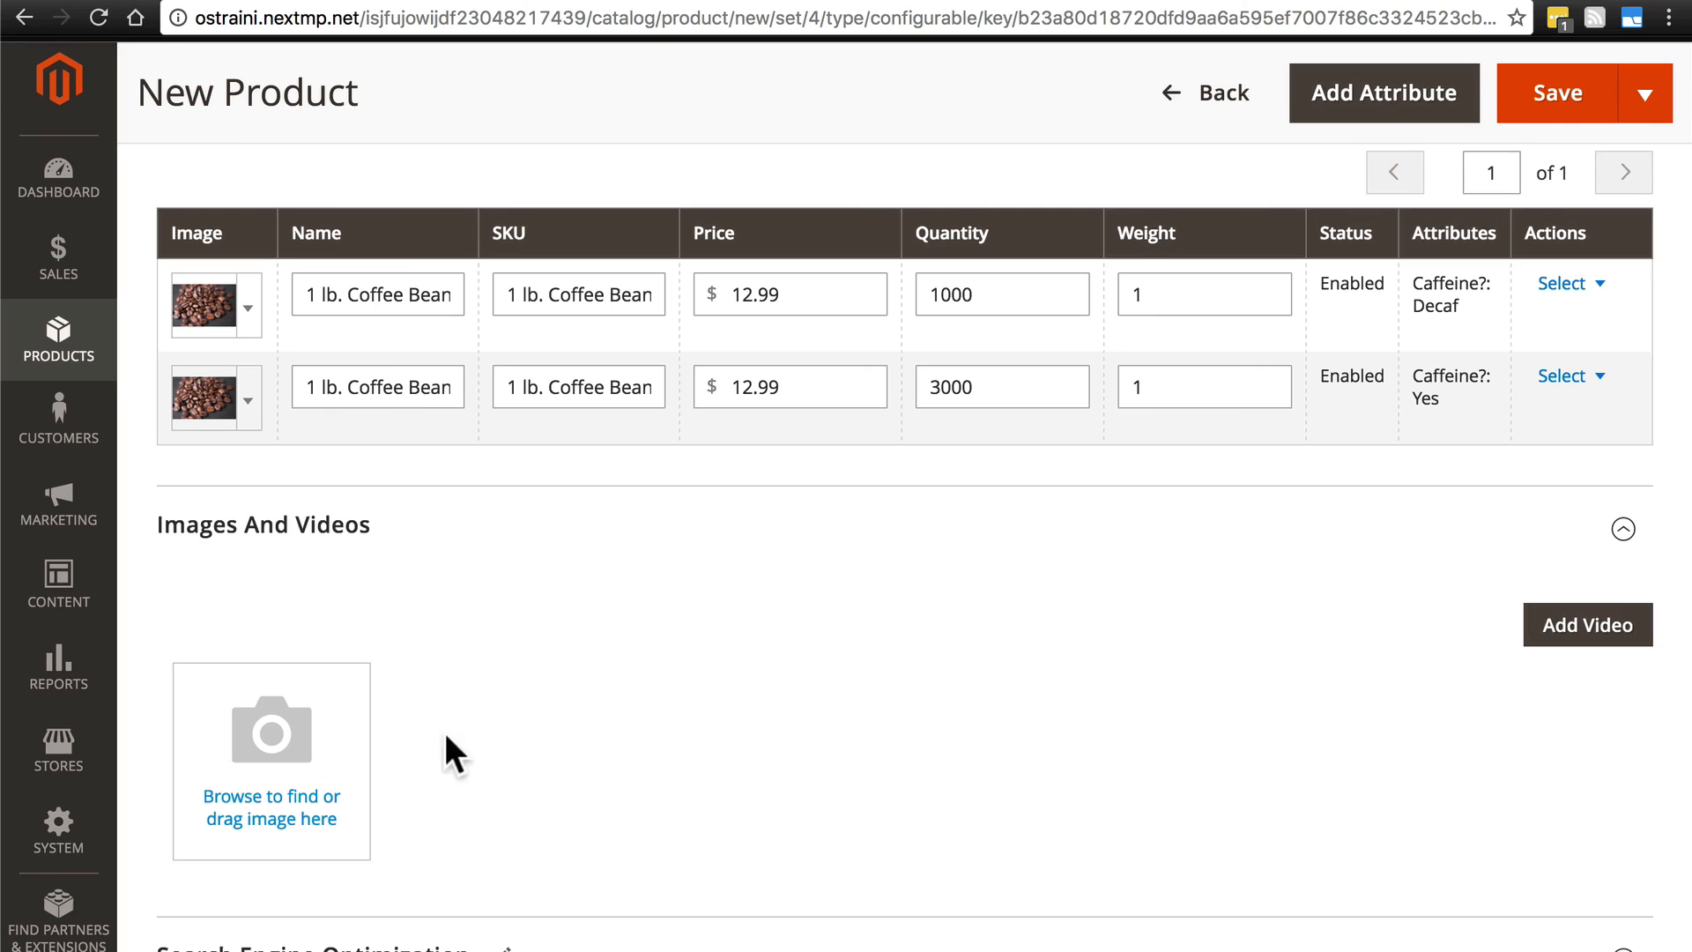
mouse_move(485, 754)
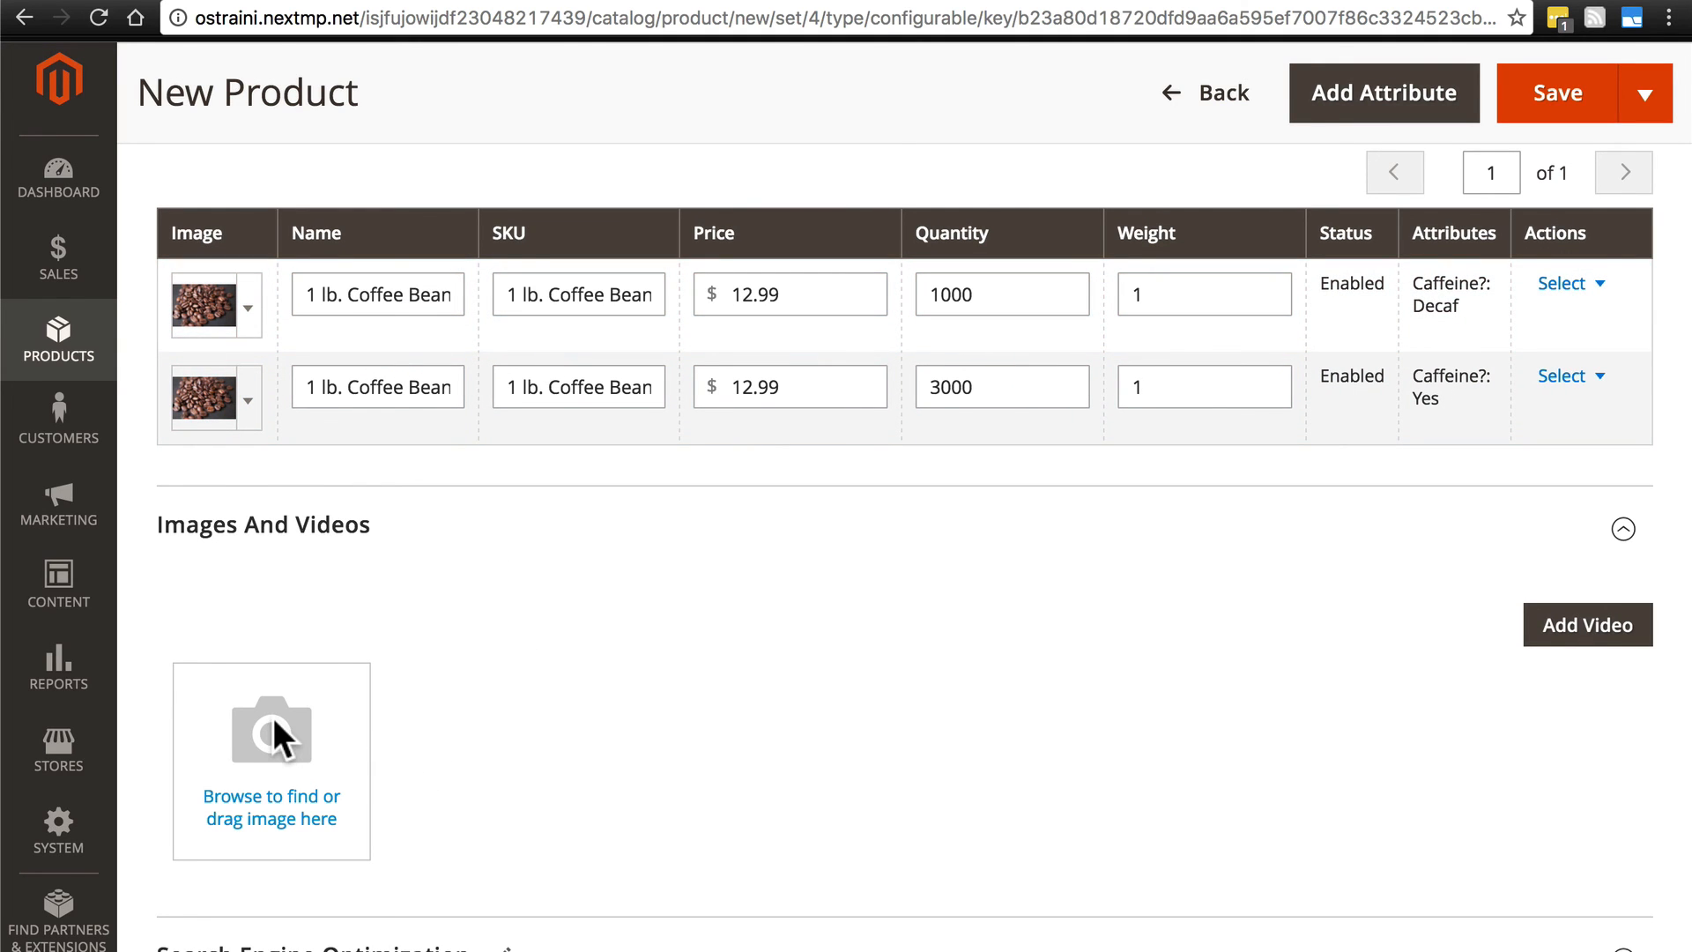
Upload house-blend.jpg as the parent product's base, small and thumbnail image
click(271, 740)
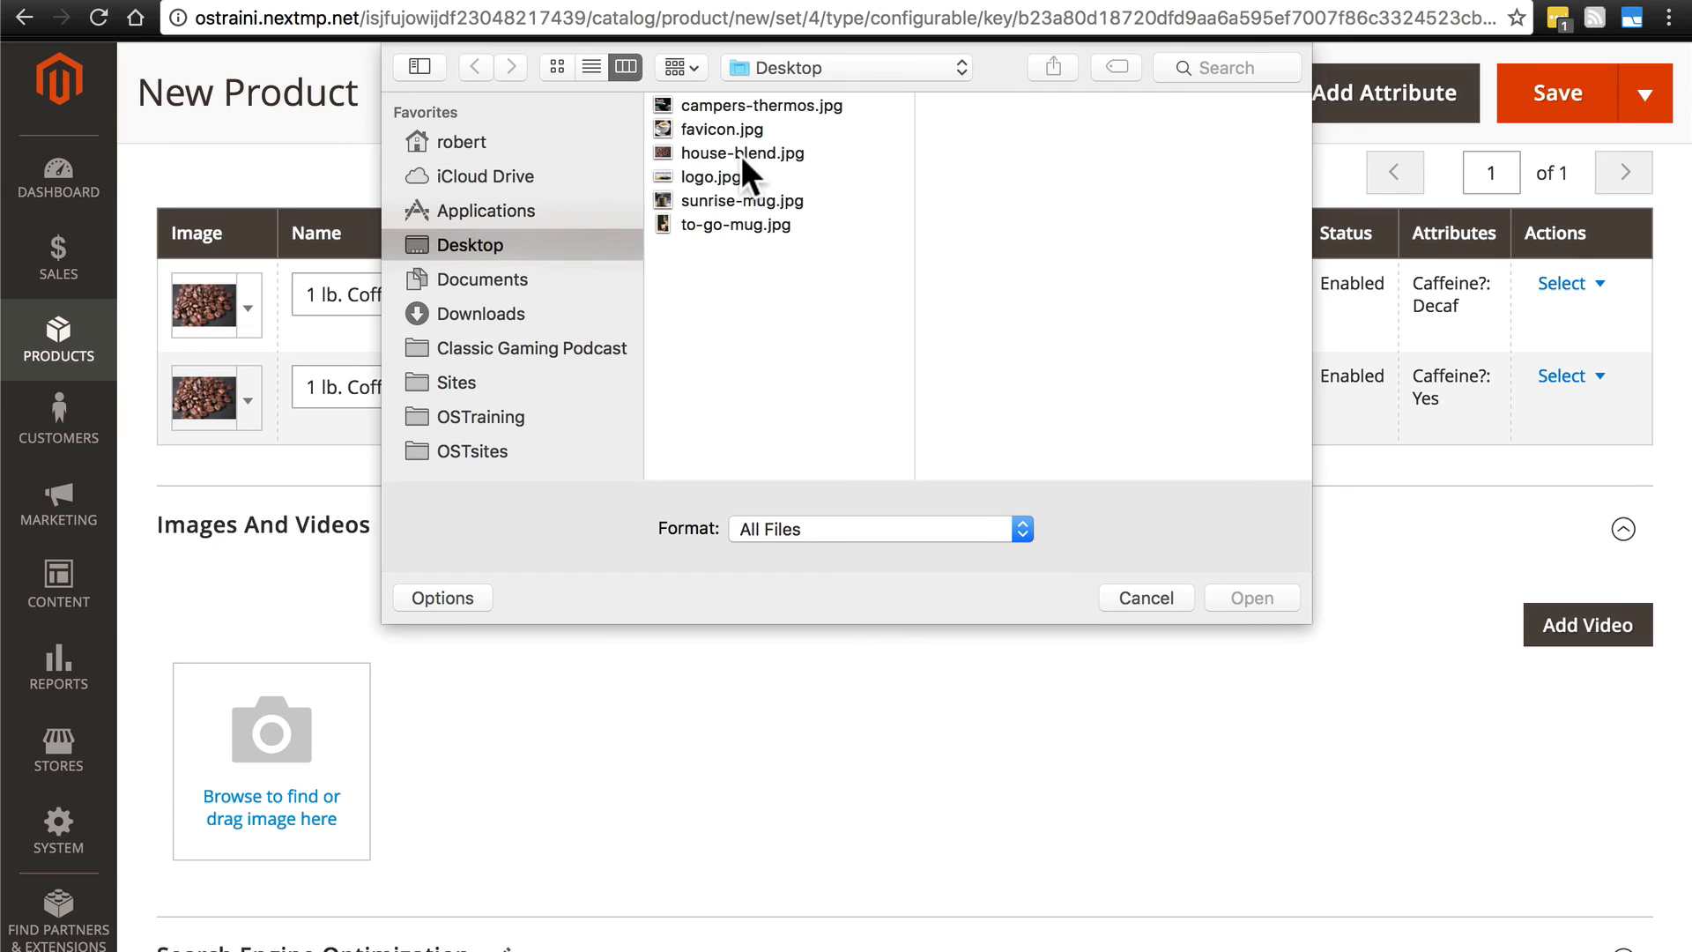
click(744, 152)
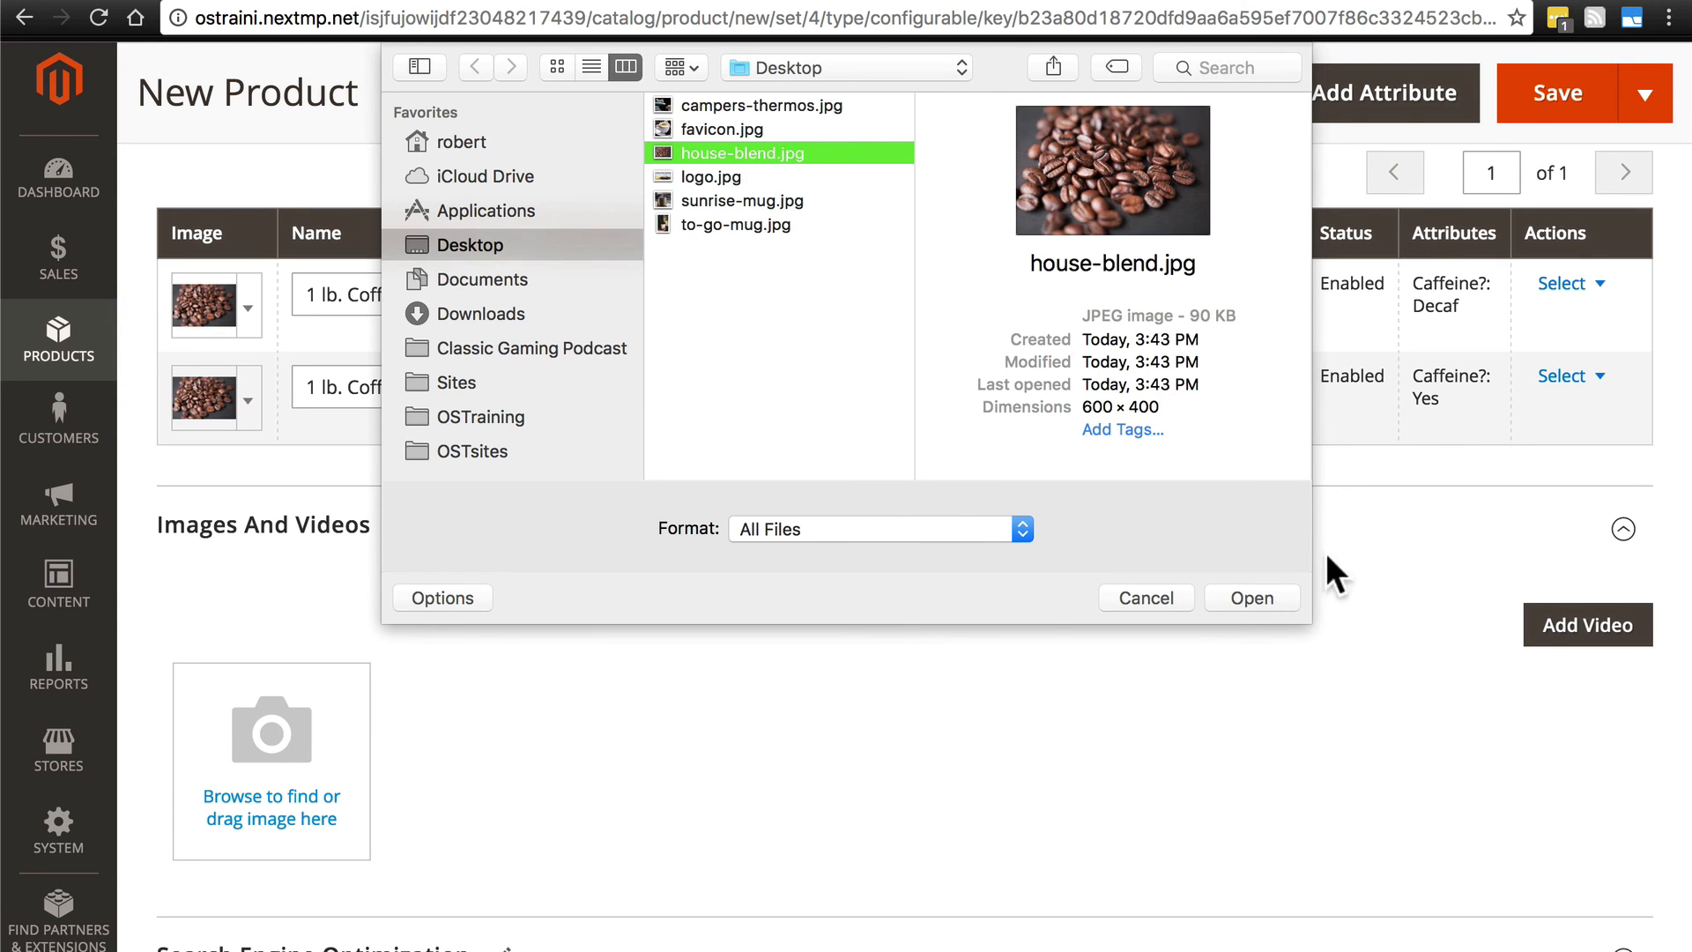
click(1250, 597)
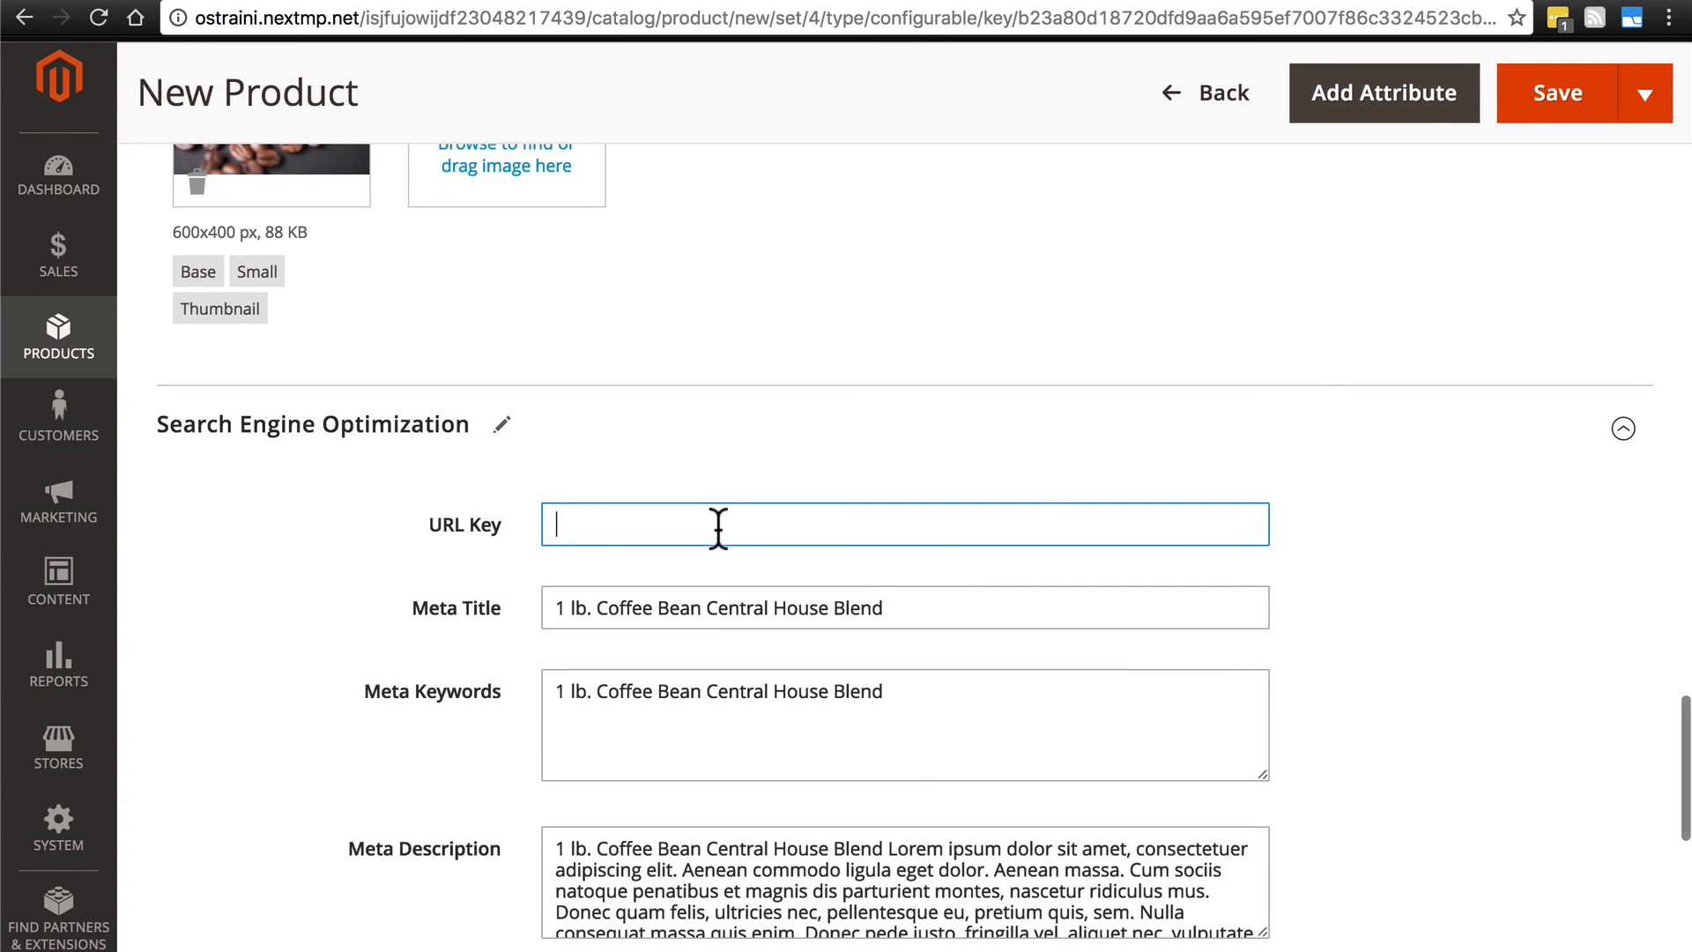
Set URL key house-blend and meta keywords 'Coffee Bean Central House Blend, coffee'
text(house-blend)
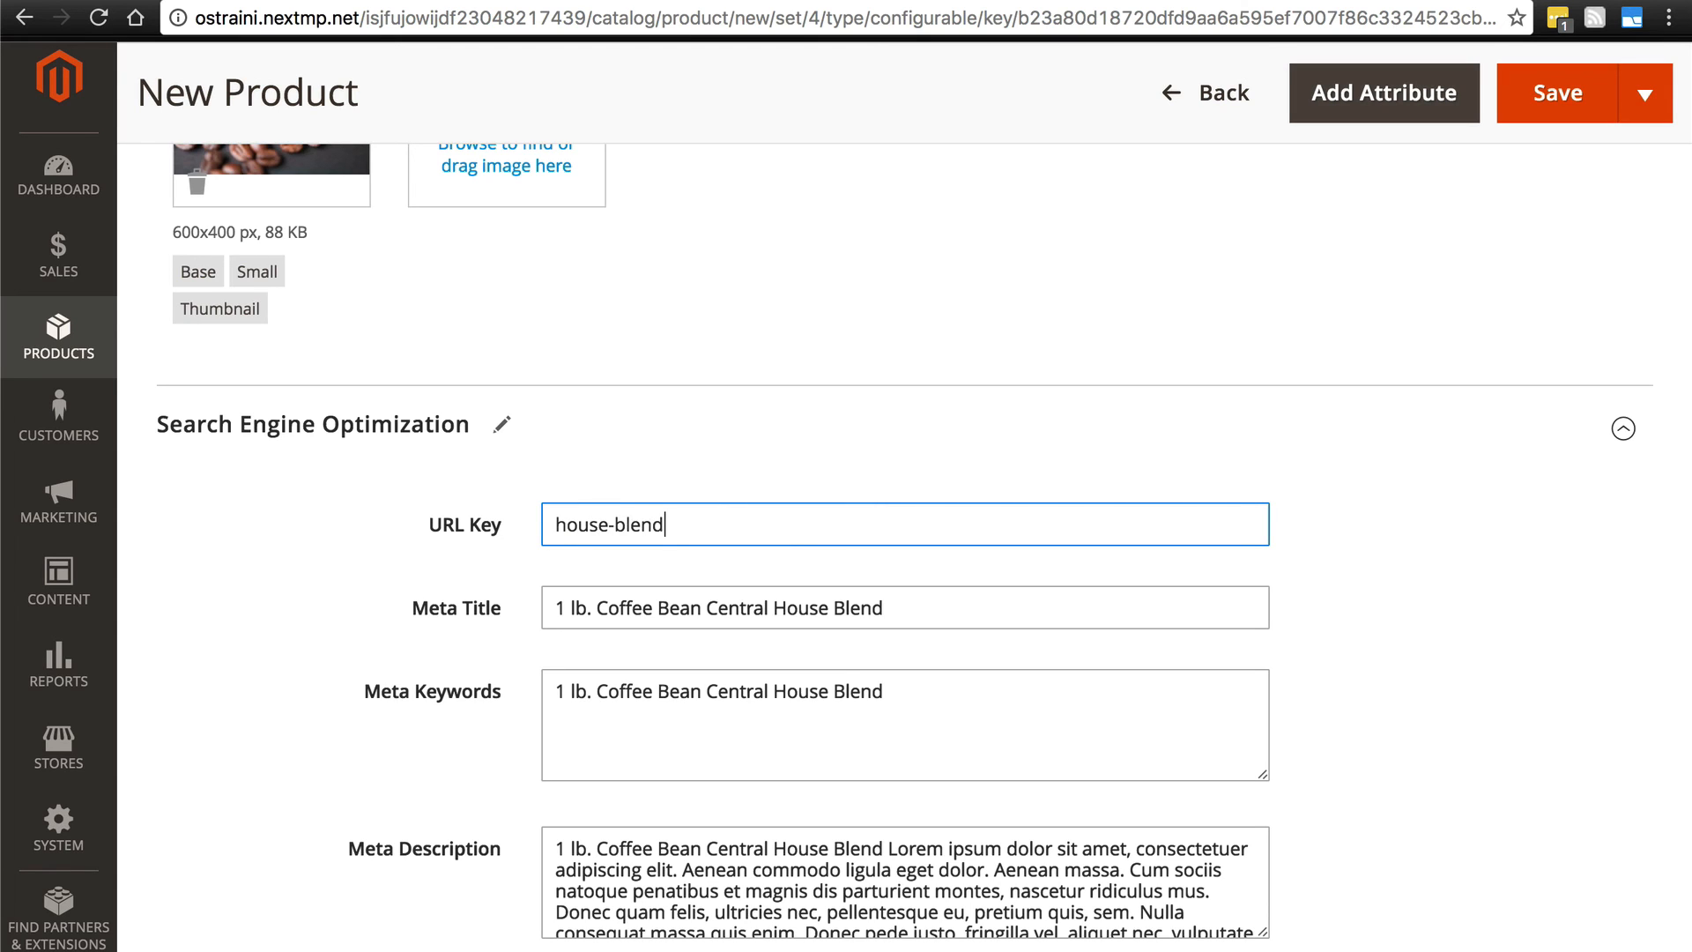
scroll(down, 3)
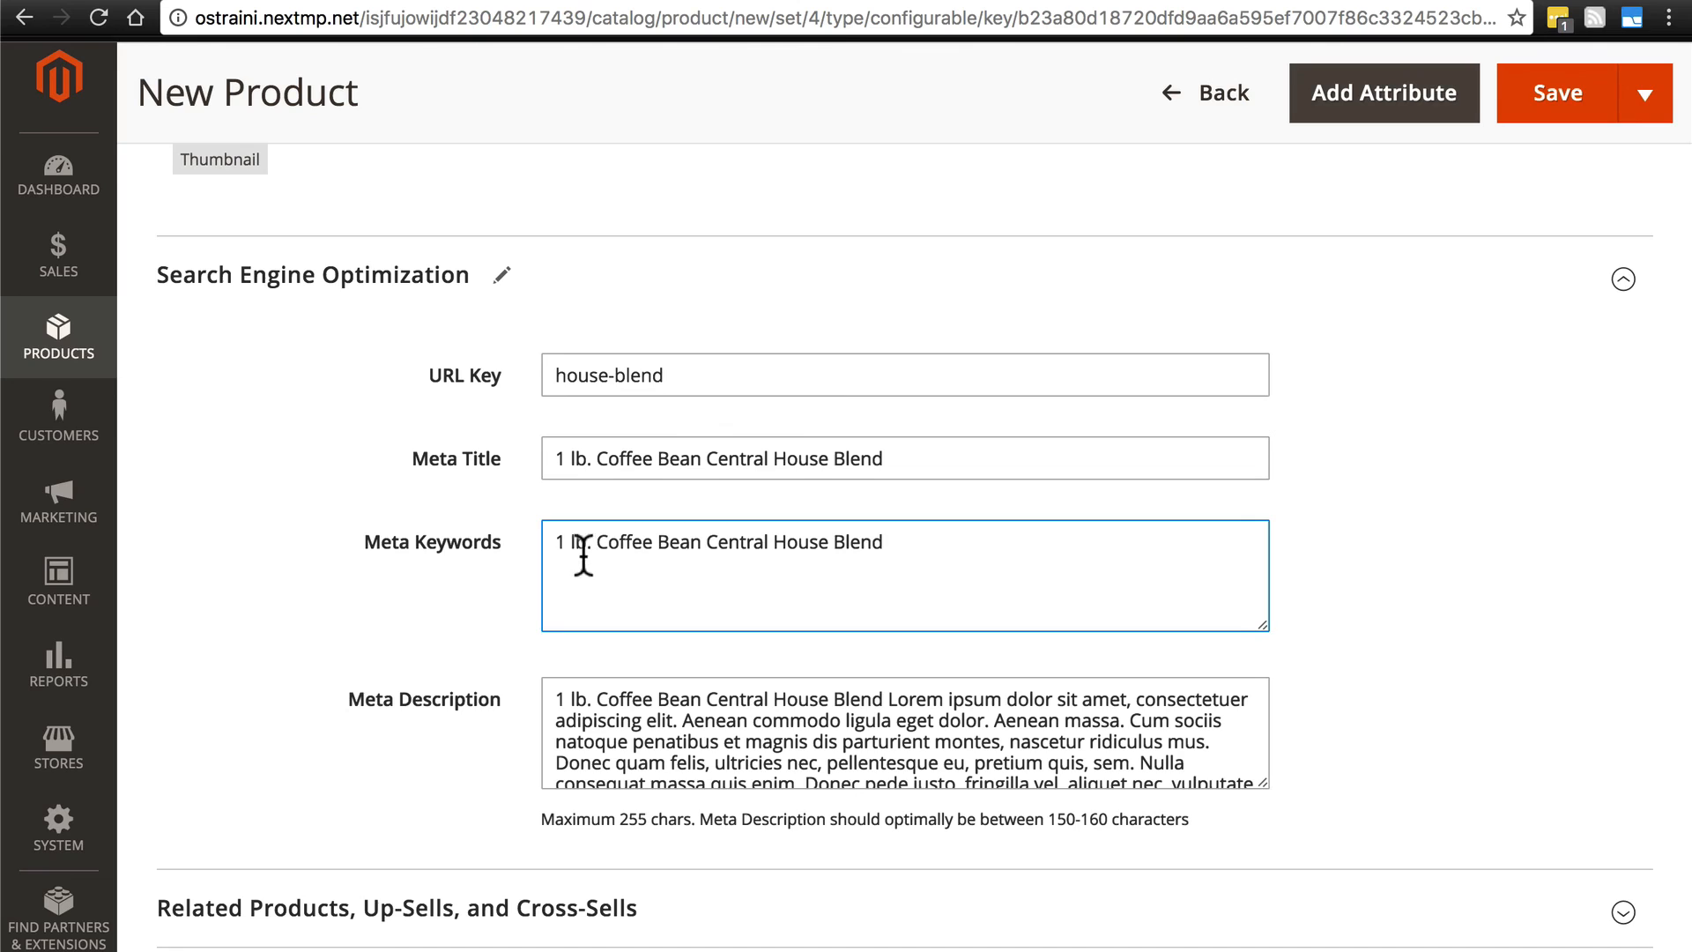
key(Backspace)
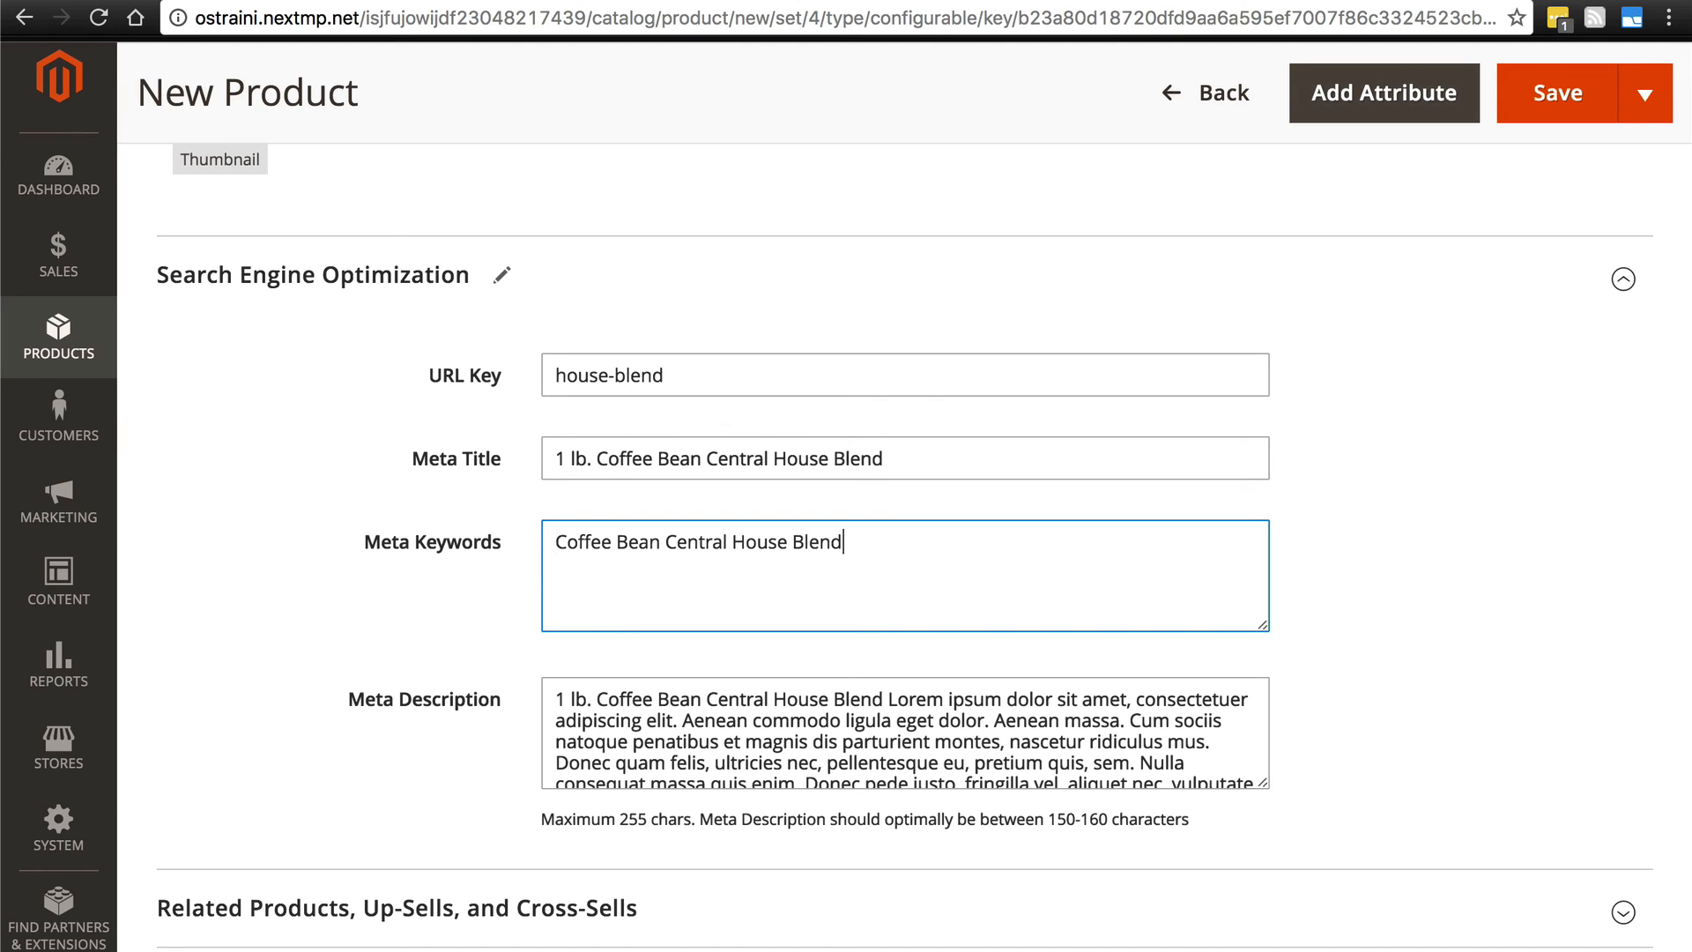
text(,)
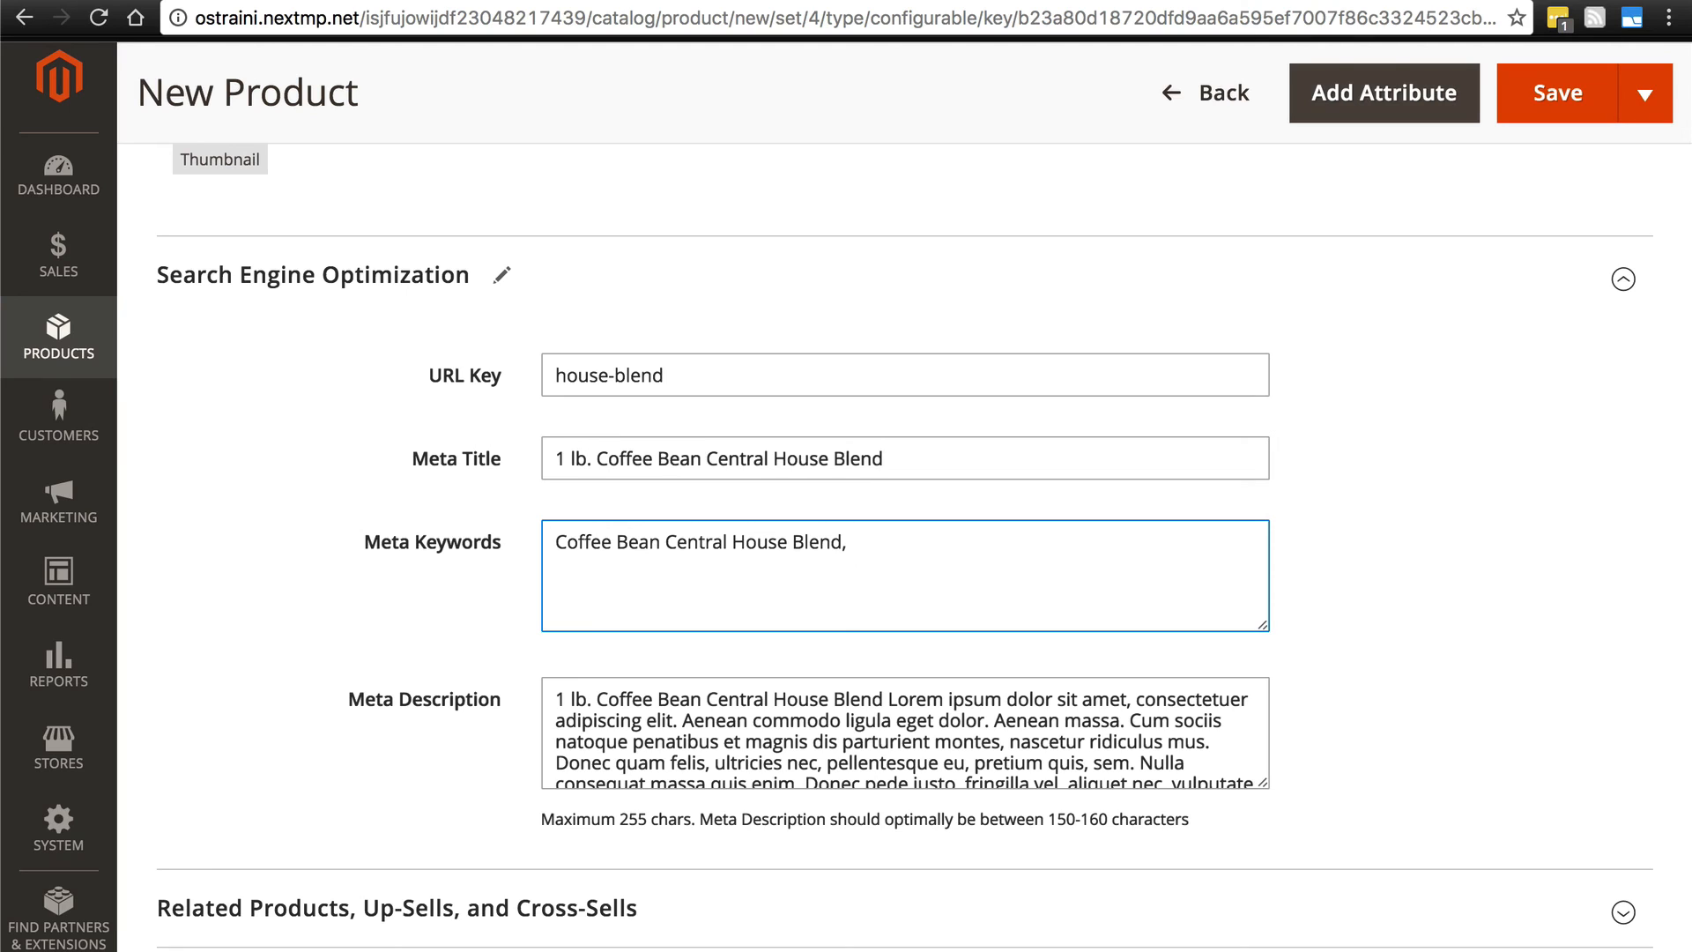
text(coffee)
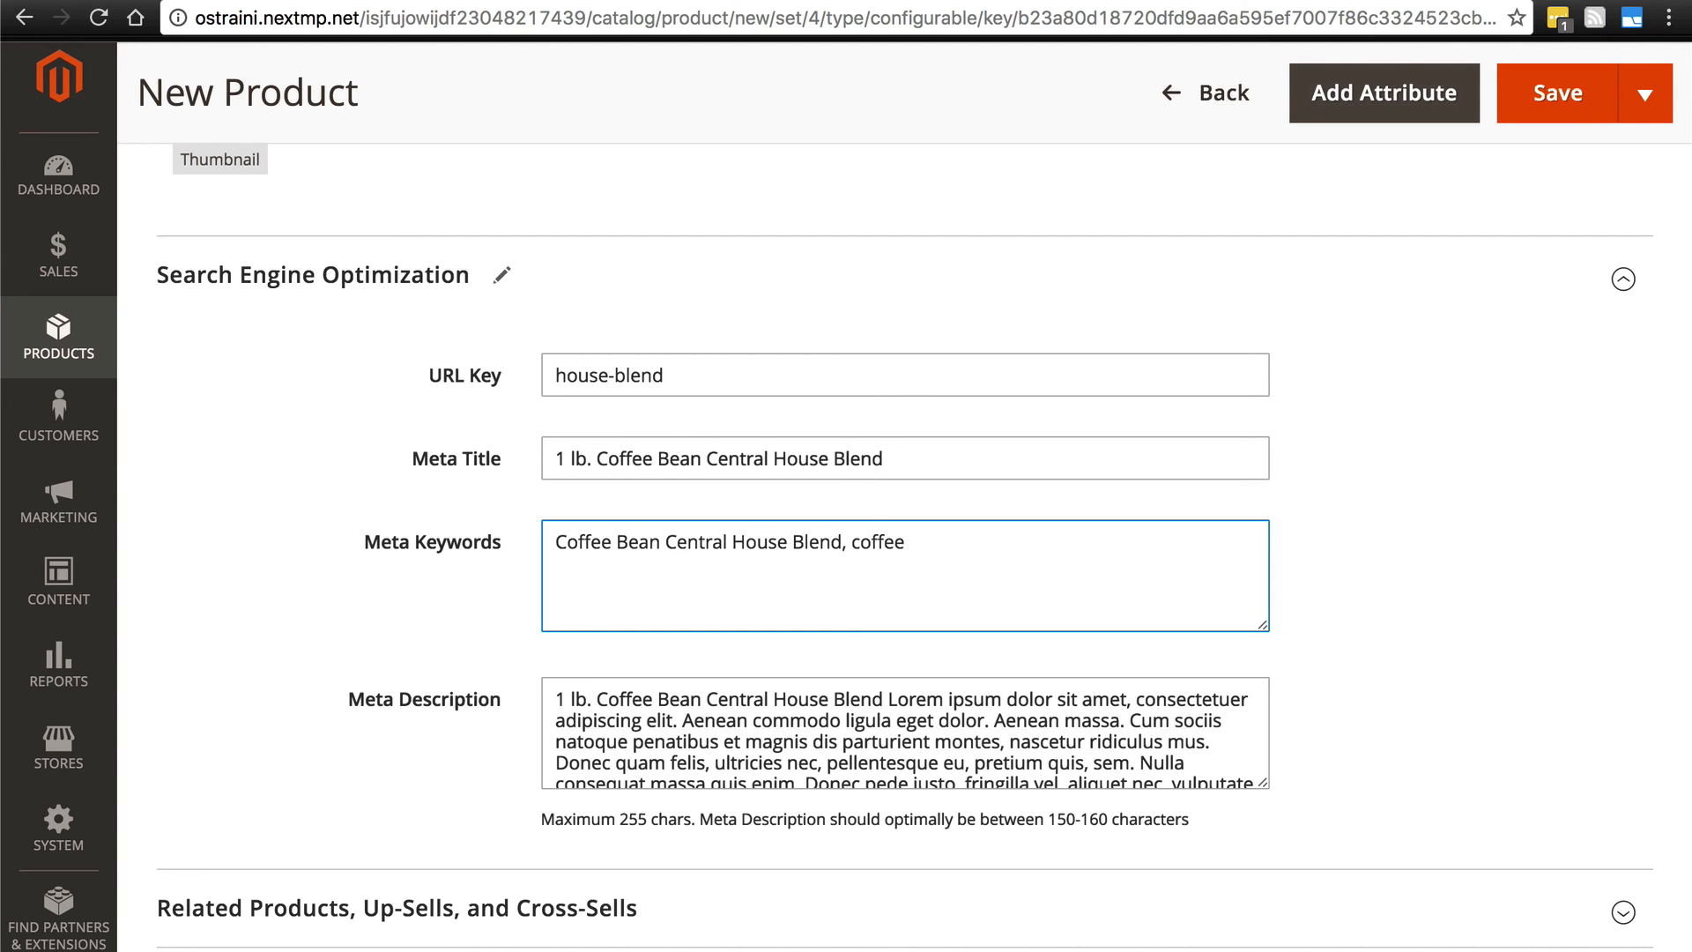
scroll(down, 3)
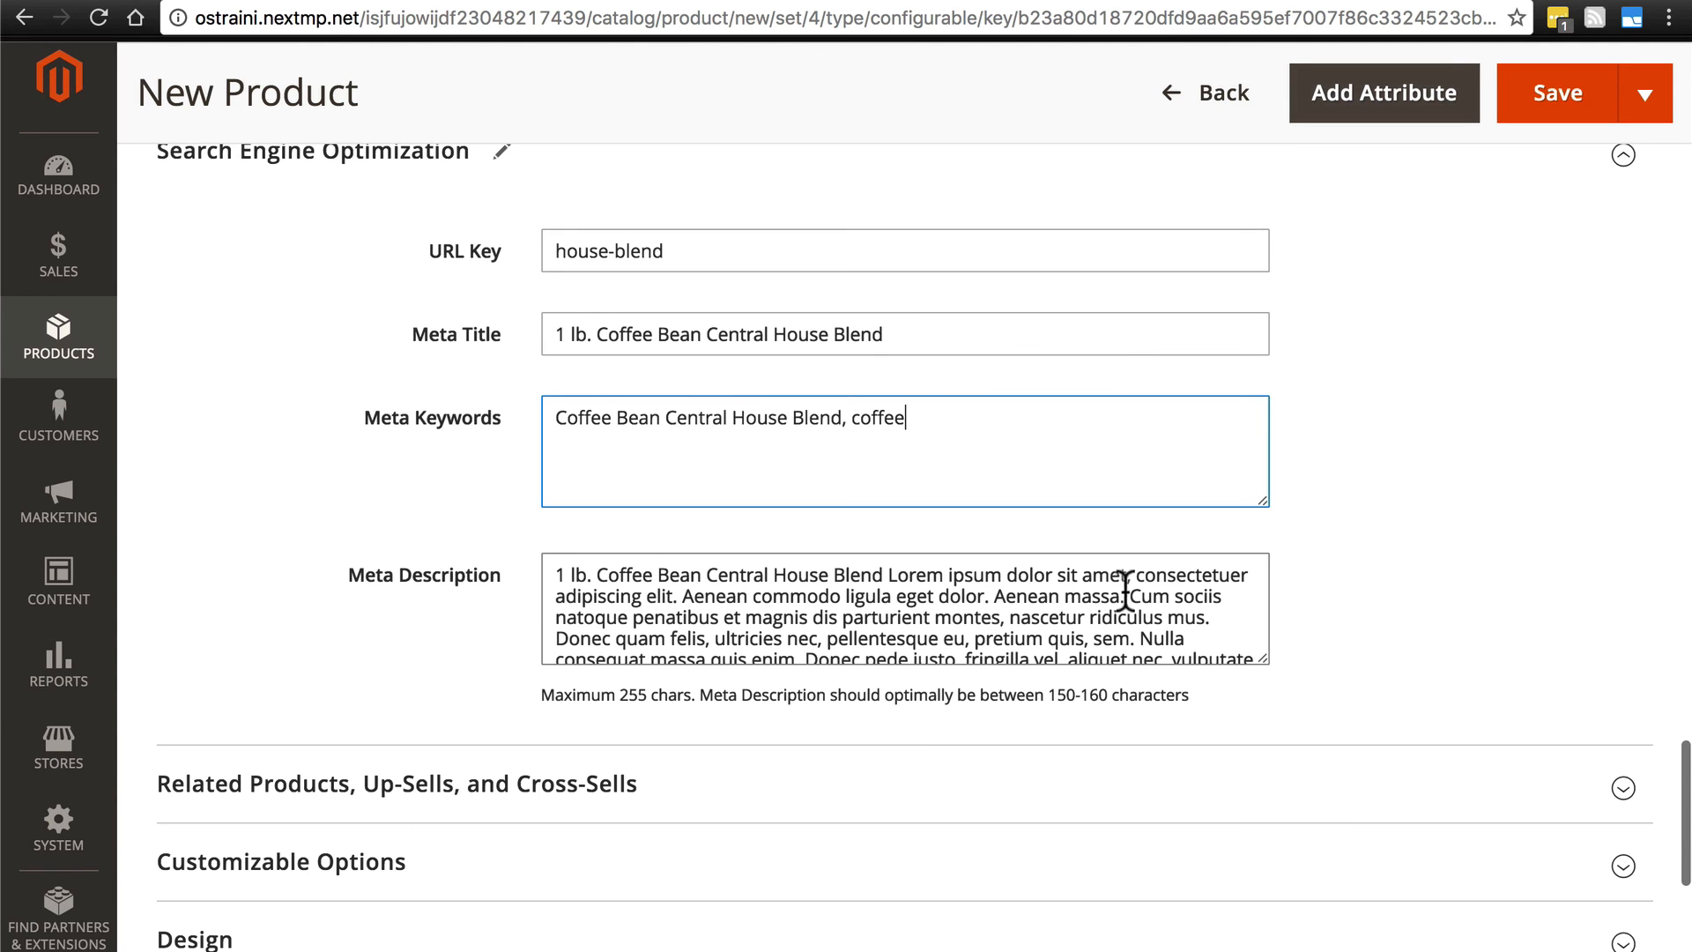
scroll(down, 3)
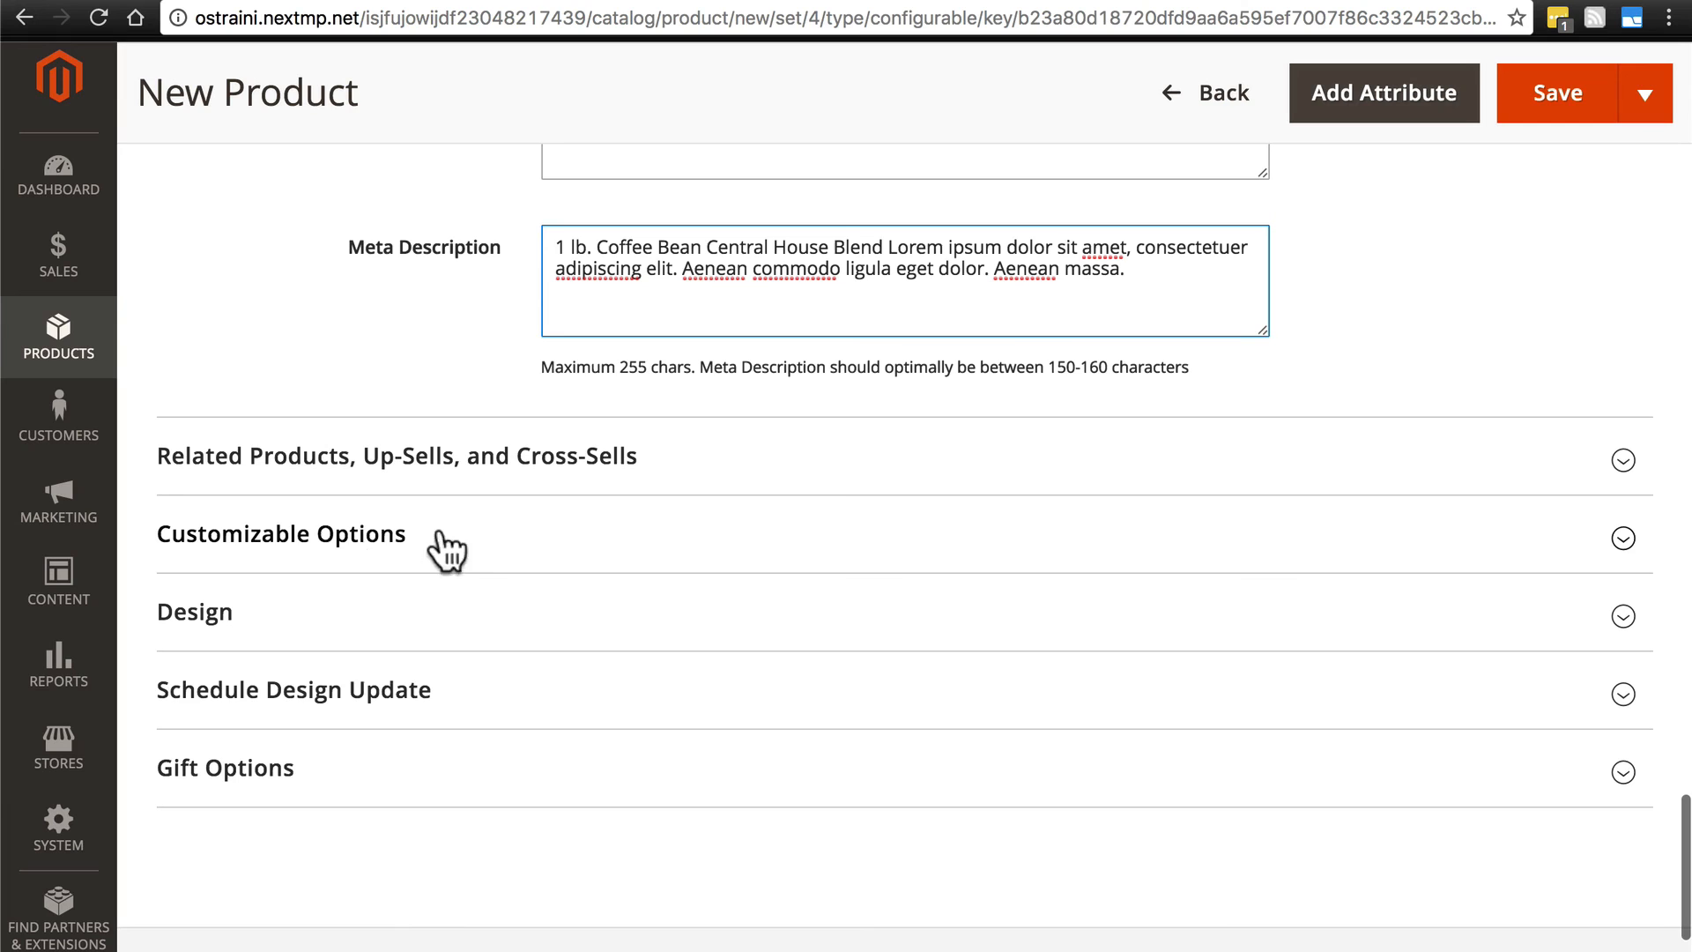
mouse_move(404, 550)
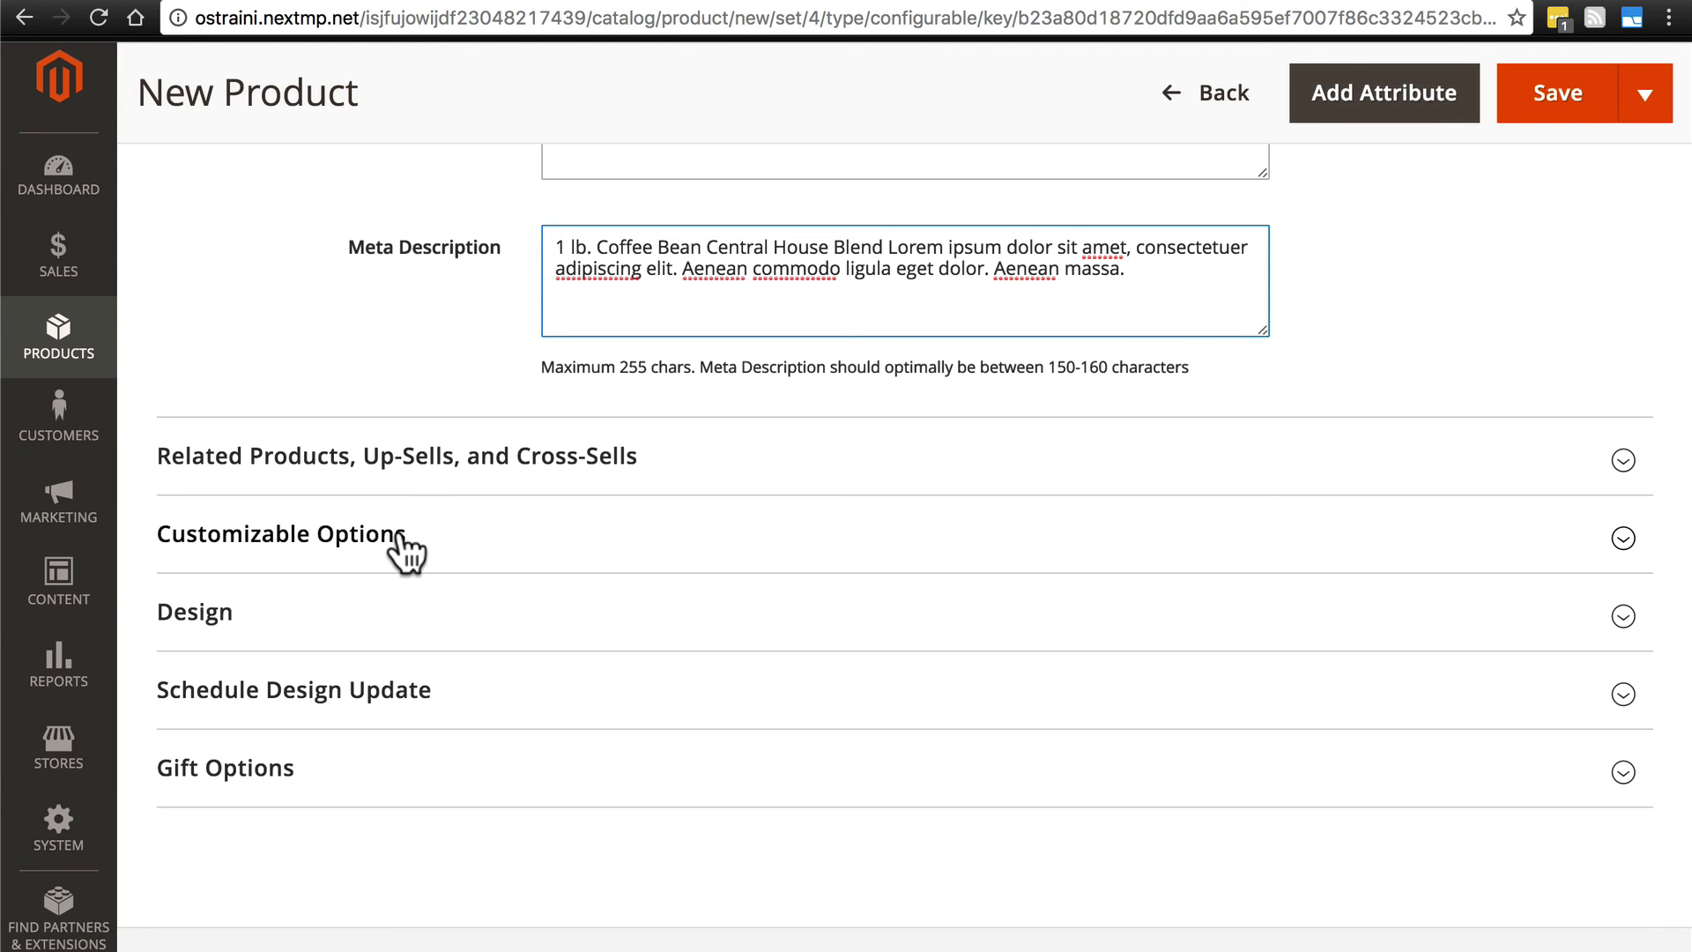
scroll(down, 3)
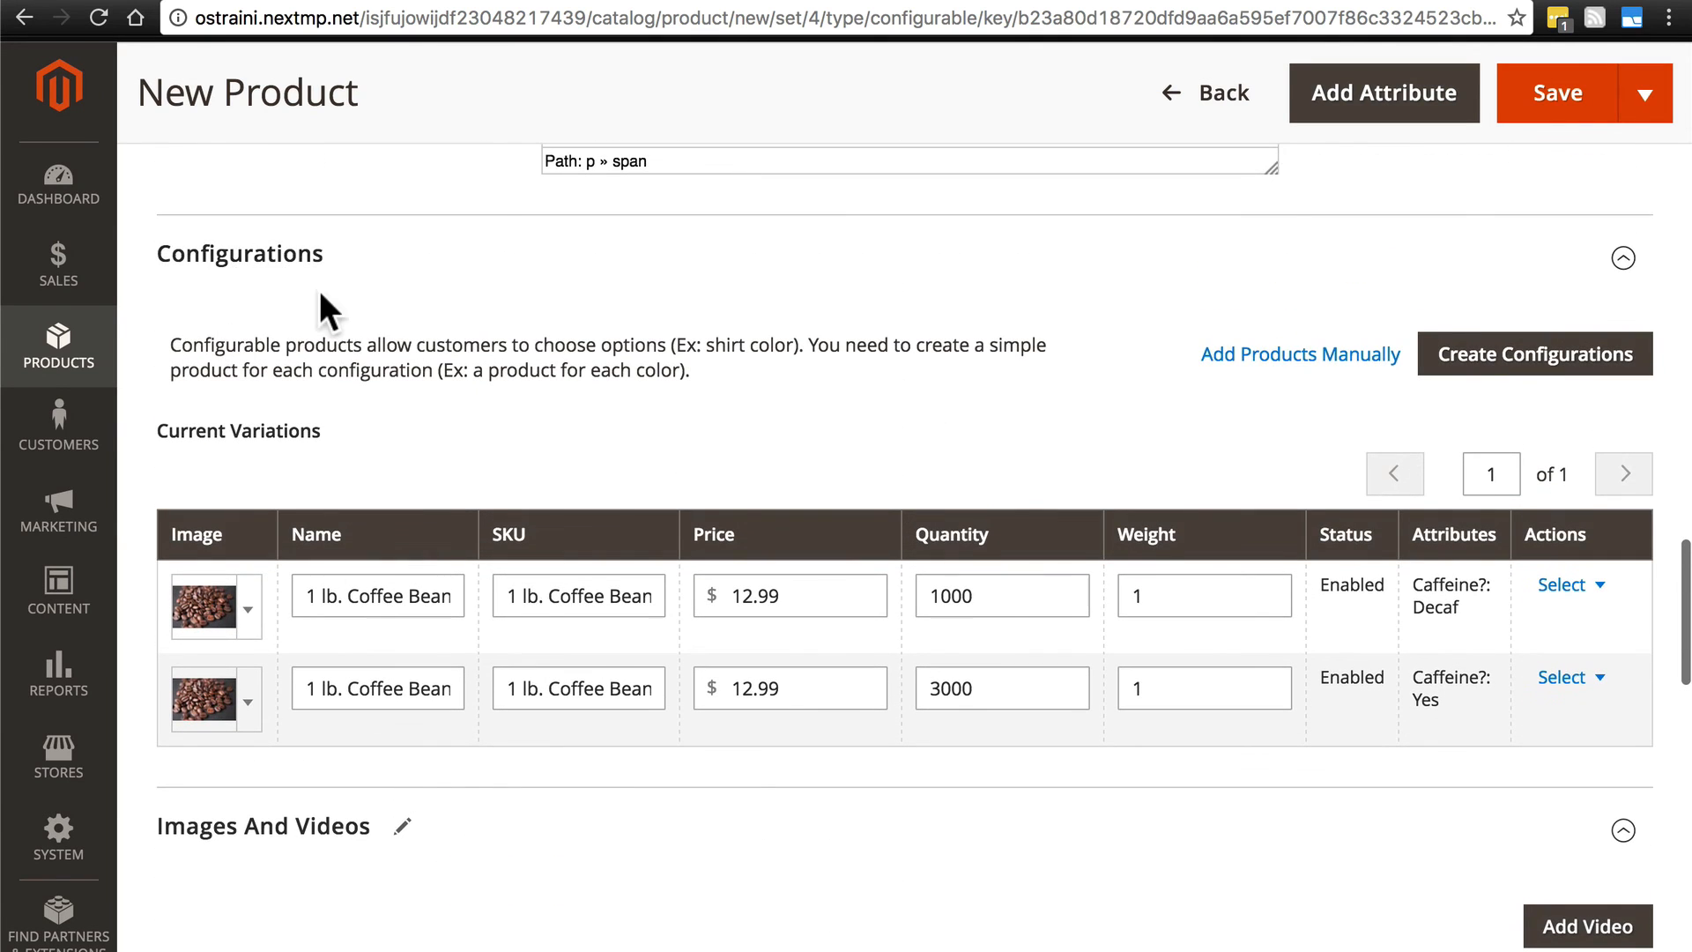
scroll(down, 3)
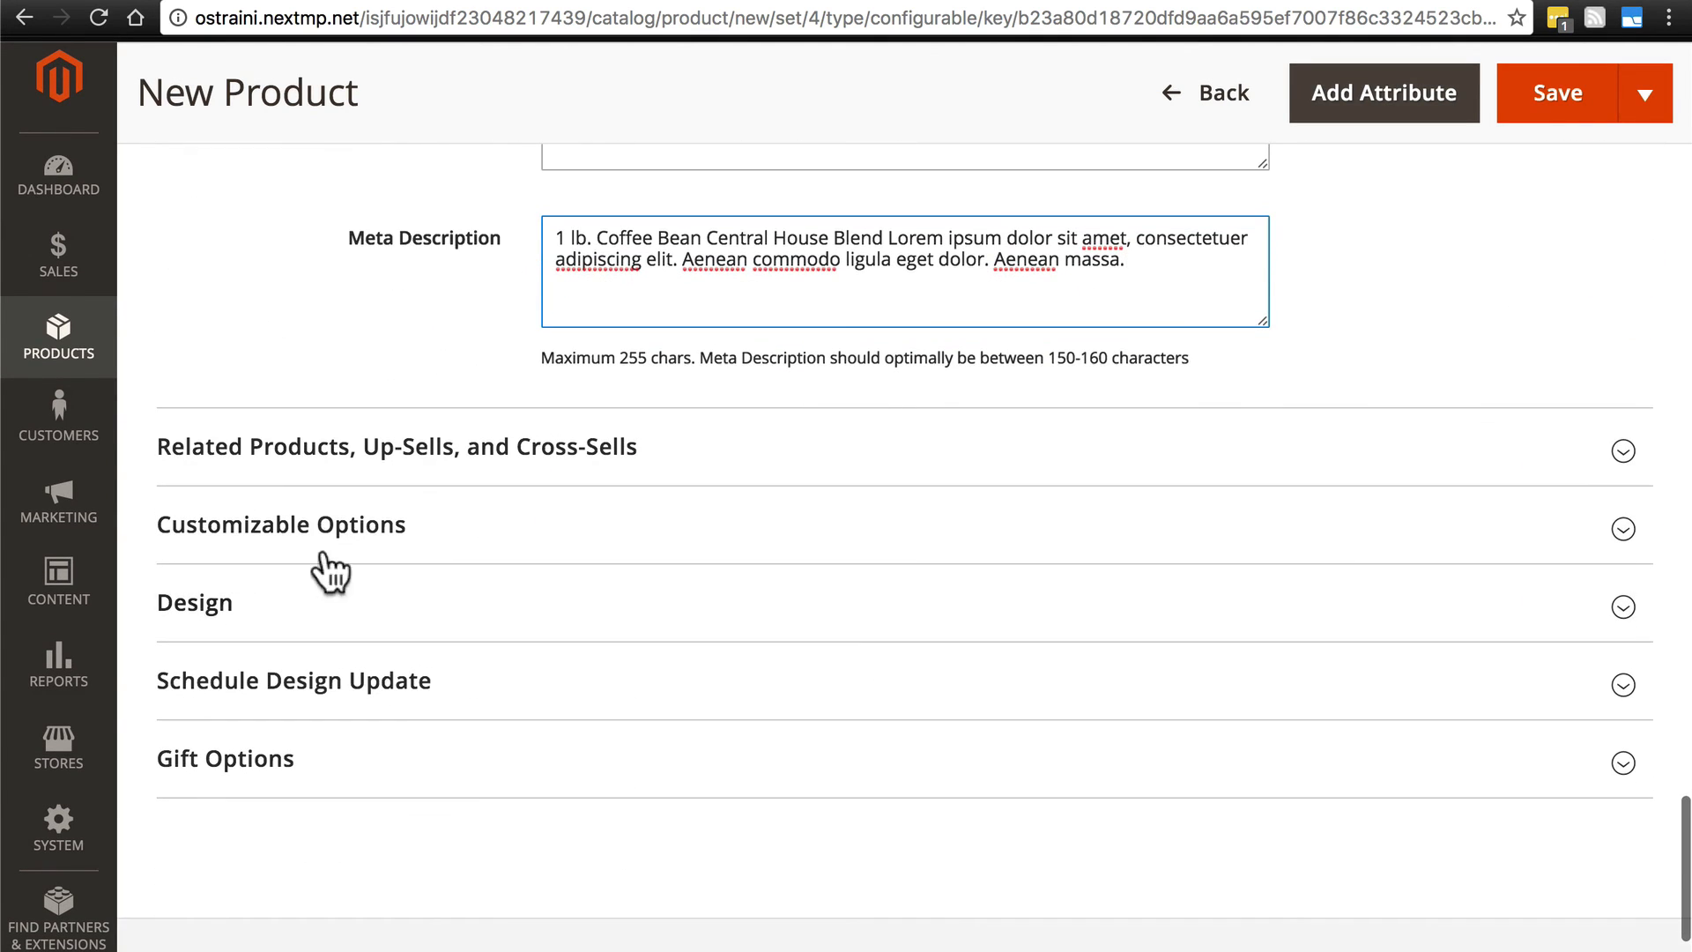
mouse_move(413, 559)
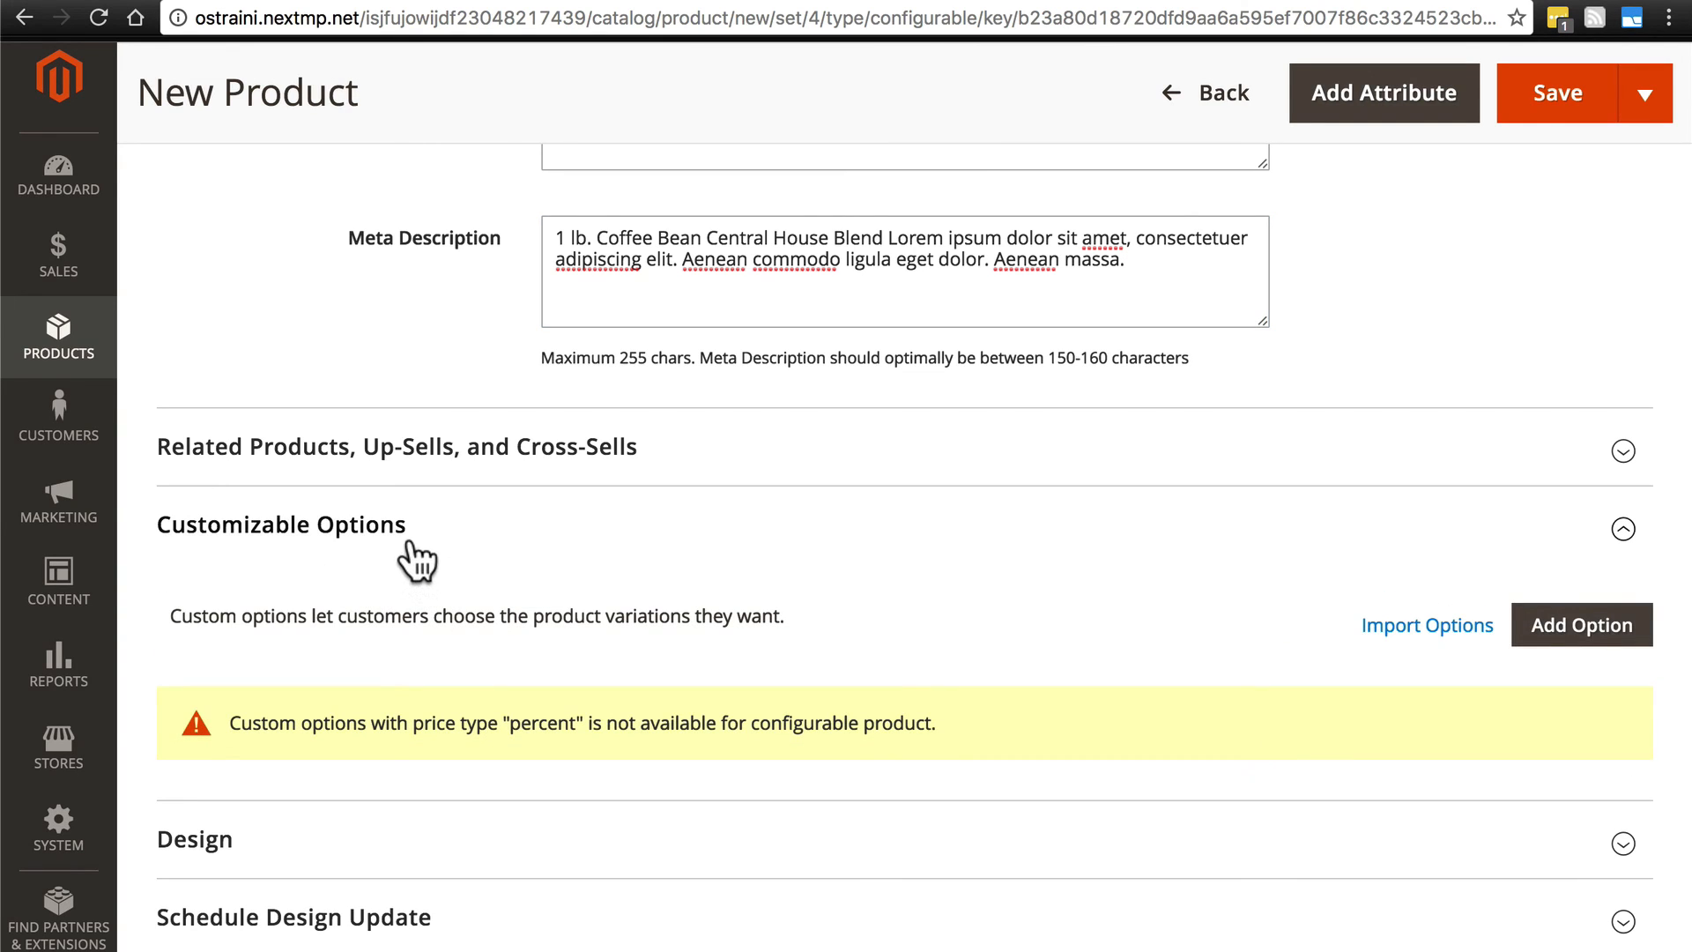
click(1622, 529)
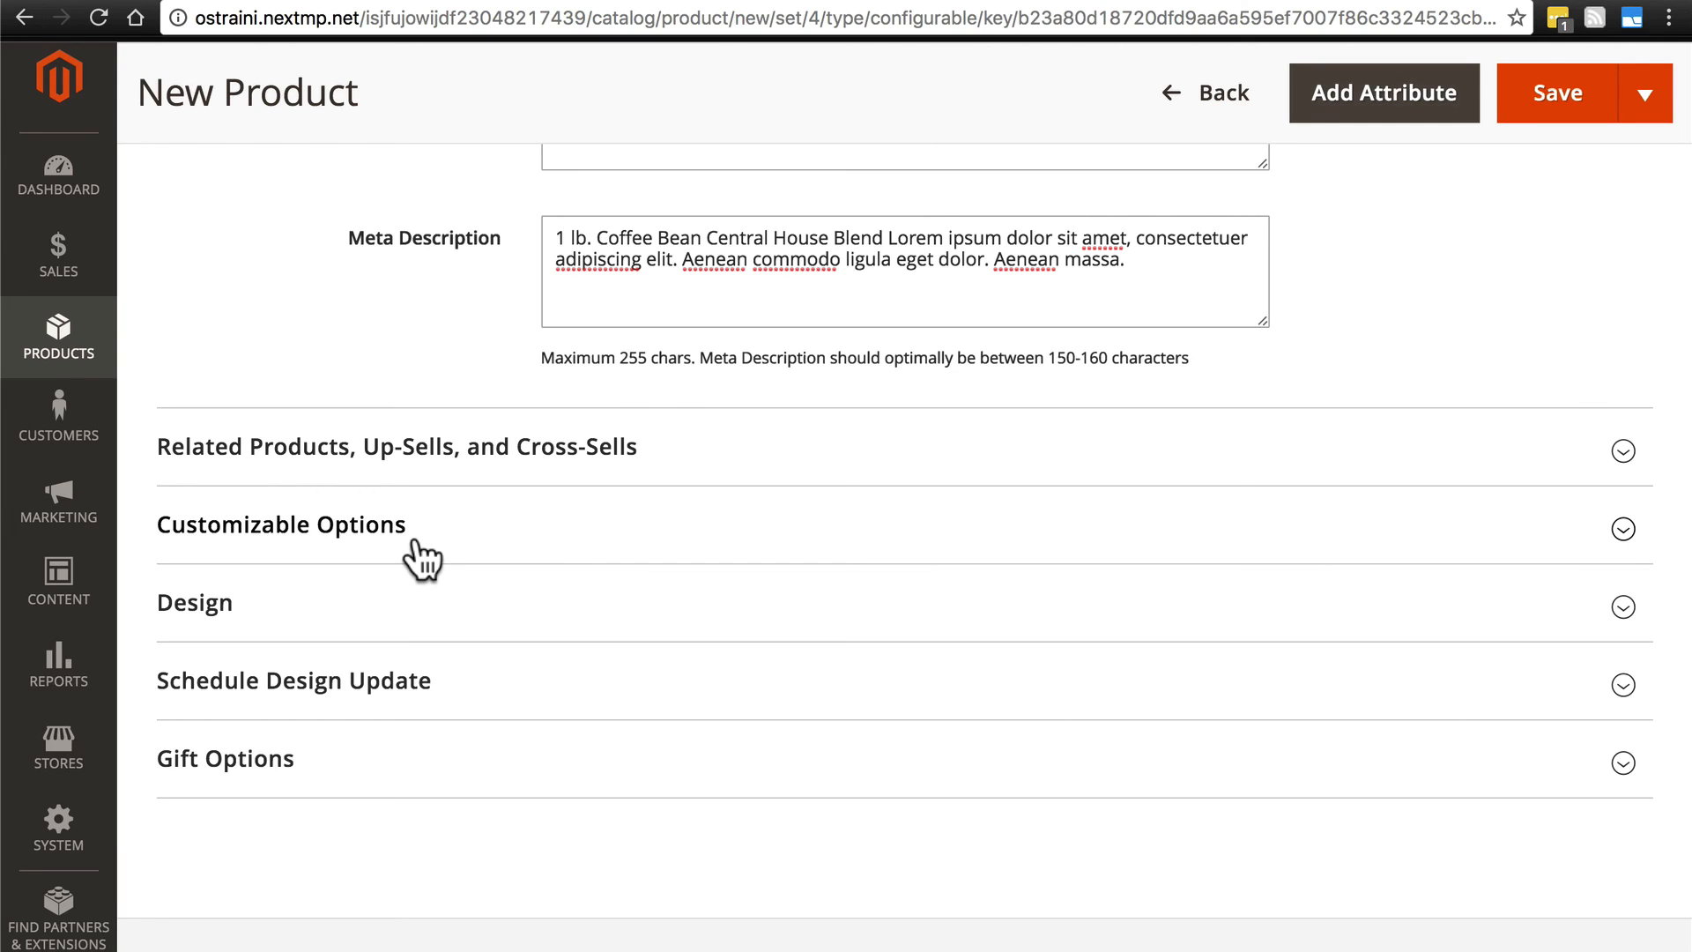
mouse_move(628, 655)
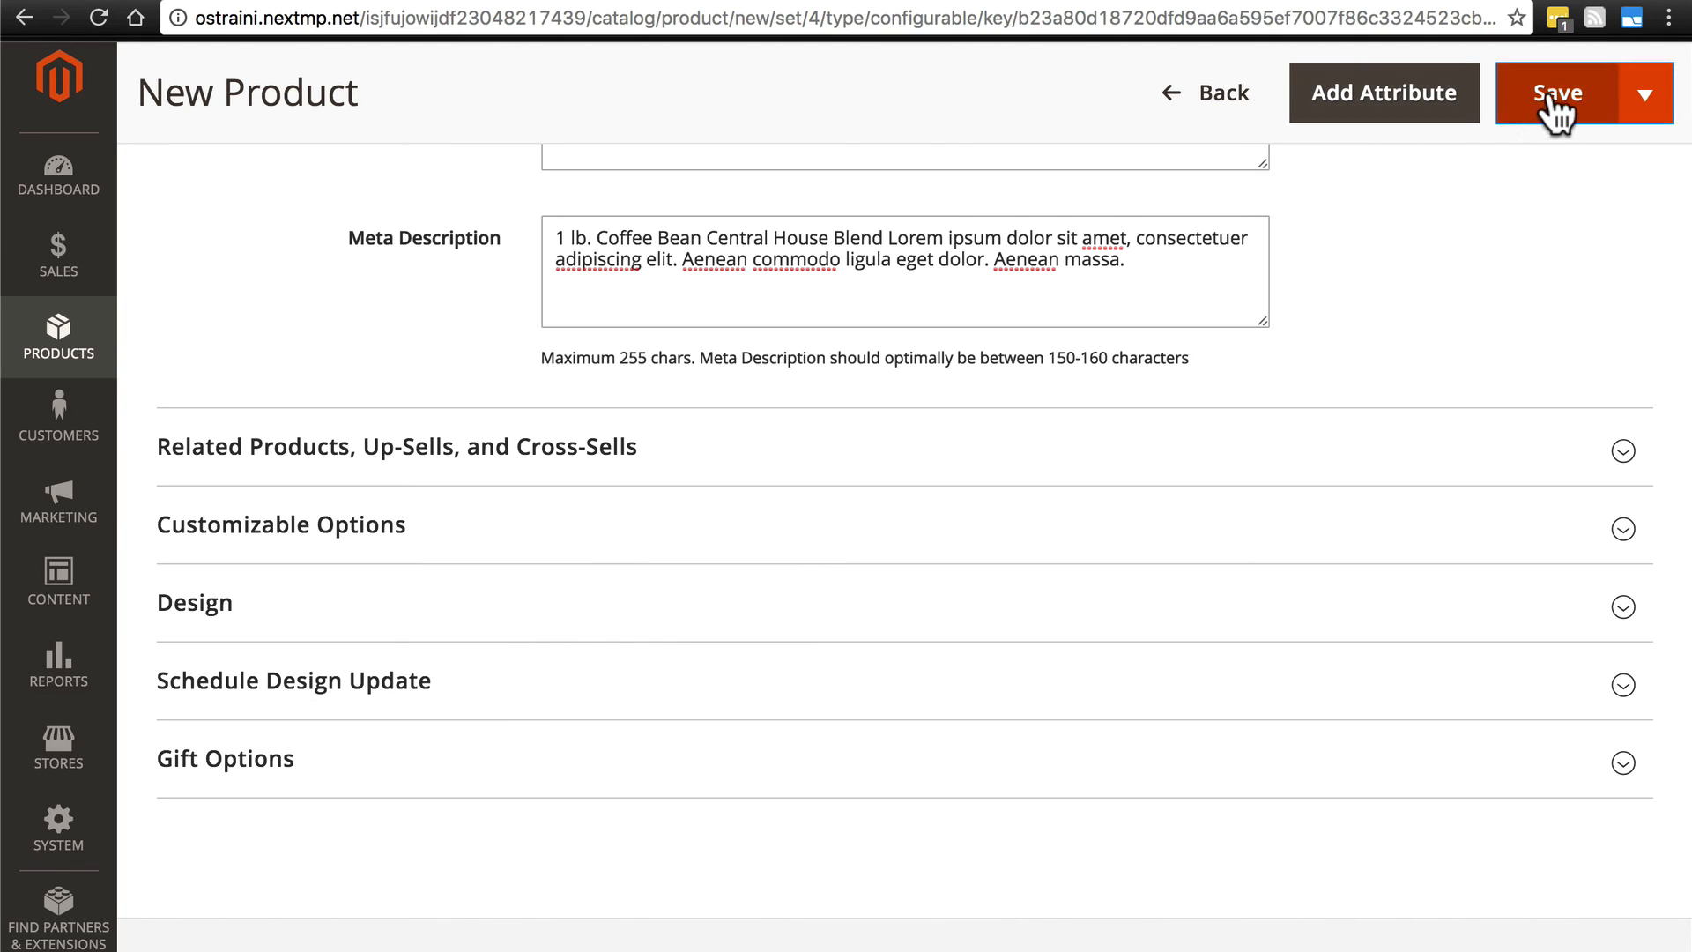
Save the new coffee product, prompting the Choose Affected Attribute Set dialog
click(1555, 93)
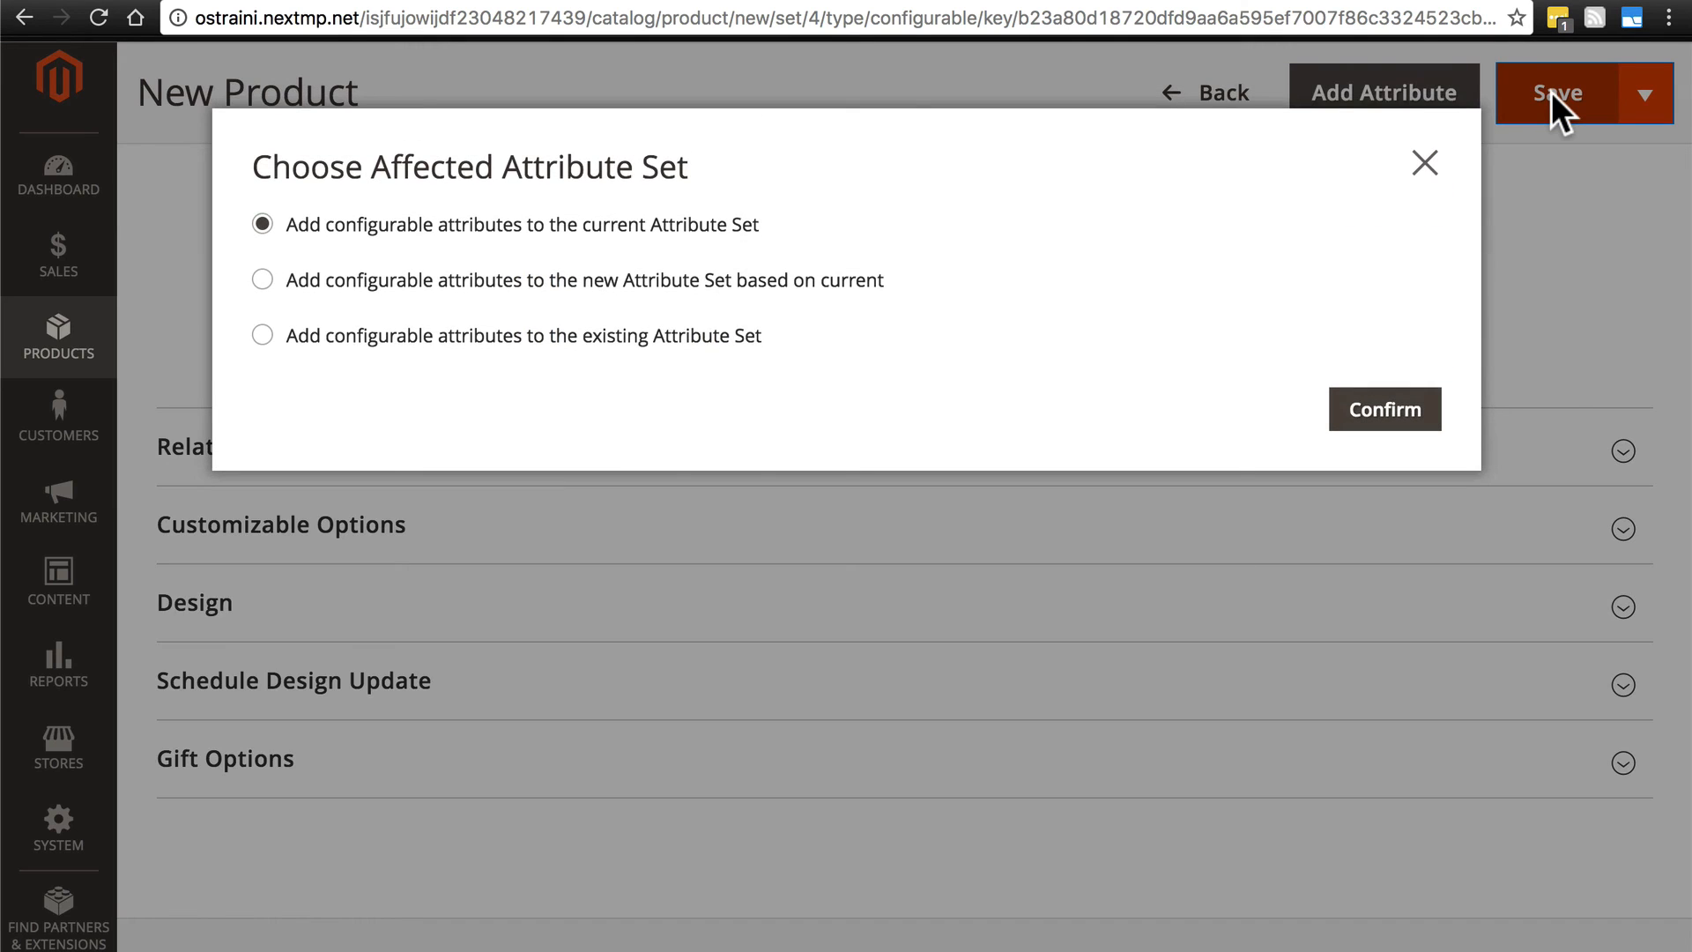
mouse_move(847, 257)
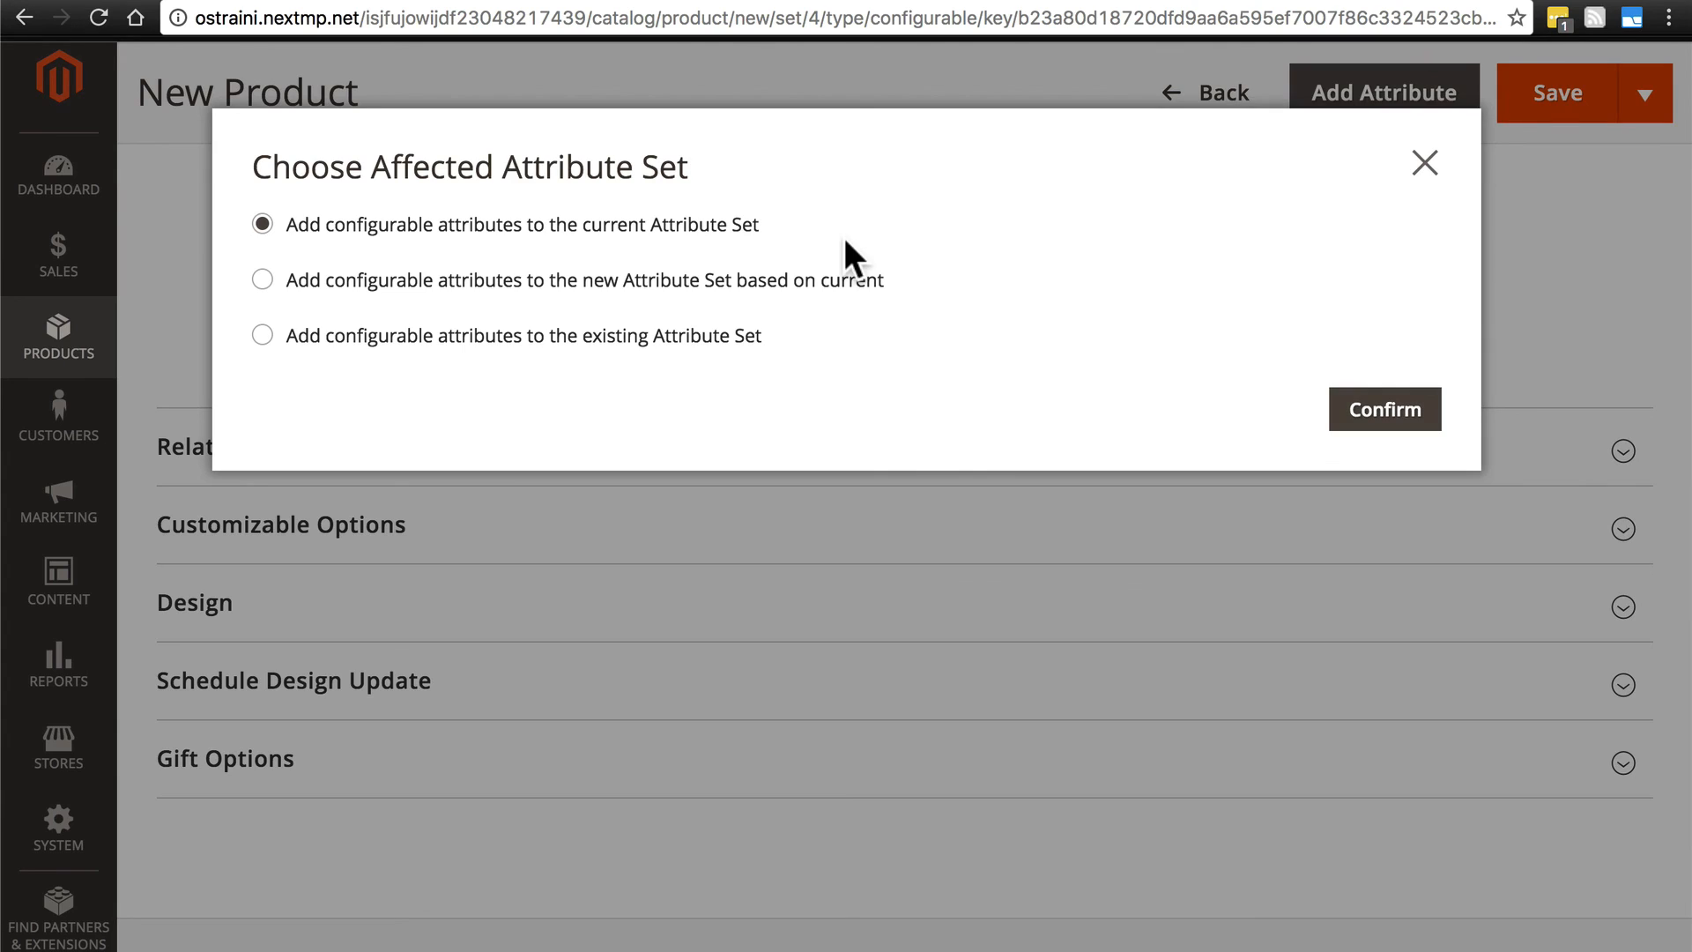
mouse_move(730, 348)
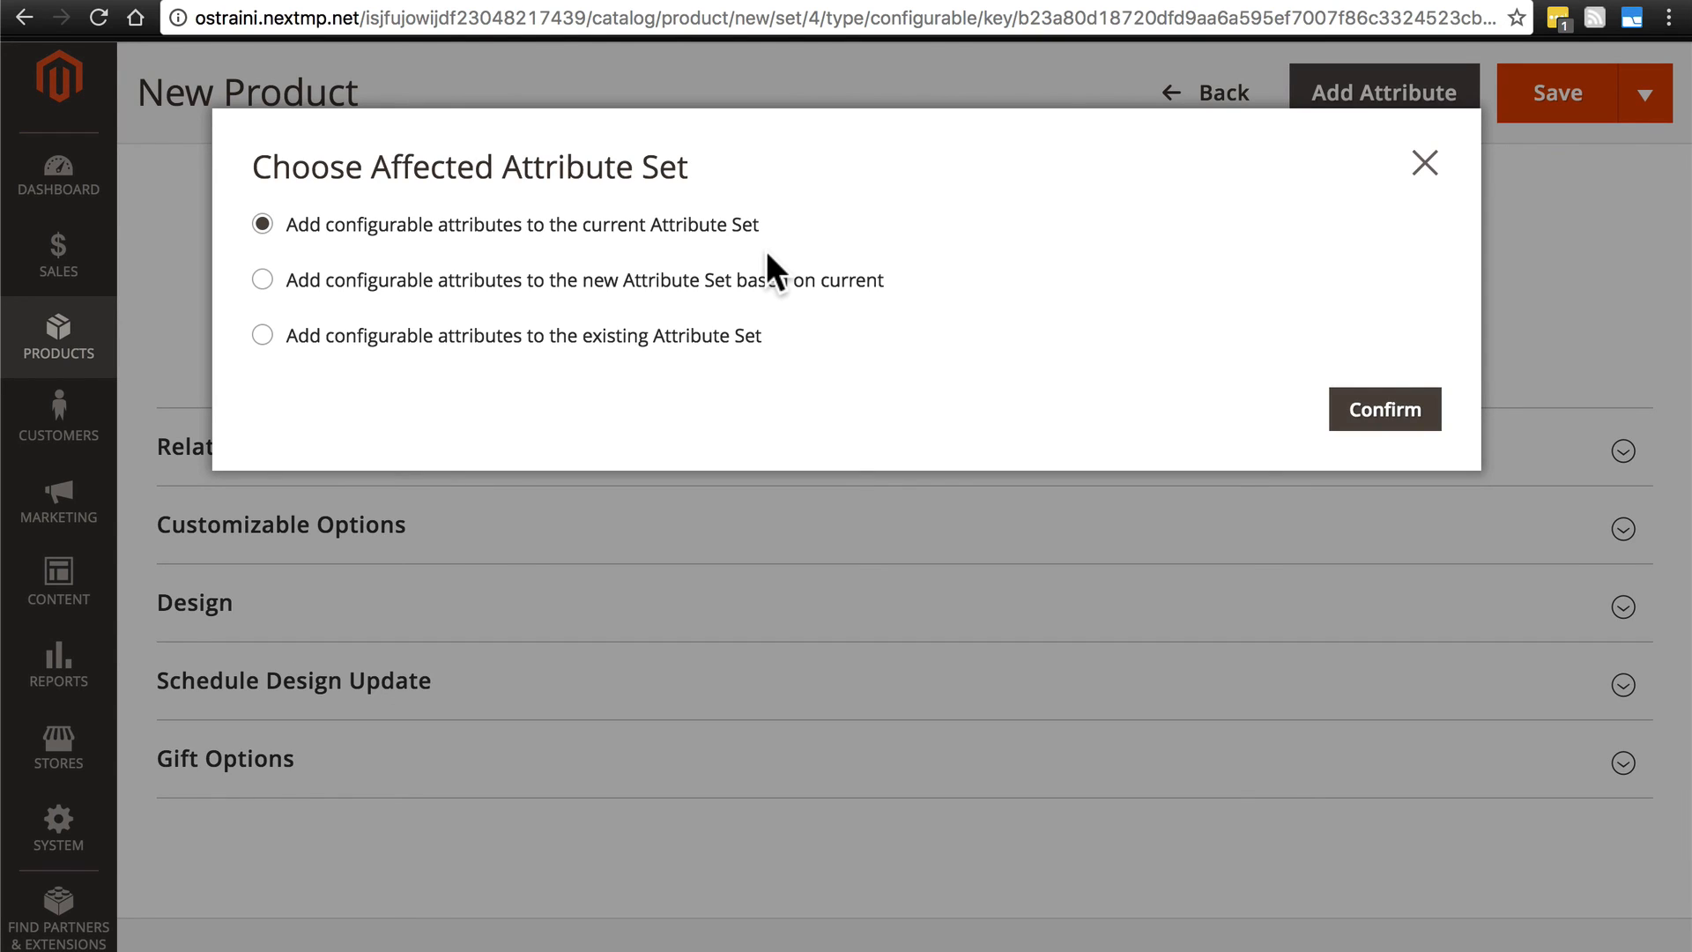
mouse_move(502, 243)
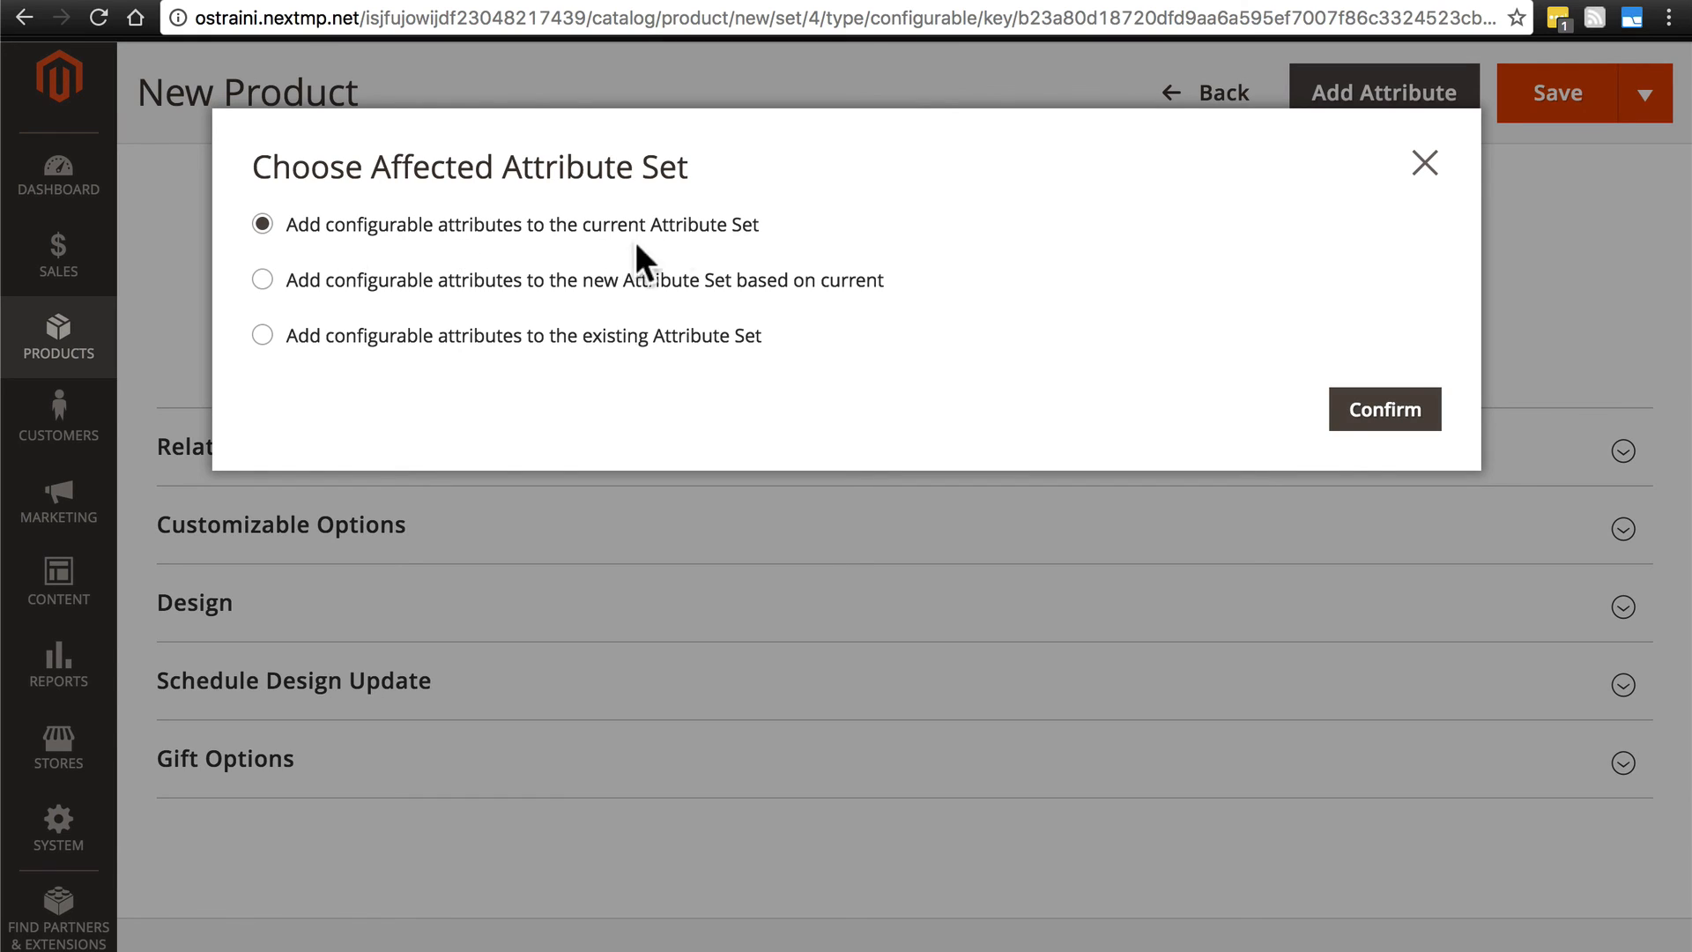
mouse_move(717, 254)
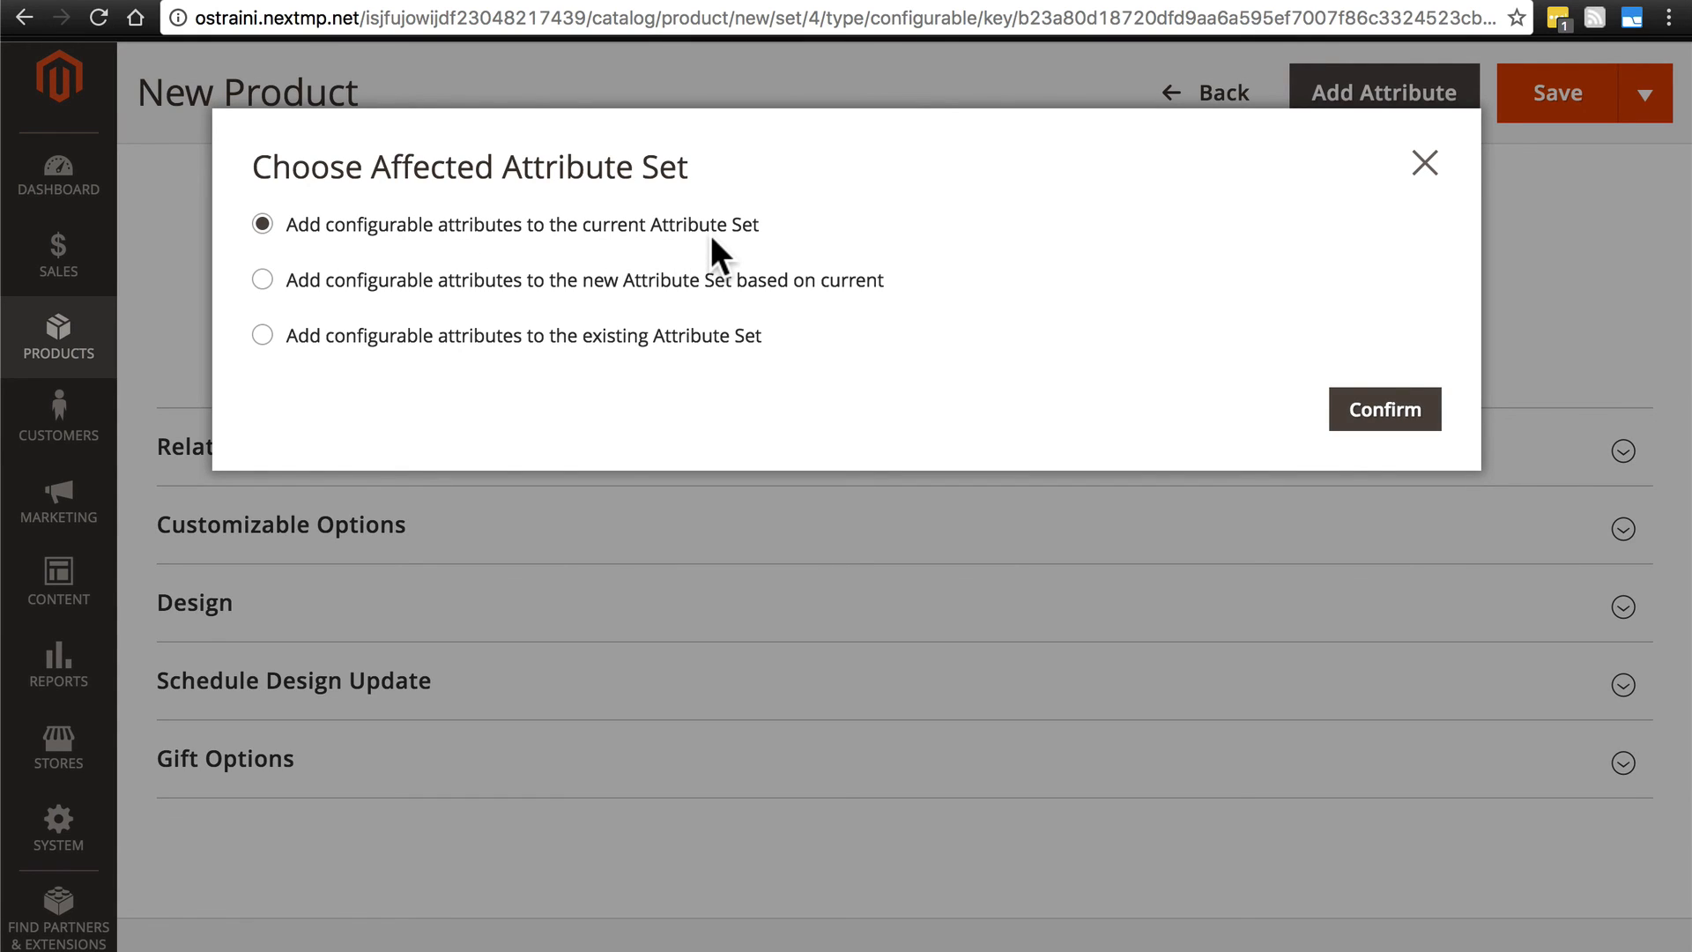
mouse_move(430, 321)
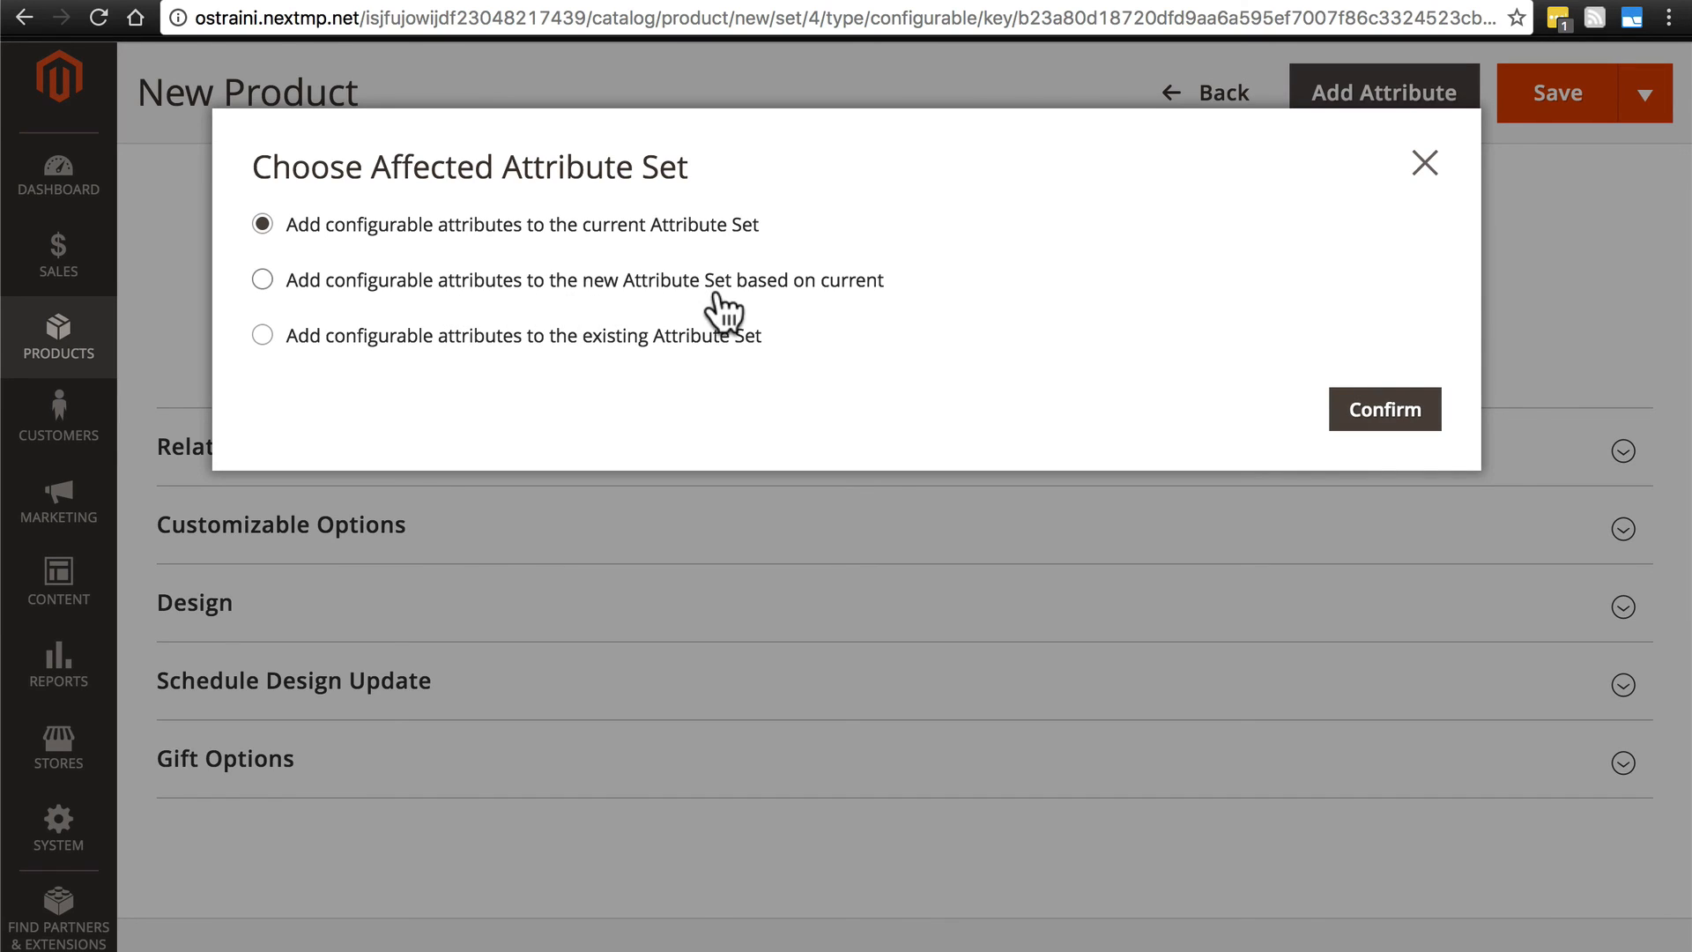
mouse_move(819, 310)
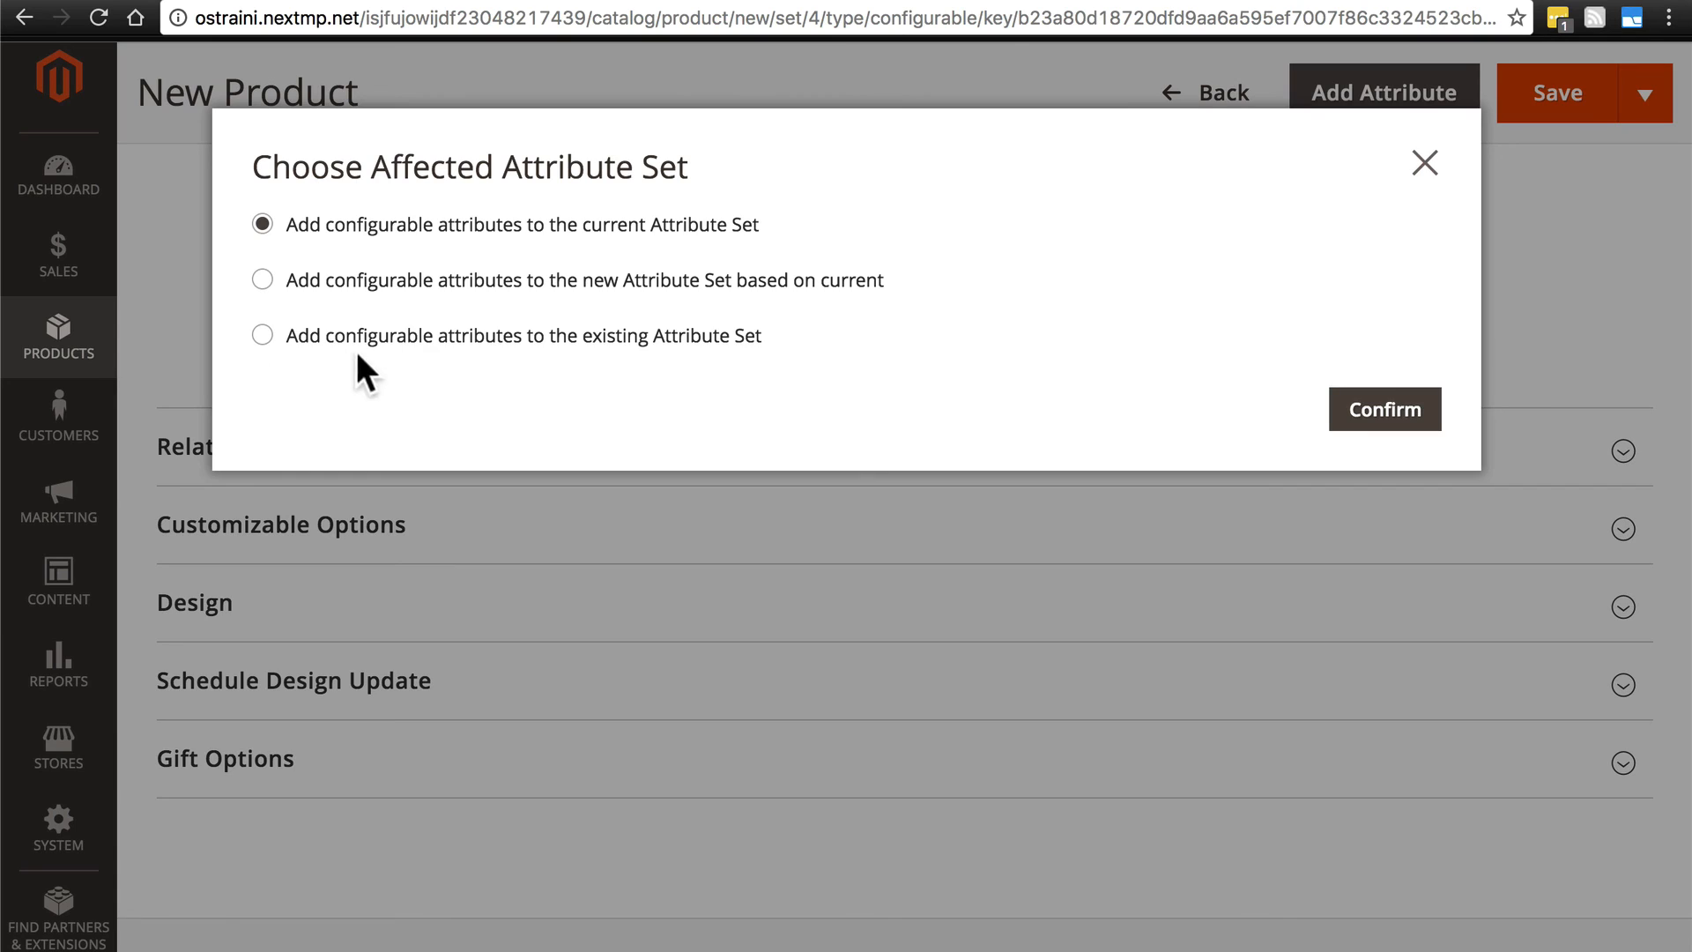
mouse_move(701, 384)
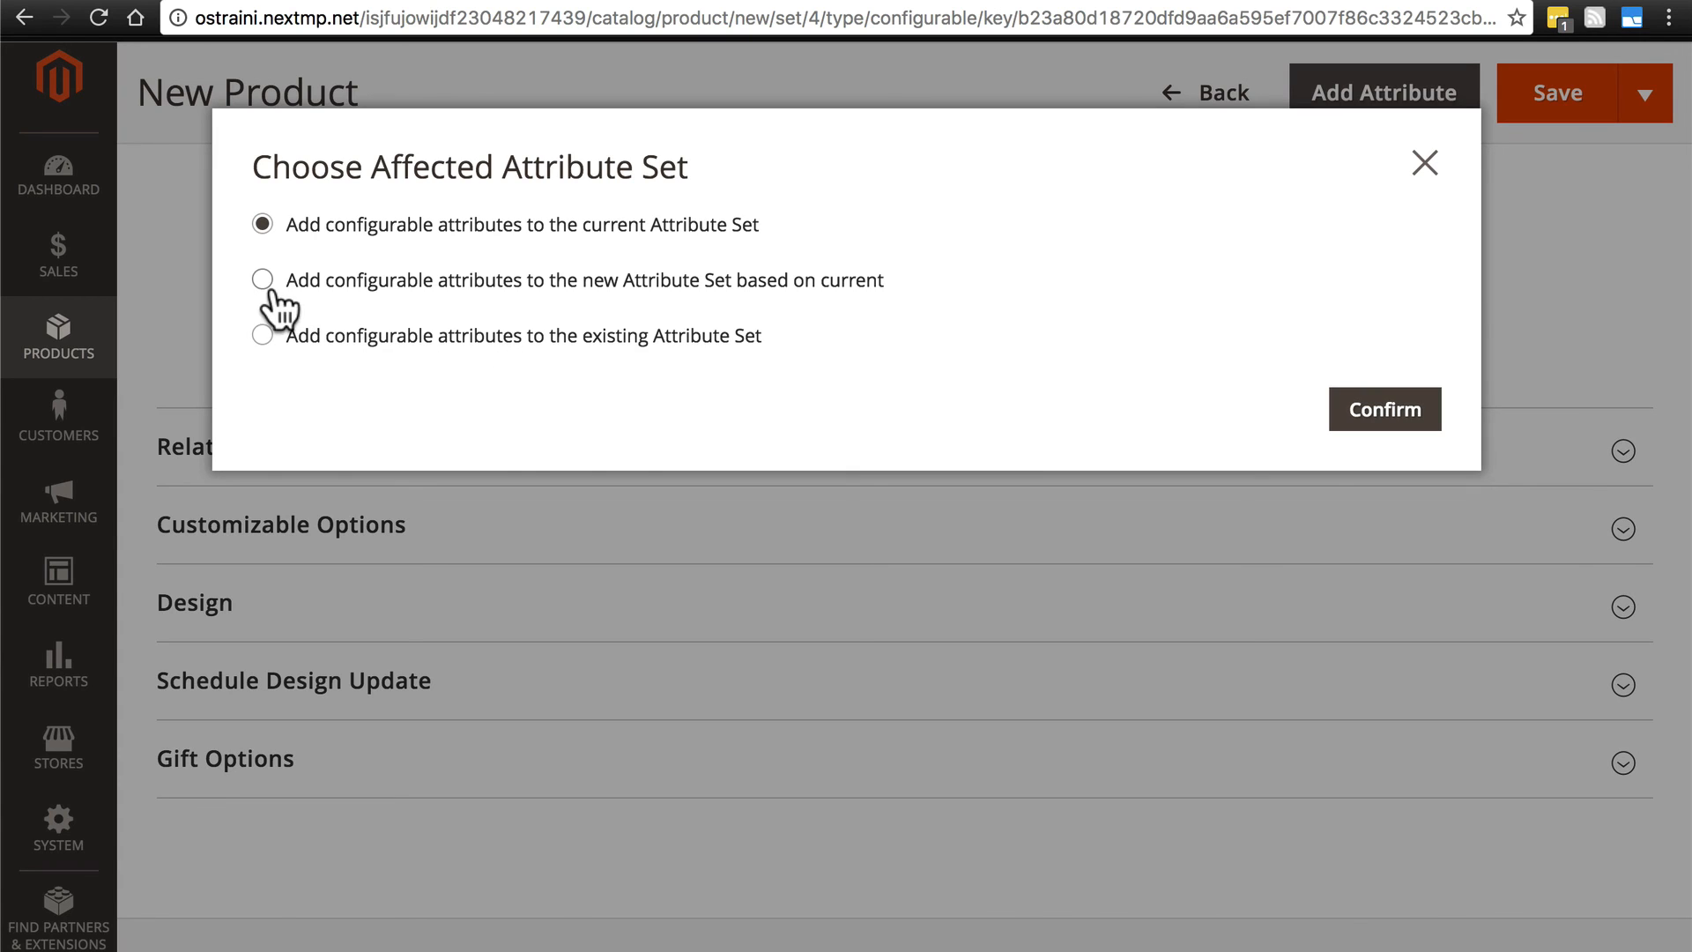
Put the configurable attributes in a new attribute set named Coffee and confirm
click(262, 279)
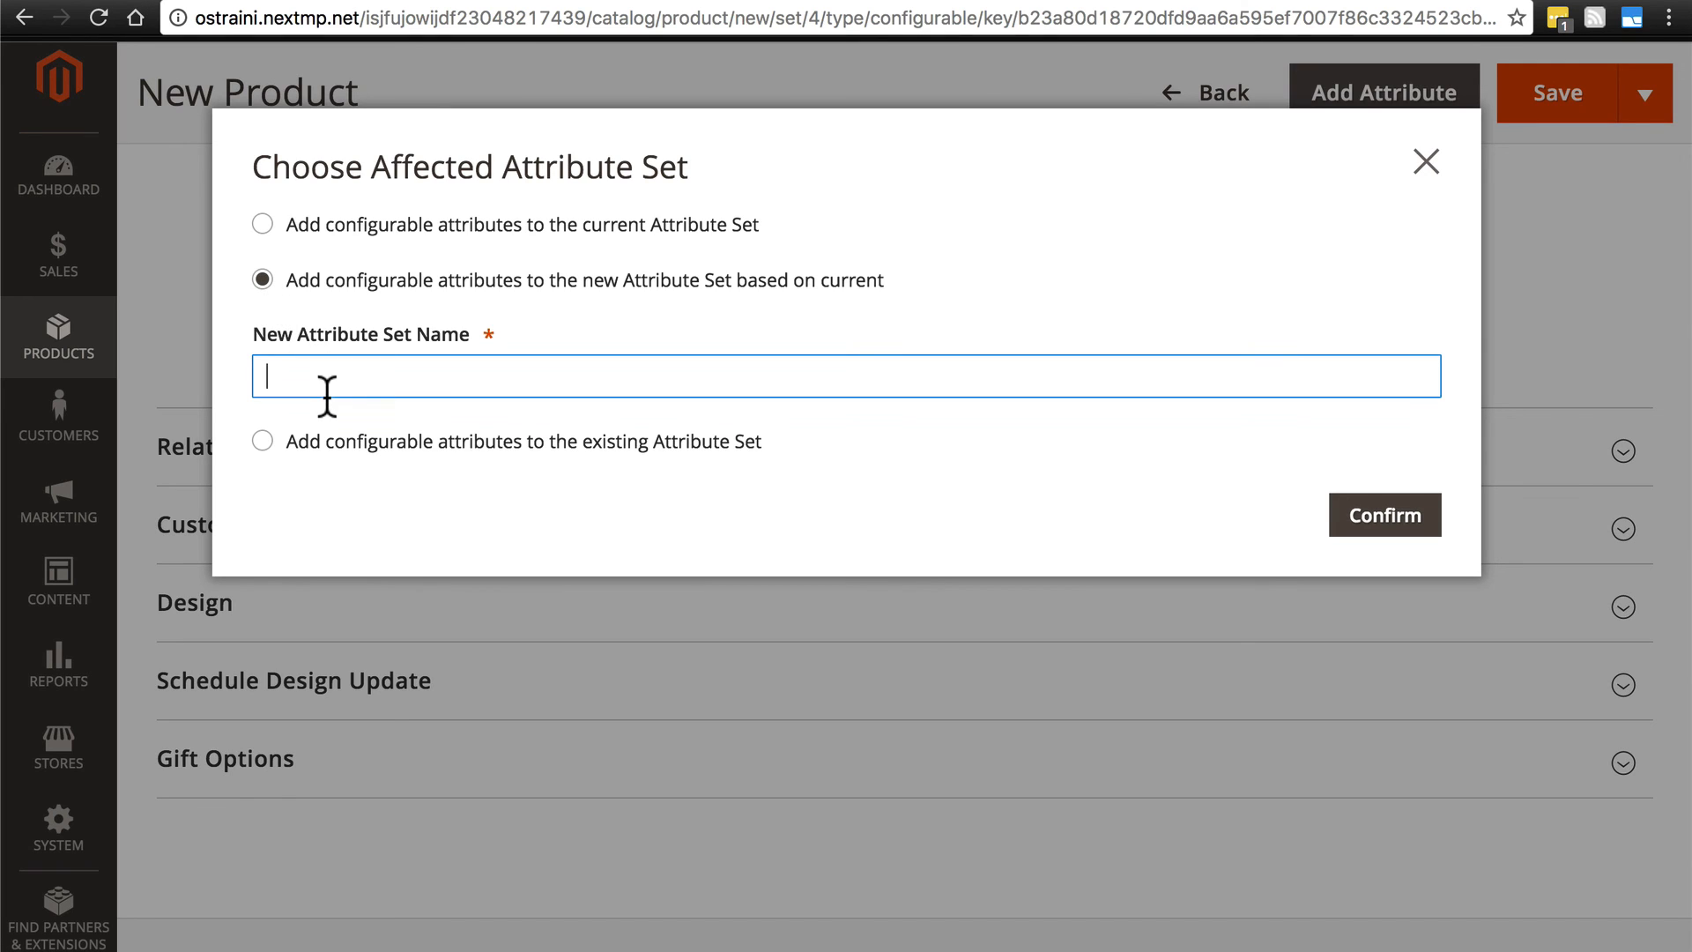
text(Cof)
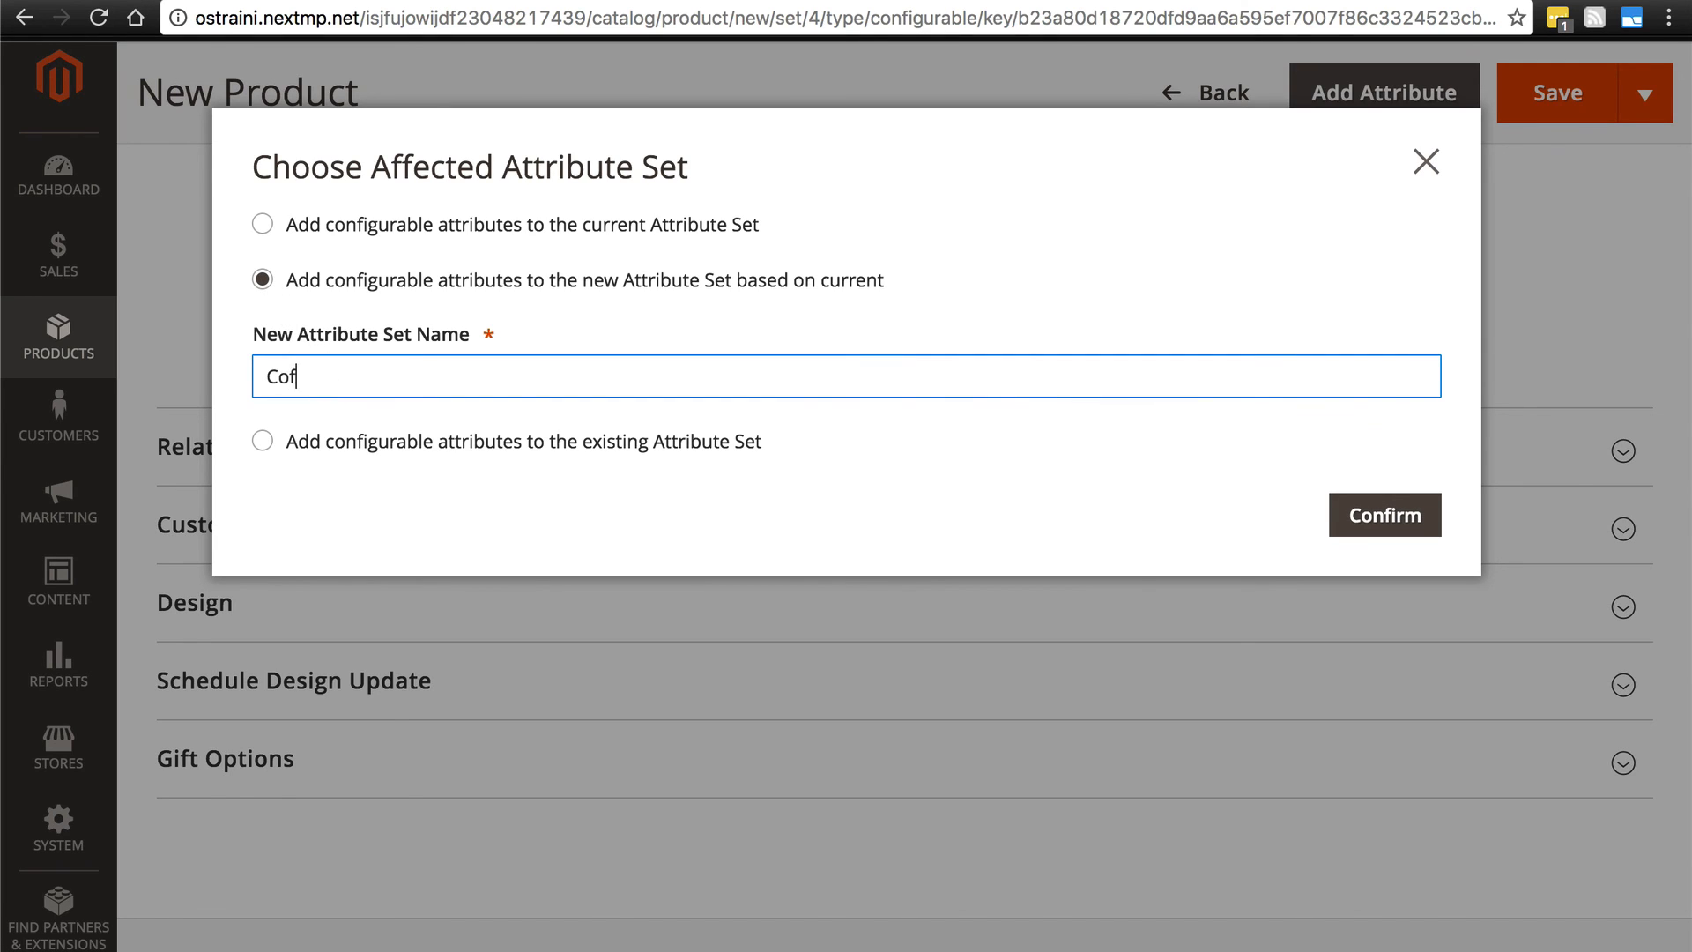
text(fee)
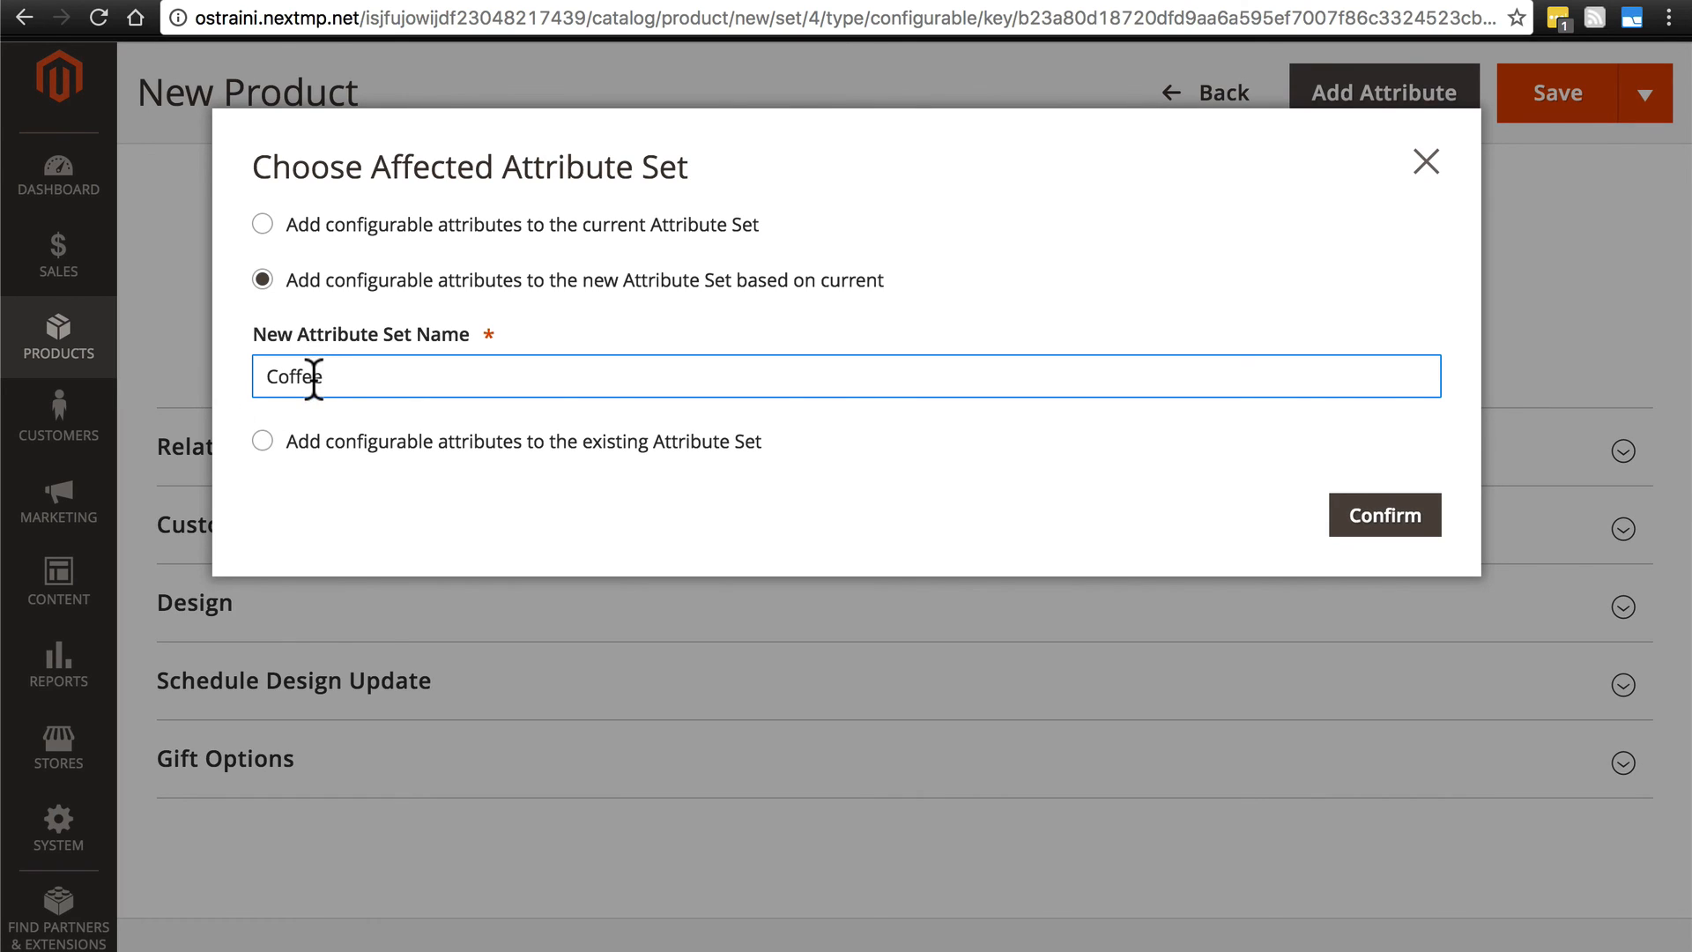
click(1384, 514)
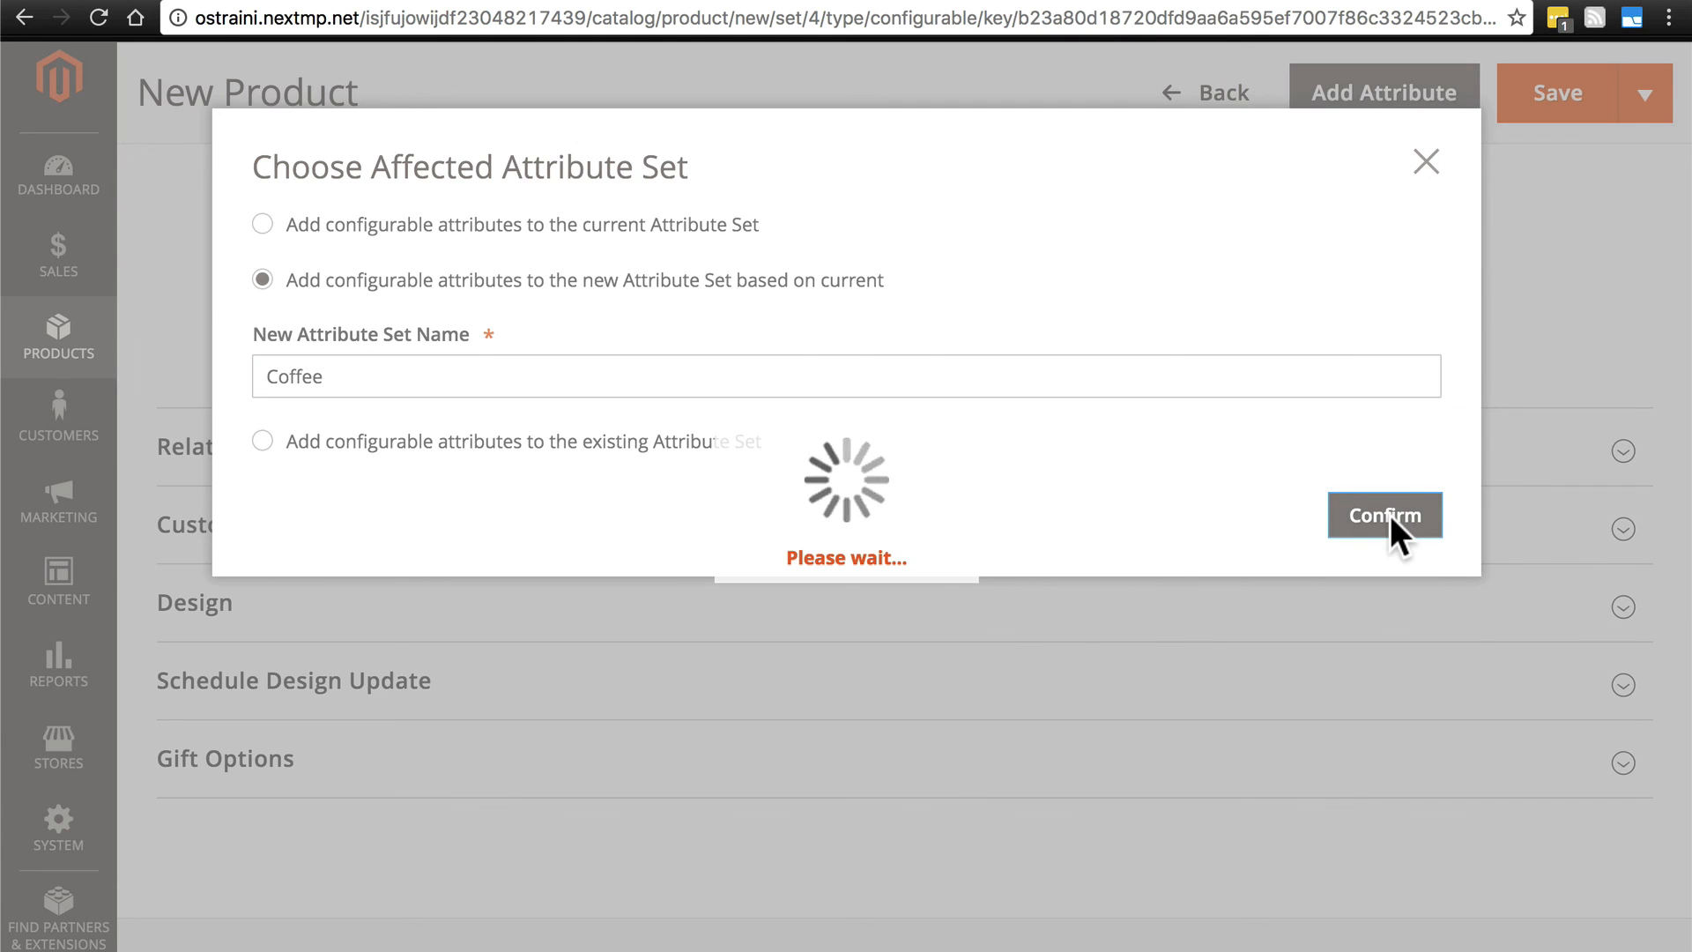
click(1385, 515)
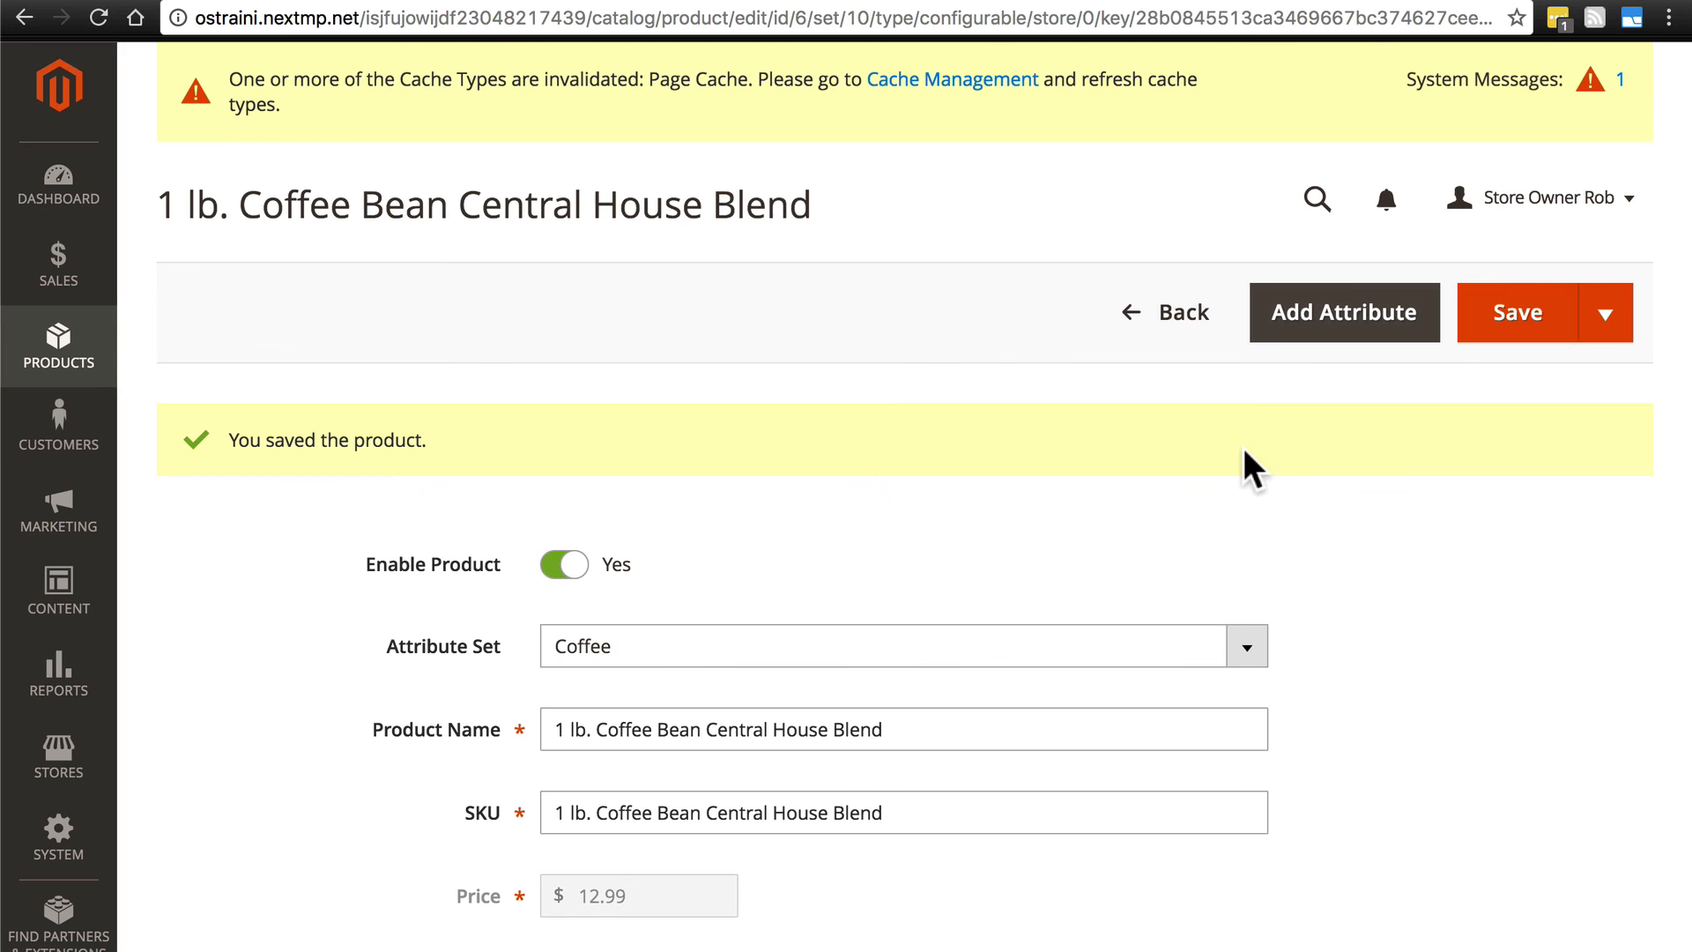
mouse_move(427, 674)
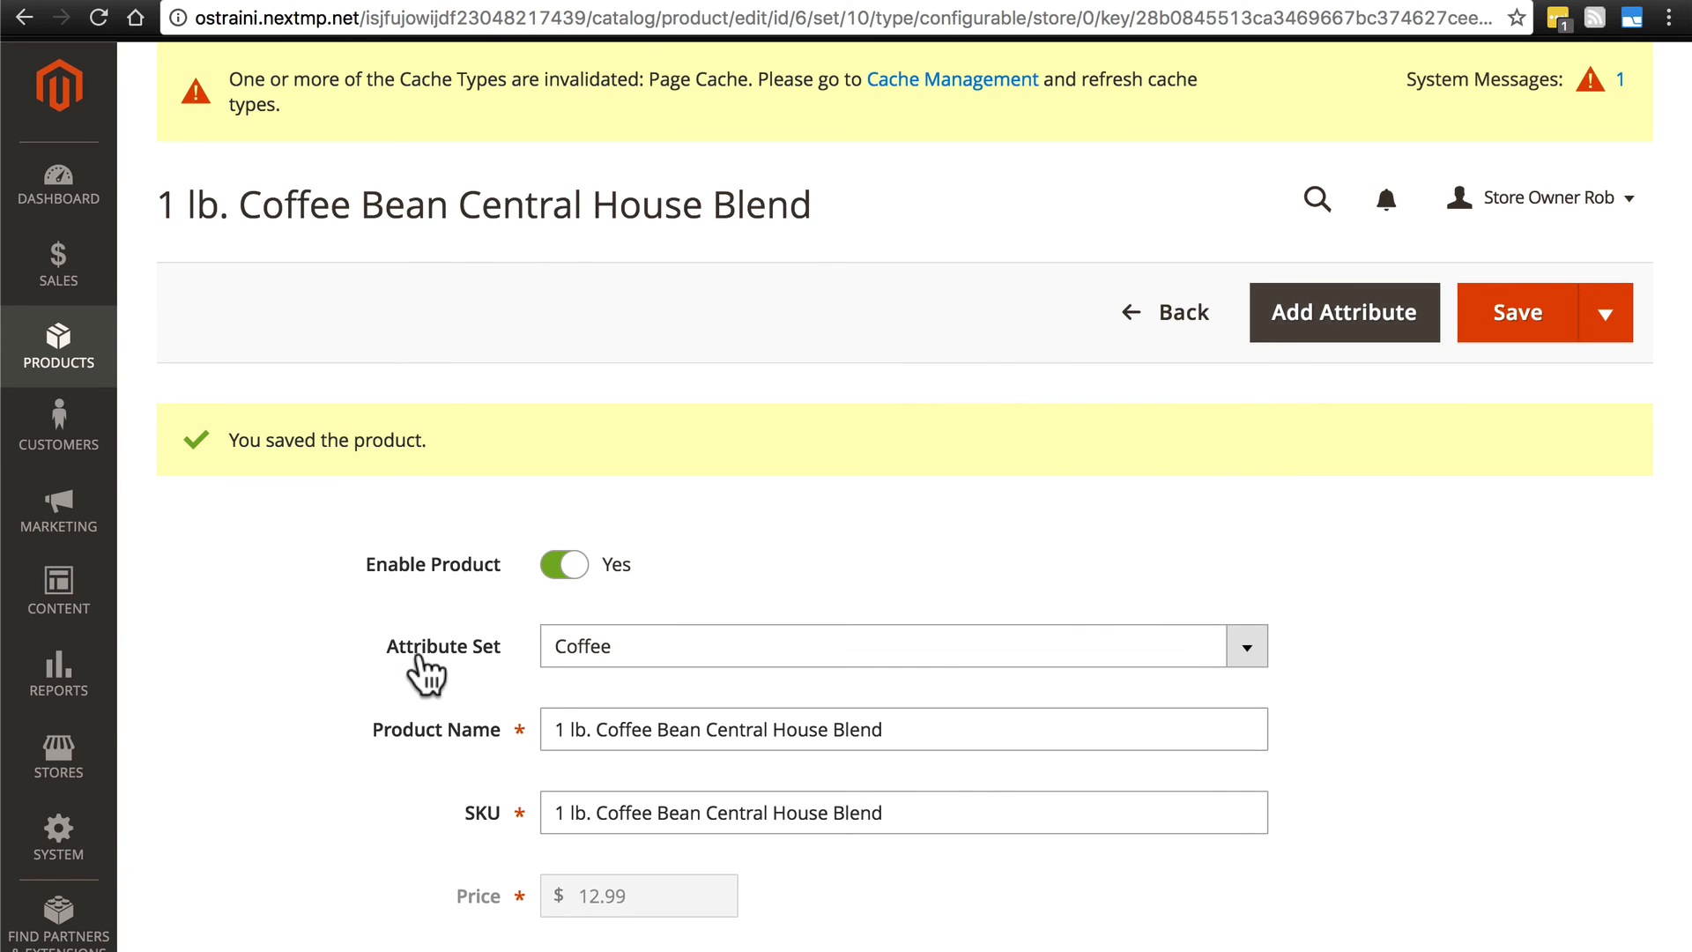
scroll(down, 3)
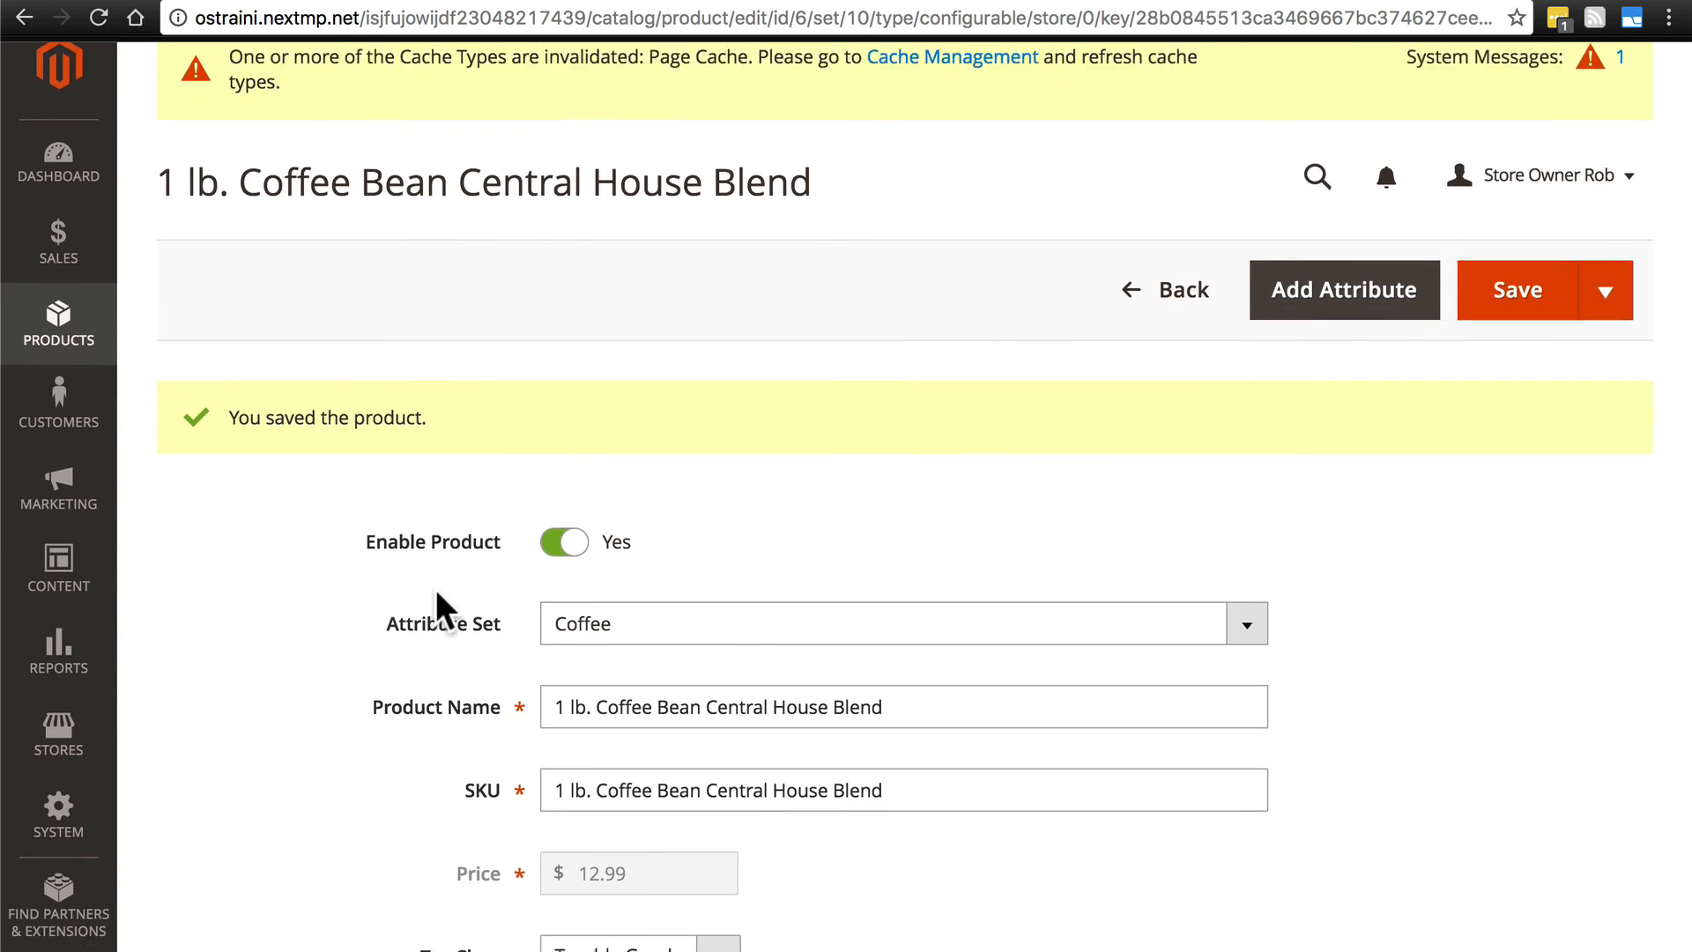
scroll(down, 3)
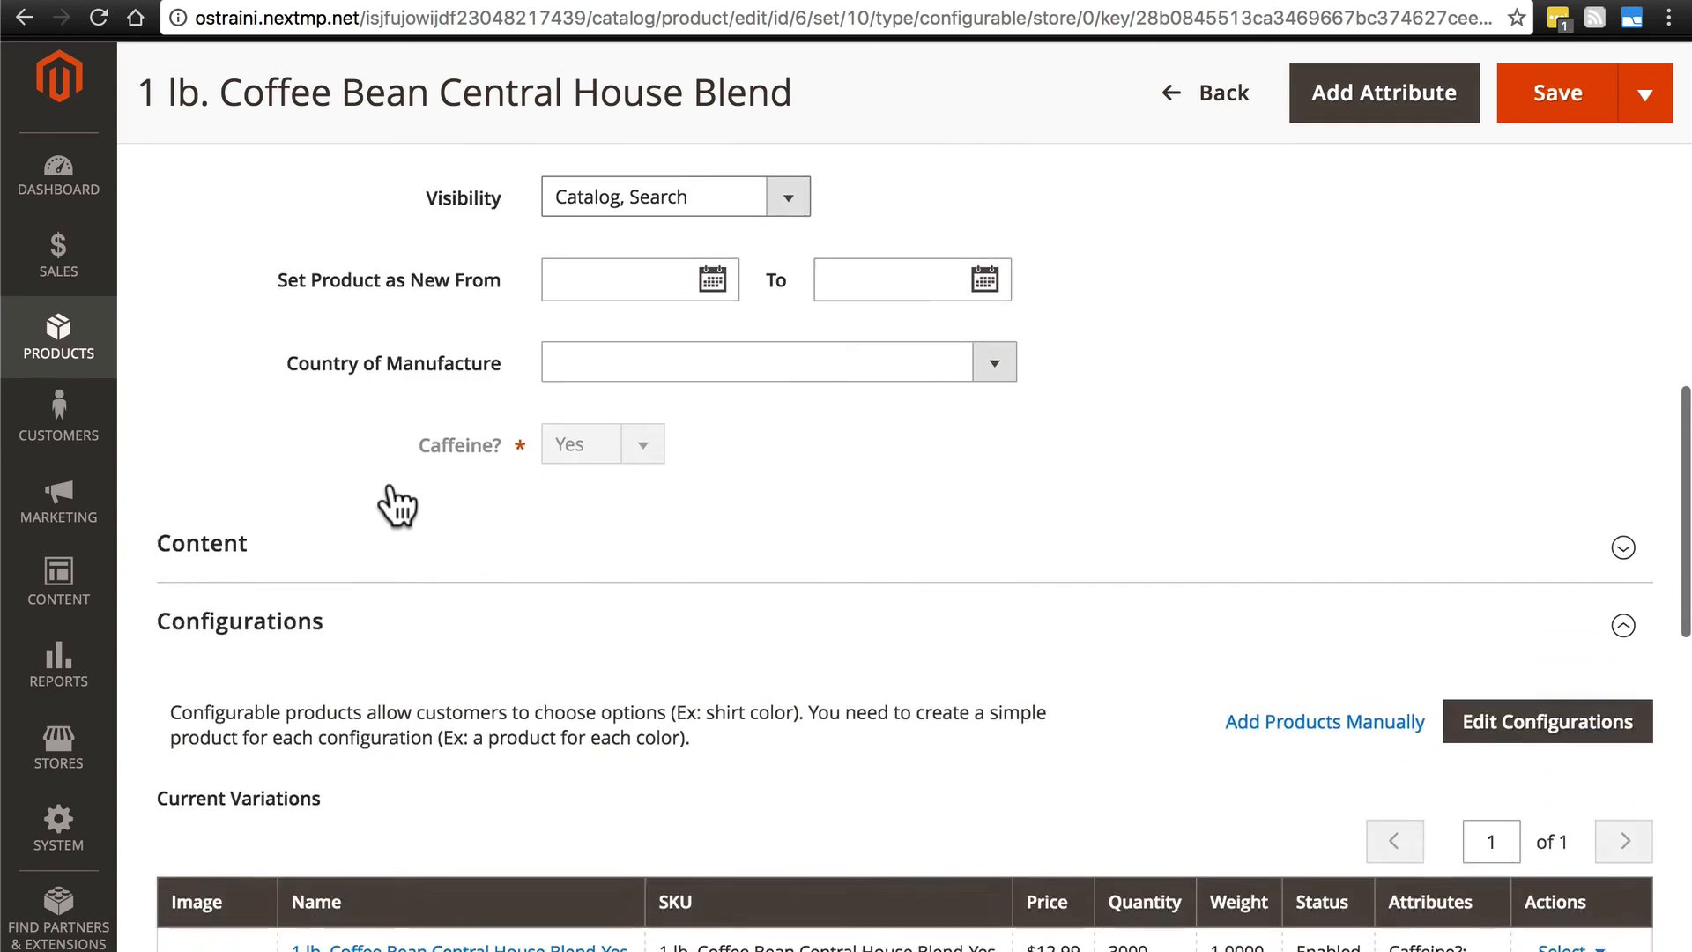
click(1557, 93)
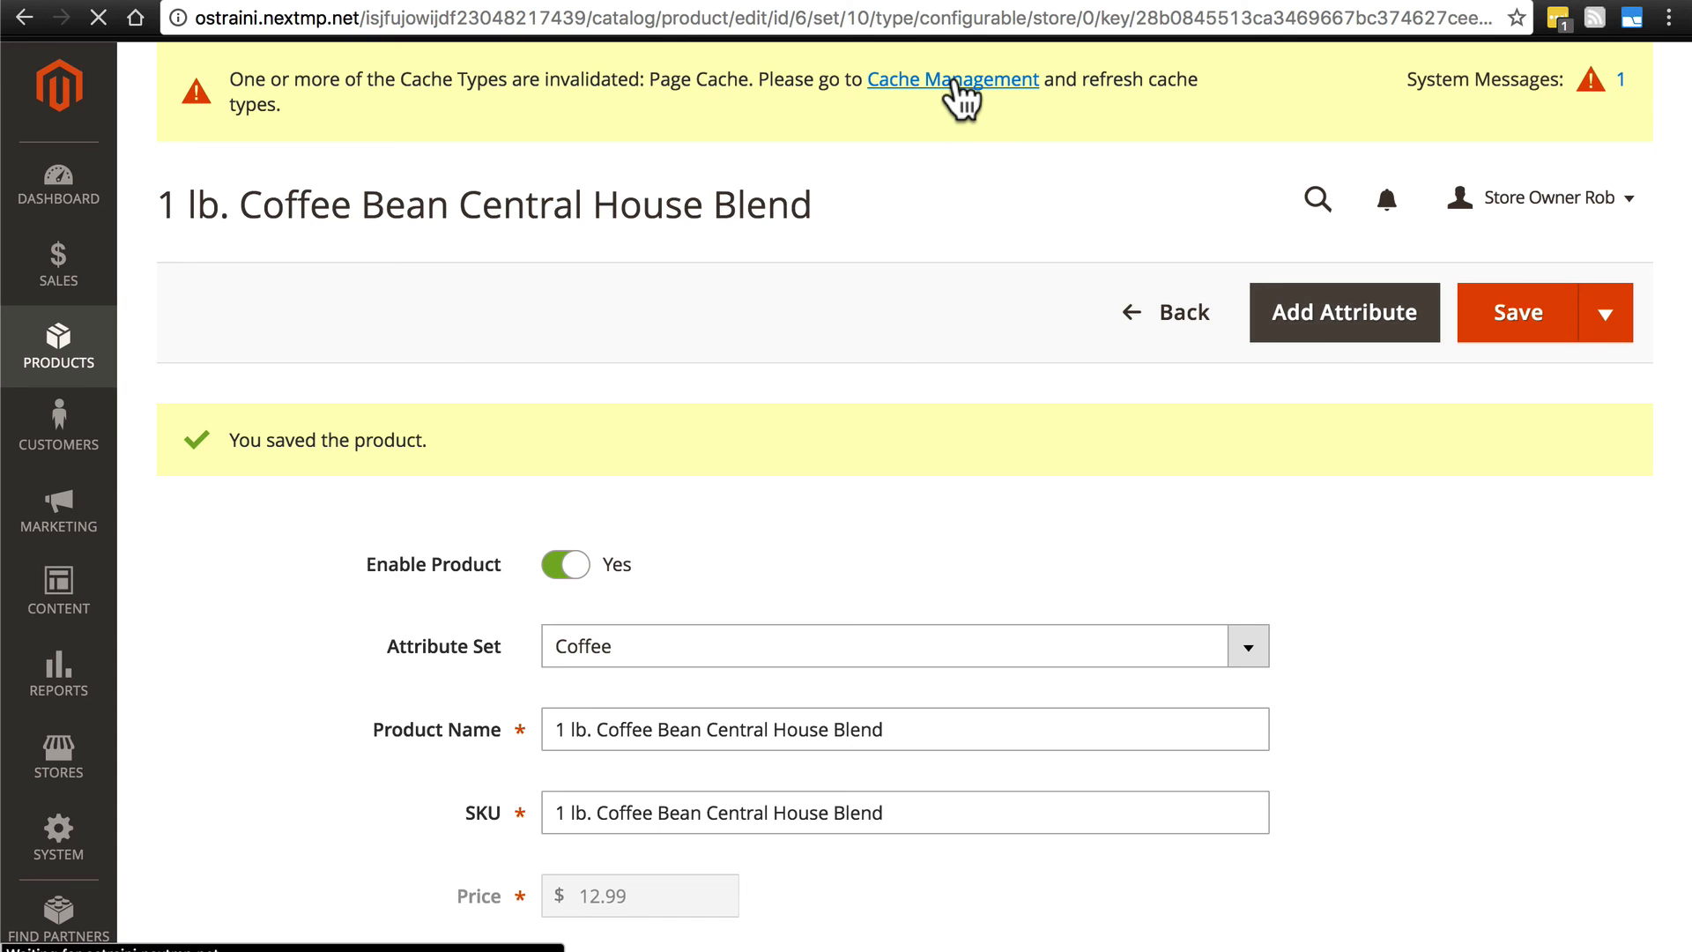
Refresh the invalidated Page Cache in Cache Management so all caches are enabled
click(952, 78)
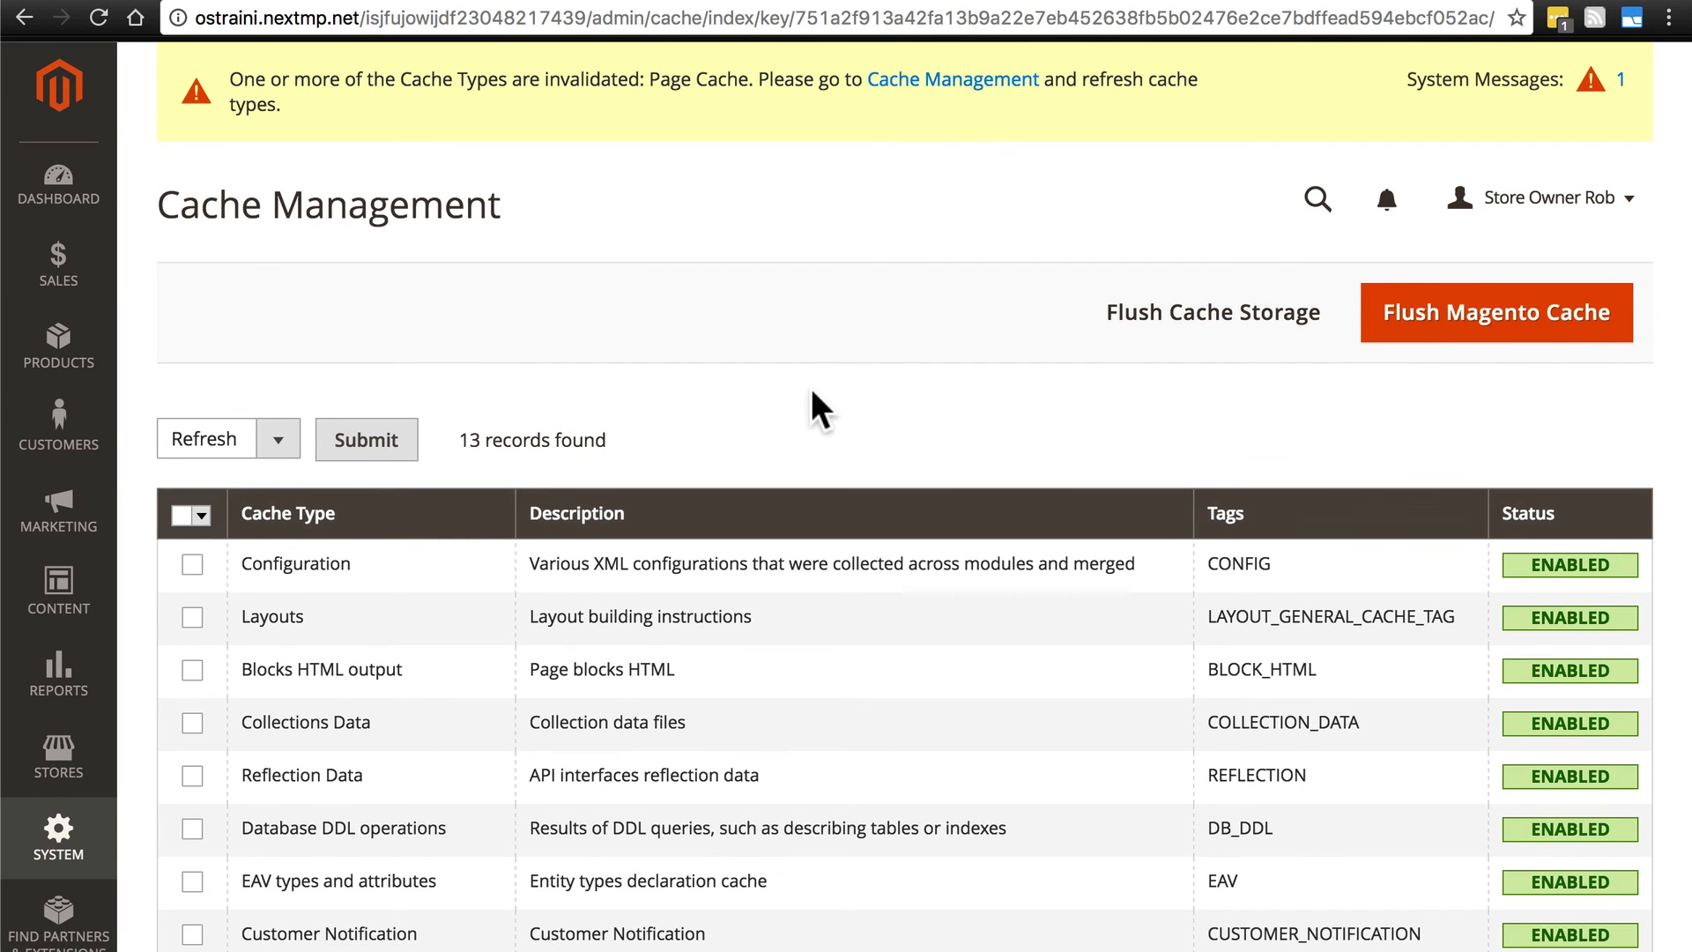
scroll(down, 3)
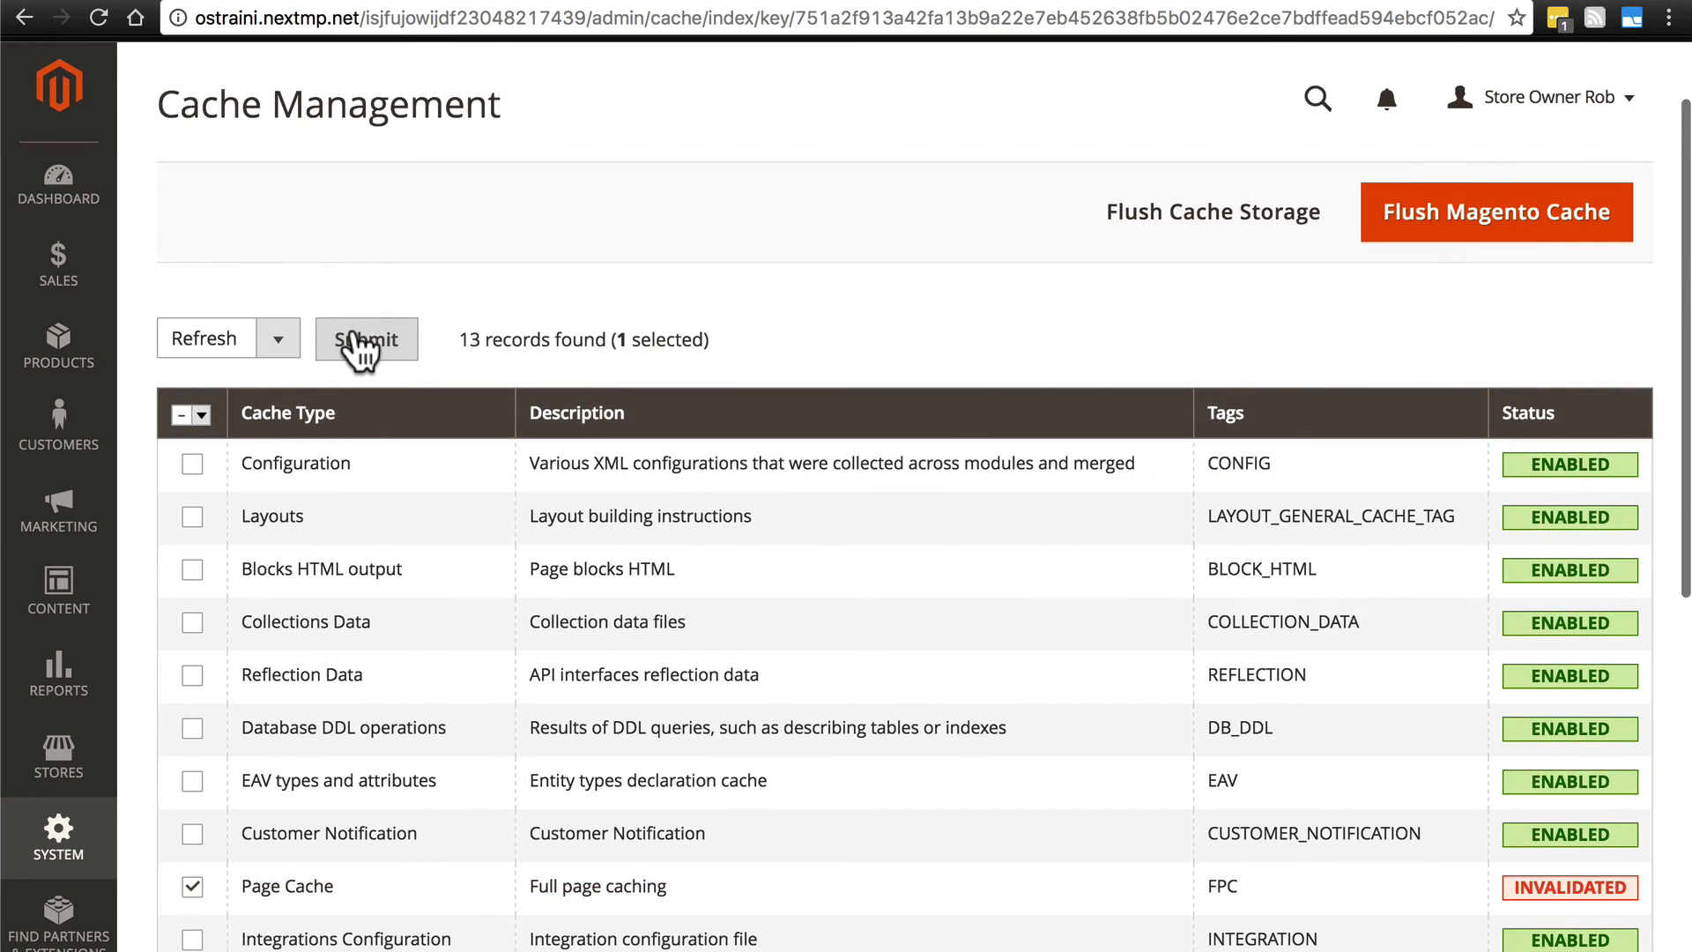
click(366, 338)
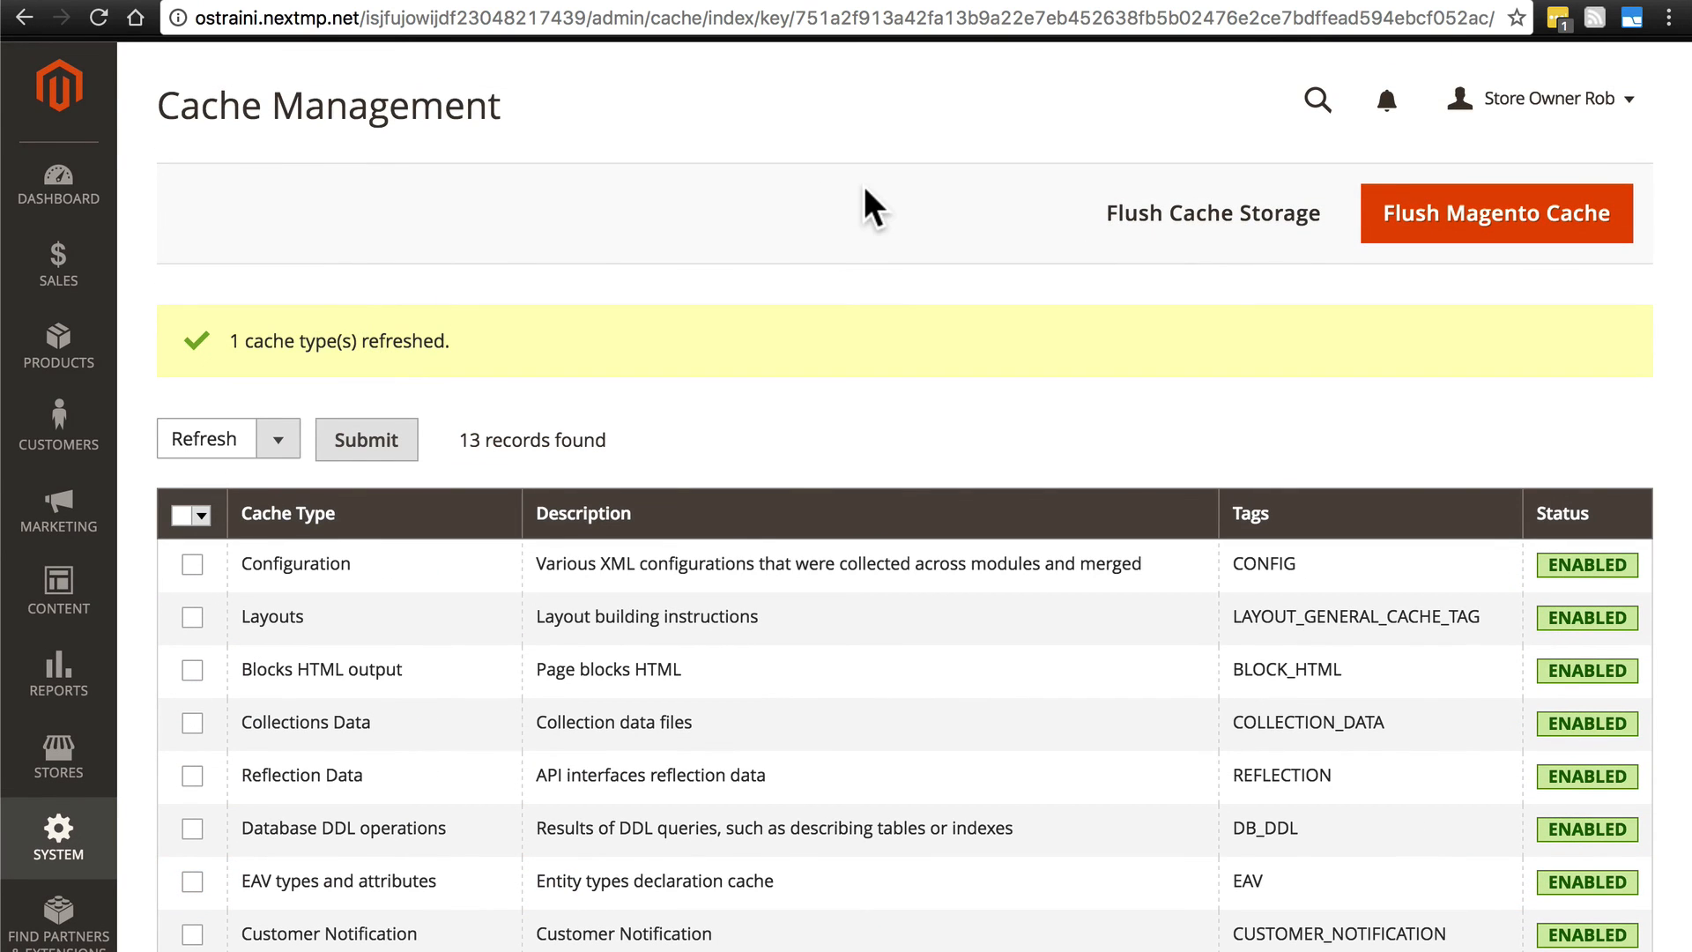
click(1545, 98)
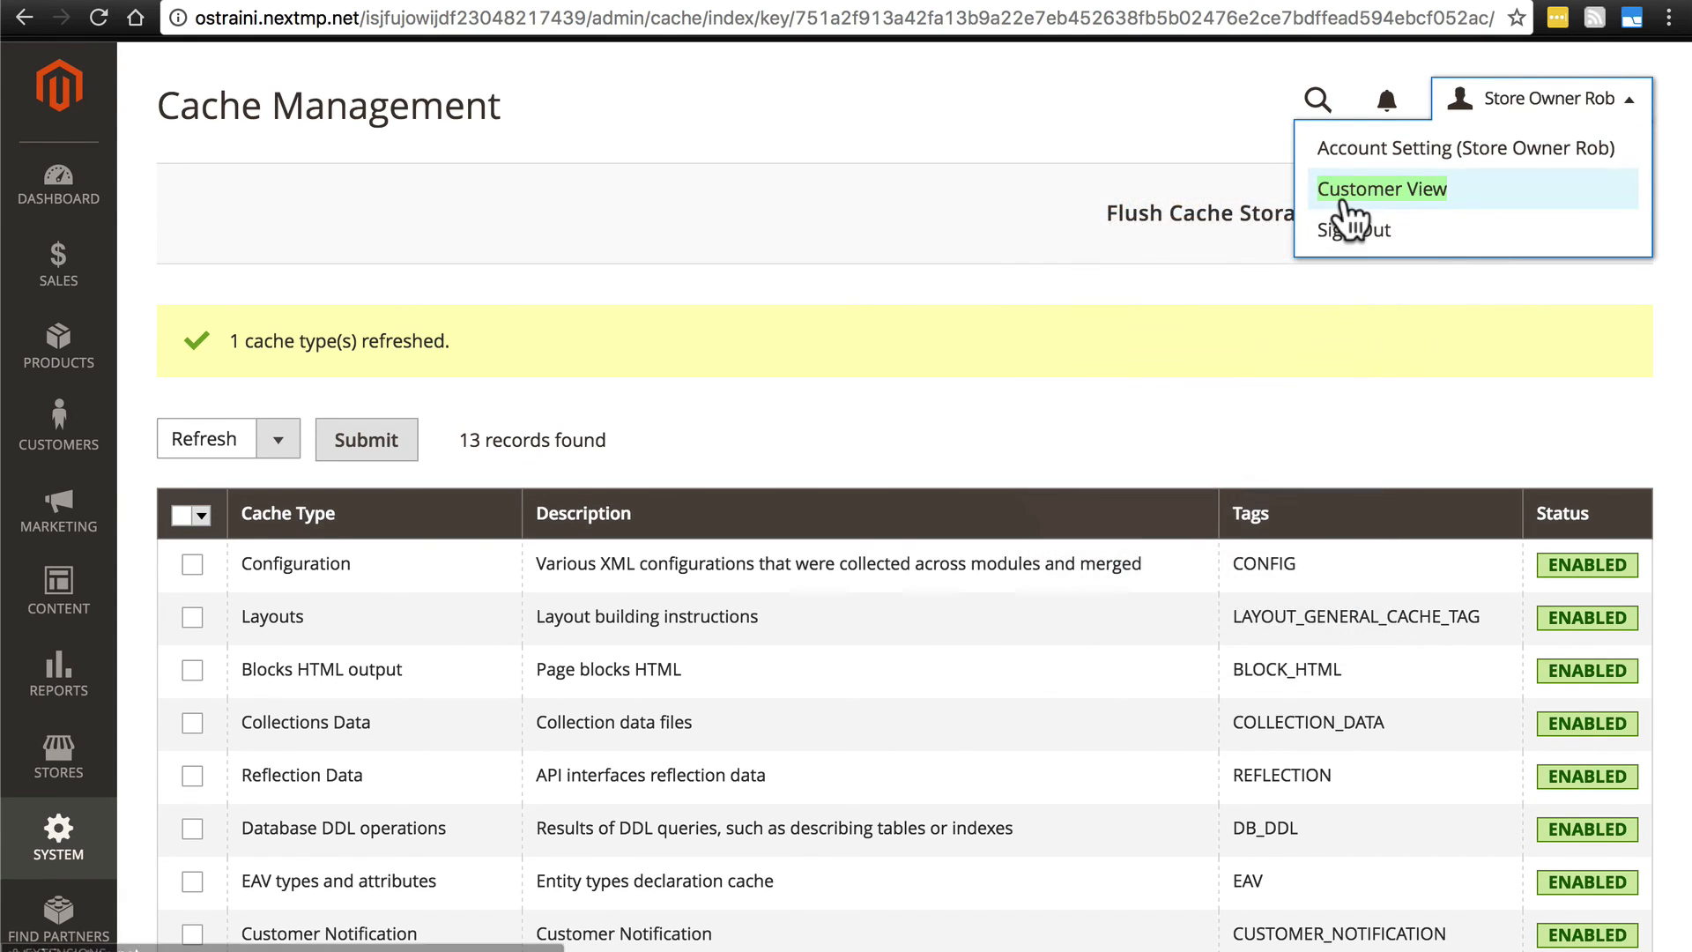
Switch to the customer storefront view and search the shop for 'coffee'
click(1381, 189)
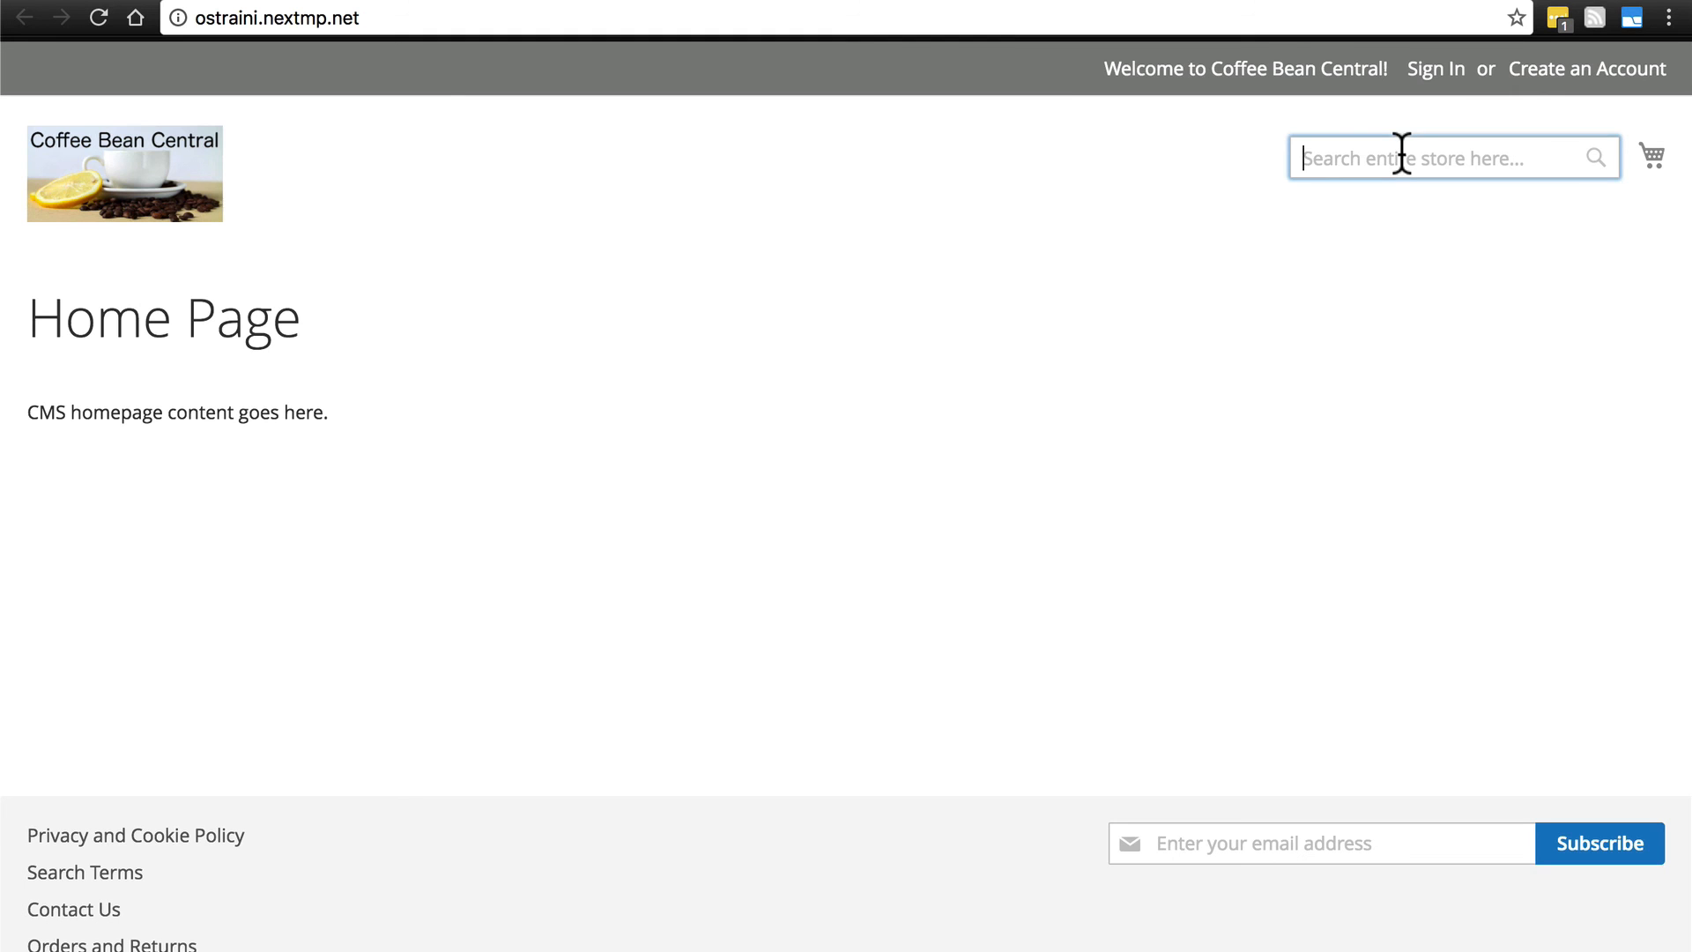
text(coffee)
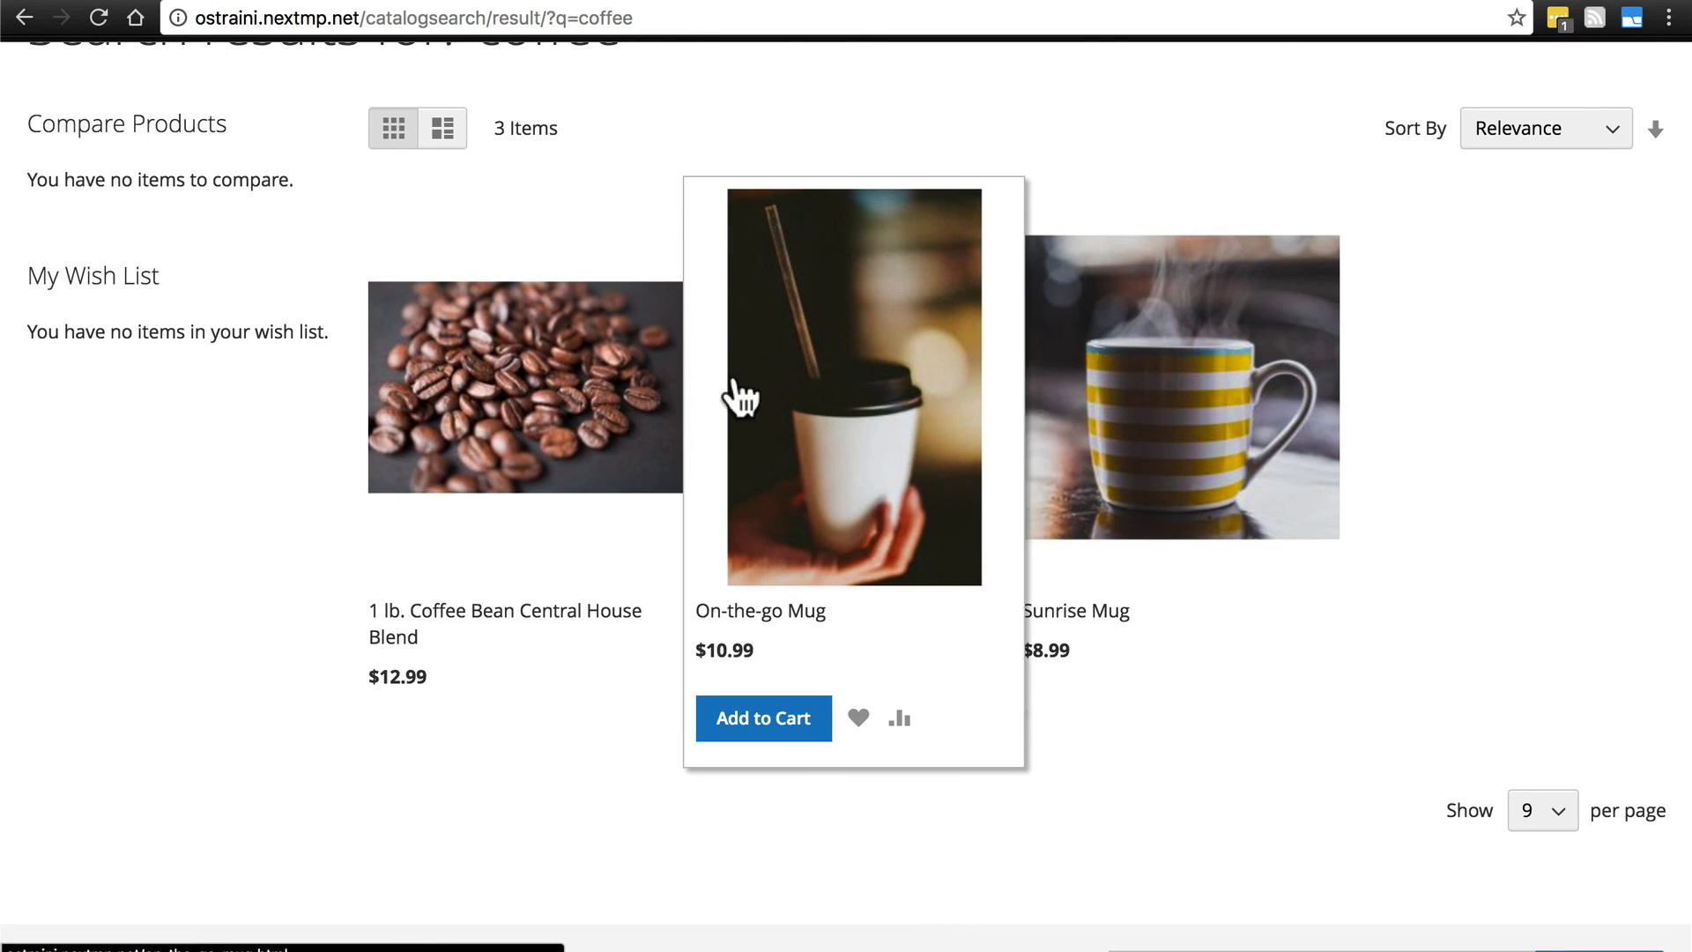
mouse_move(1126, 400)
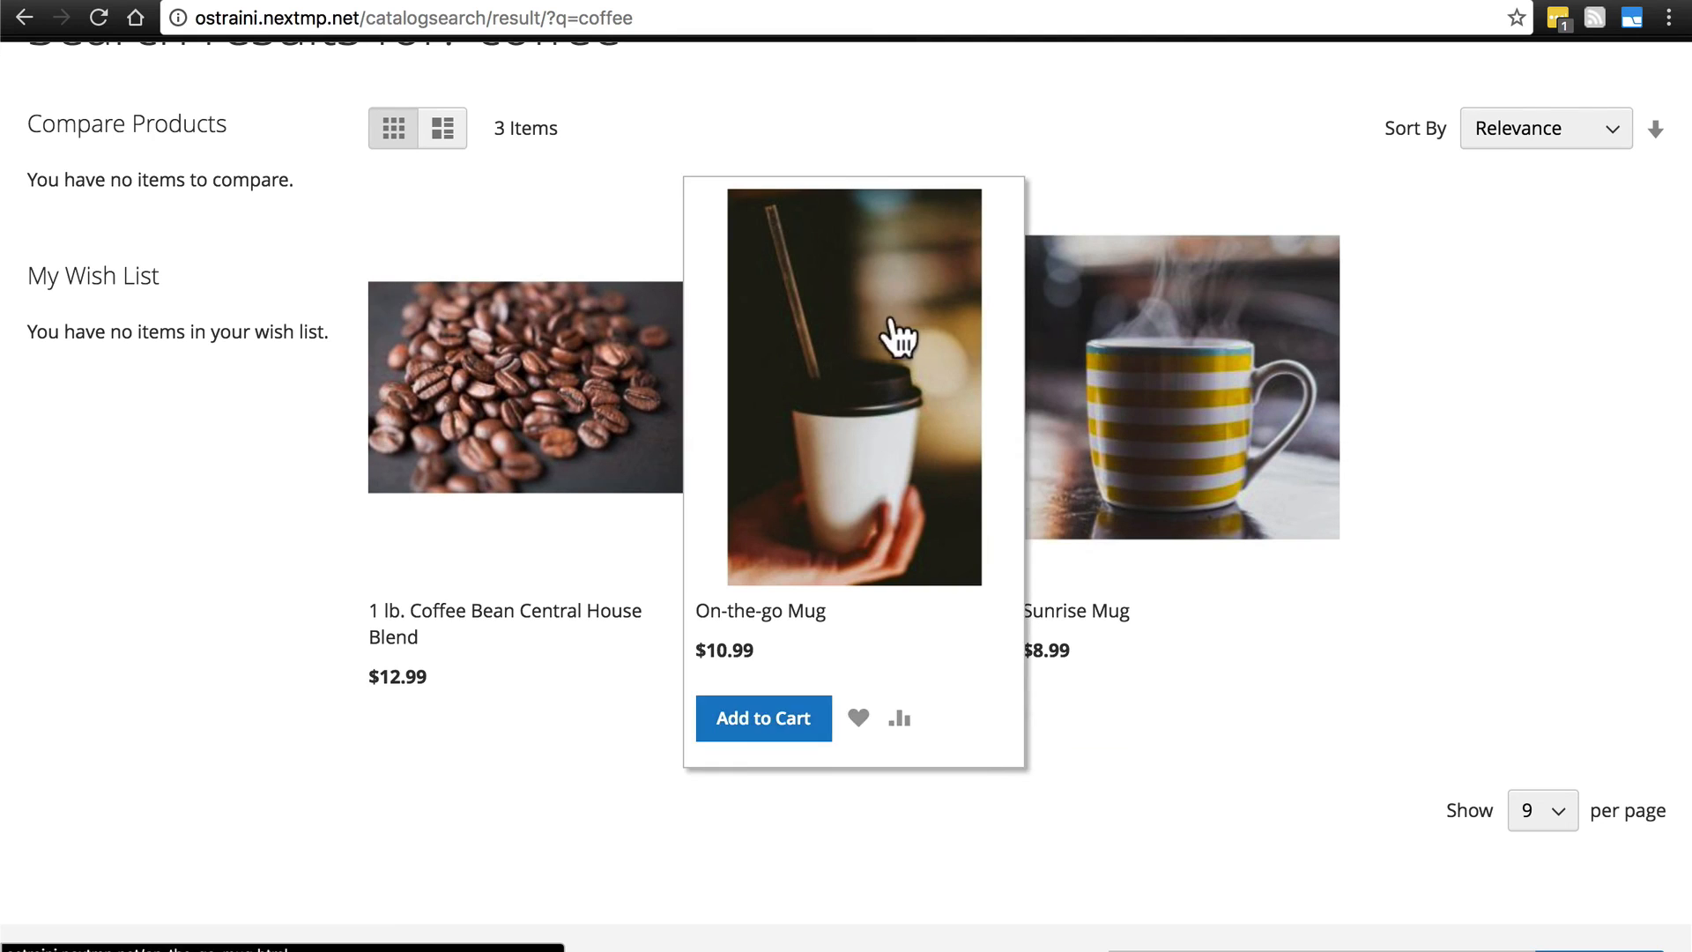
mouse_move(839, 390)
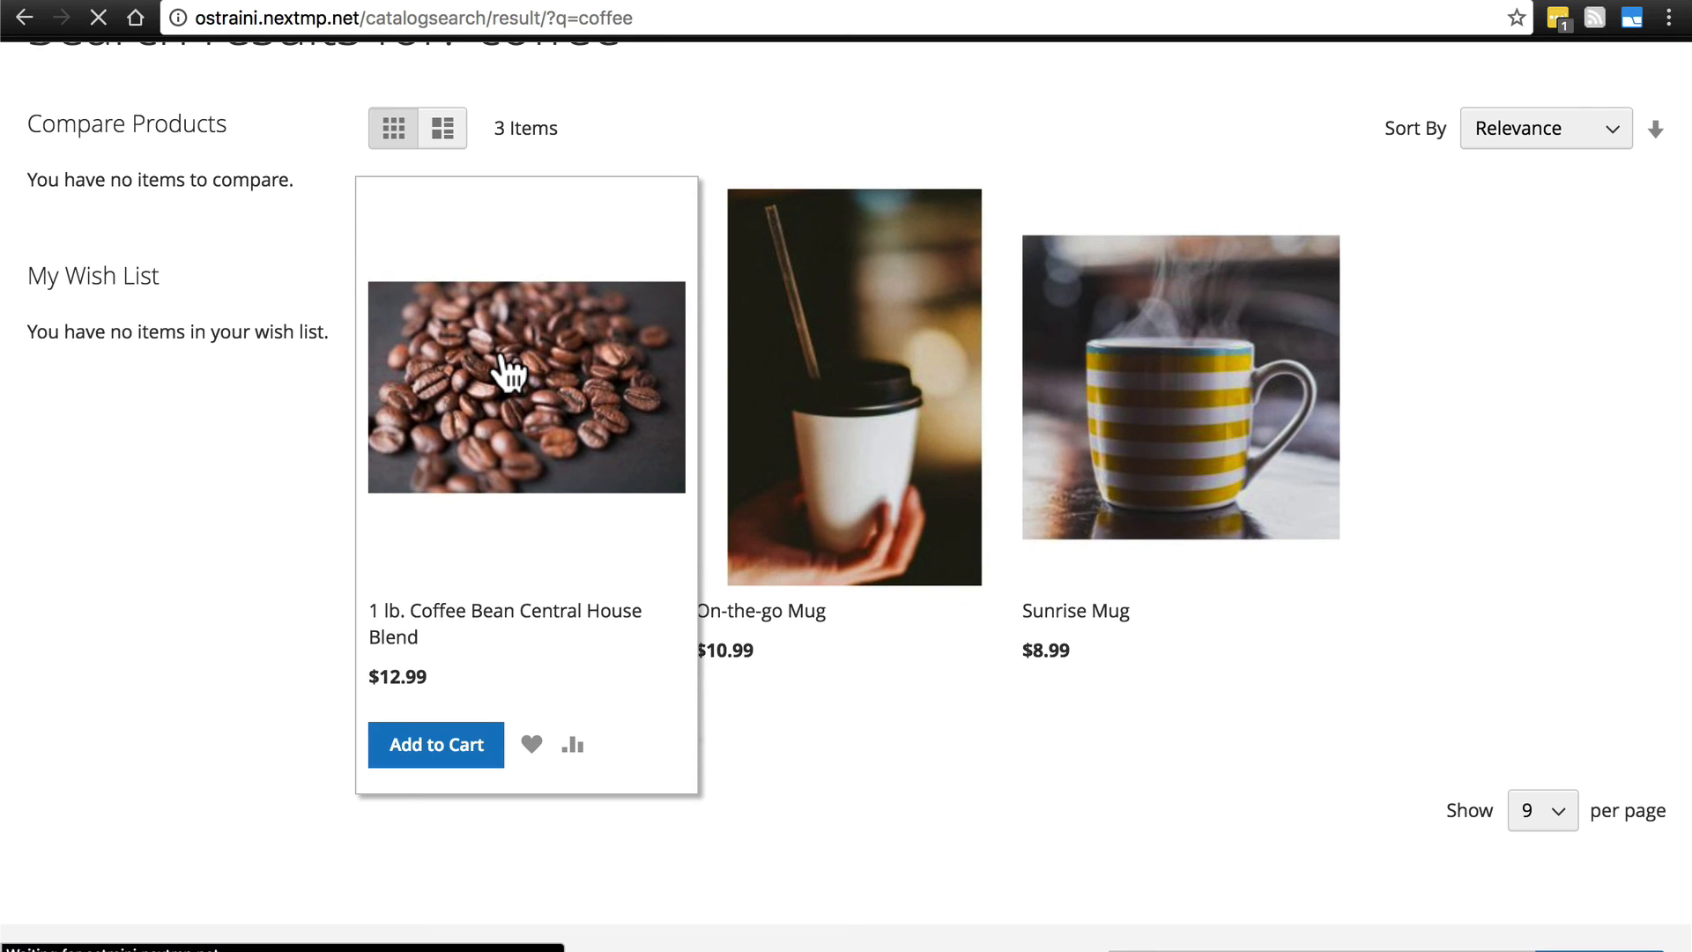
Open the 1 lb. House Blend page and choose Yes from the Caffeinated? options Decaf and Yes
click(525, 386)
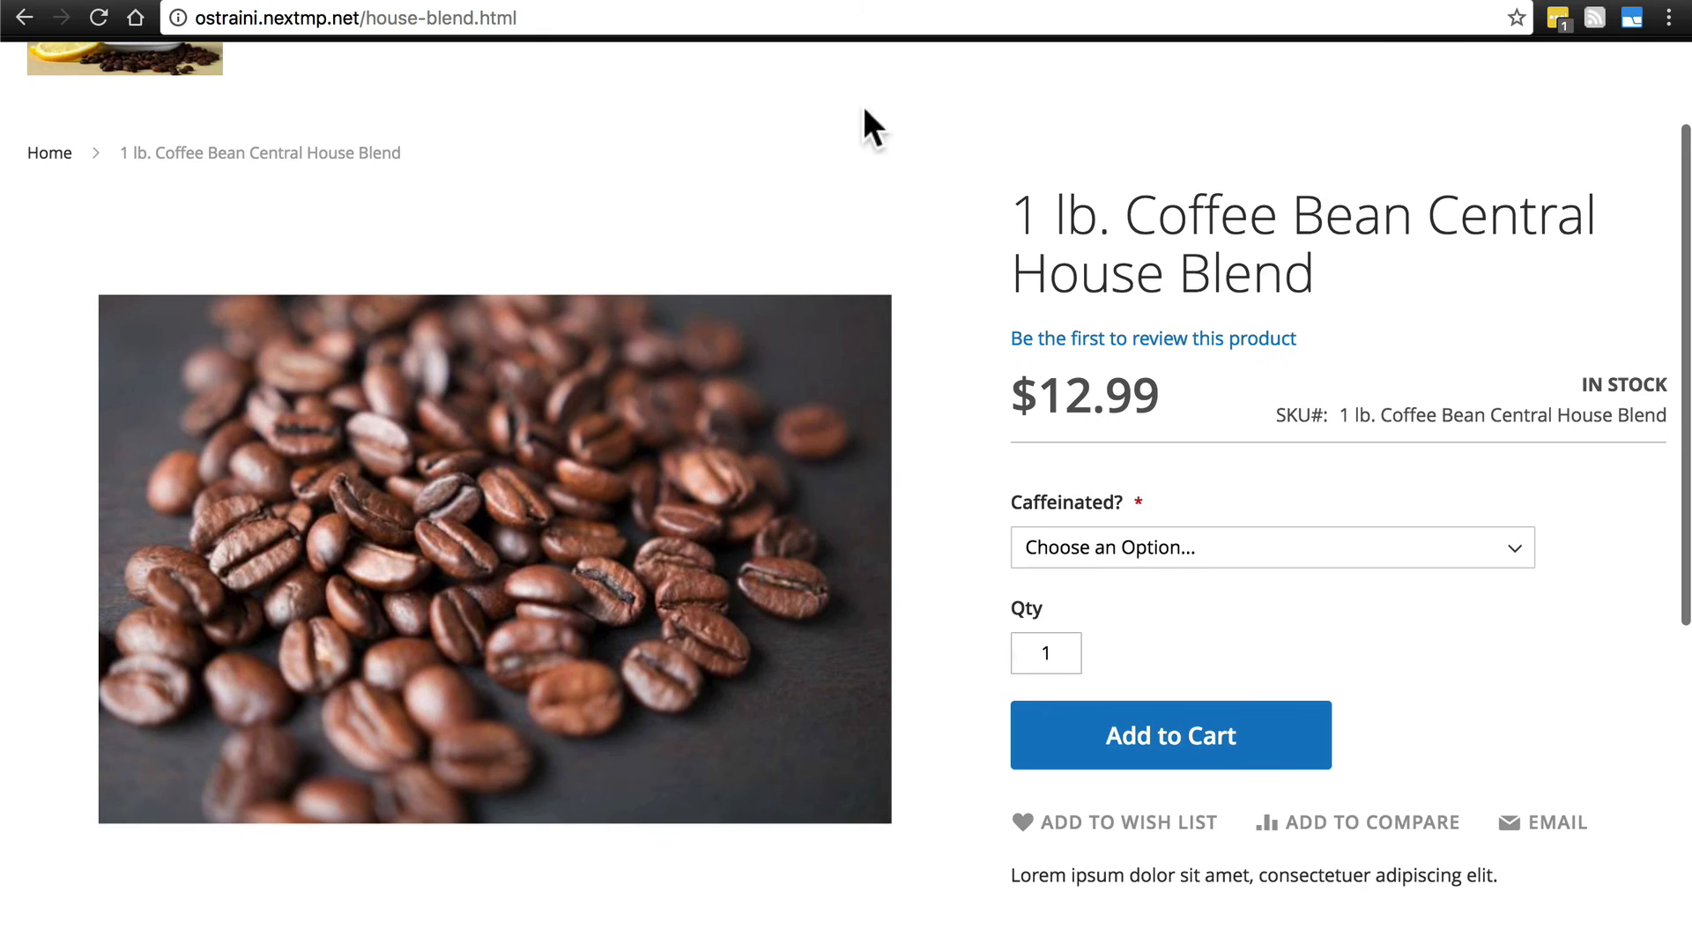
scroll(down, 3)
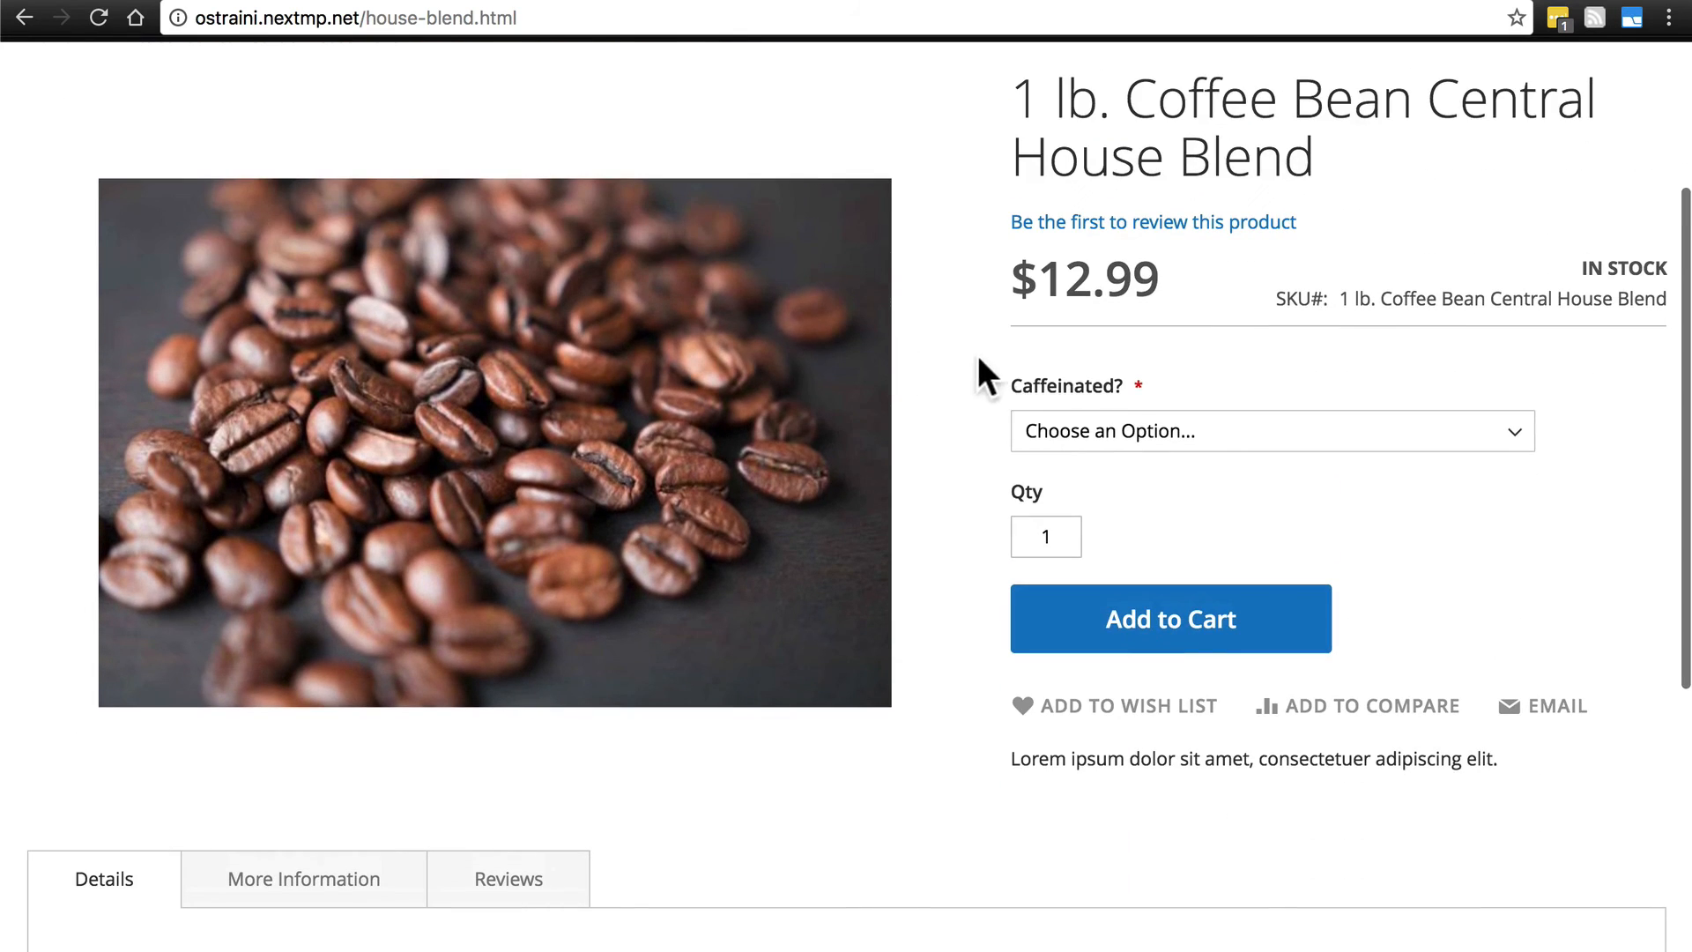
mouse_move(1135, 390)
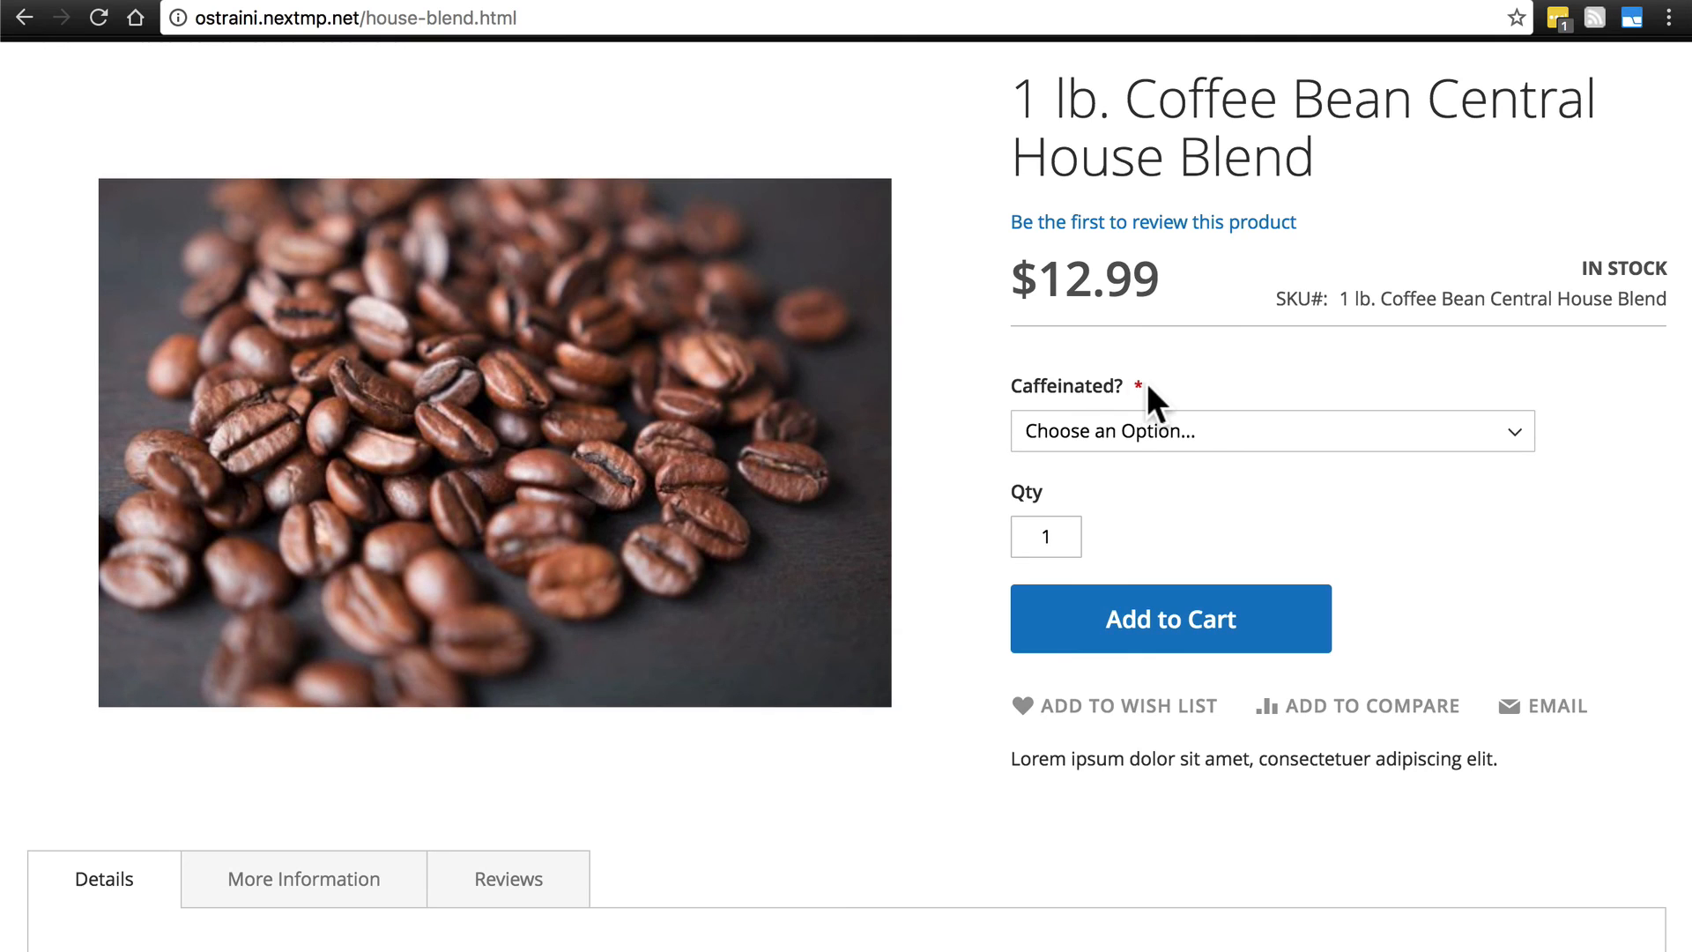
click(1271, 431)
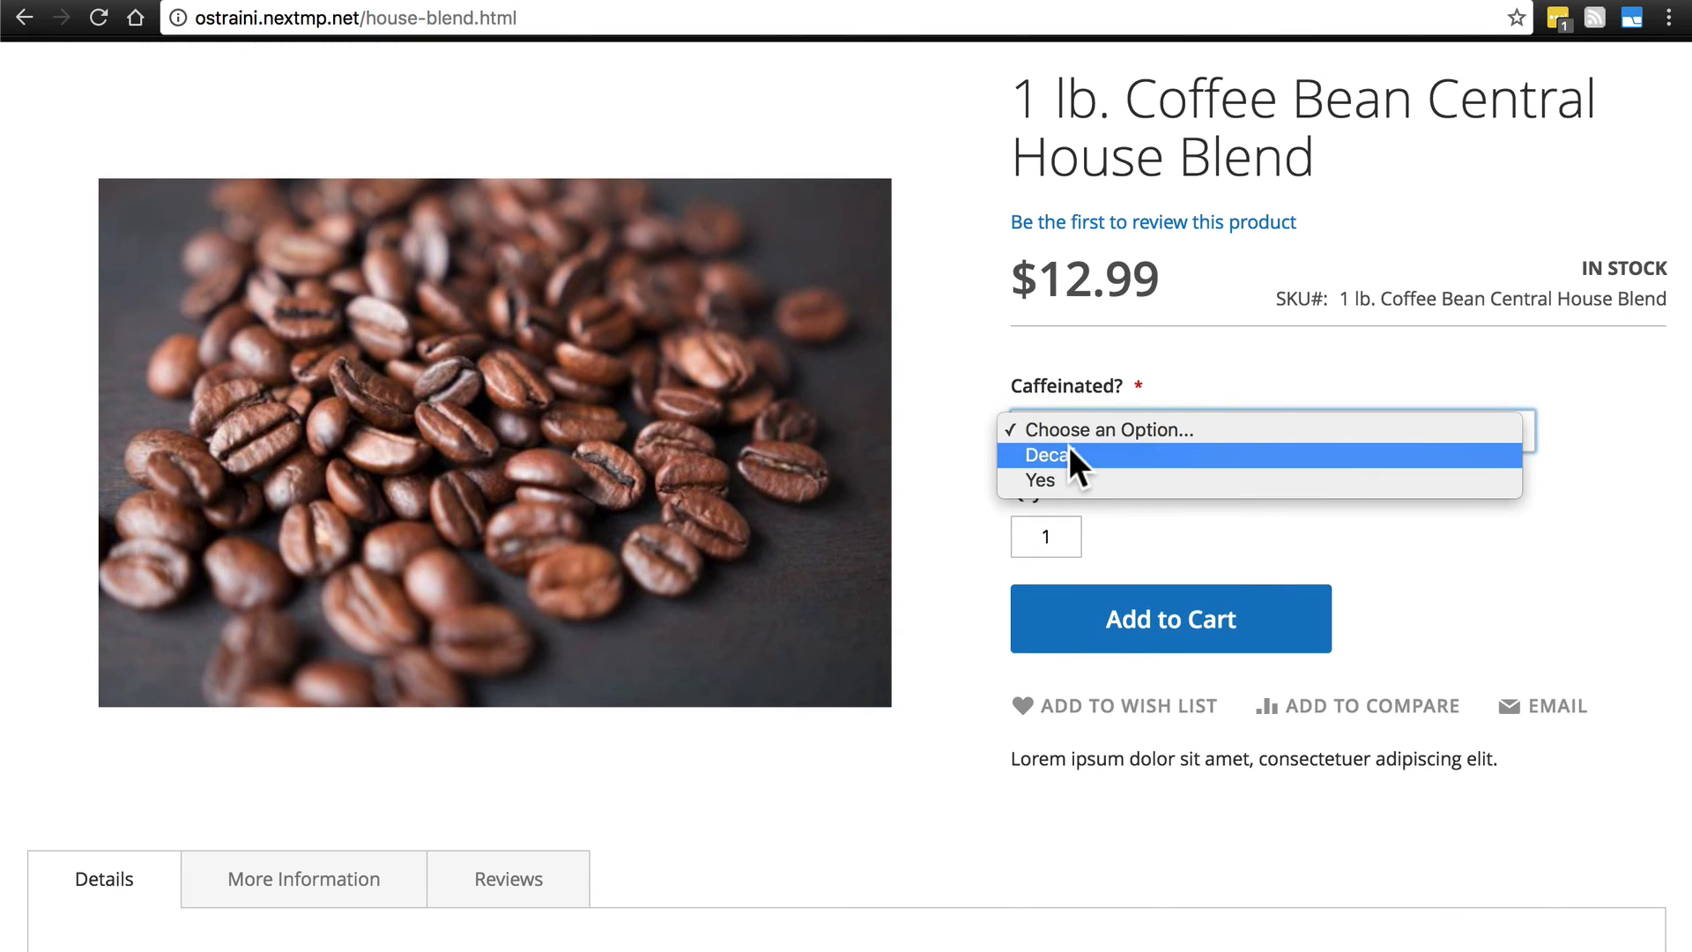
mouse_move(1079, 480)
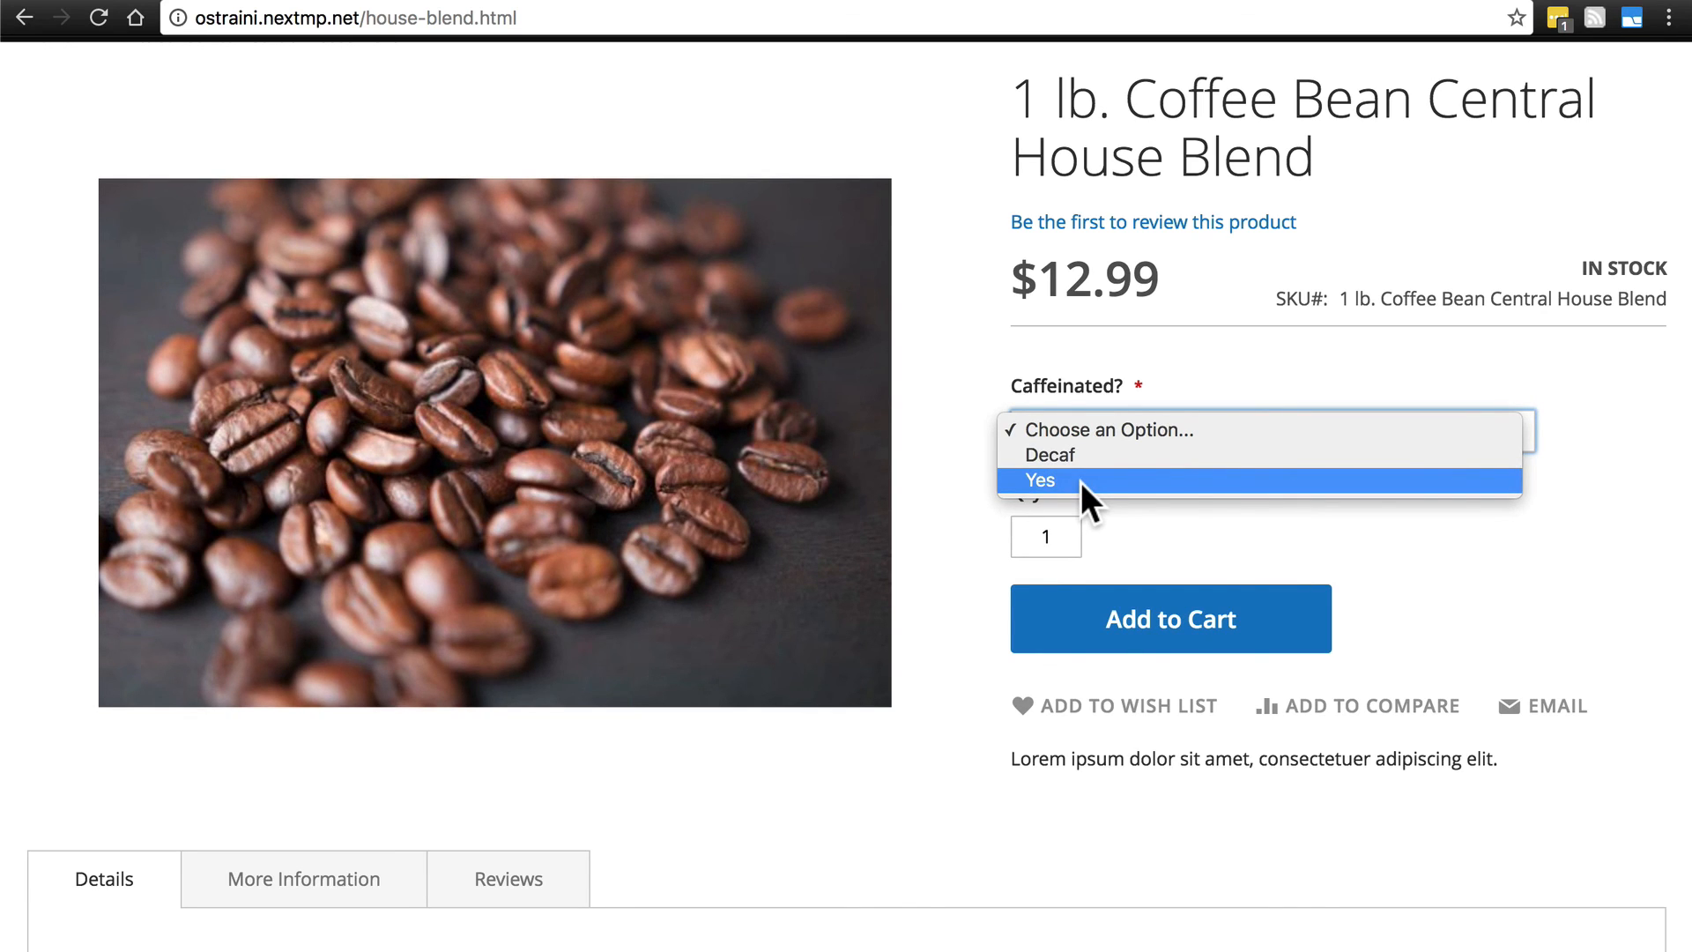
click(1040, 480)
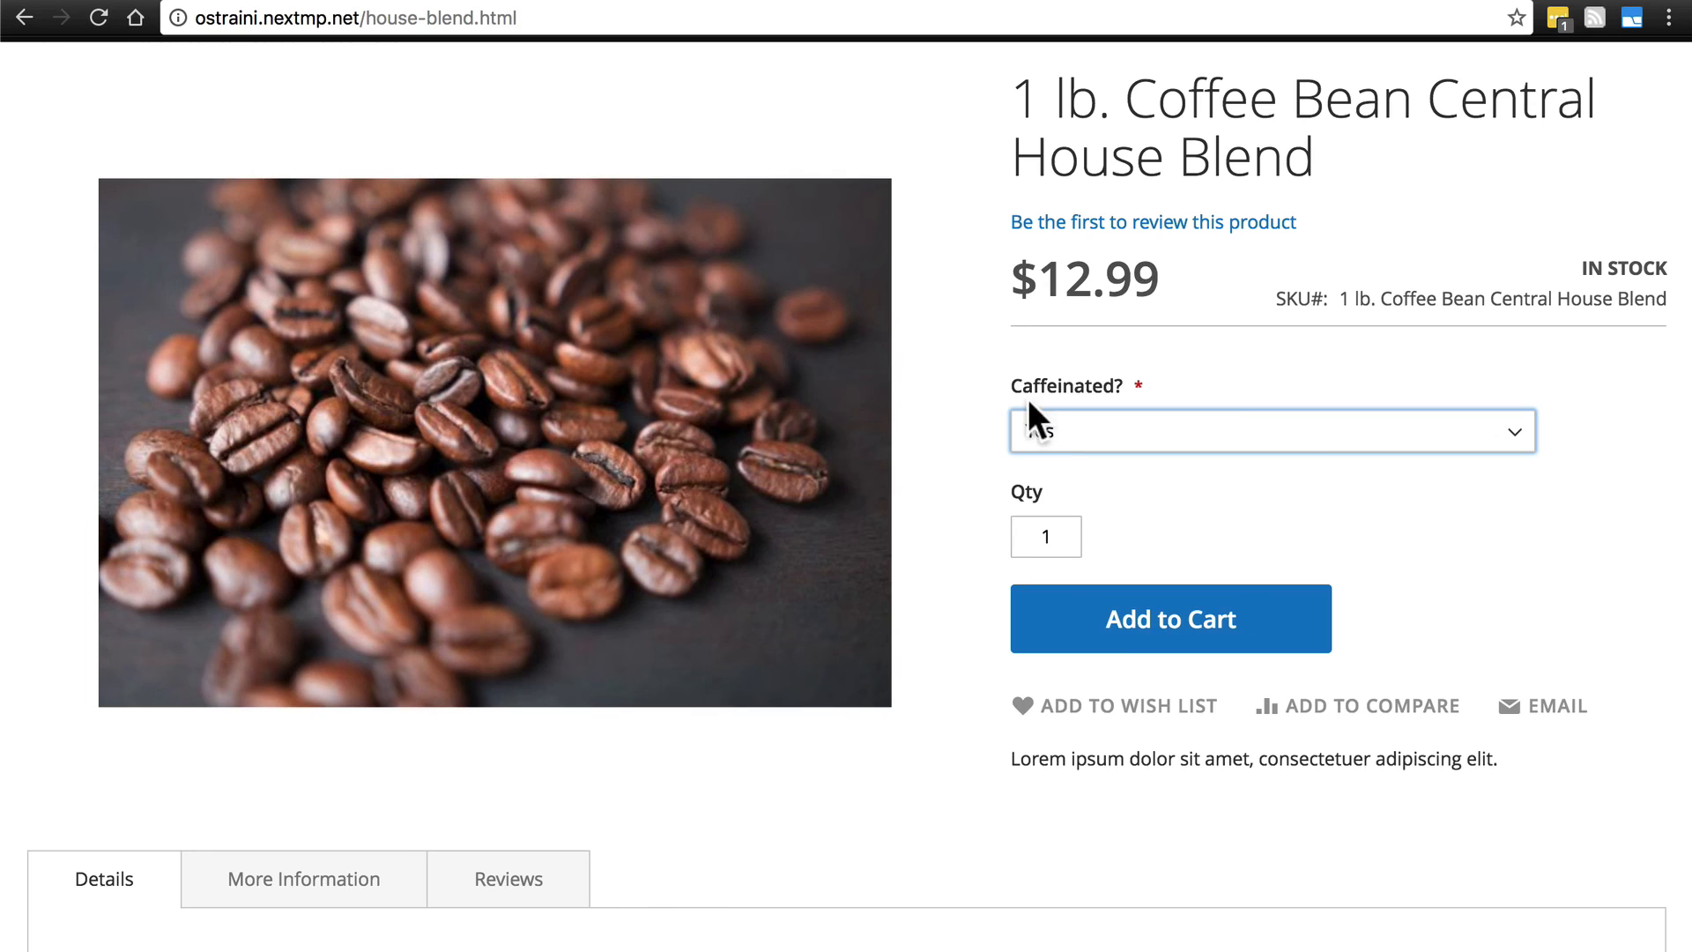
click(1271, 431)
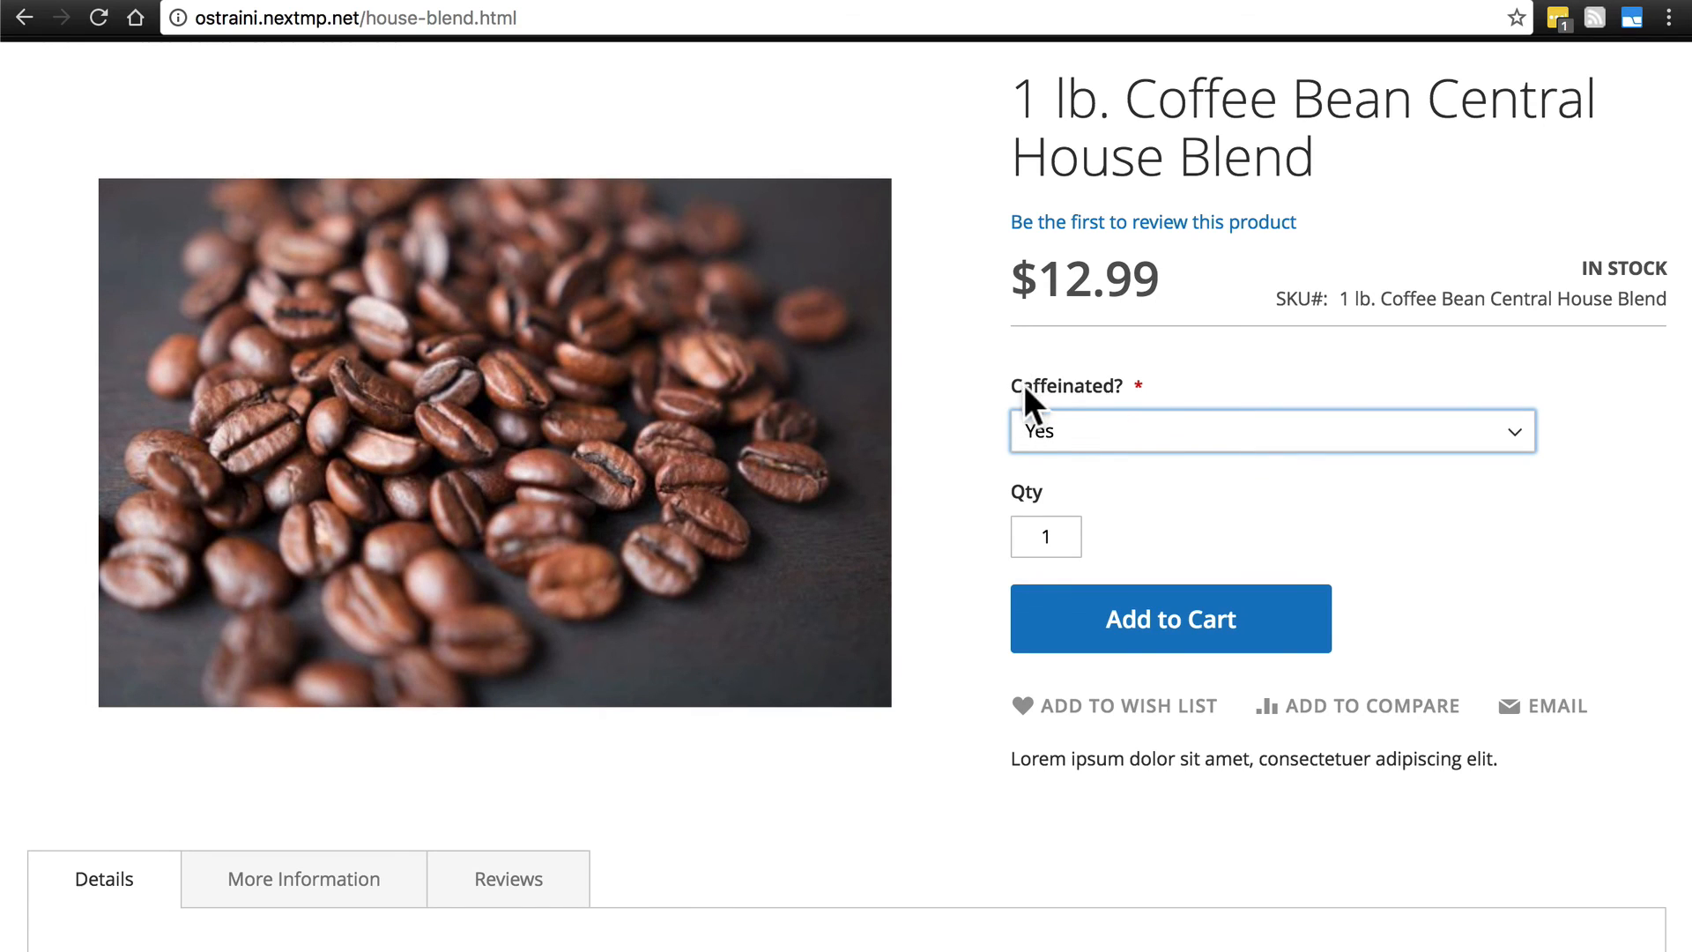
mouse_move(797, 515)
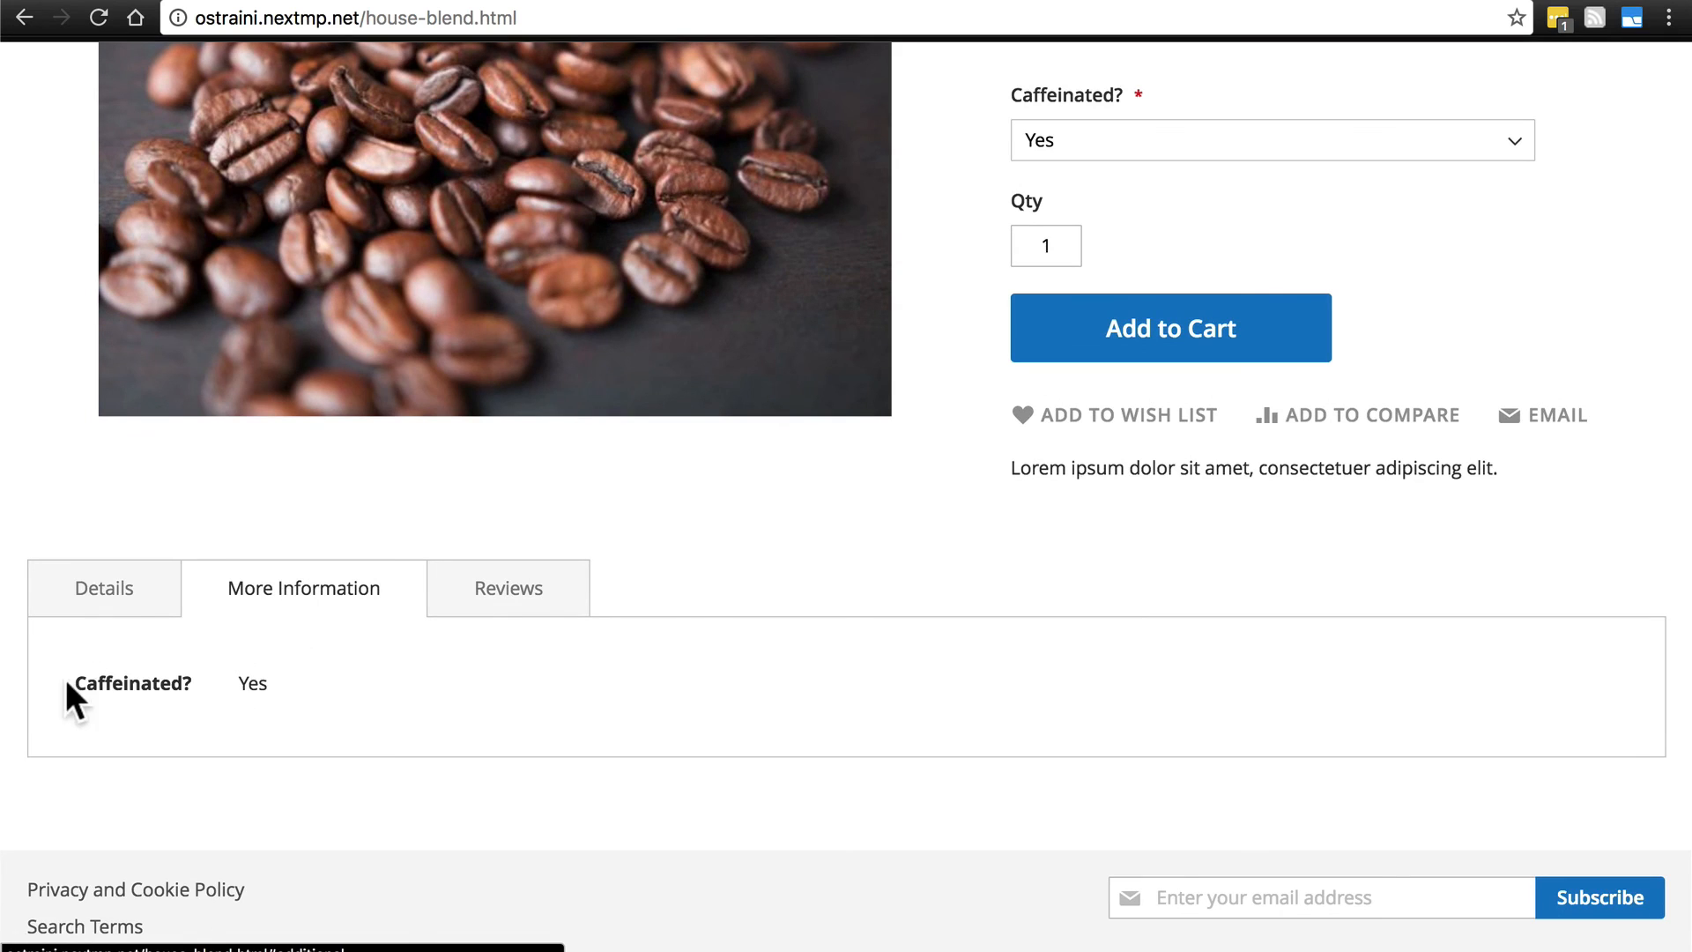
mouse_move(264, 679)
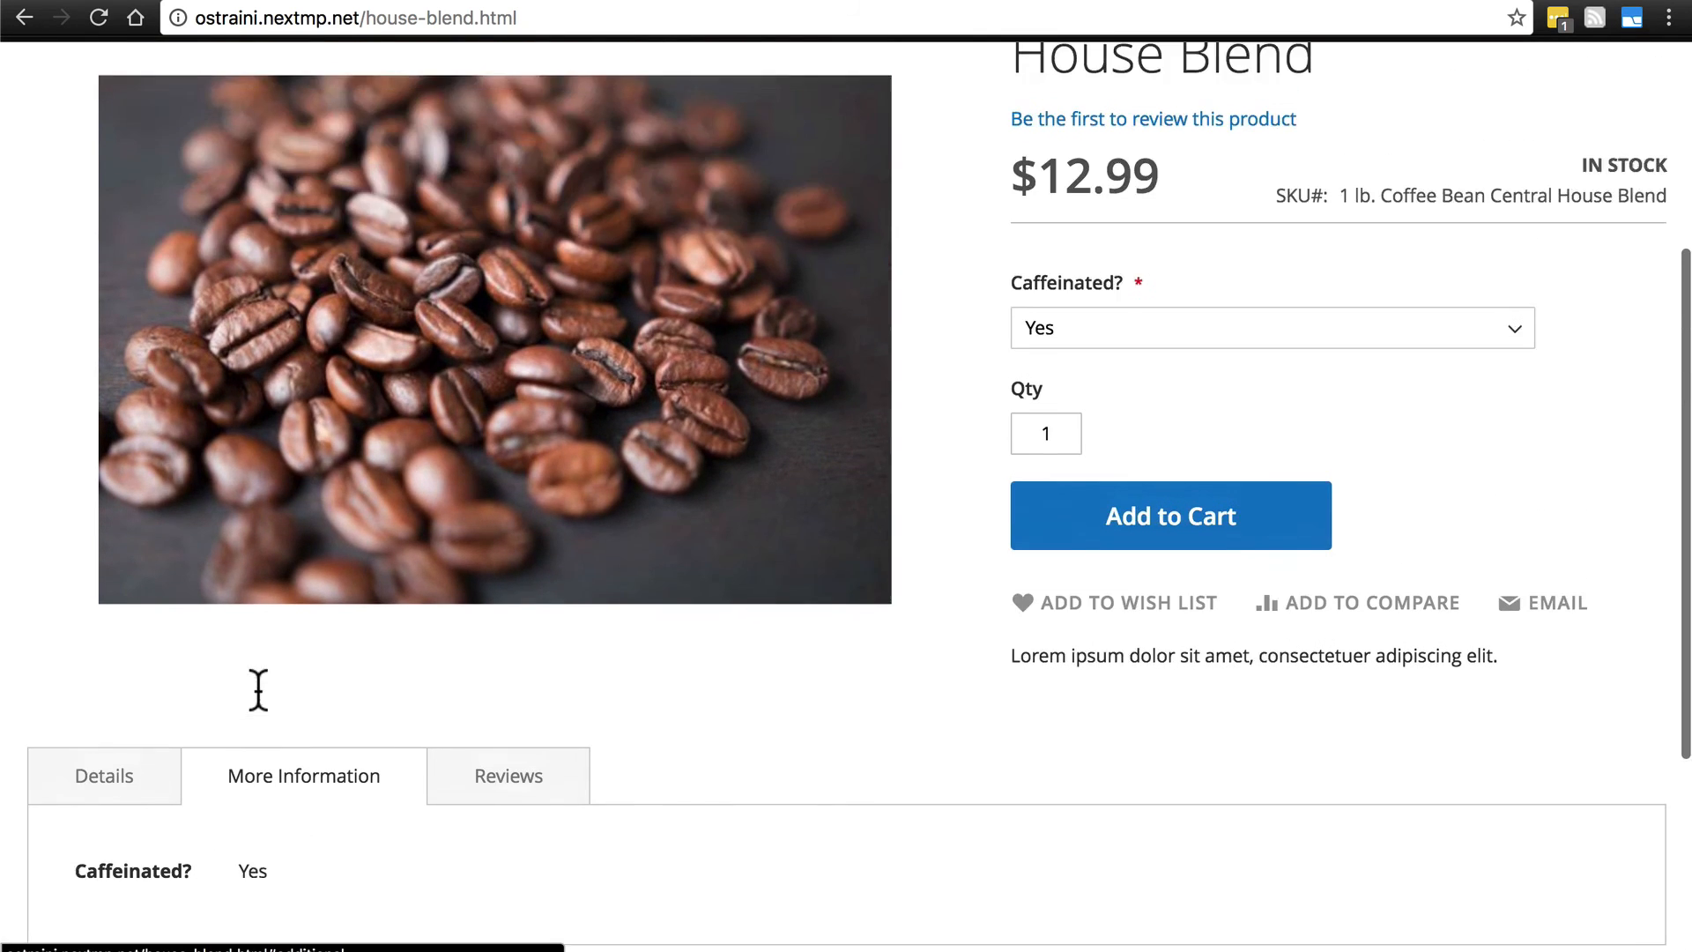
click(1271, 327)
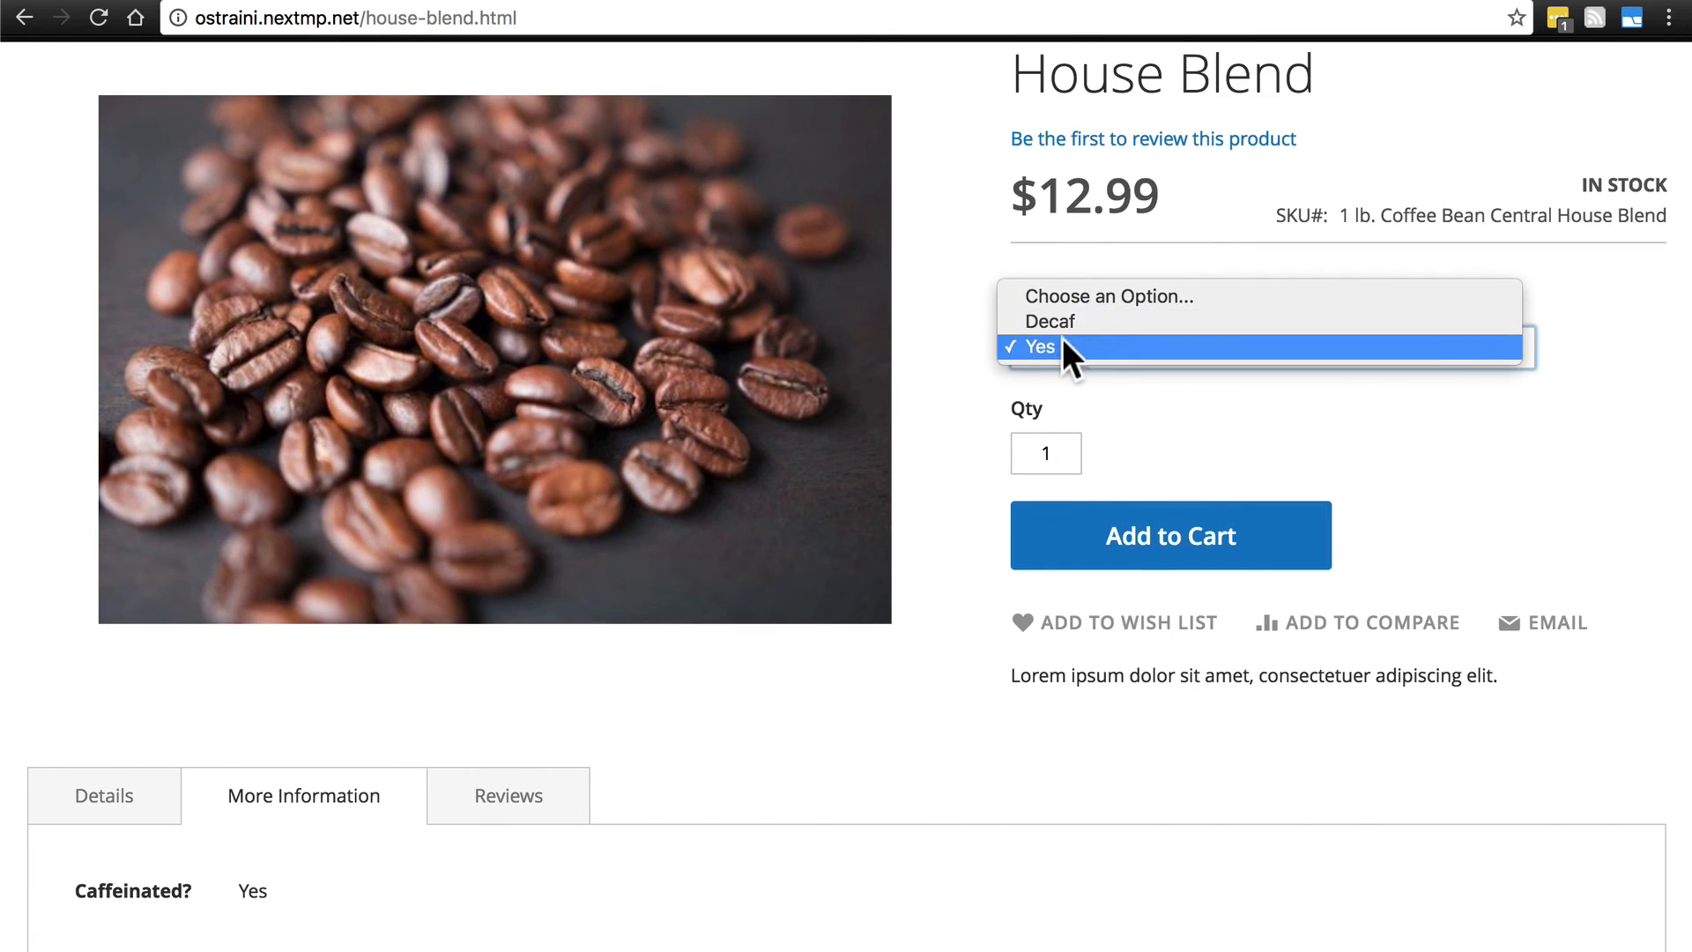
click(1039, 347)
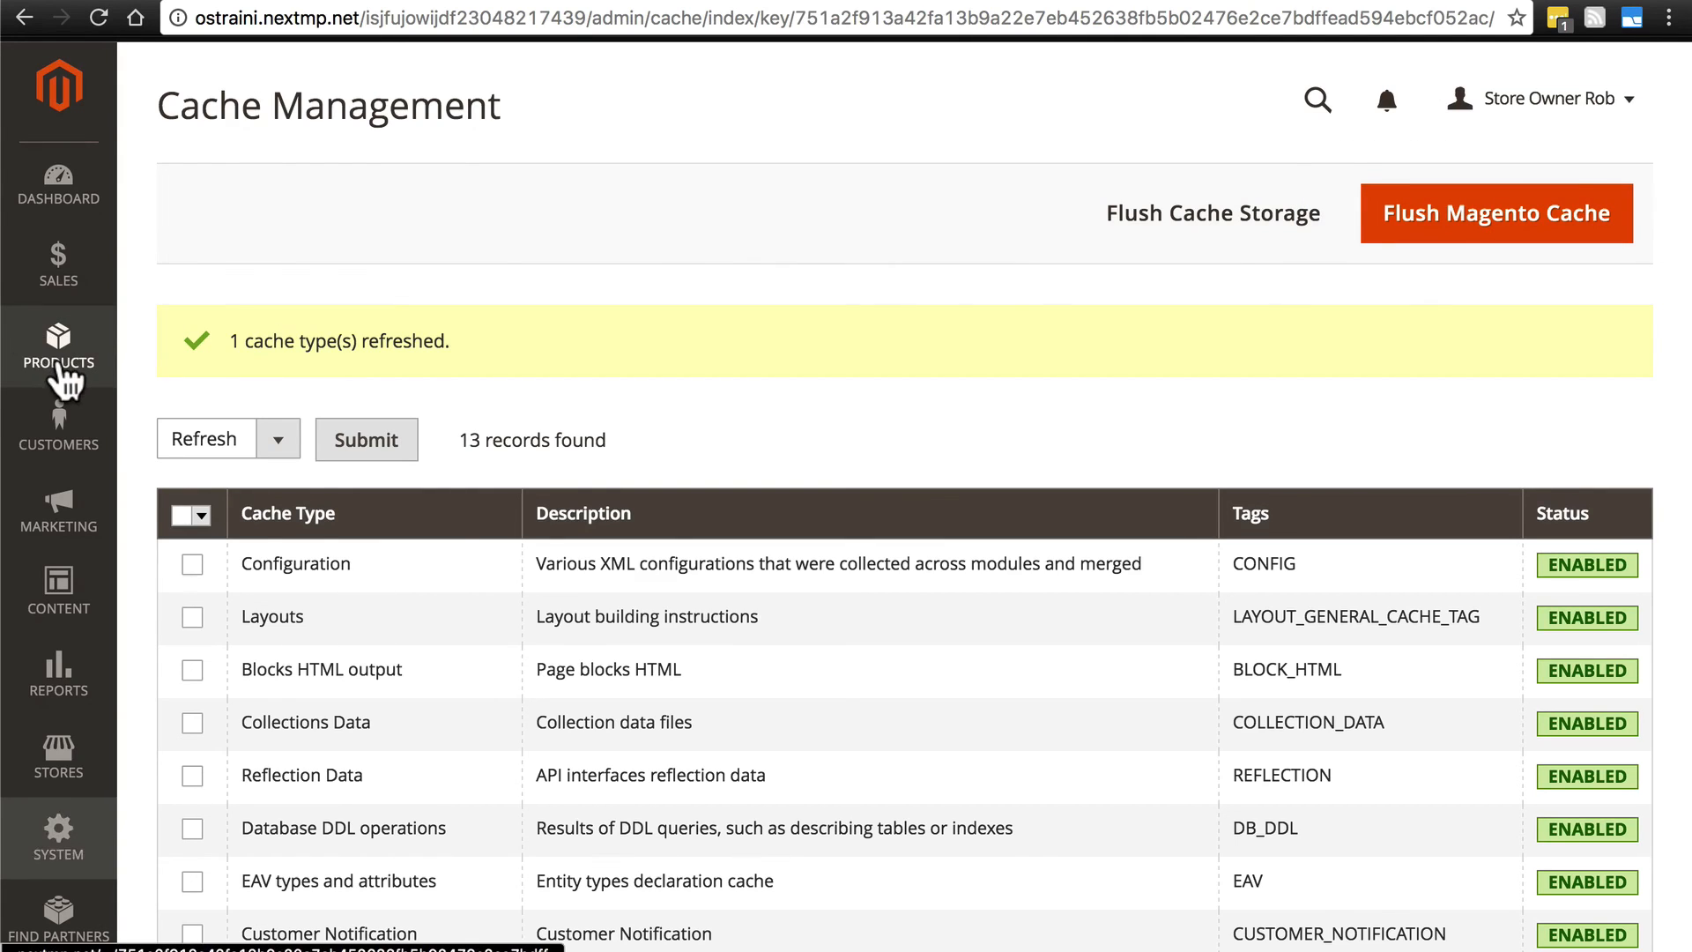
Open Products > Catalog and scroll through the Decaf, Yes and configurable House Blend rows
click(58, 356)
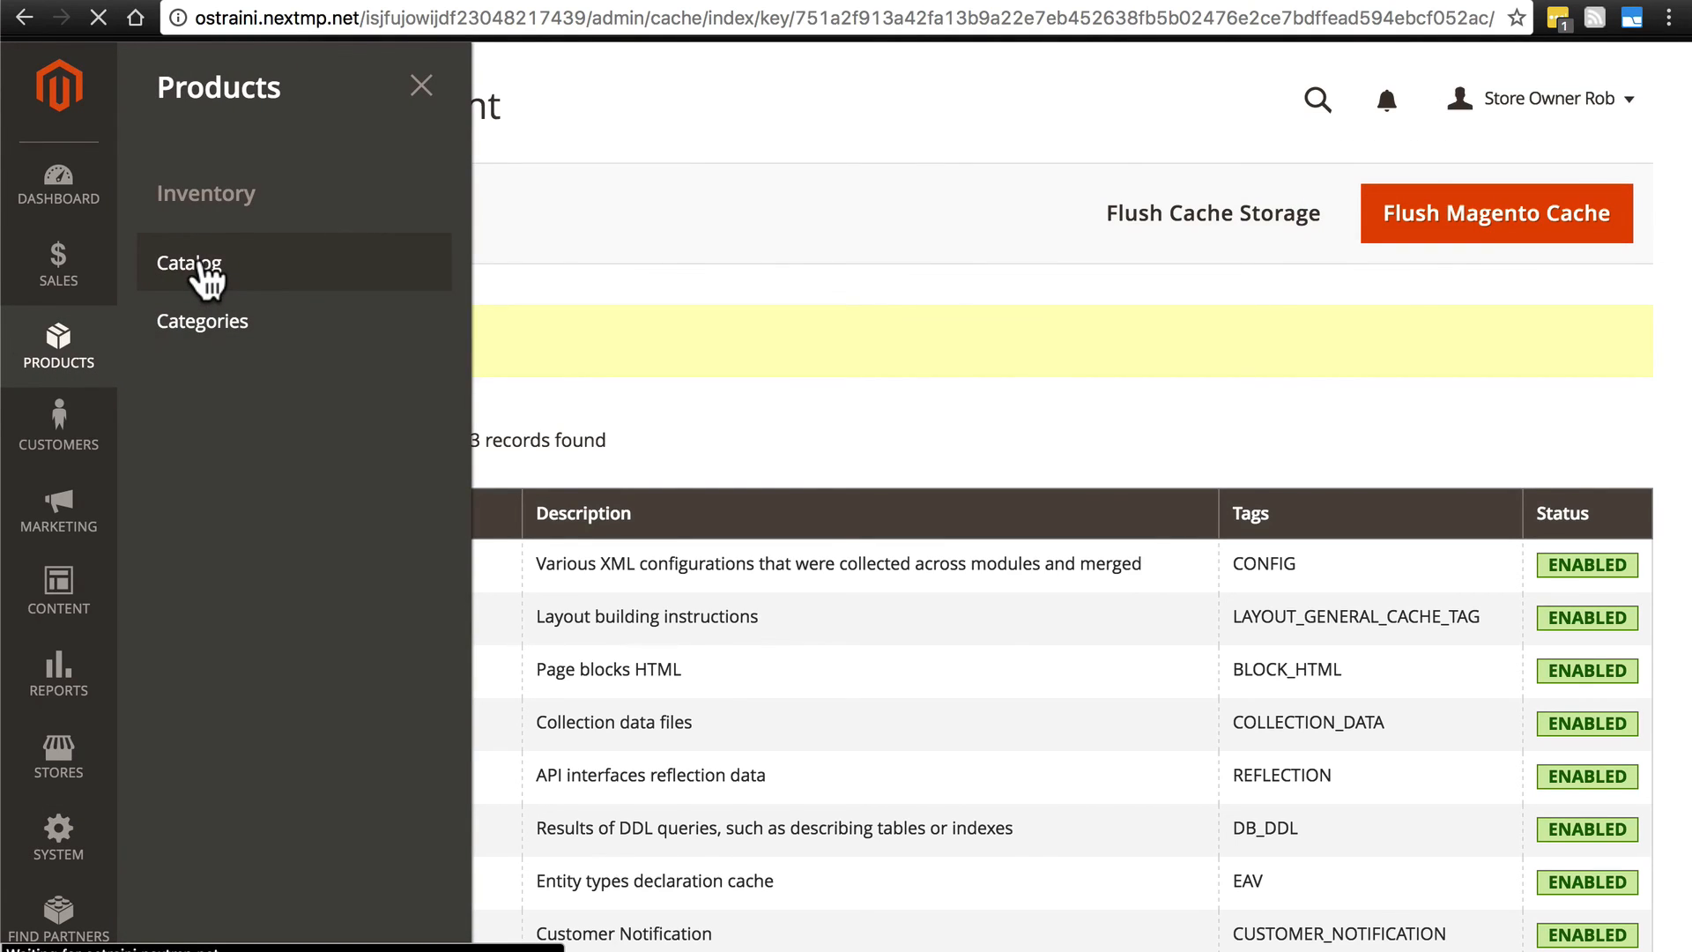
click(188, 263)
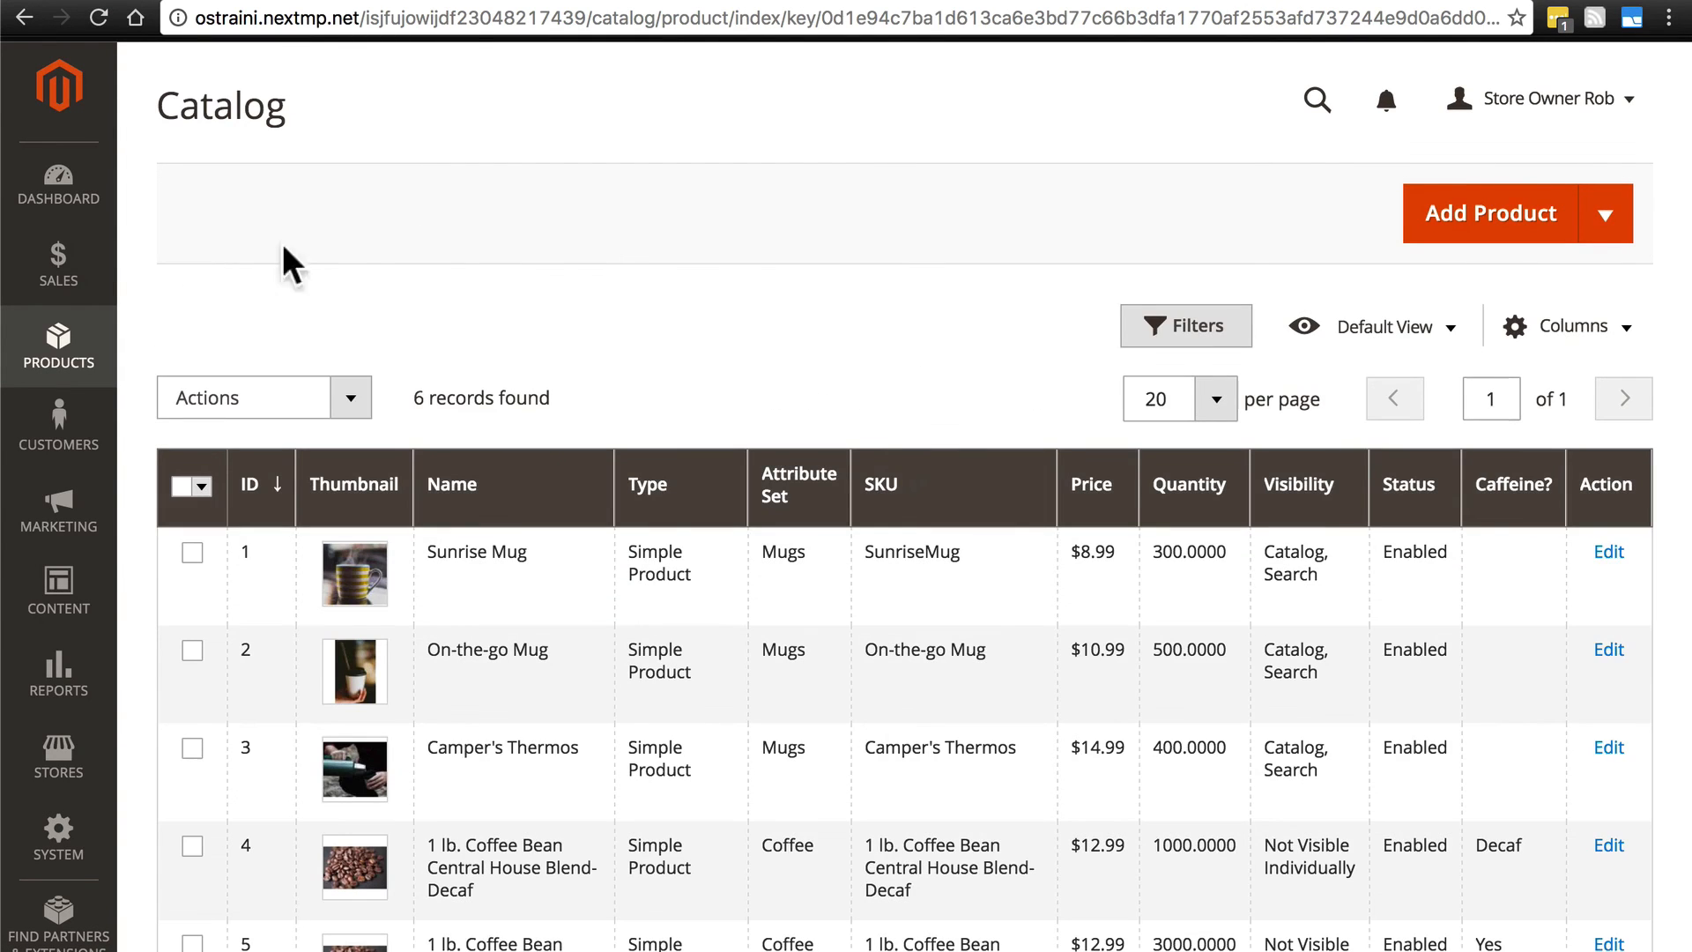
scroll(down, 3)
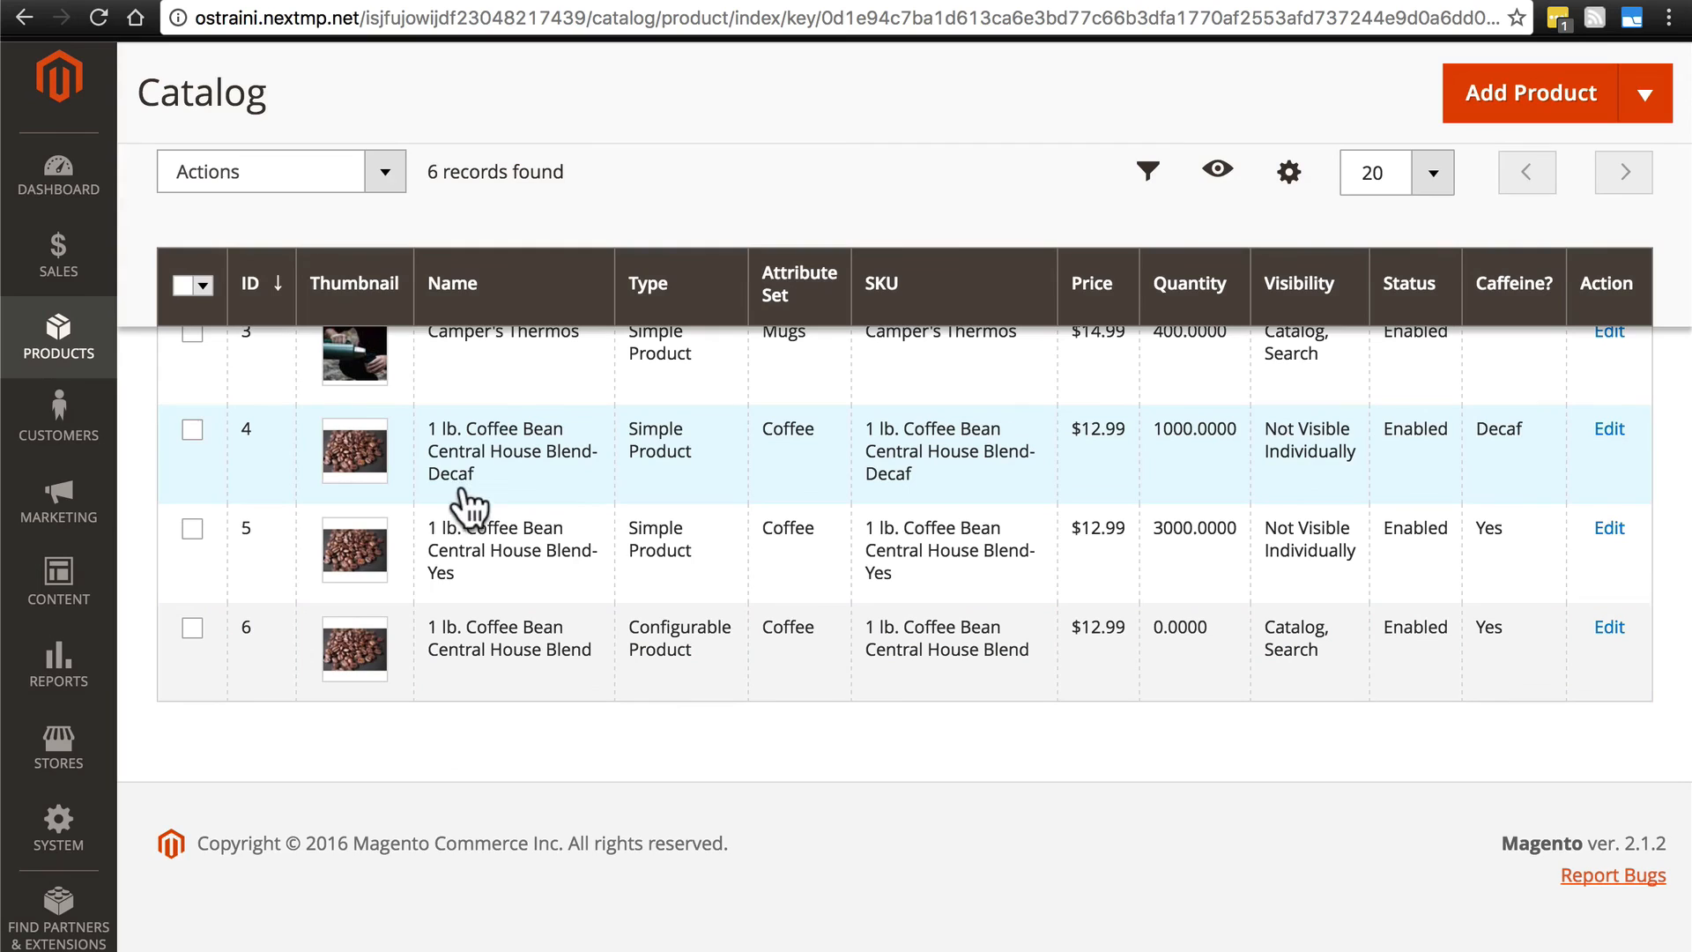
mouse_move(667, 470)
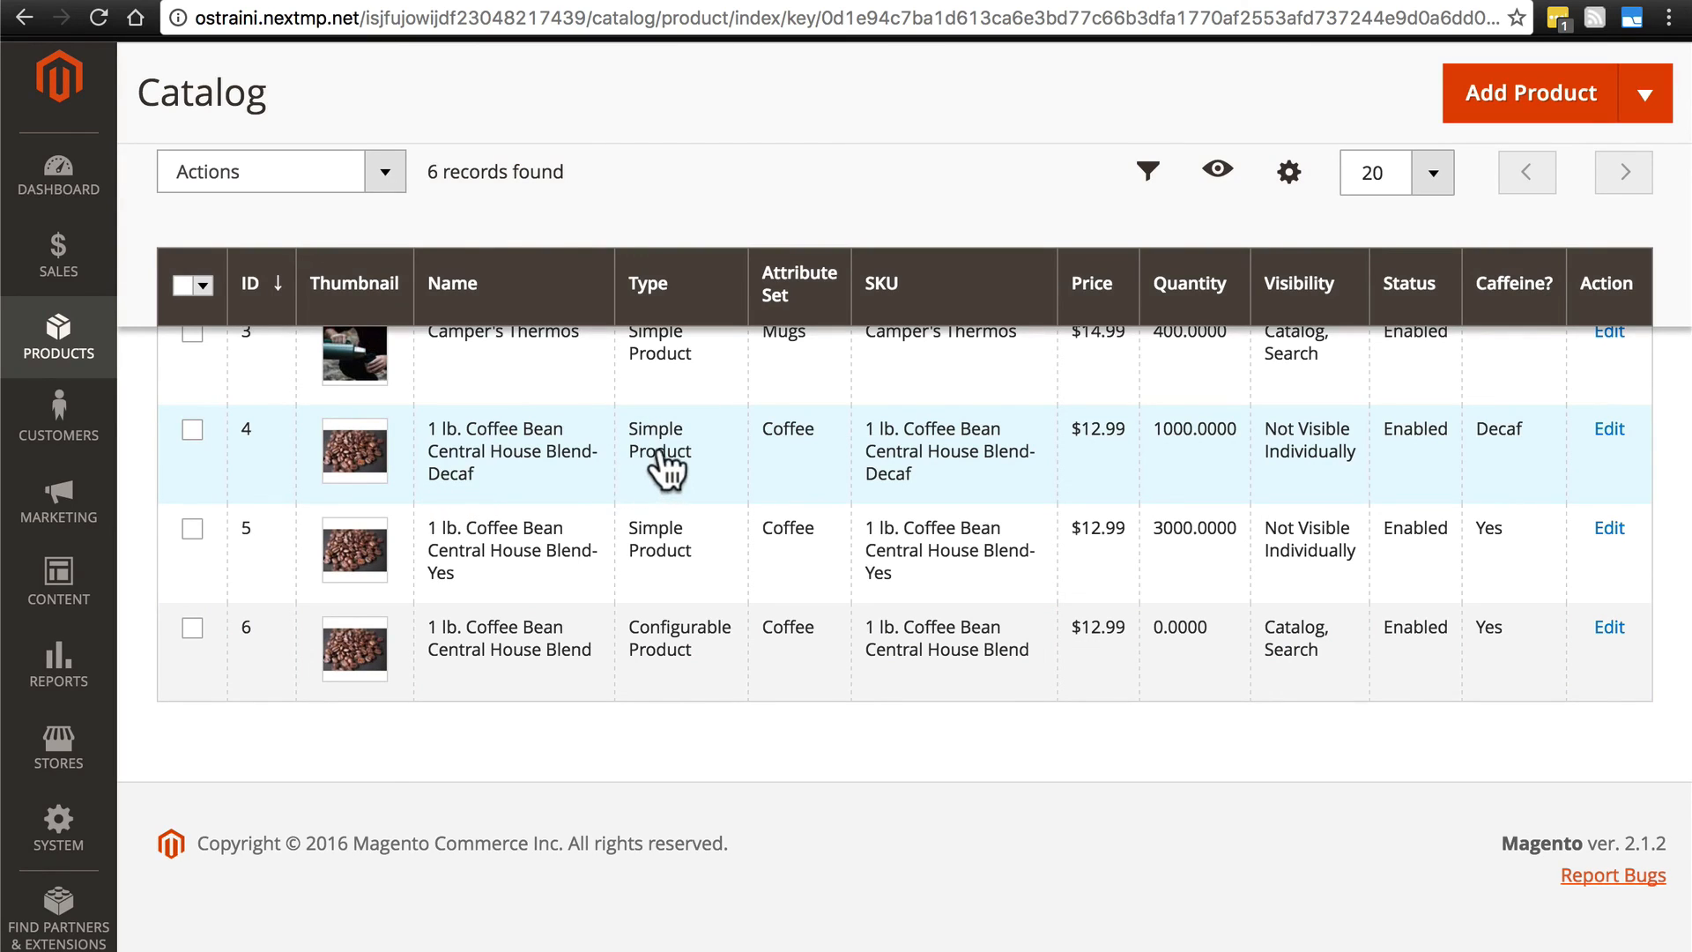
mouse_move(505, 470)
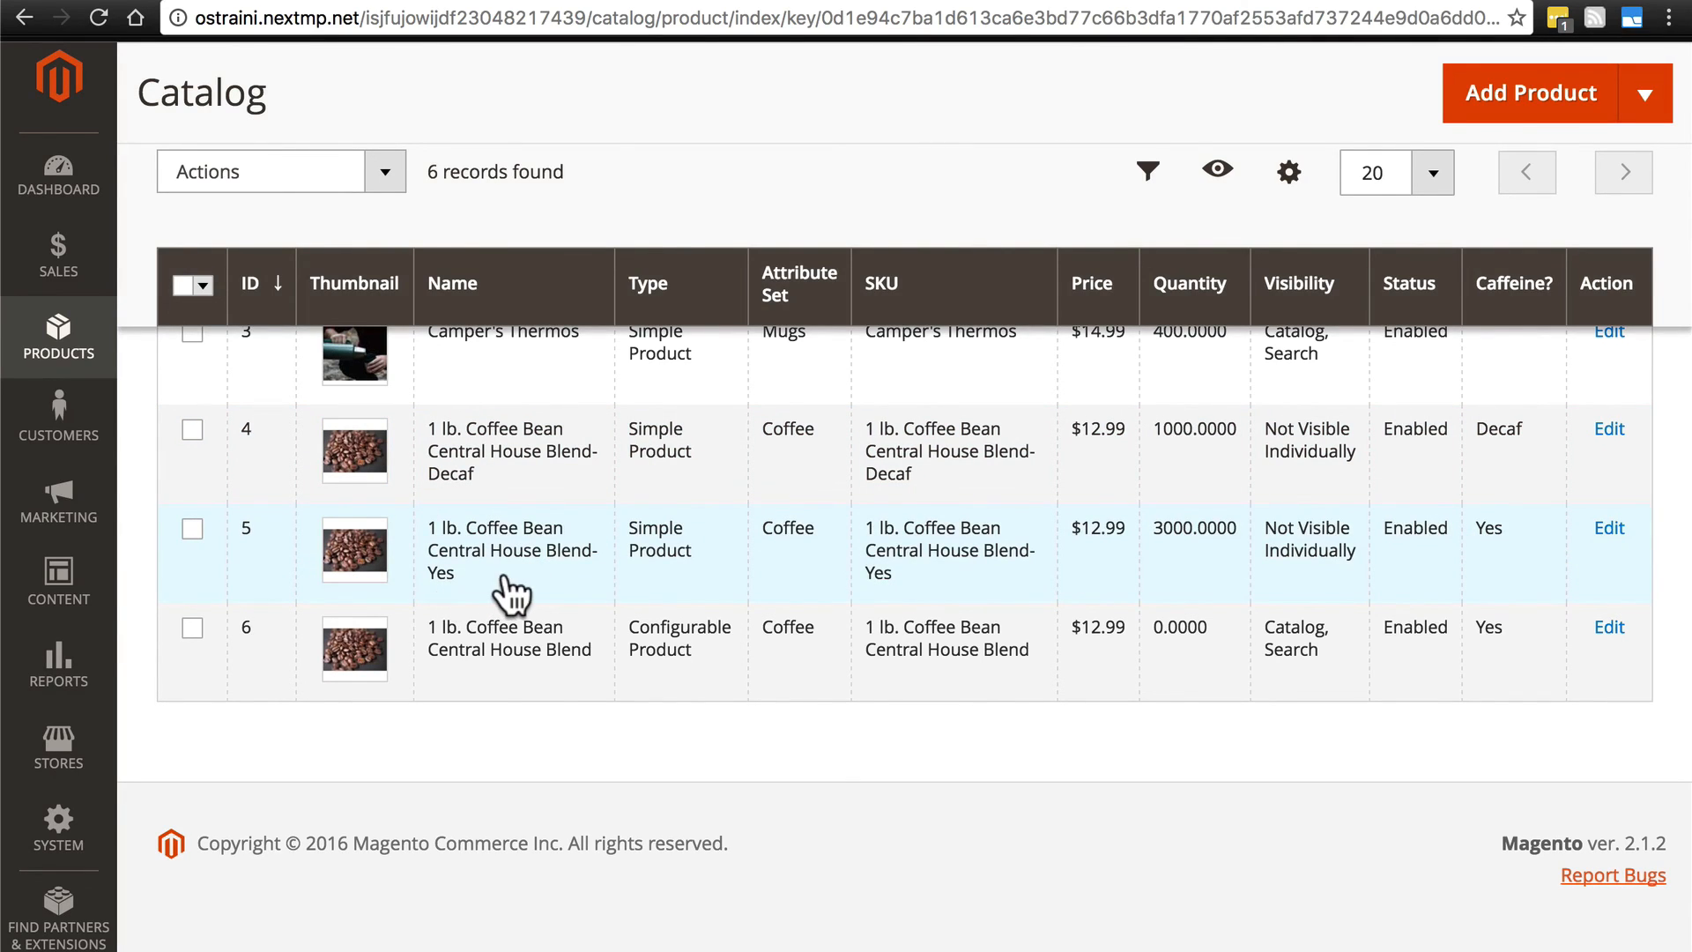
mouse_move(509, 583)
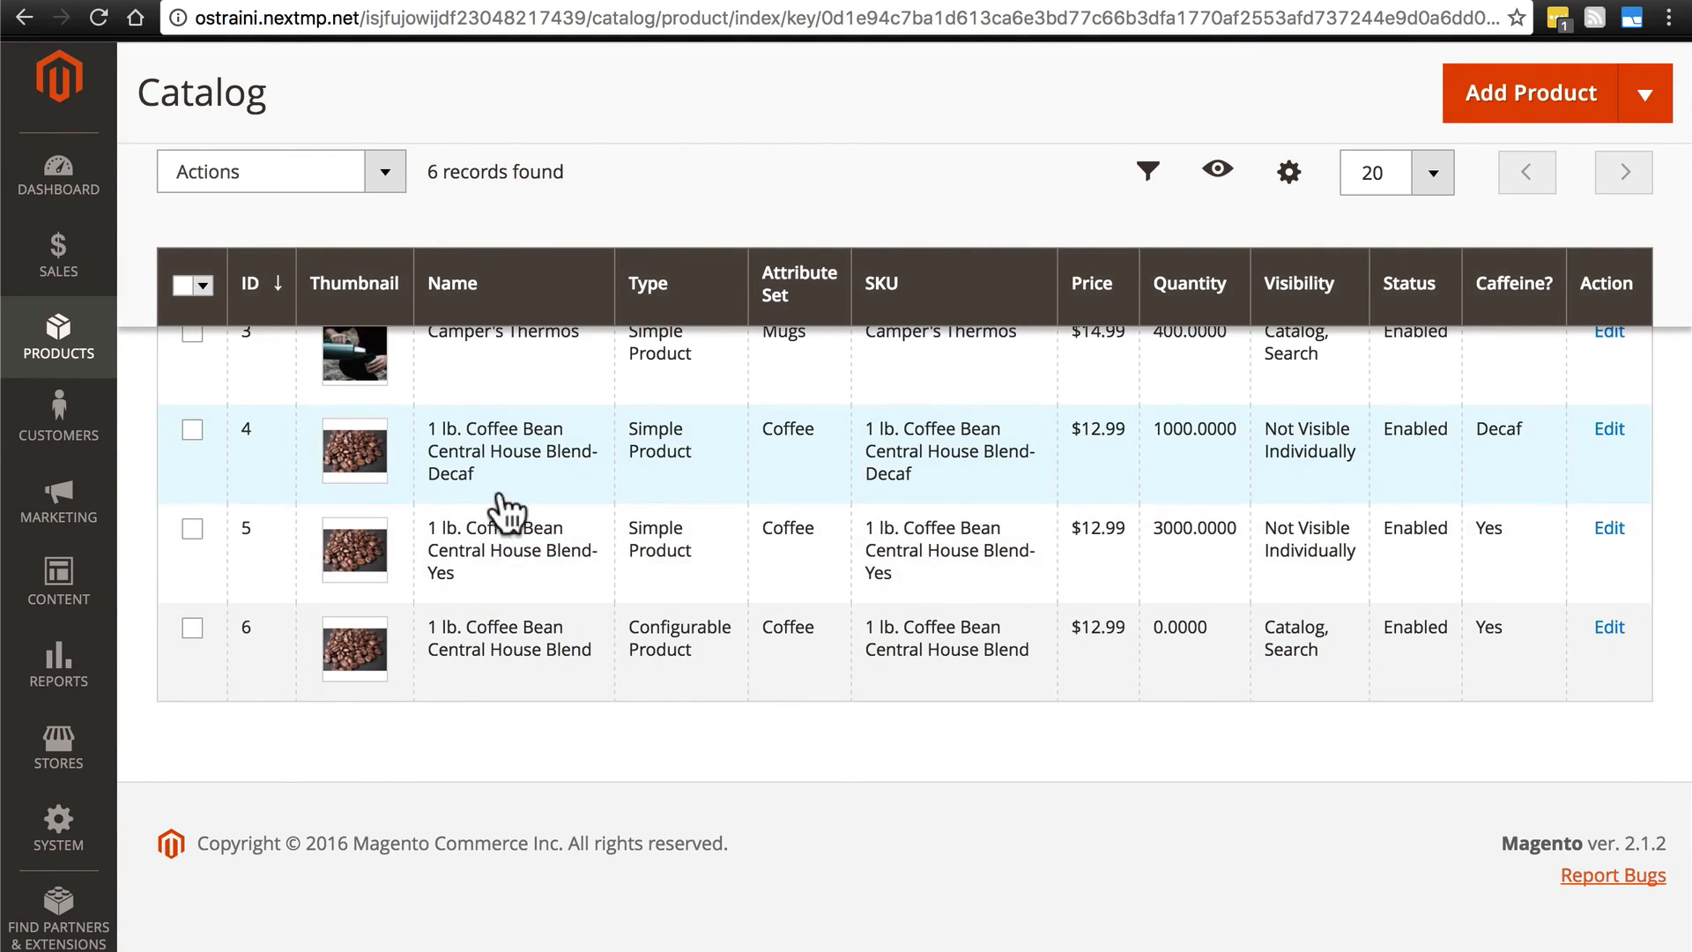
mouse_move(509, 553)
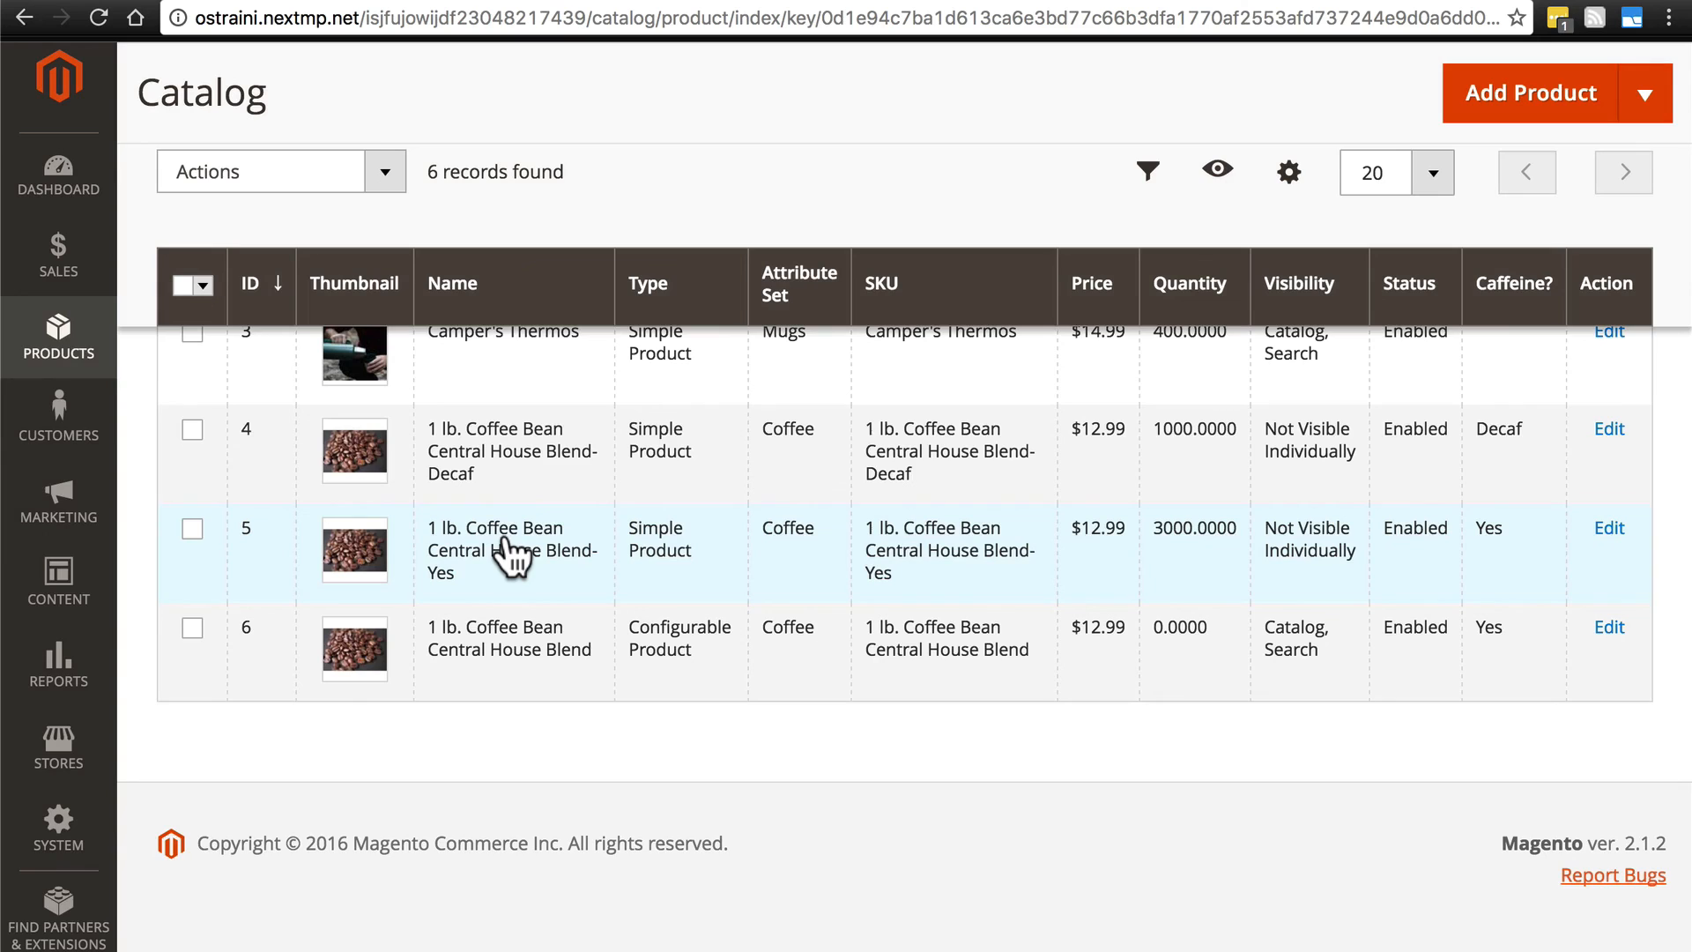
scroll(down, 3)
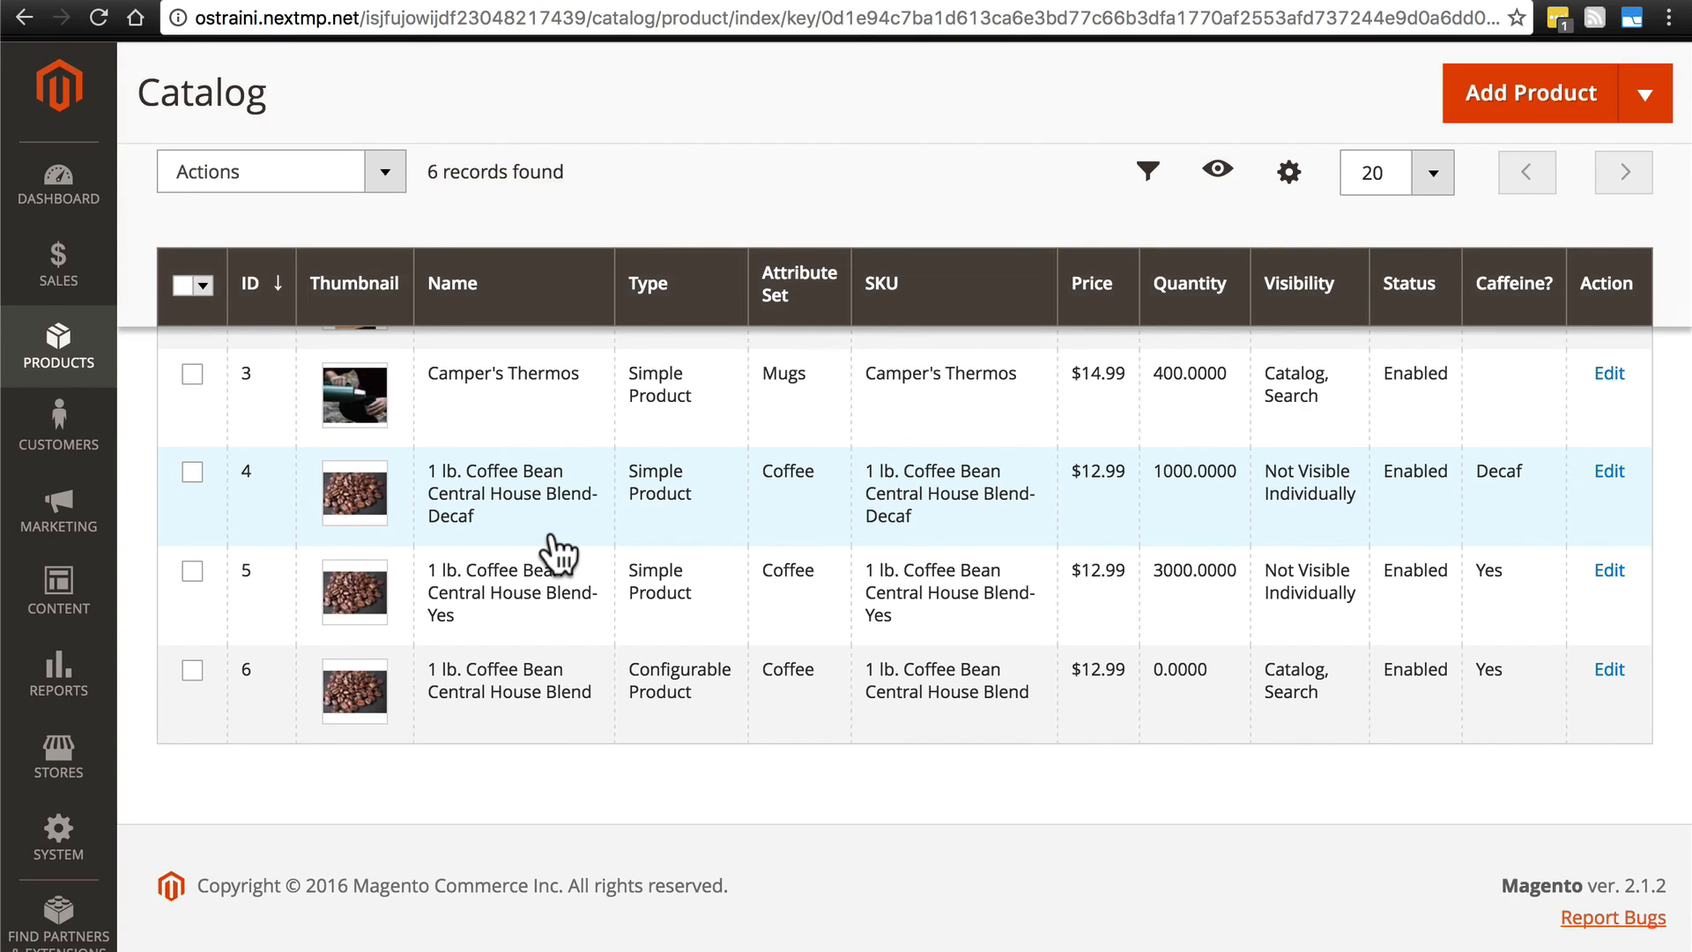
mouse_move(553, 561)
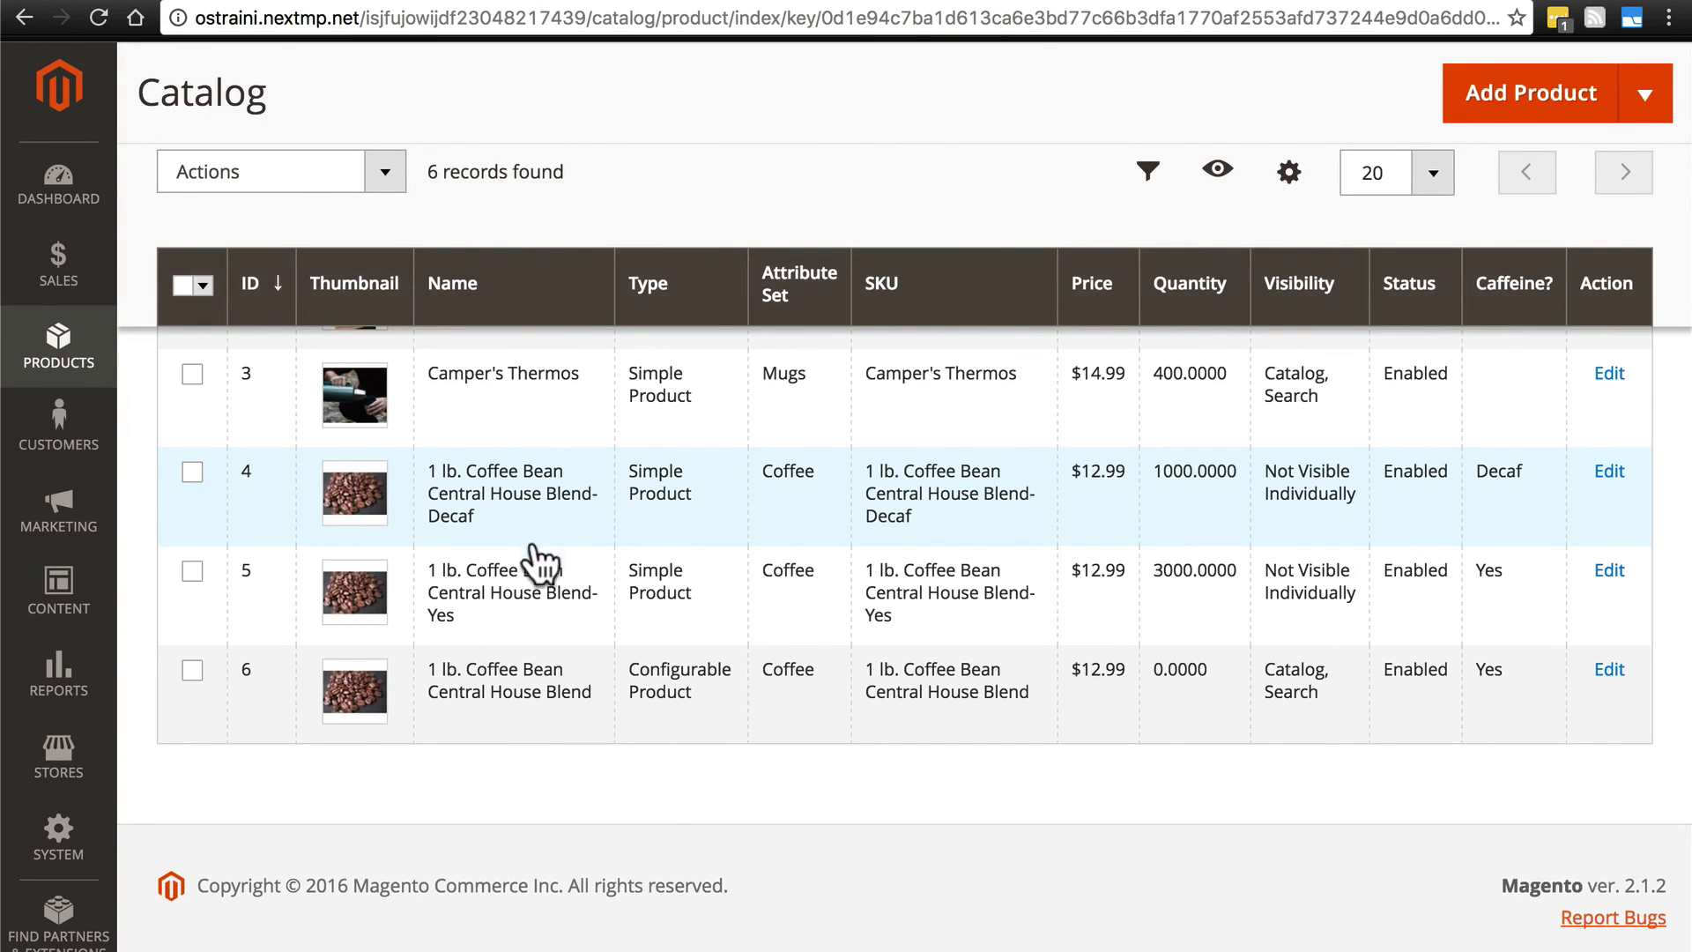
mouse_move(536, 491)
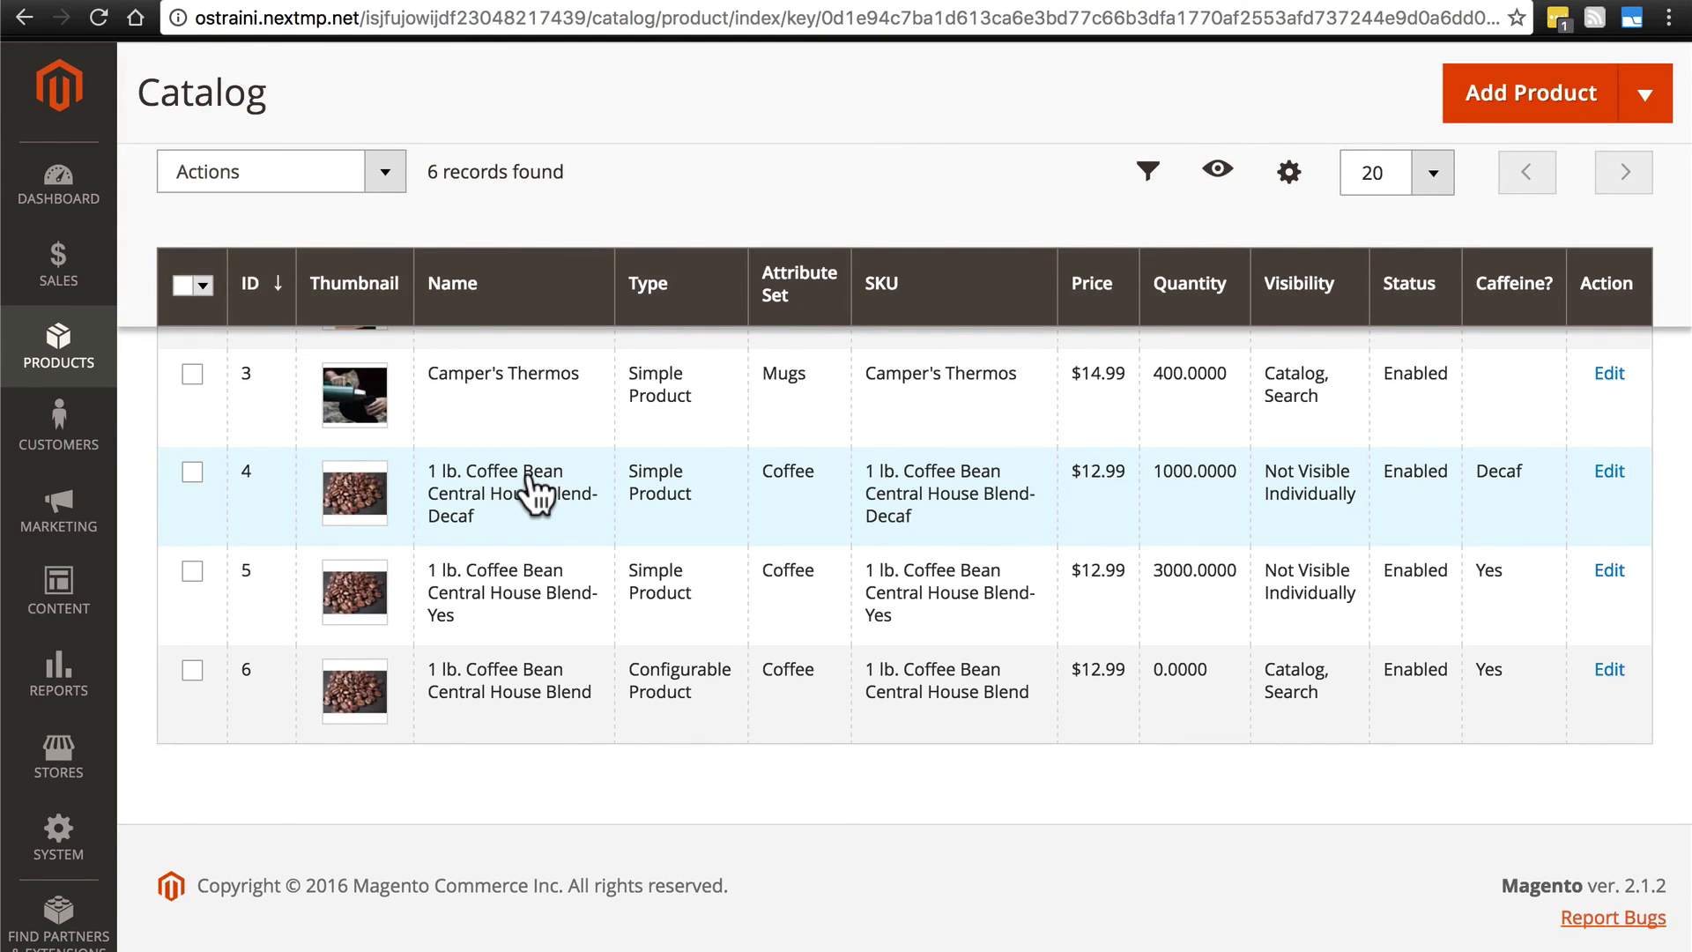
scroll(down, 3)
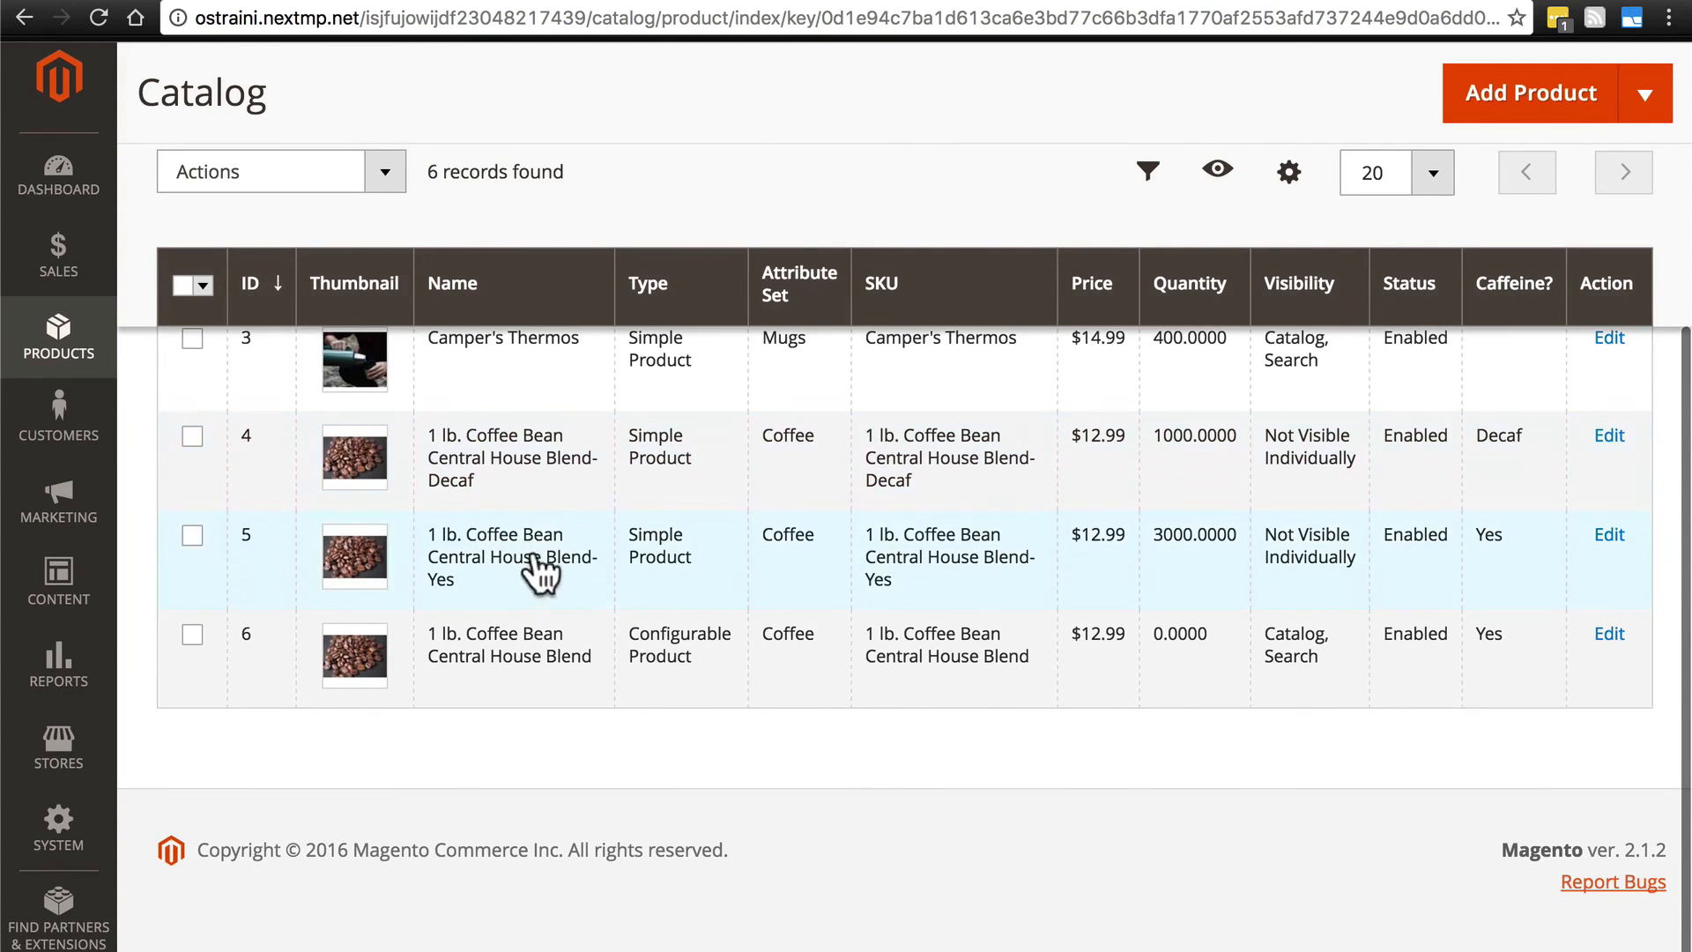
mouse_move(551, 525)
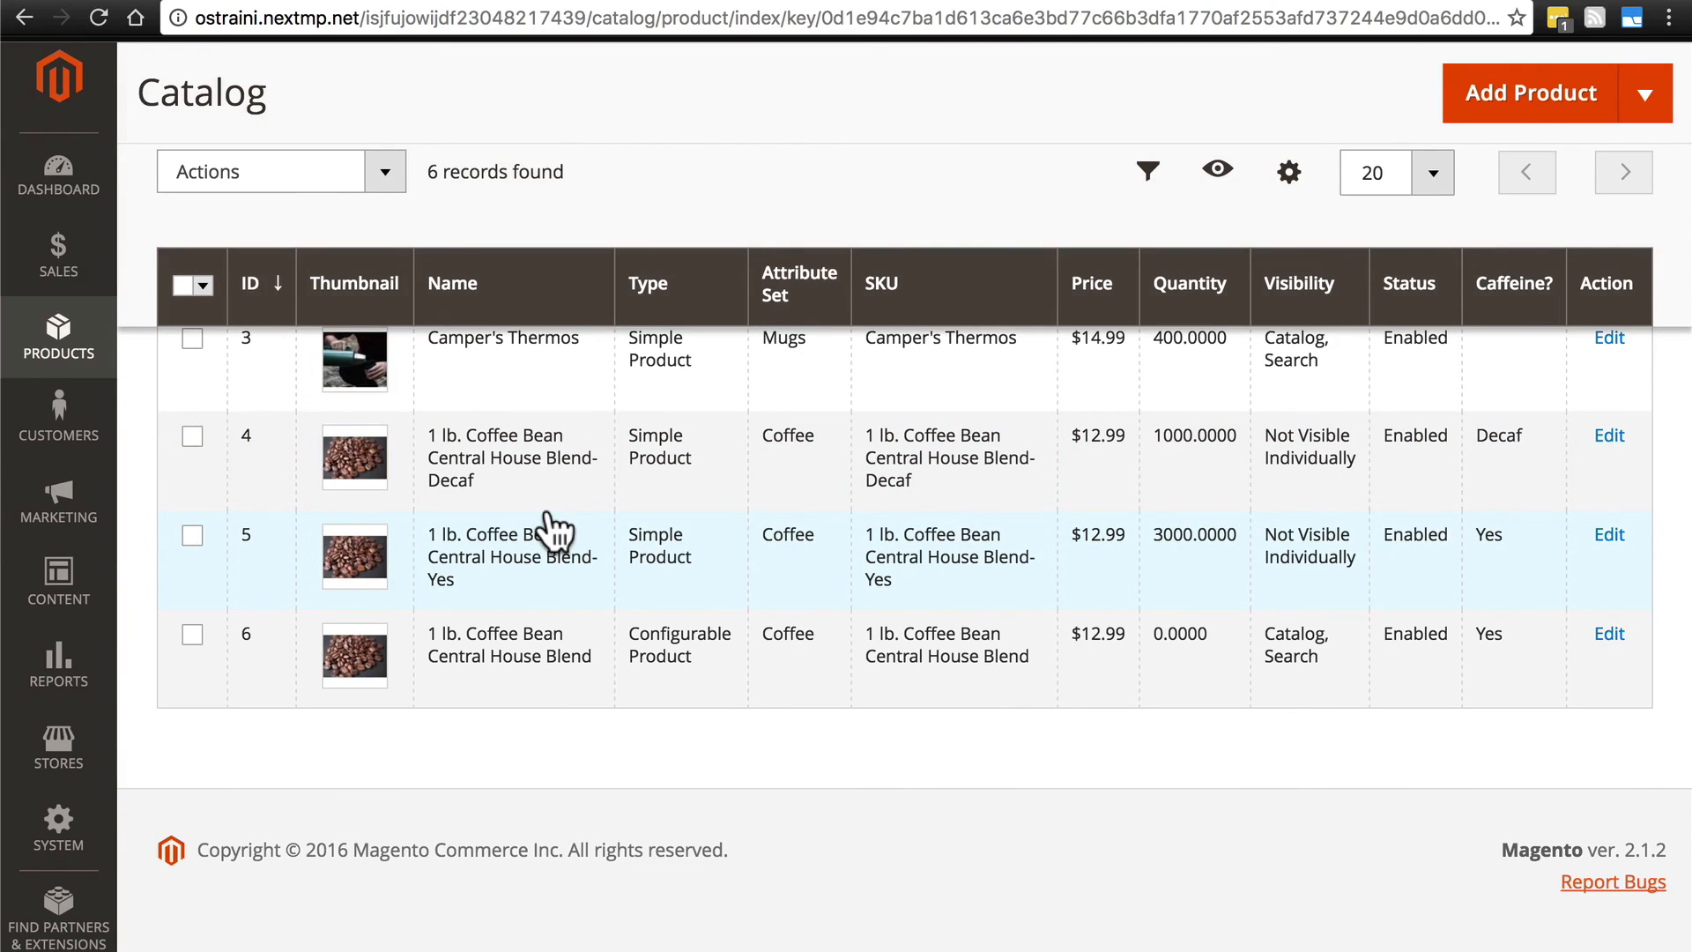